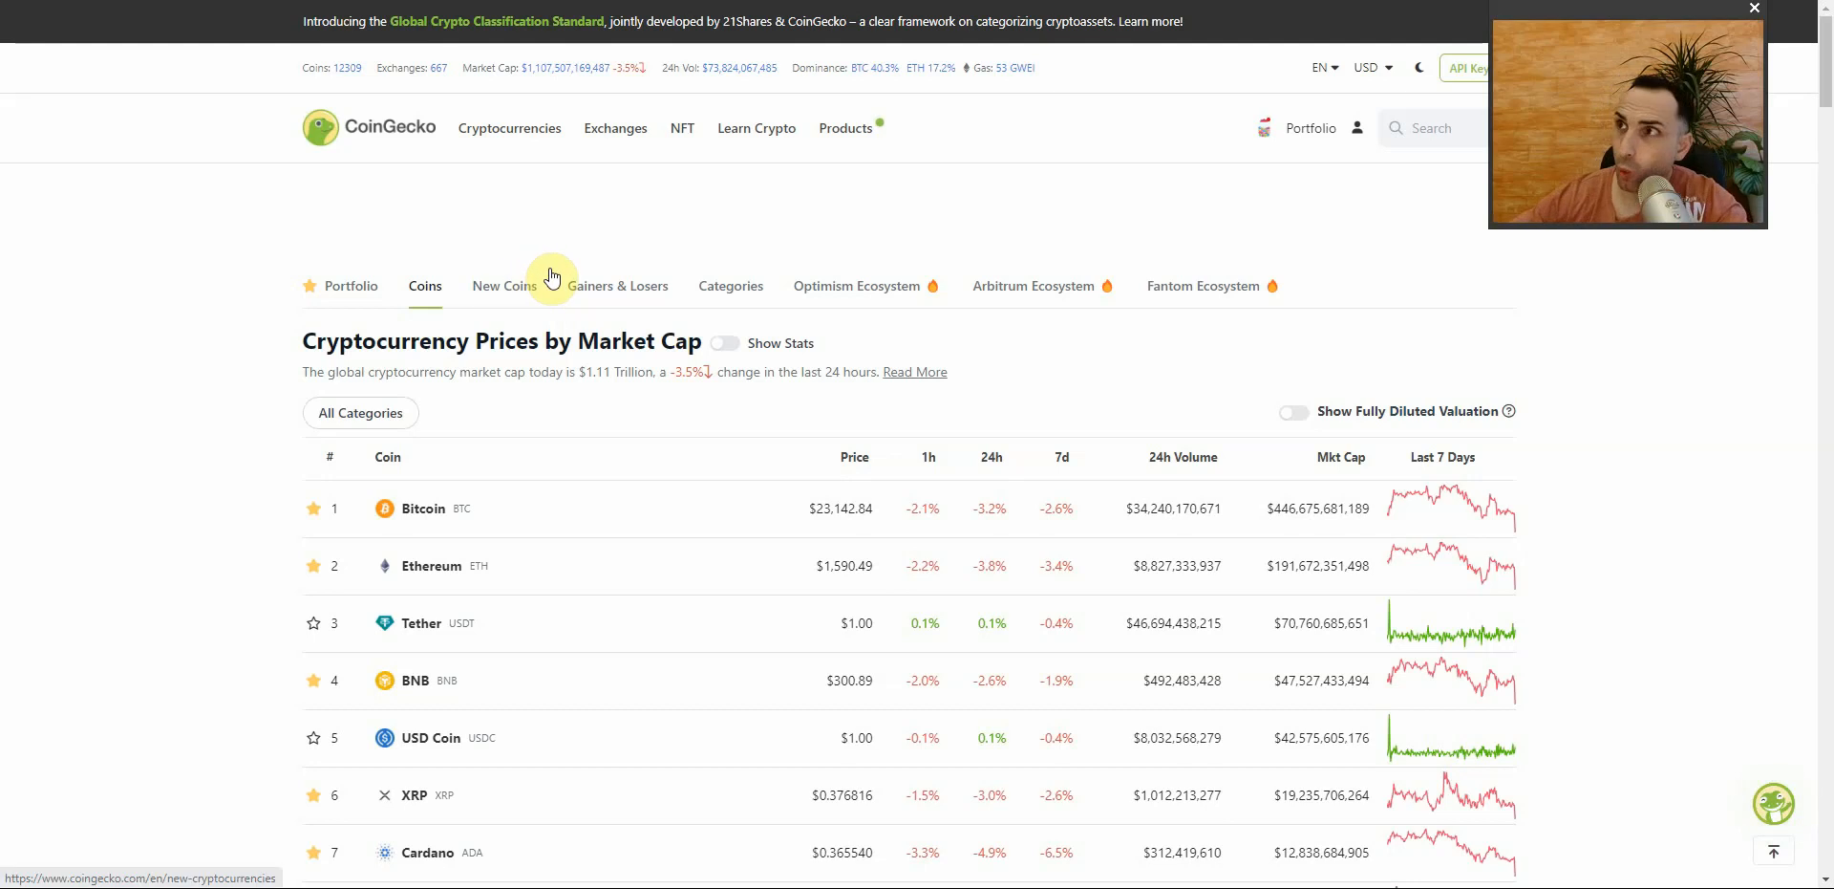
pyautogui.moveTo(700, 249)
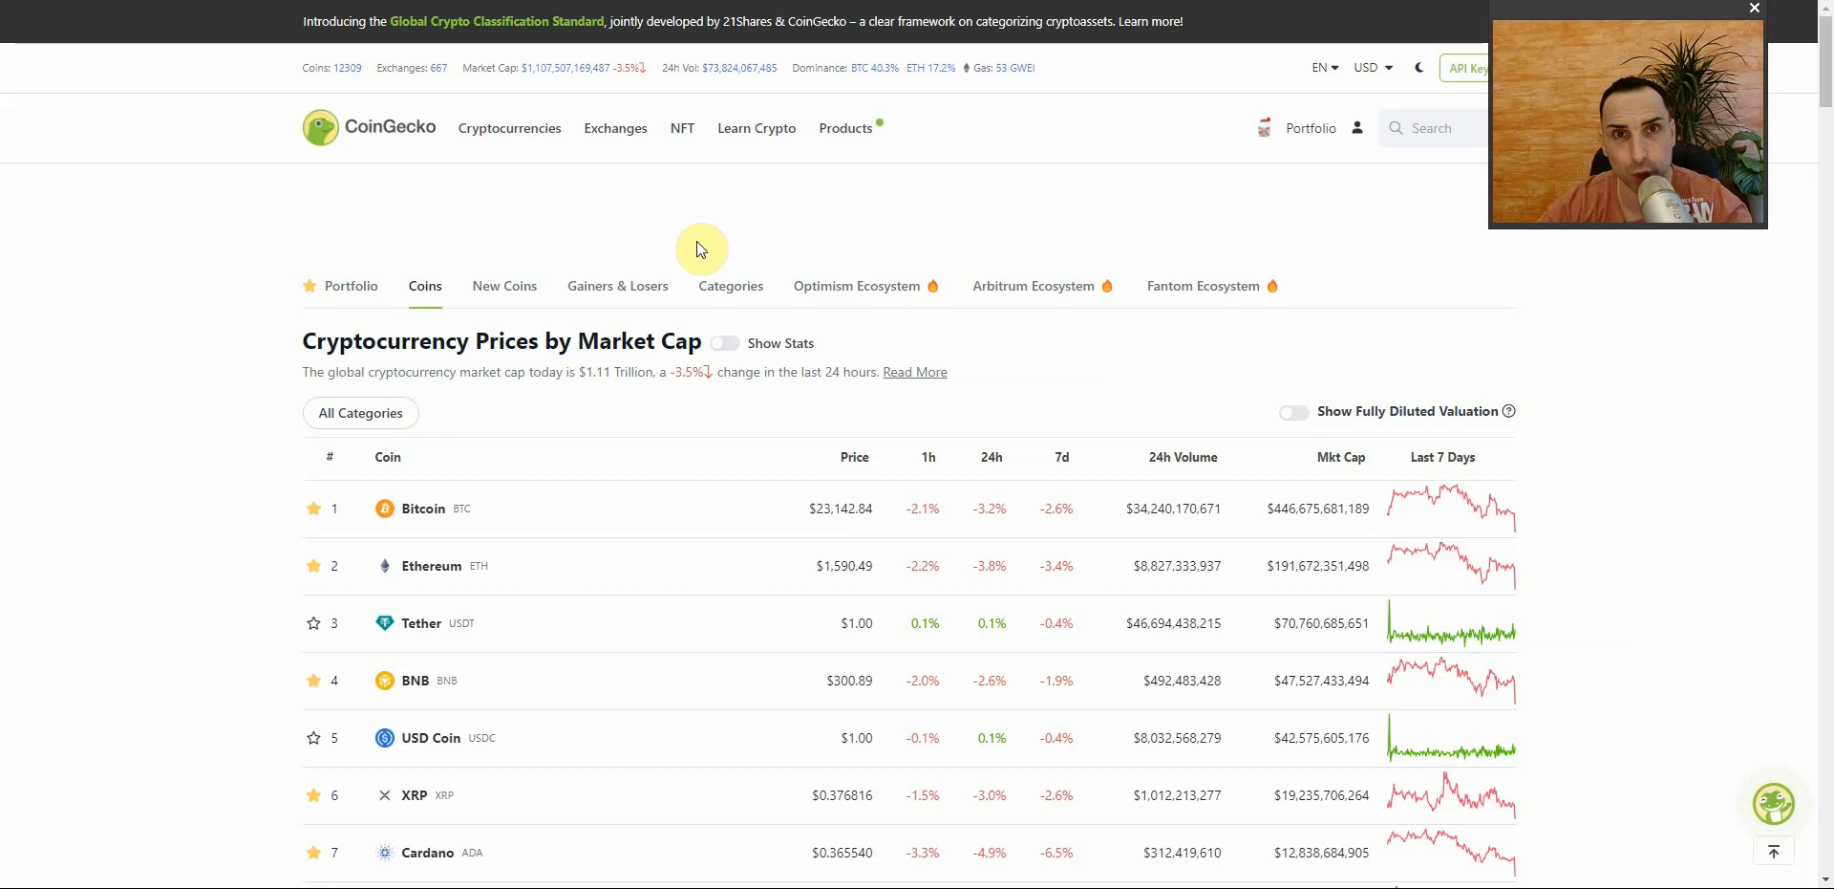
pyautogui.moveTo(246, 239)
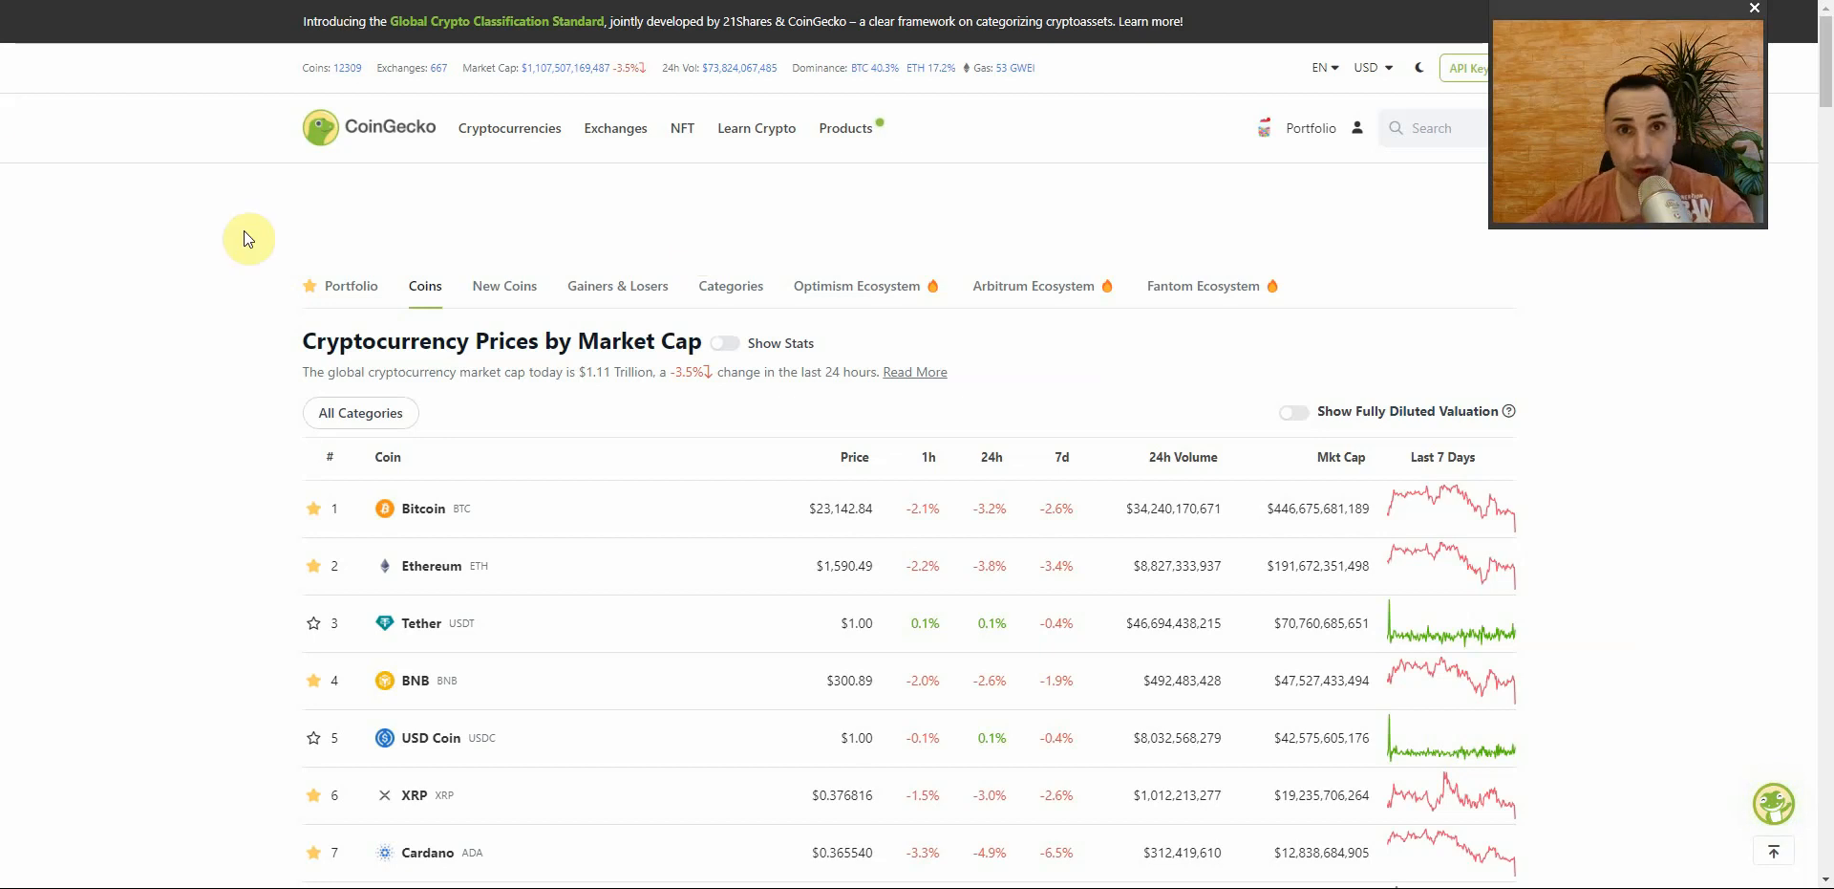
pyautogui.moveTo(41, 210)
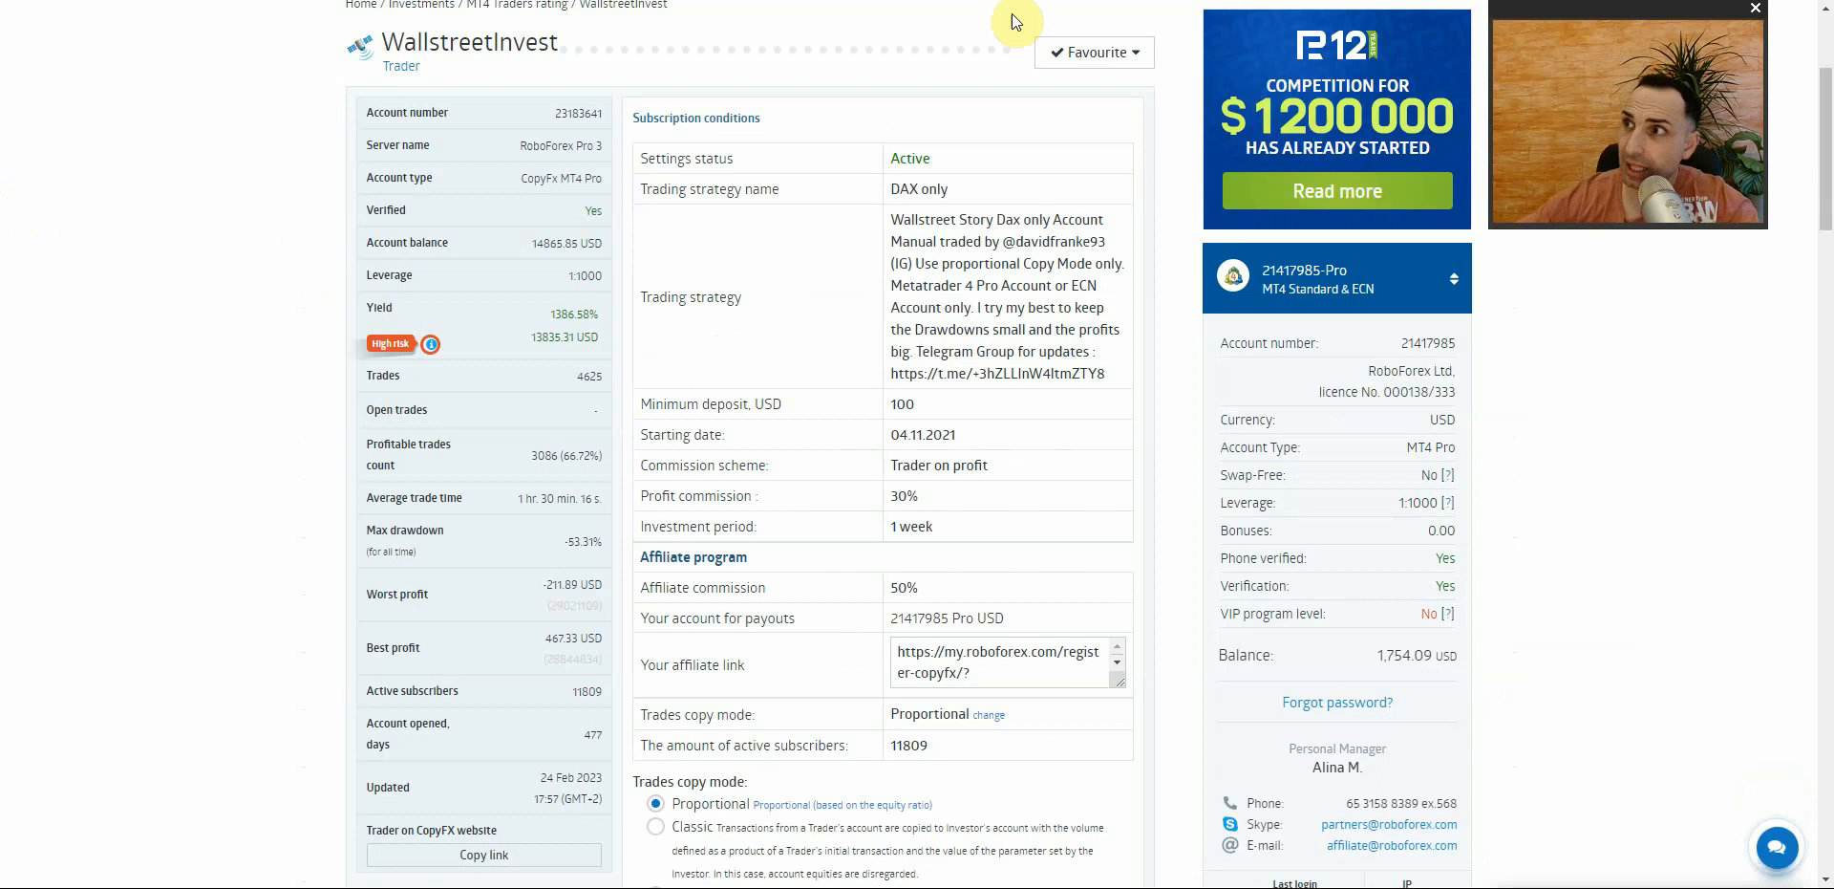
pyautogui.moveTo(1513, 228)
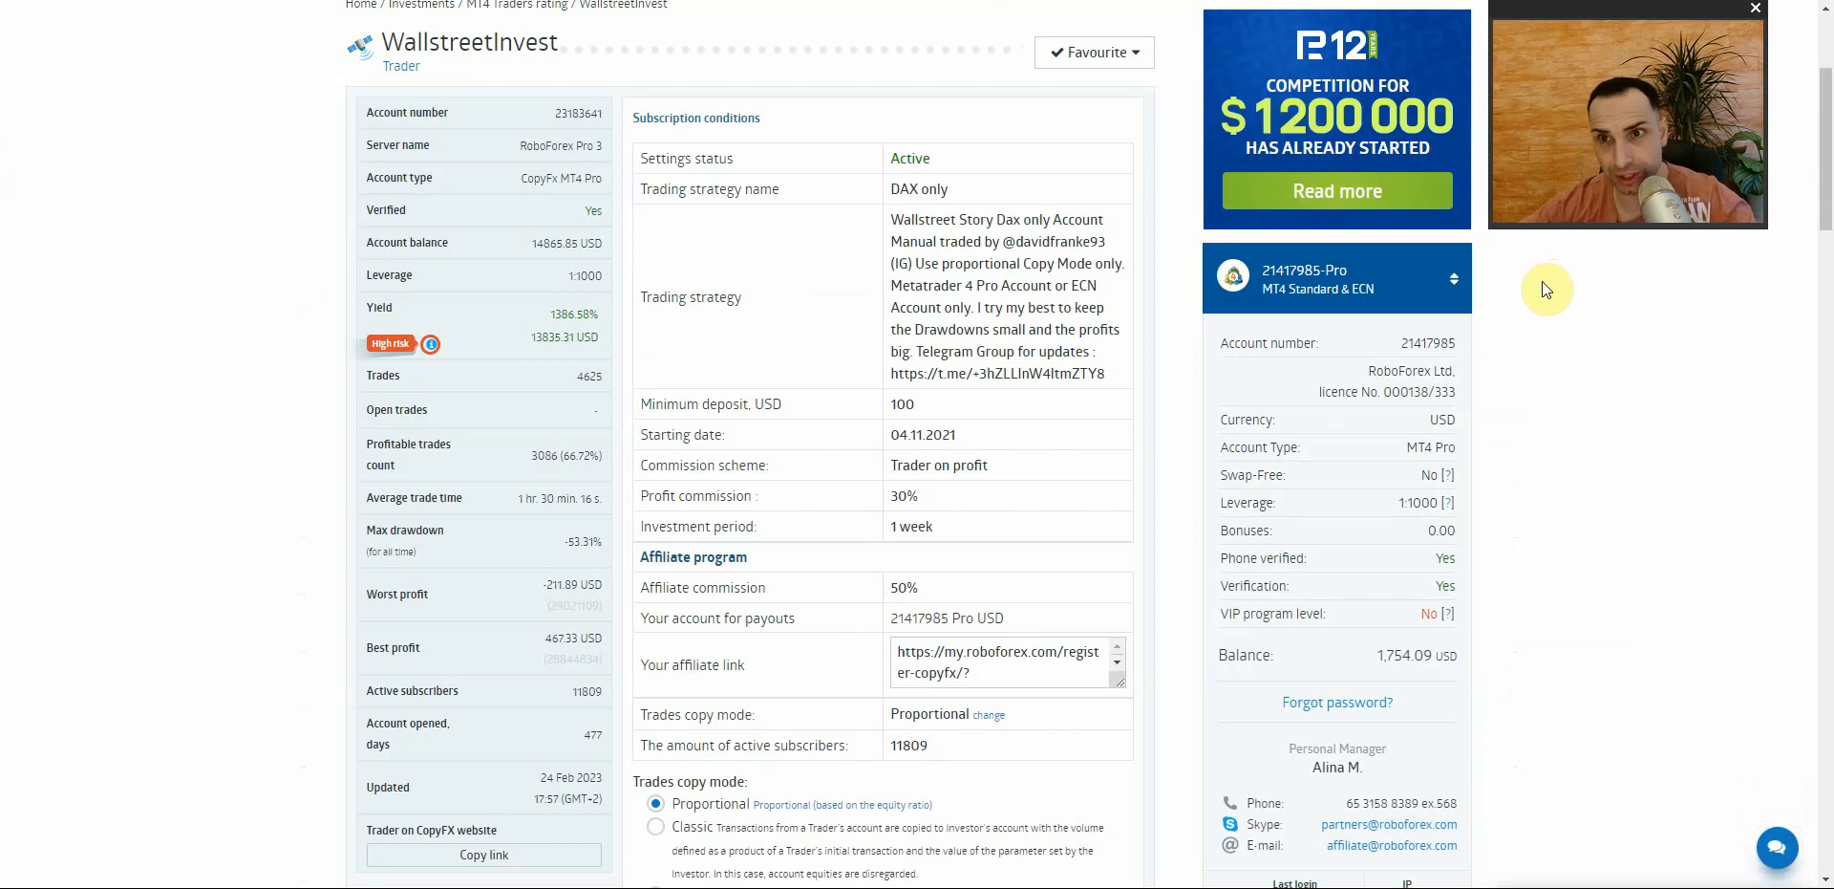
# - Scroll through the 'Why is the crypto market down today?' article and heatmap, then back to the headline
pyautogui.scroll(-3)
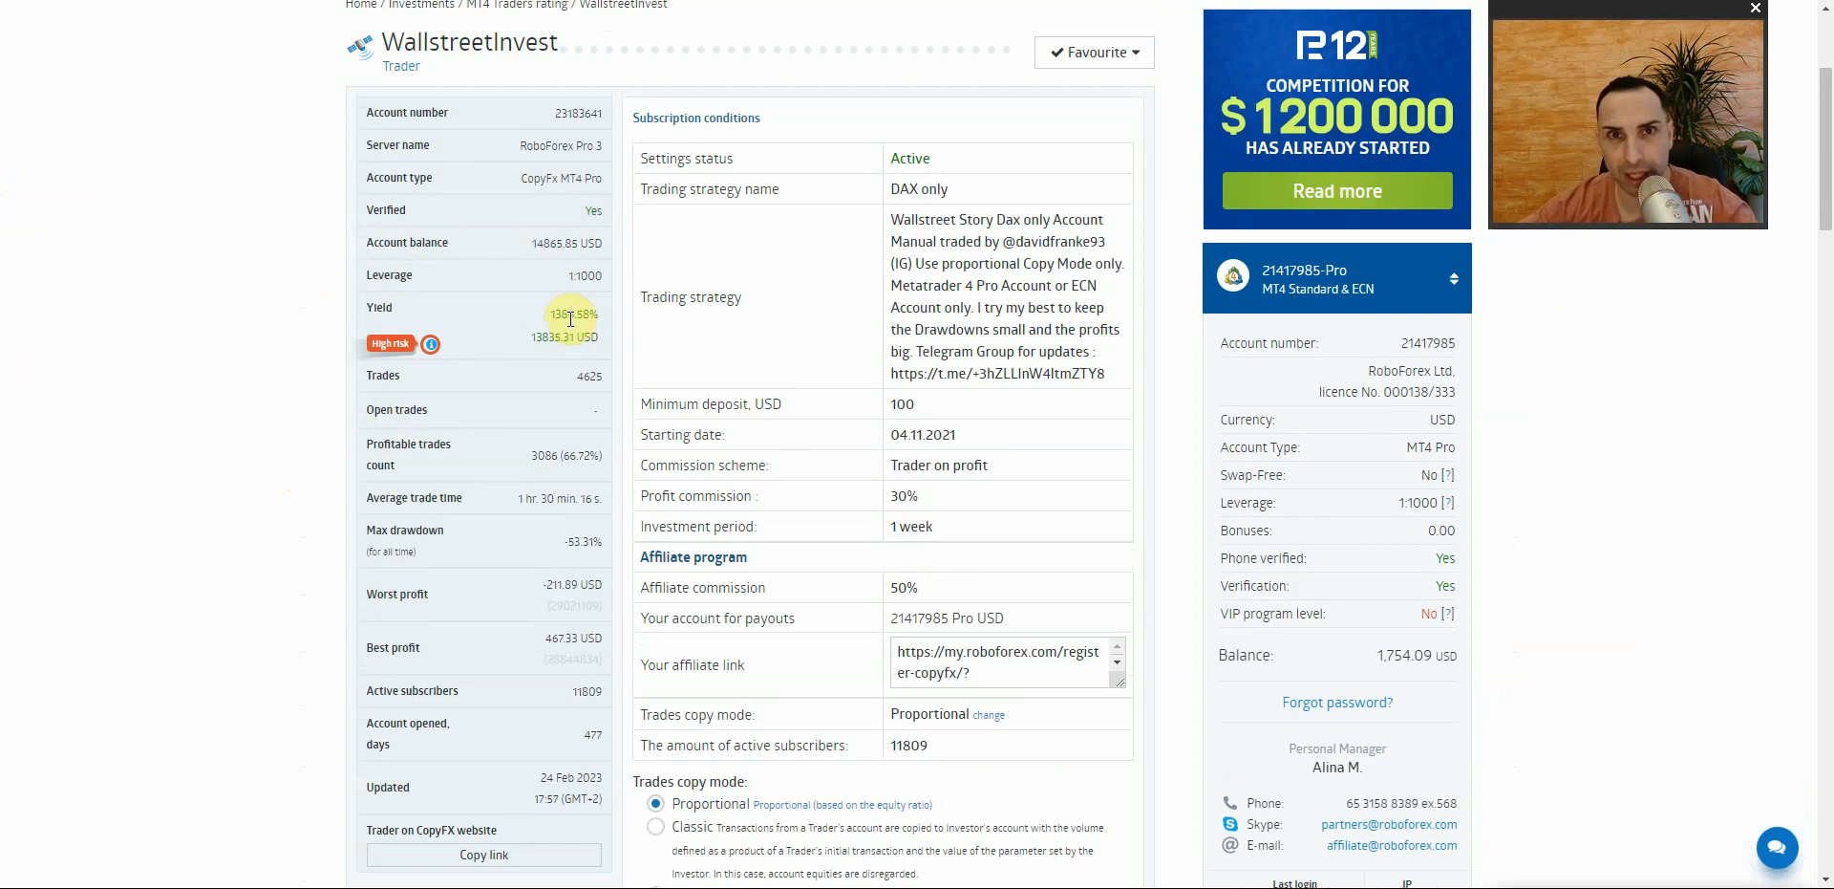
pyautogui.scroll(-3)
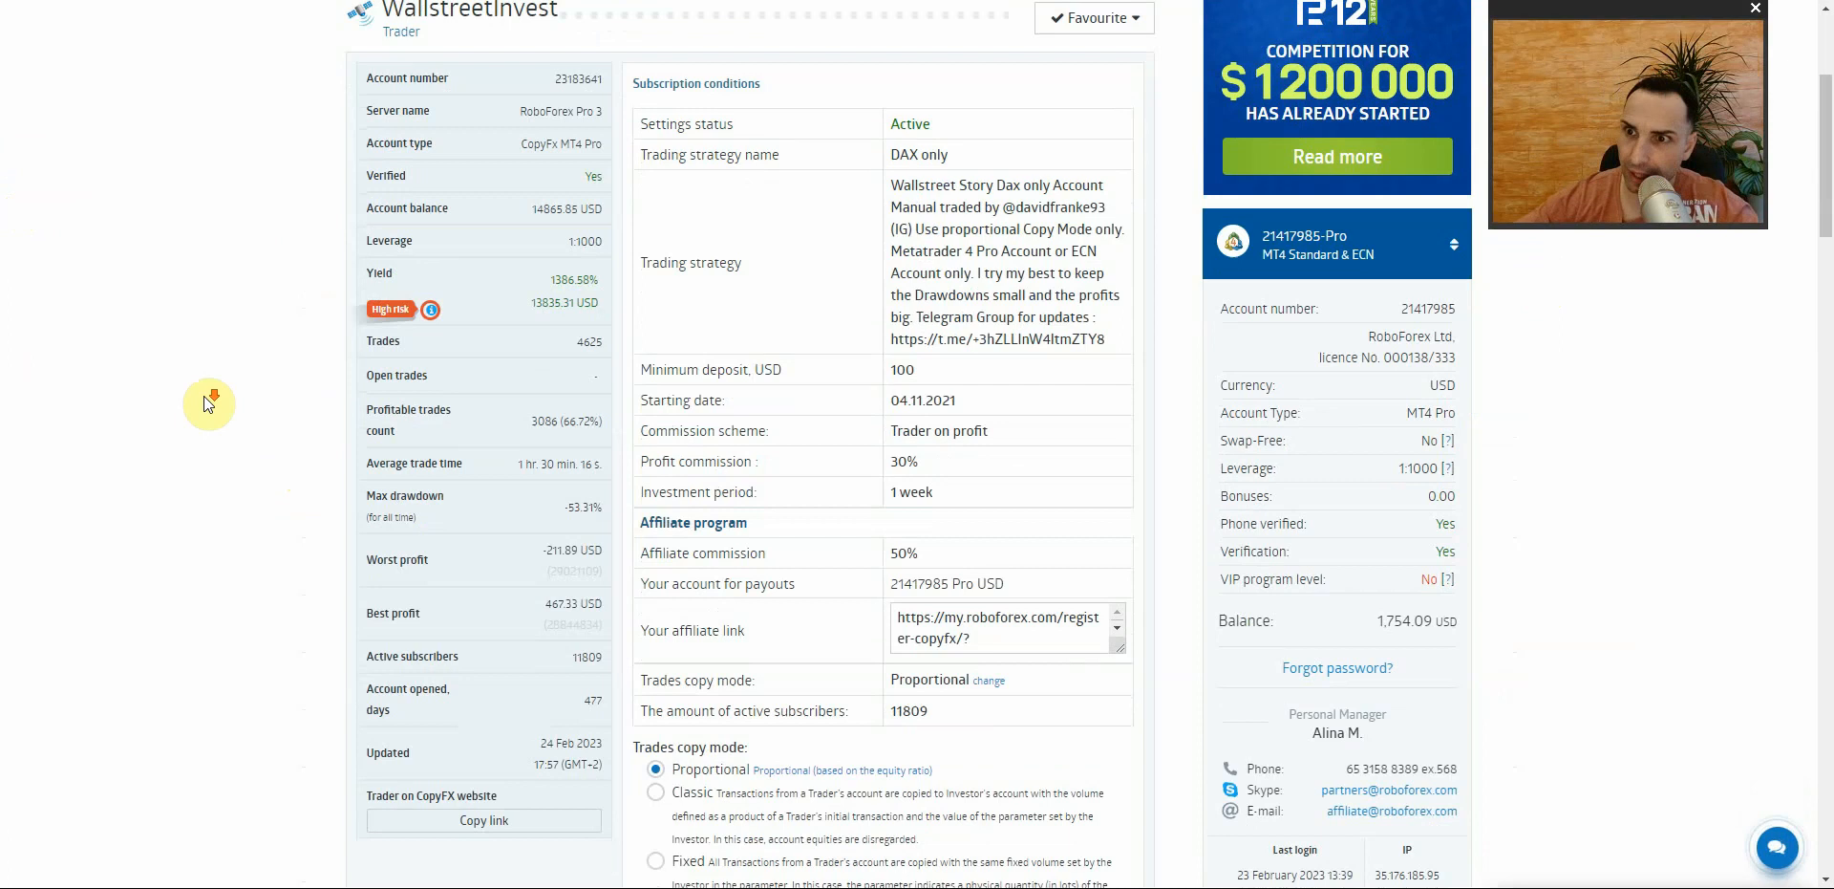
pyautogui.scroll(-3)
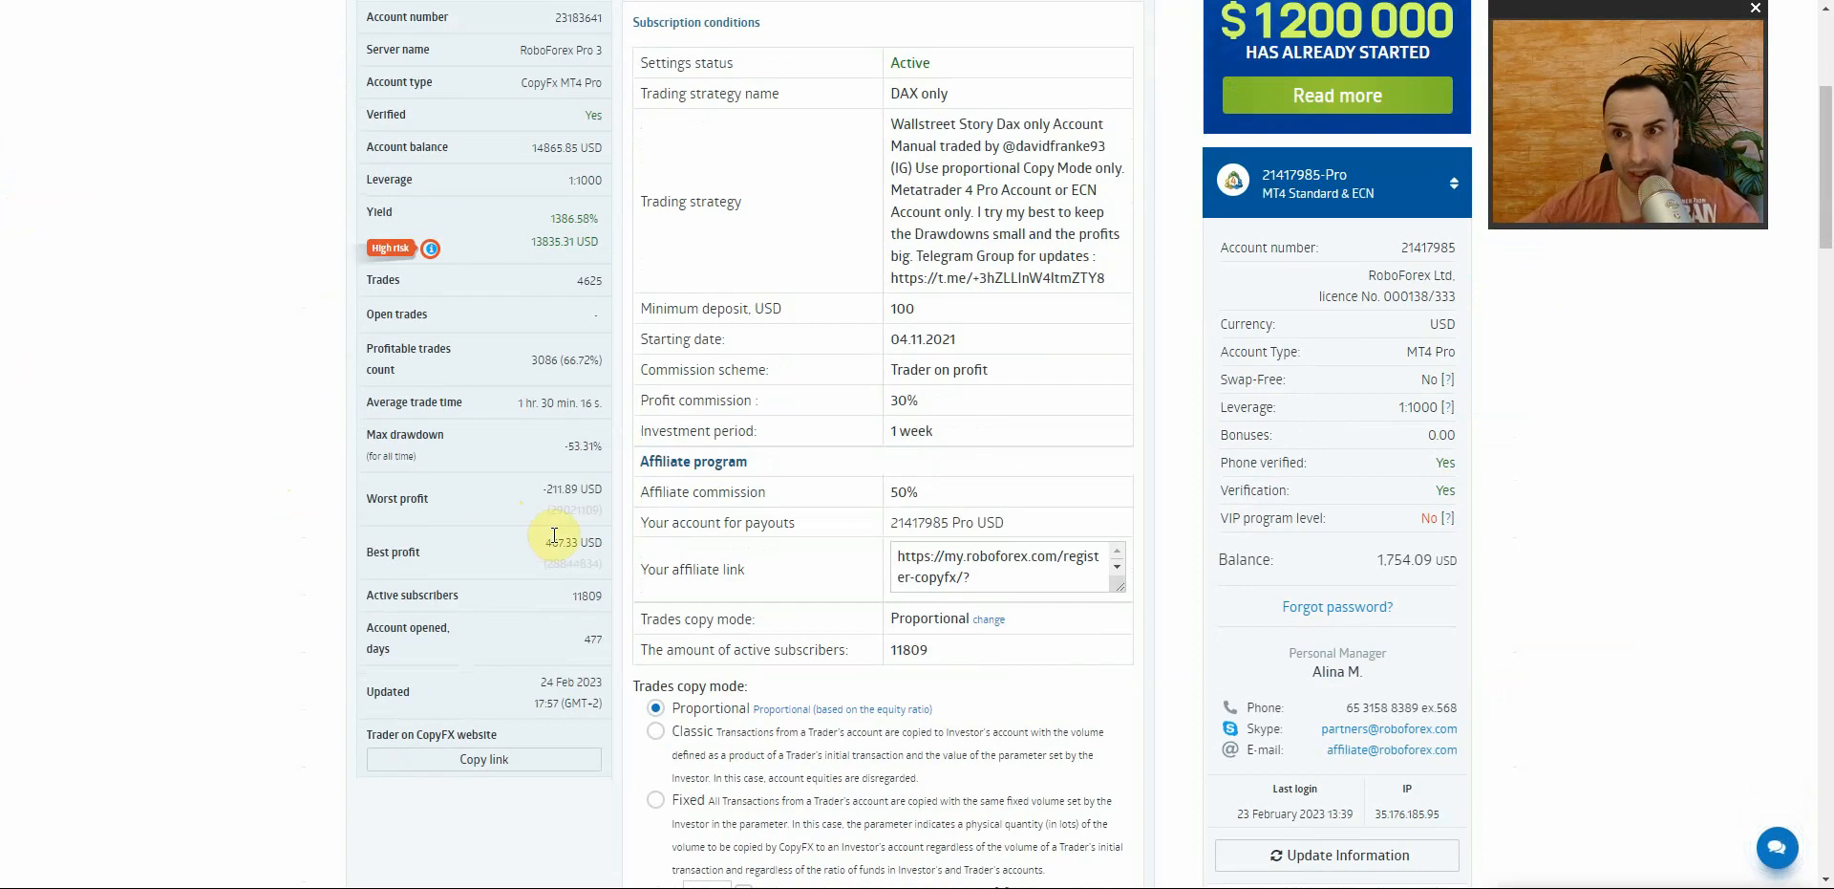
pyautogui.moveTo(579, 443)
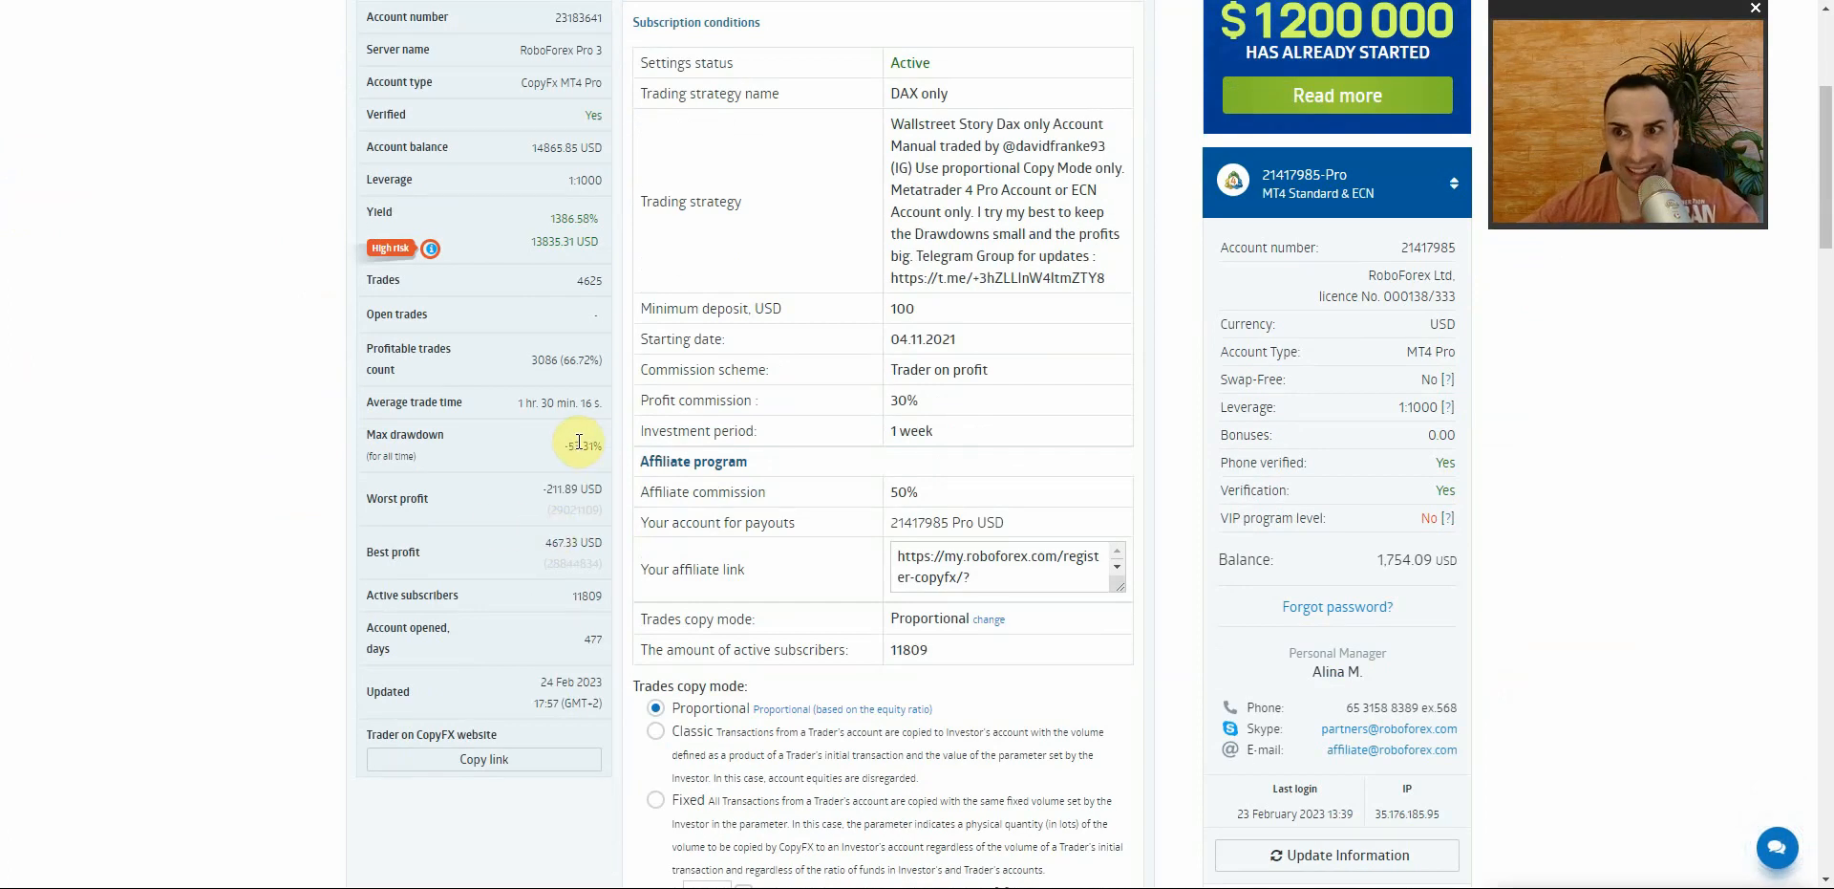
pyautogui.moveTo(596, 643)
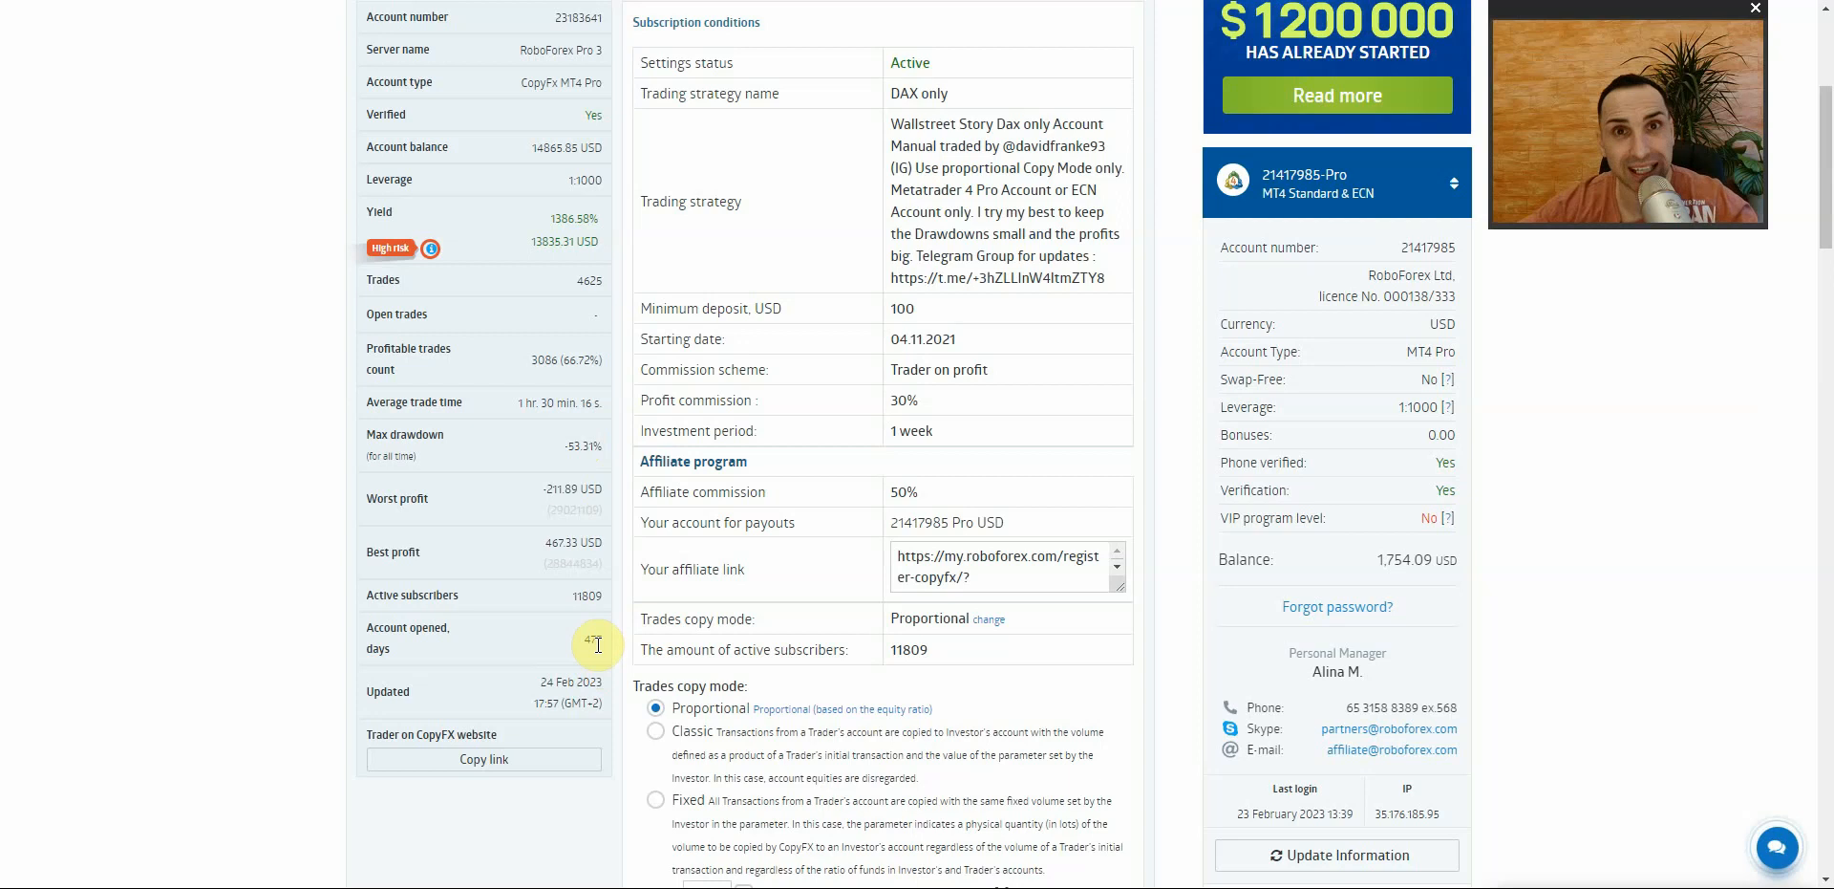
pyautogui.moveTo(488, 458)
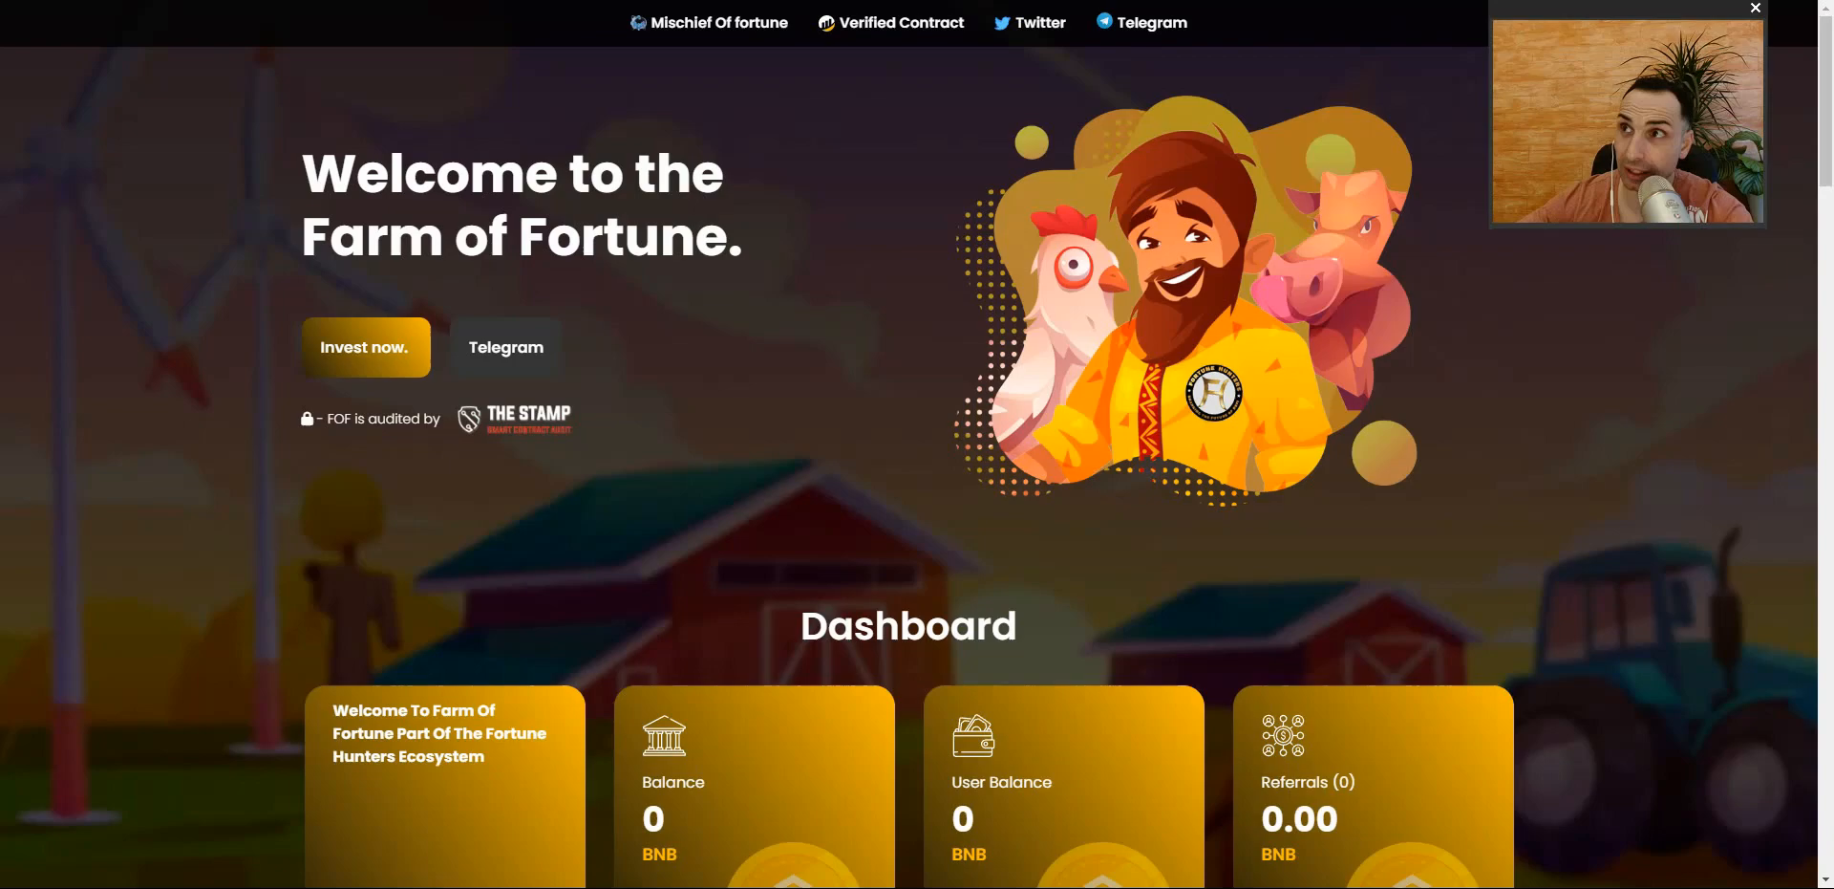
pyautogui.moveTo(437, 305)
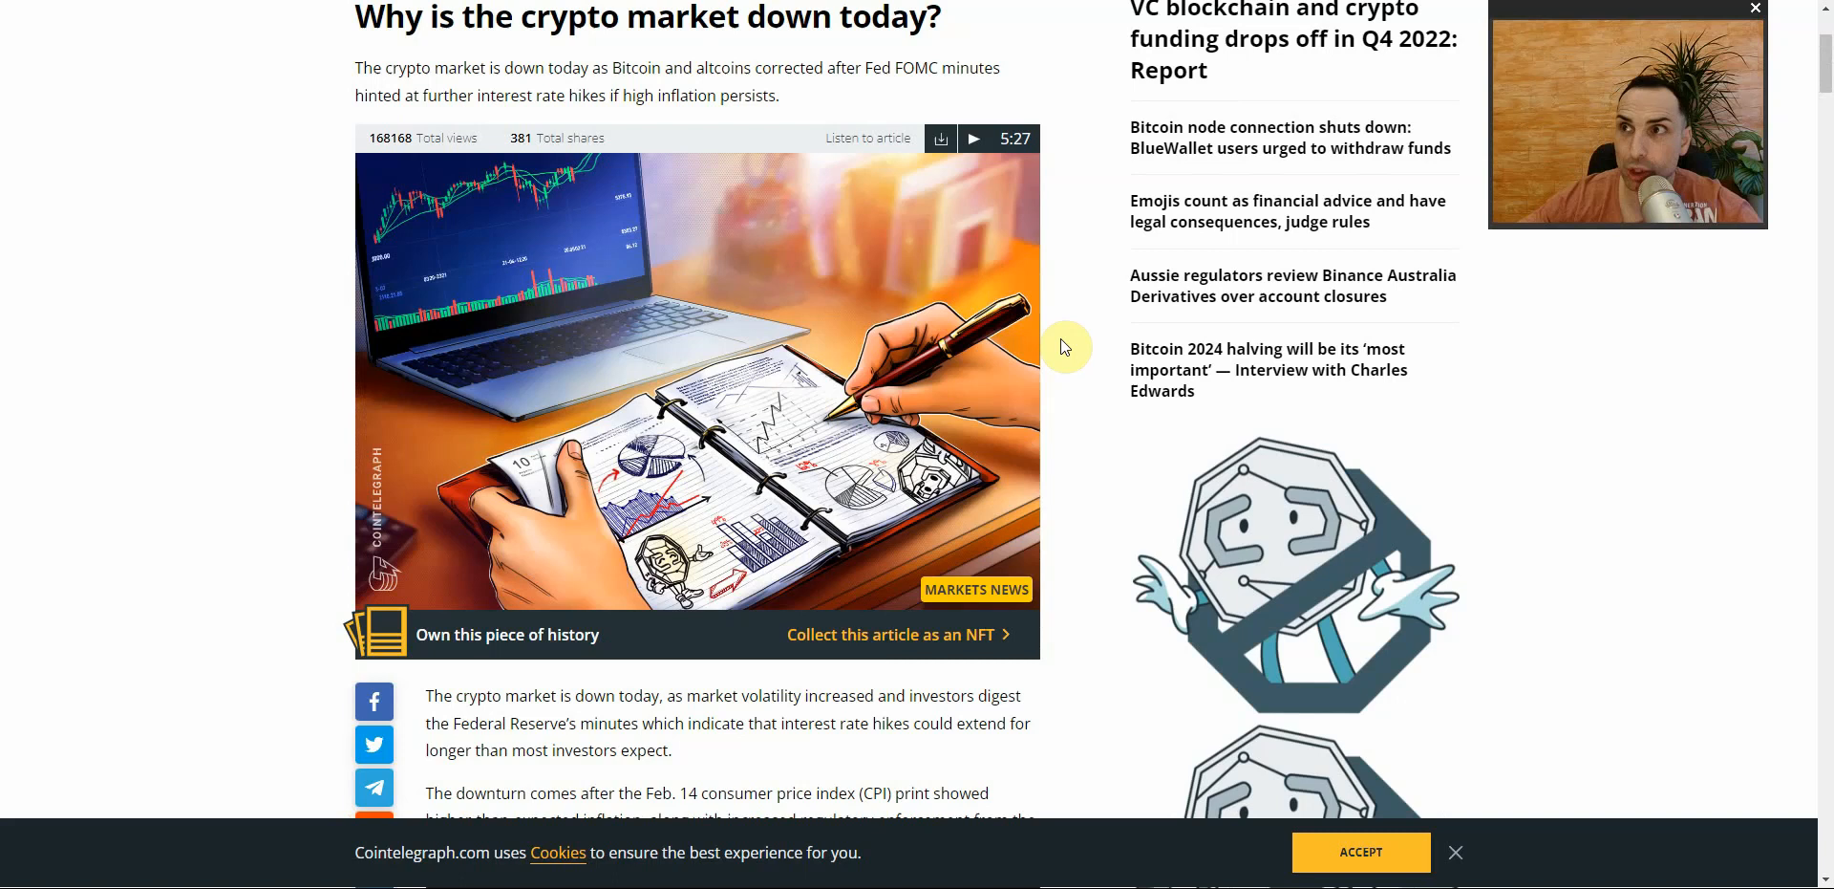
pyautogui.moveTo(966, 89)
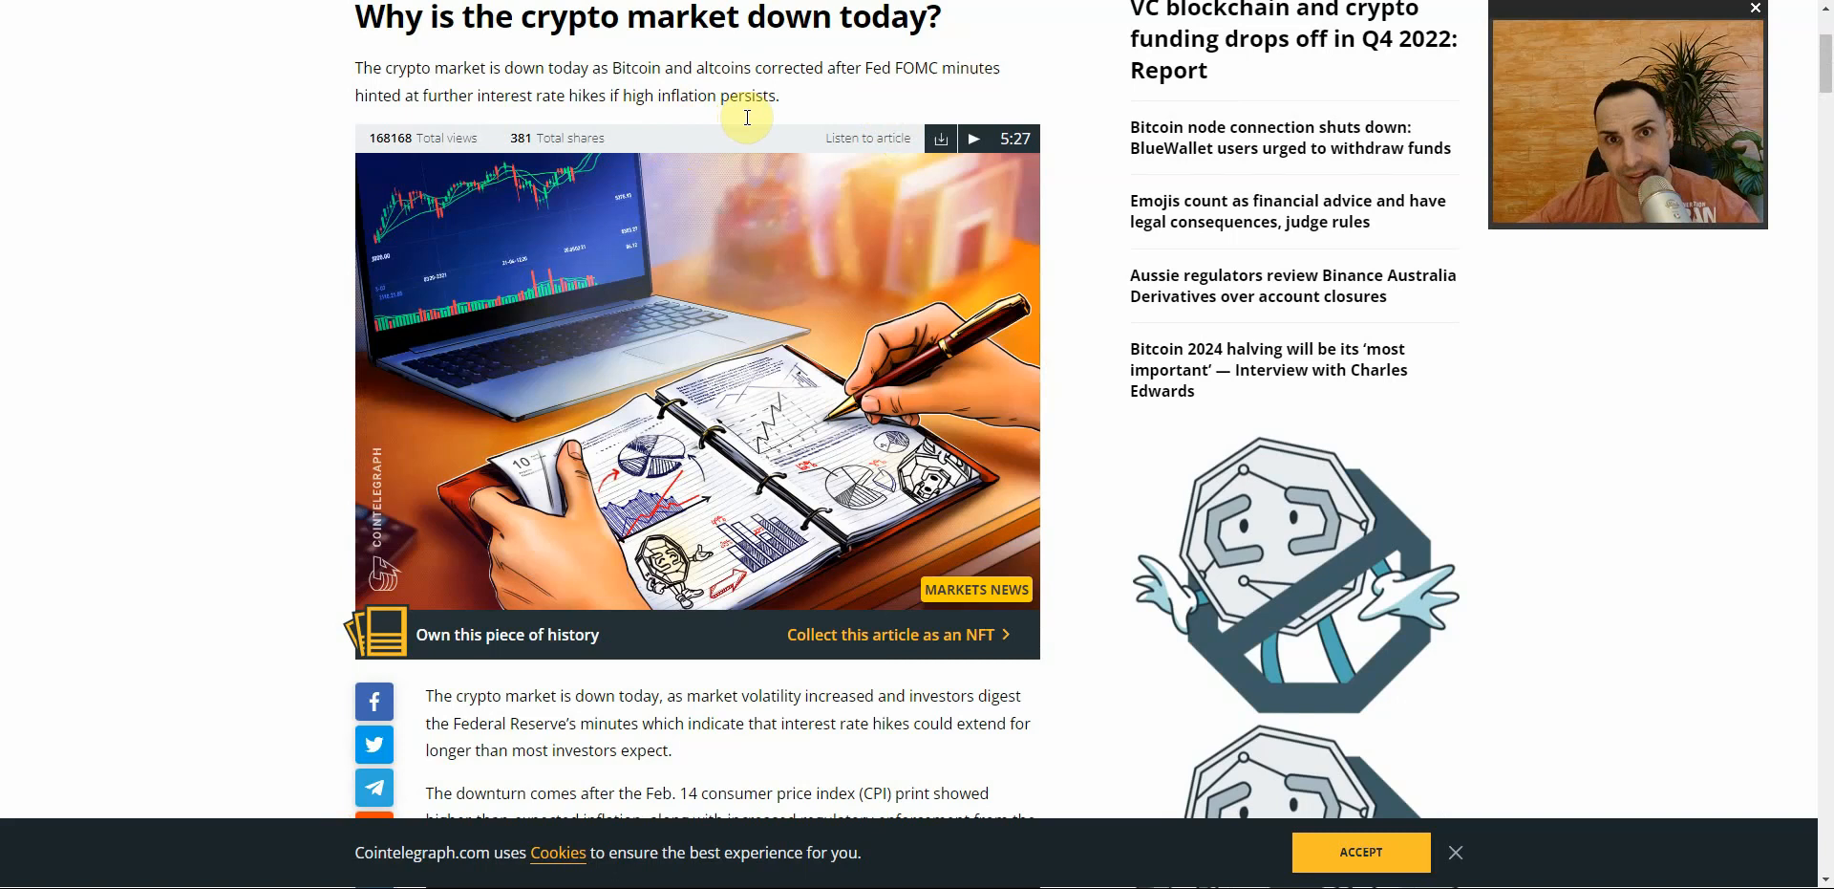
pyautogui.moveTo(250, 254)
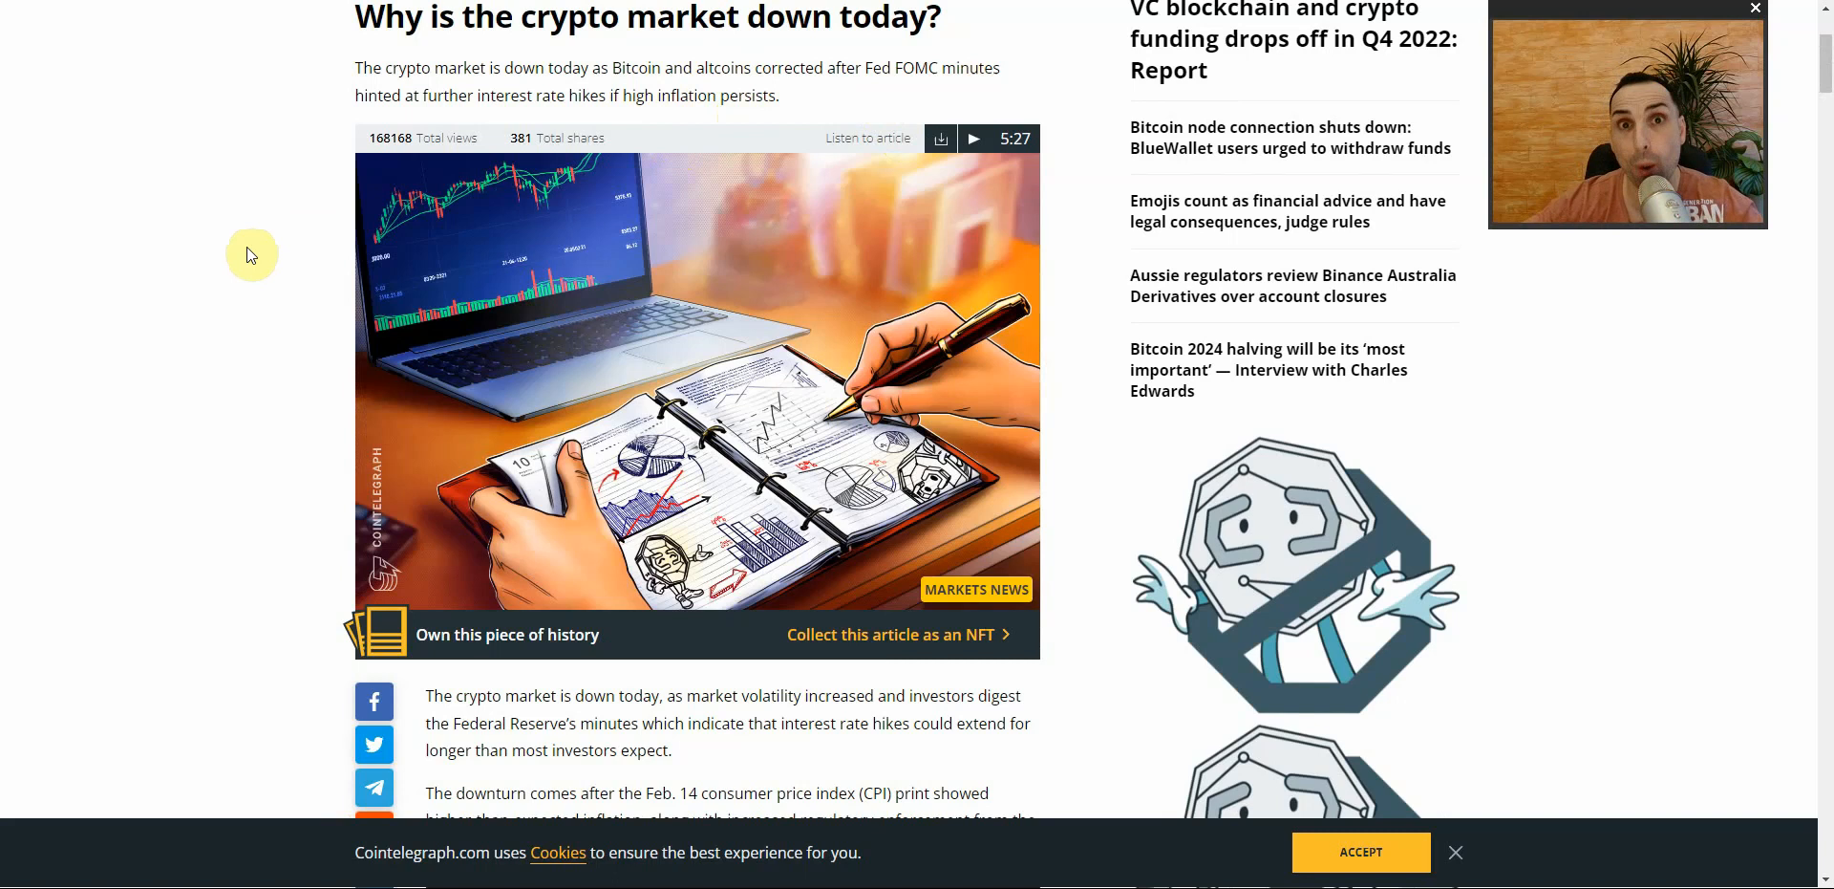
pyautogui.moveTo(117, 263)
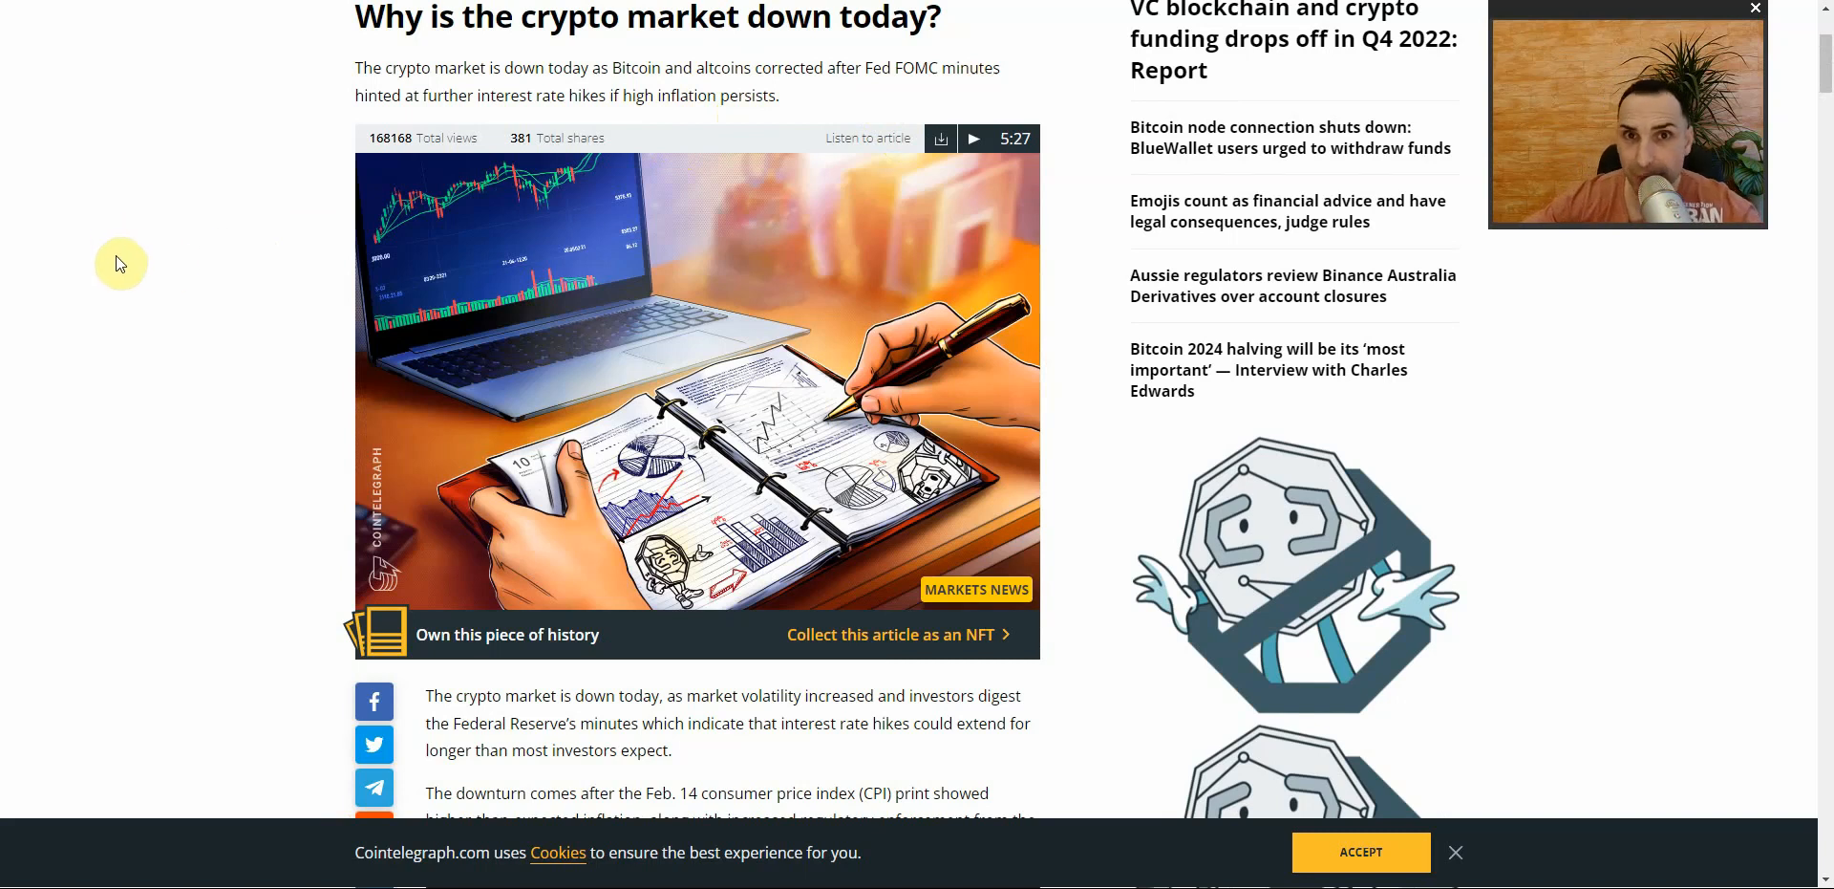
pyautogui.moveTo(157, 280)
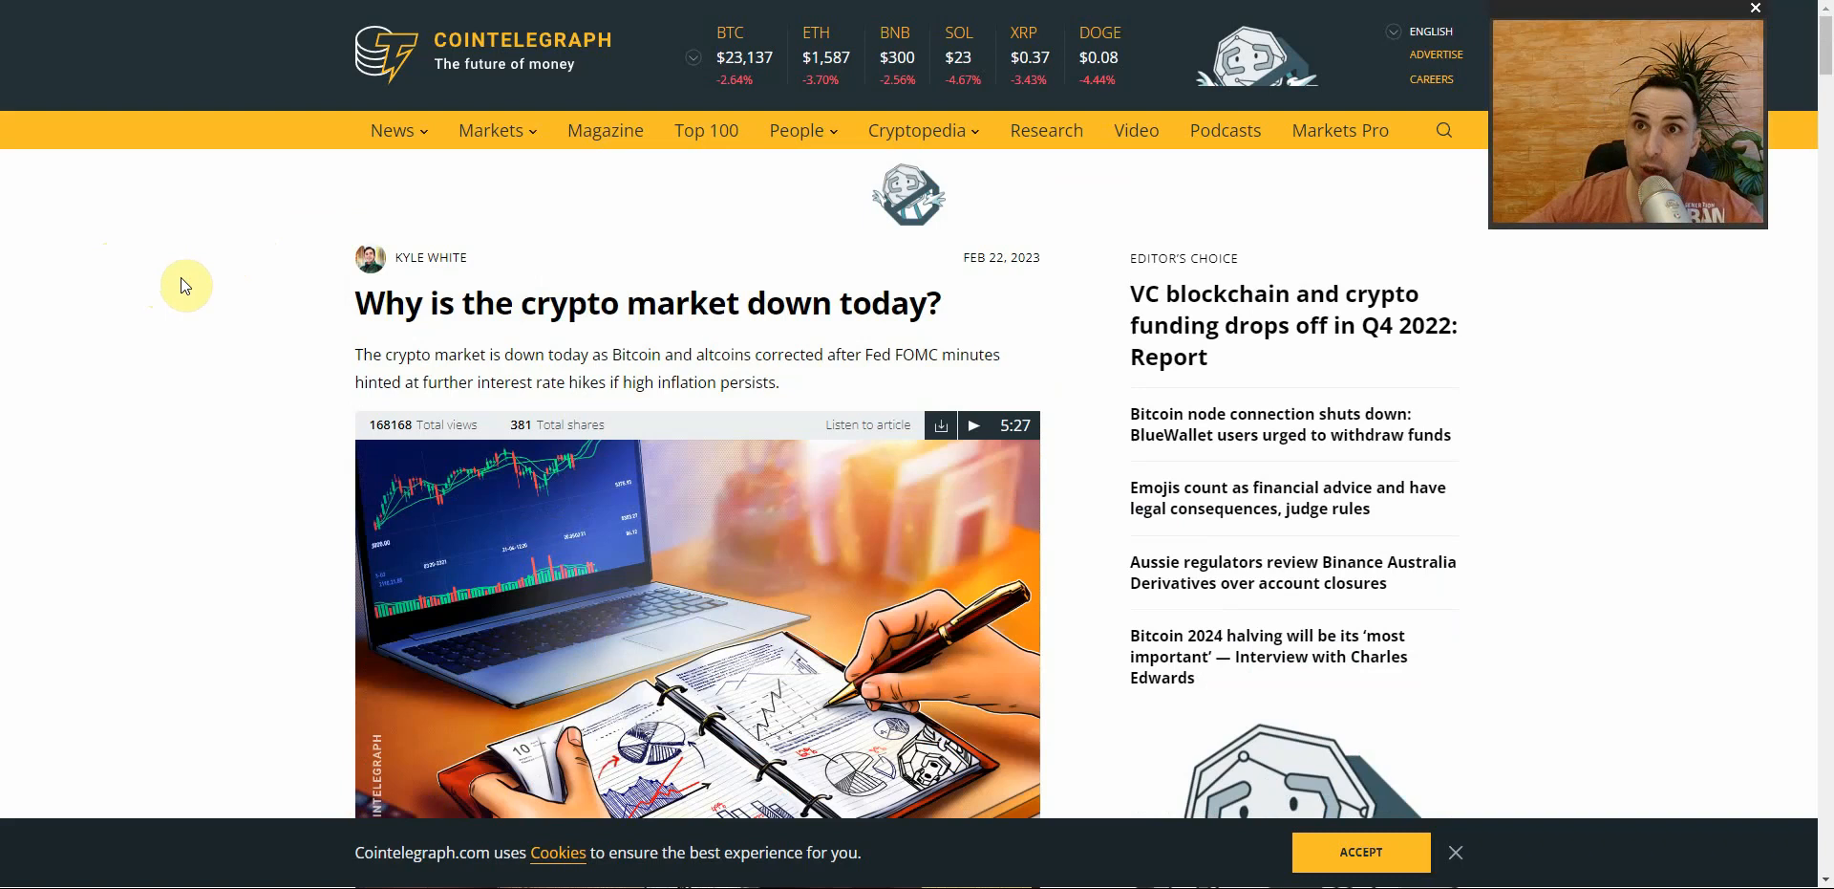
pyautogui.scroll(-3)
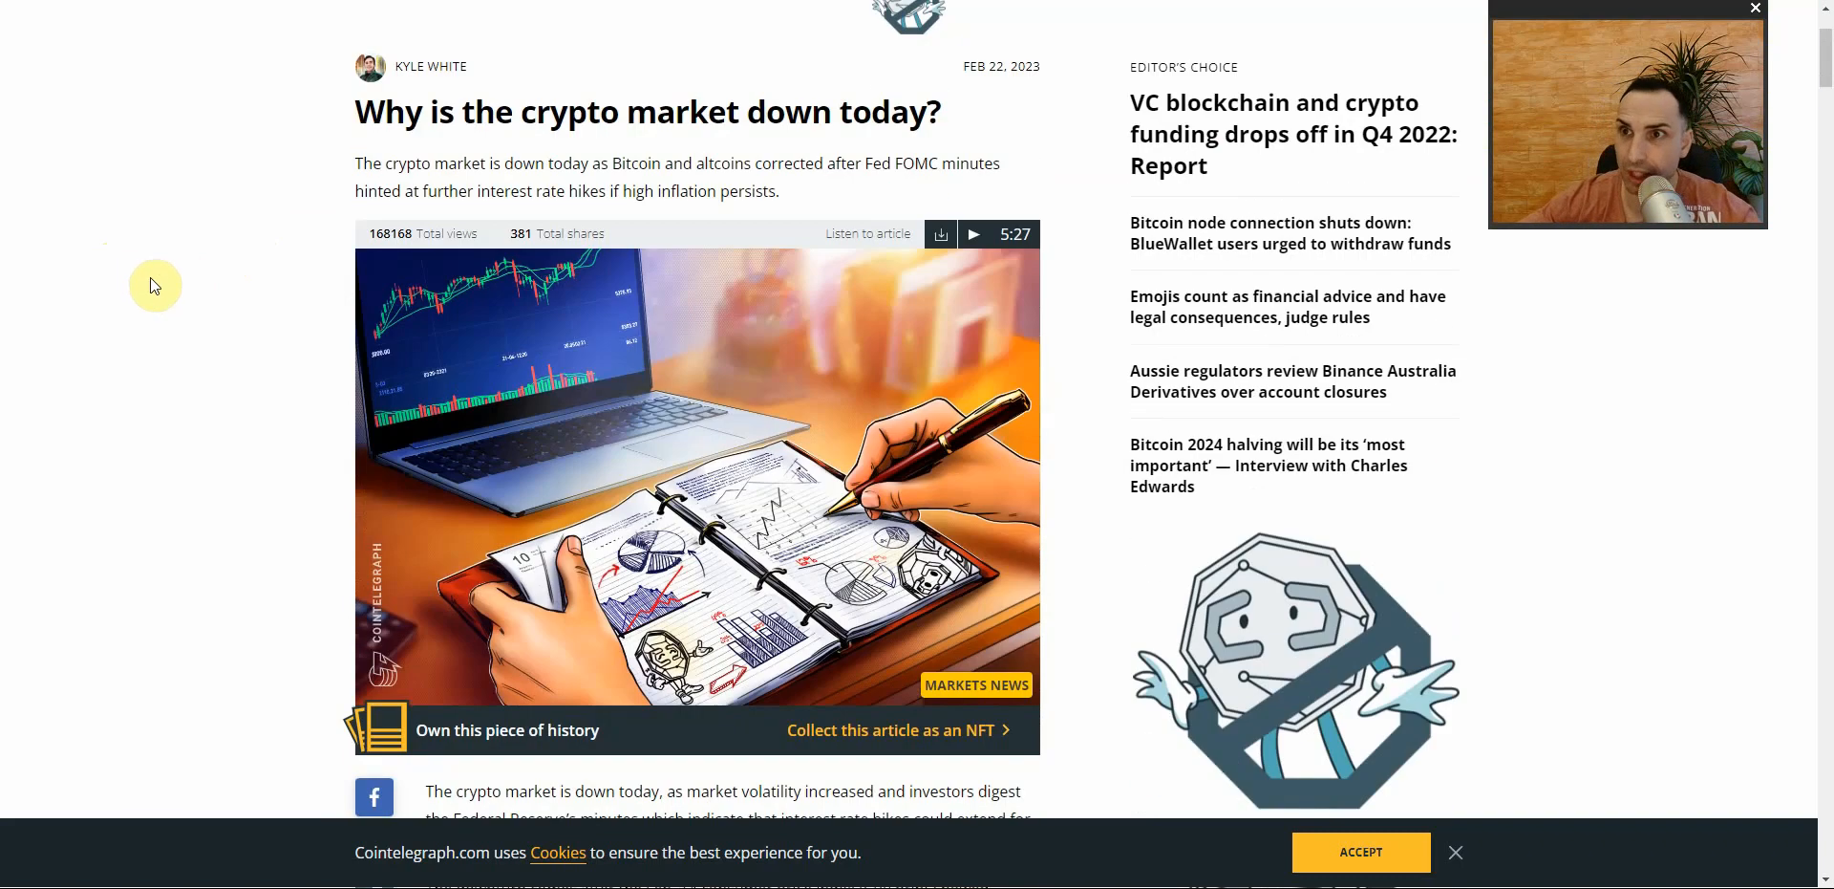
pyautogui.scroll(-3)
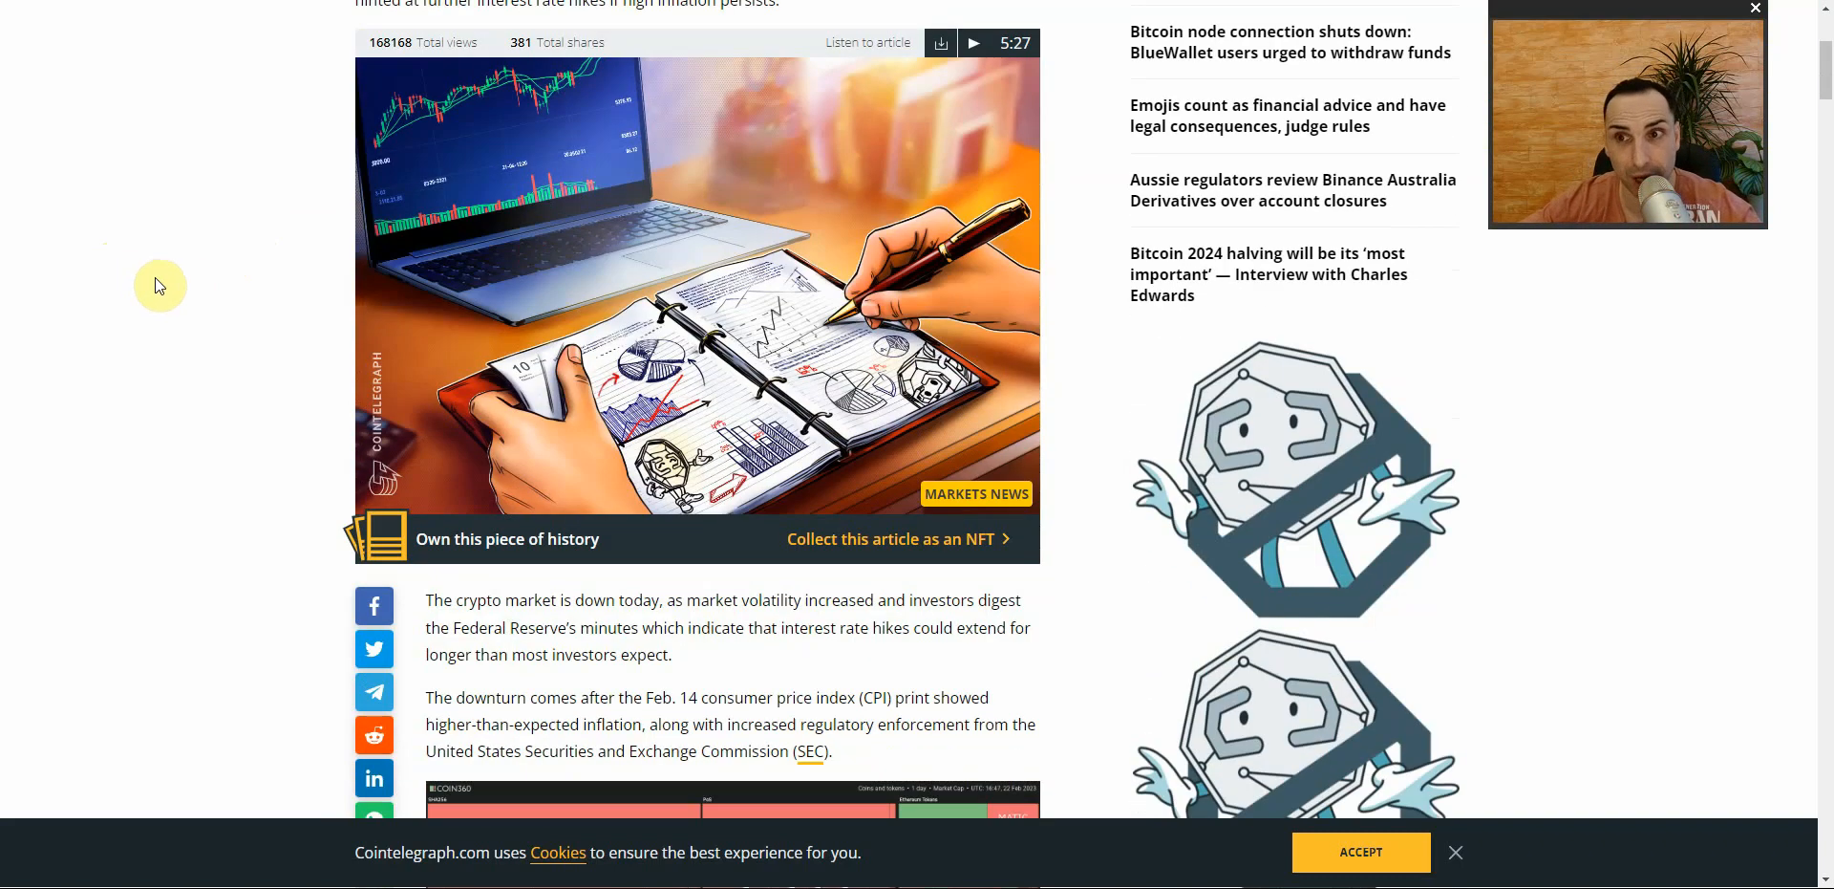
pyautogui.scroll(-3)
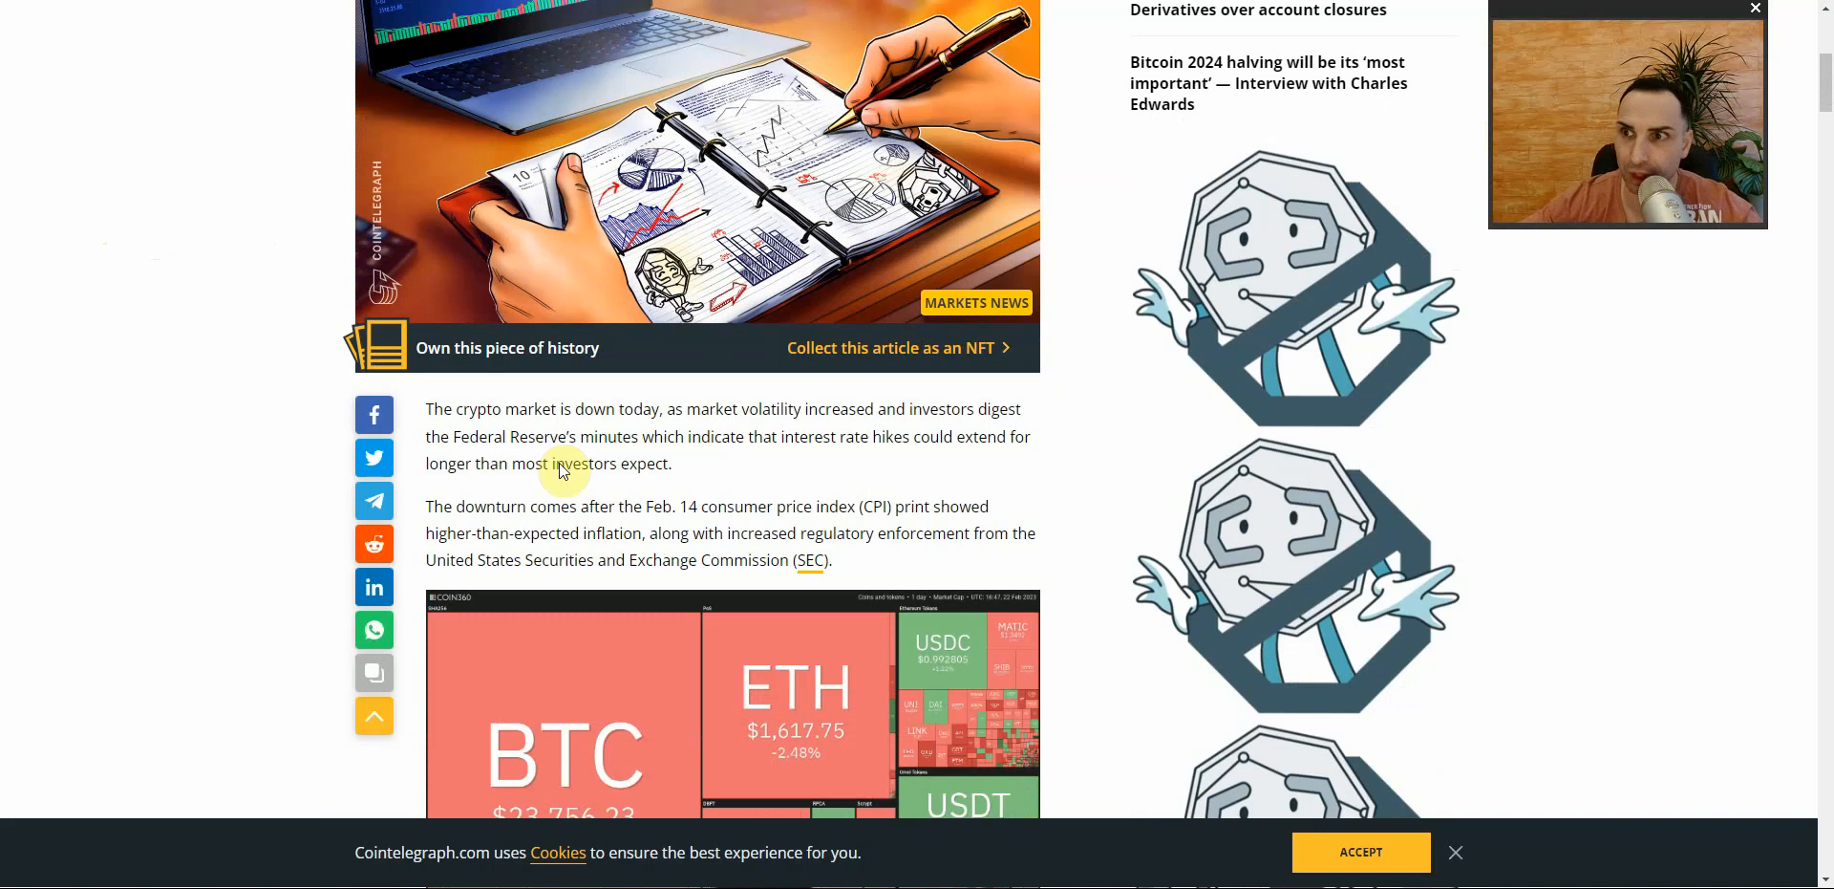
pyautogui.scroll(3)
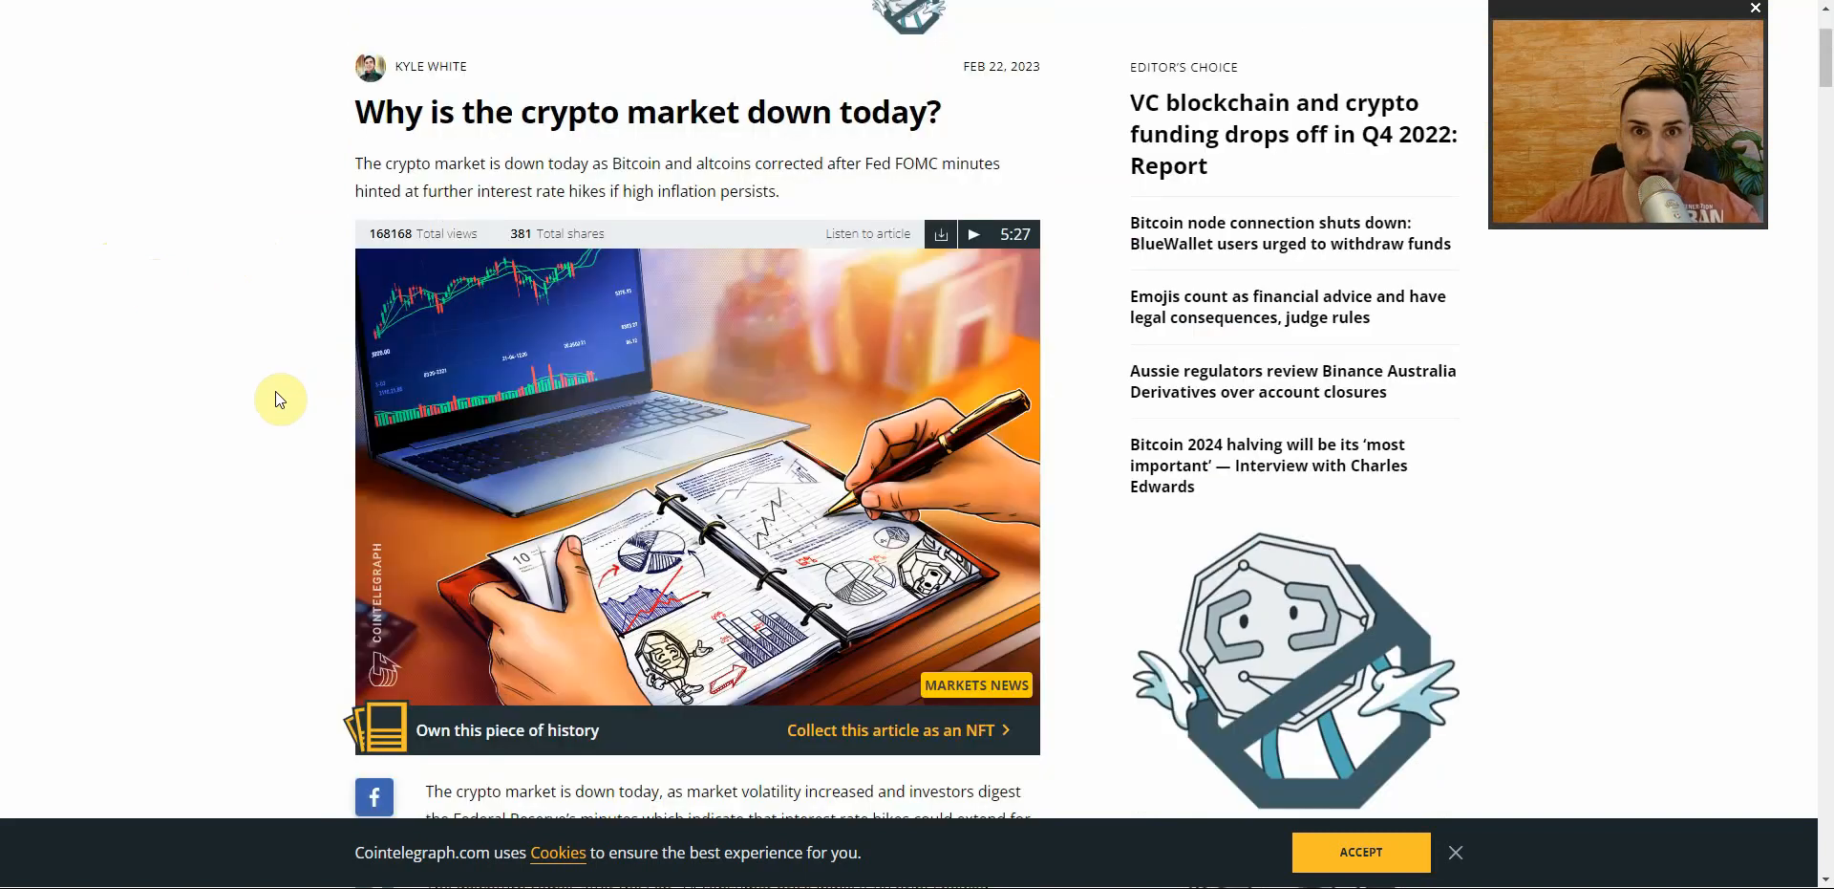
pyautogui.moveTo(228, 359)
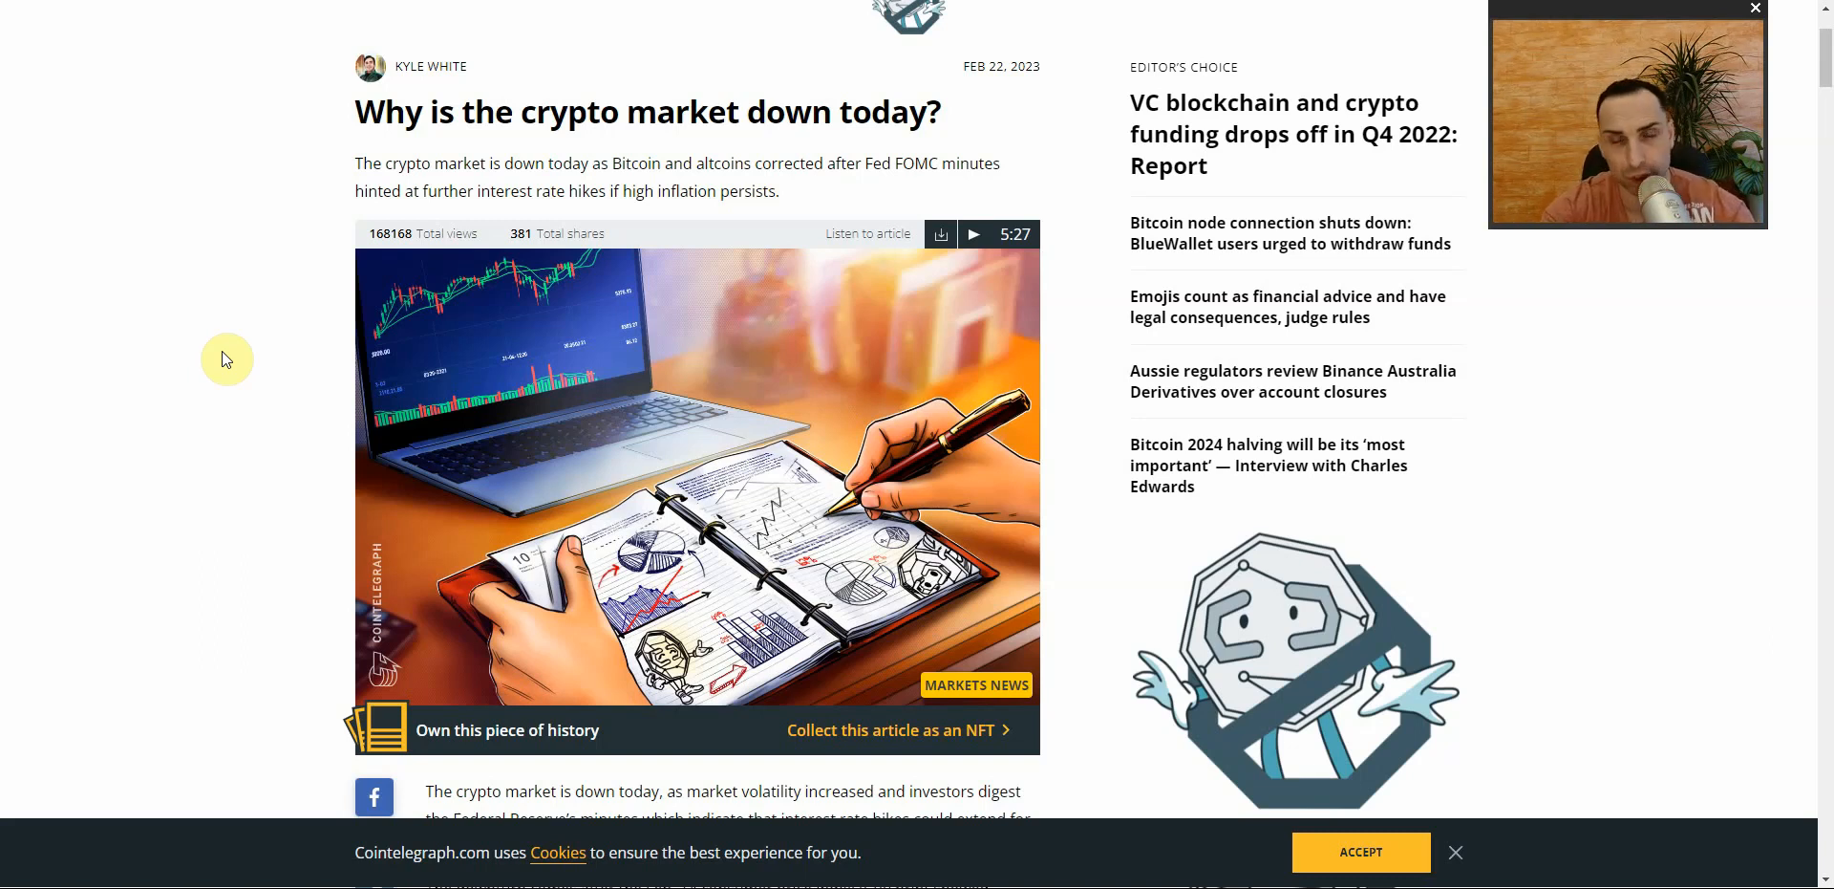
pyautogui.moveTo(67, 298)
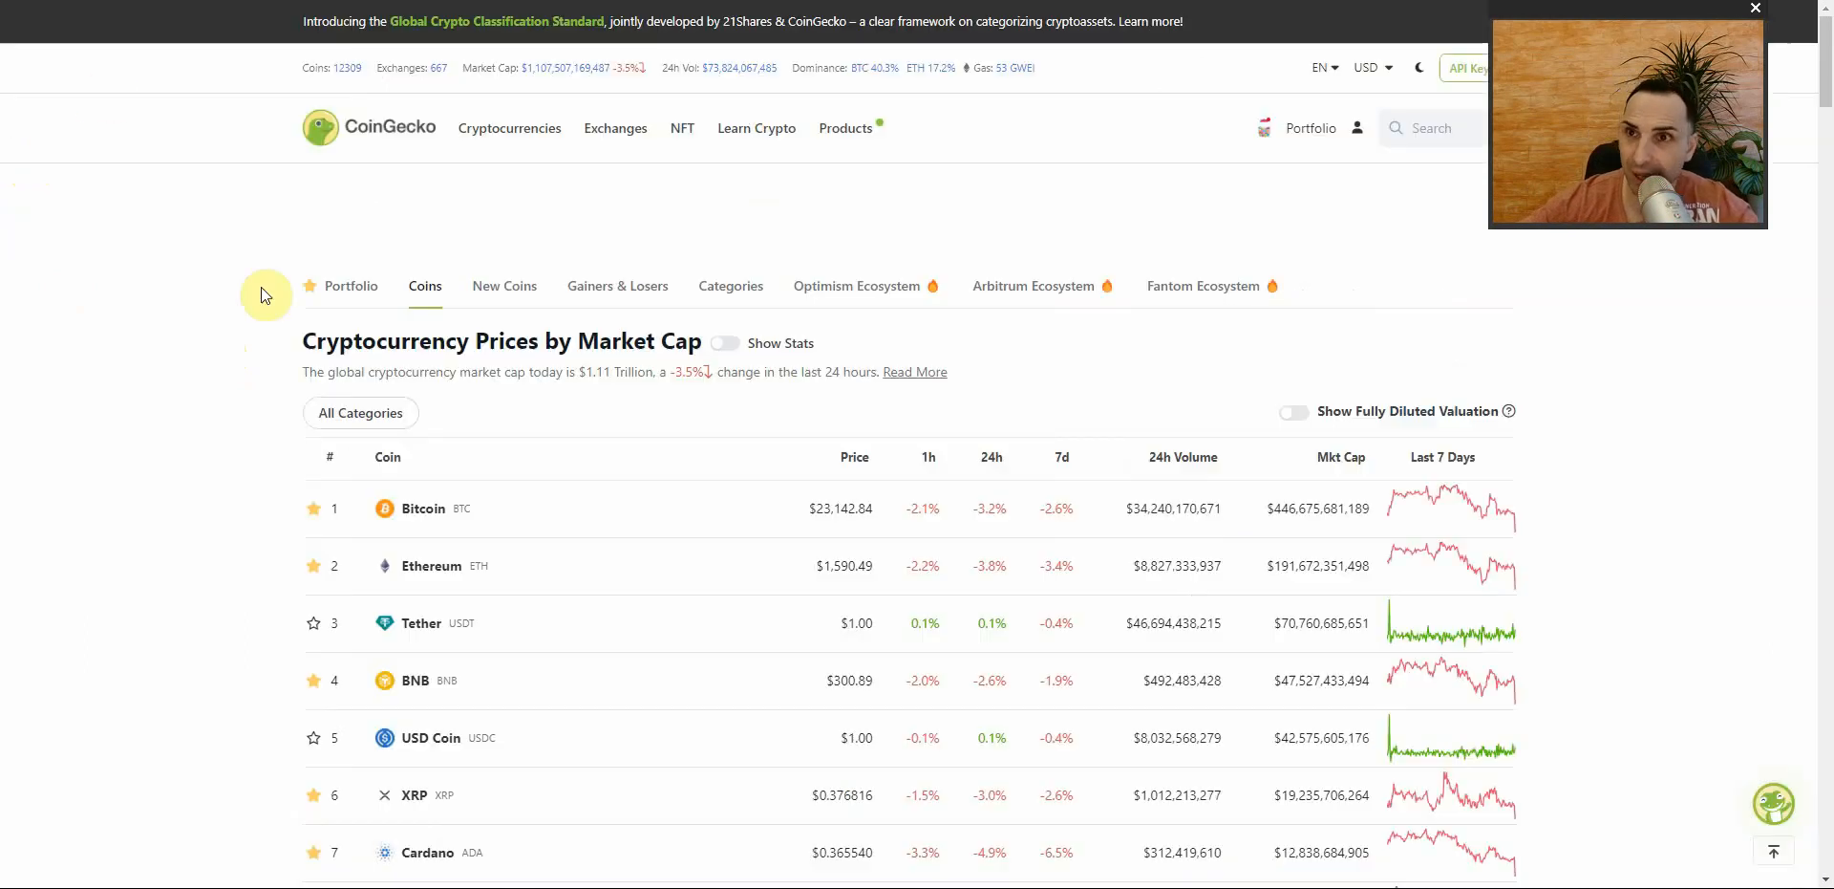
# - Scroll the 'Crypto PHIL 2023-2025' portfolio showing the $1,006.20 balance and coin holdings
pyautogui.scroll(-3)
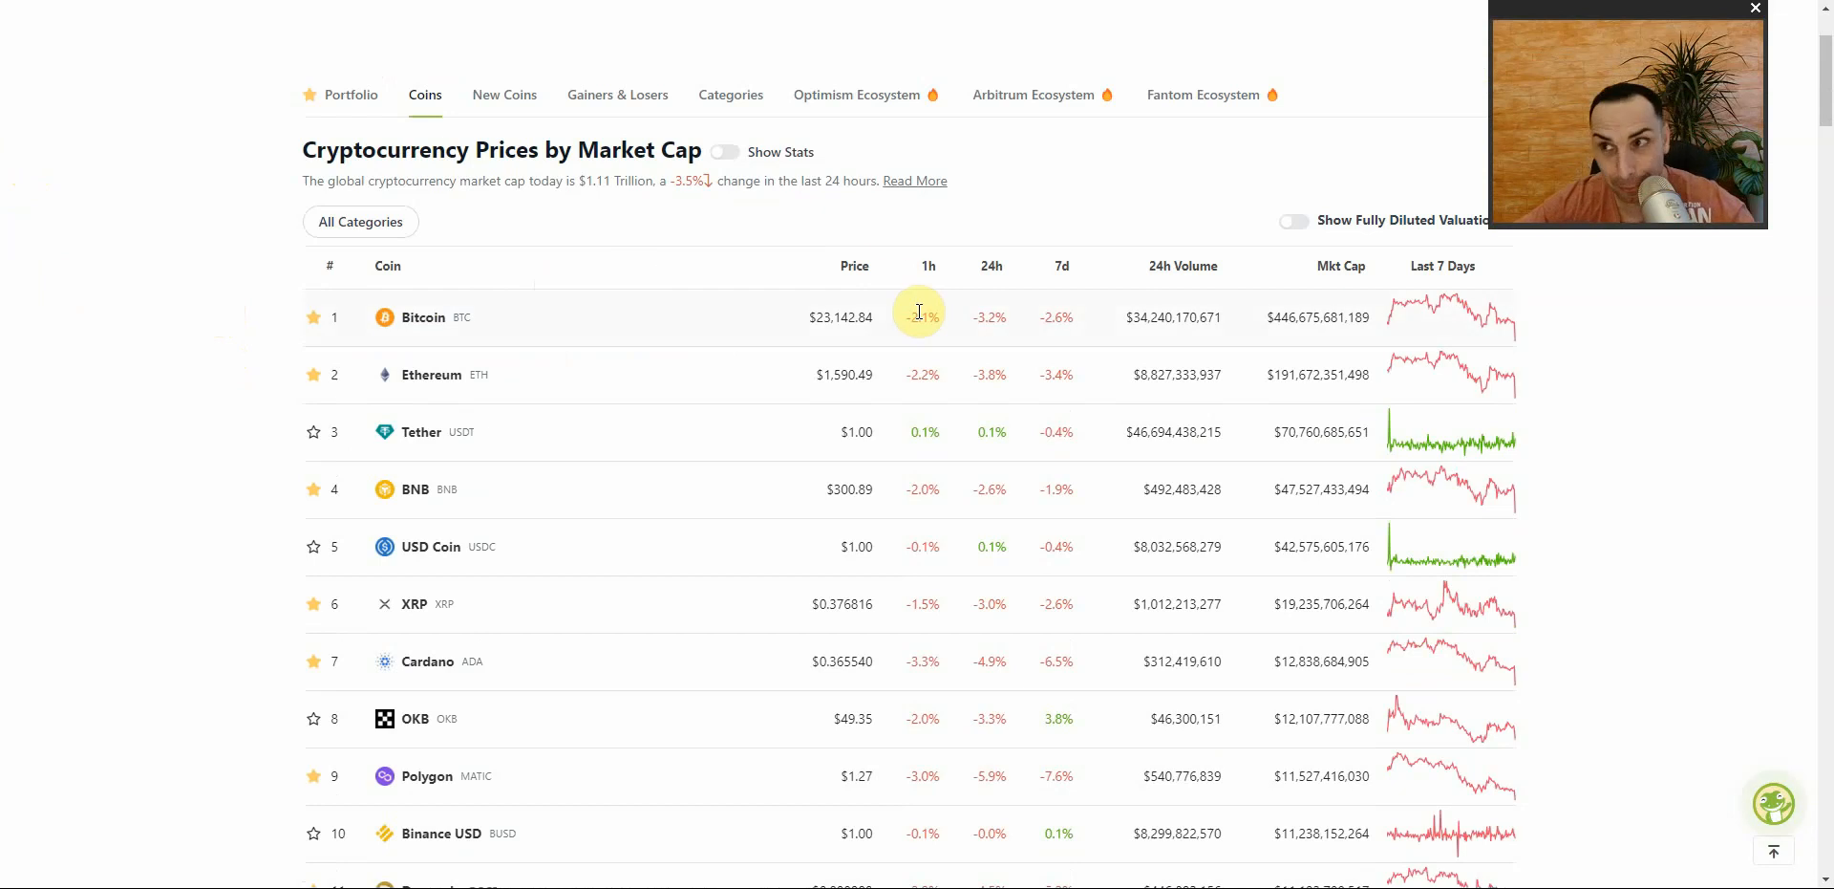
pyautogui.moveTo(942, 317)
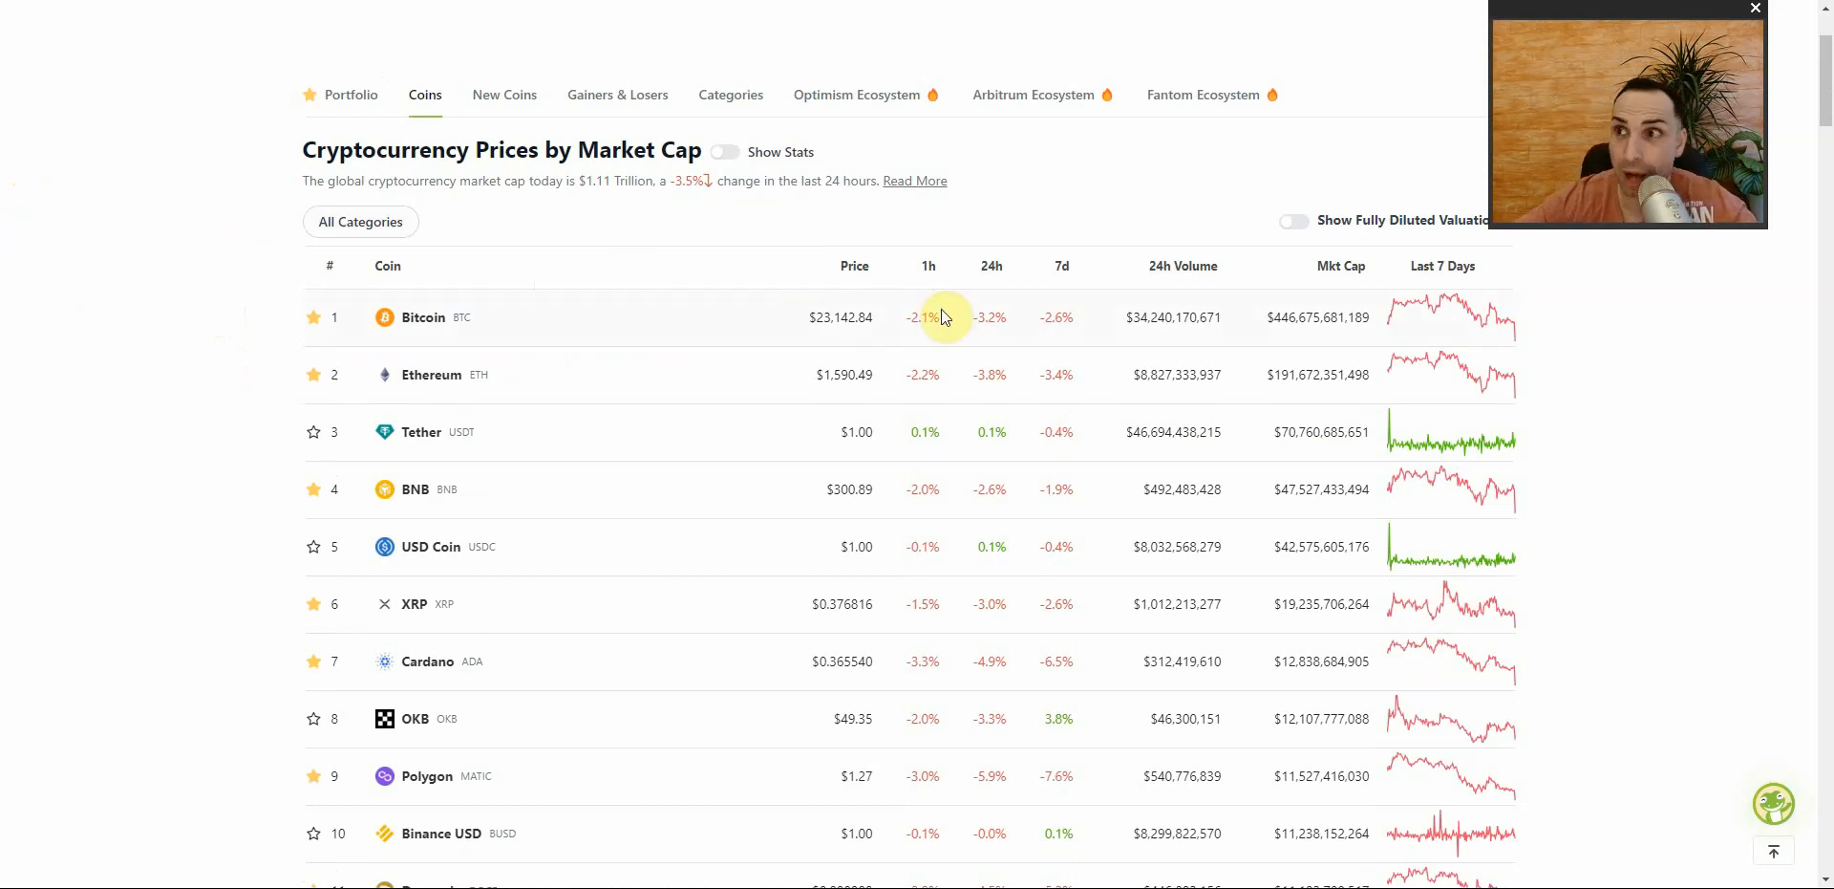
pyautogui.moveTo(790, 377)
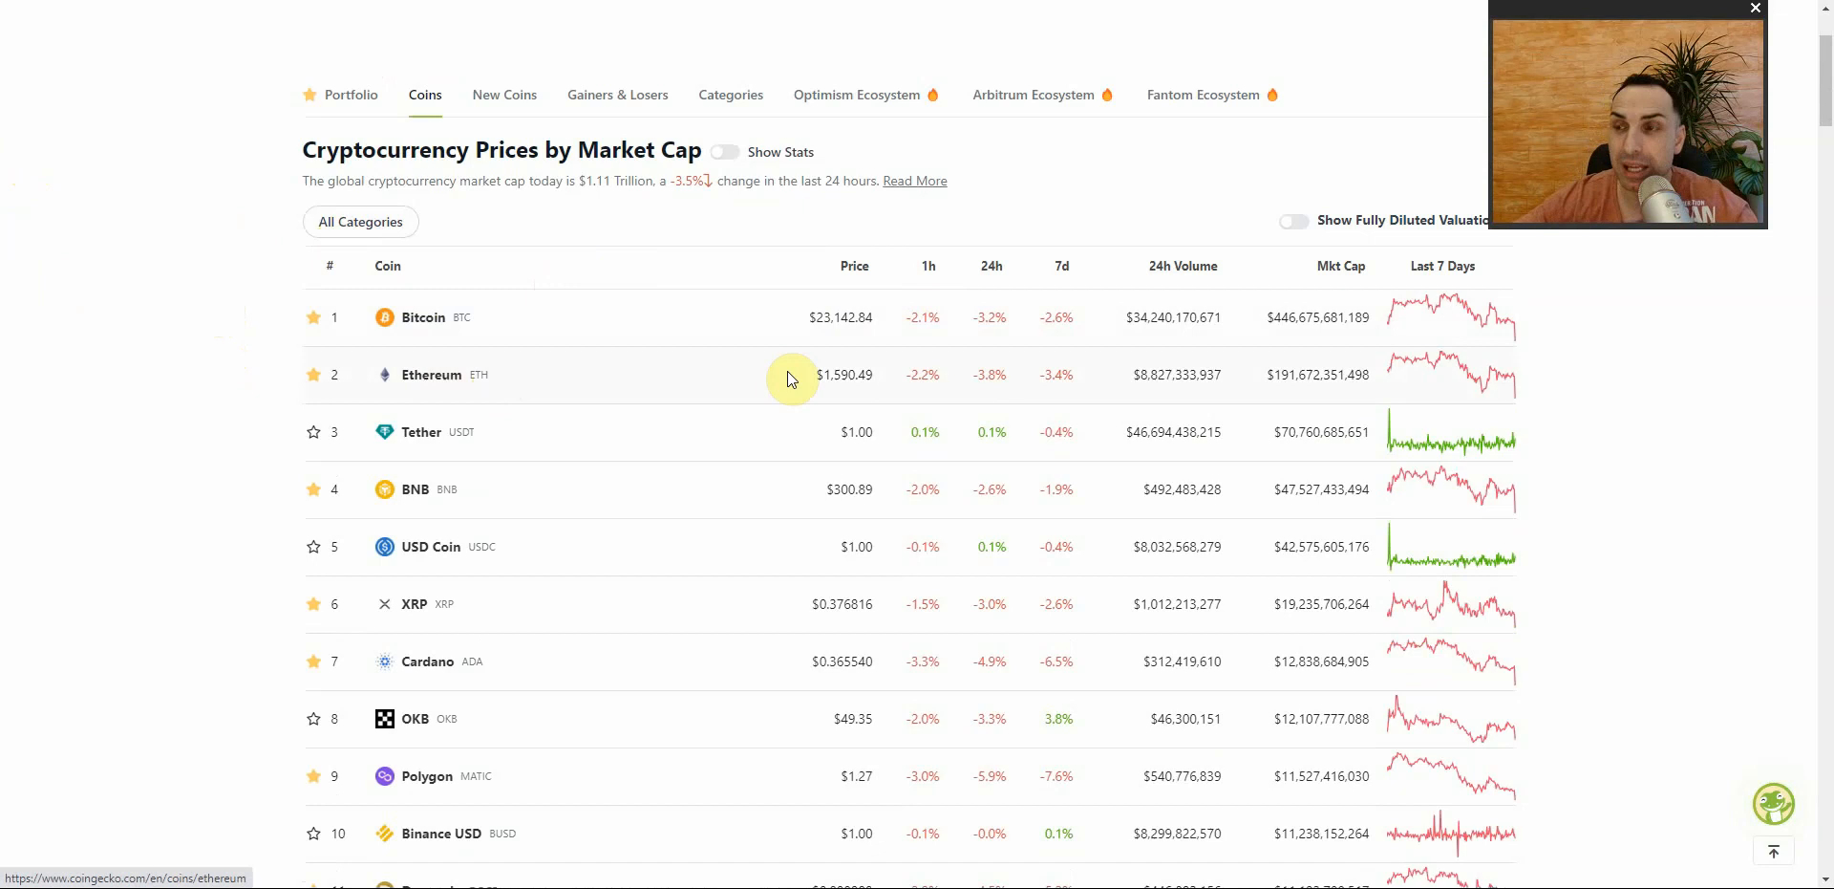
pyautogui.moveTo(322, 403)
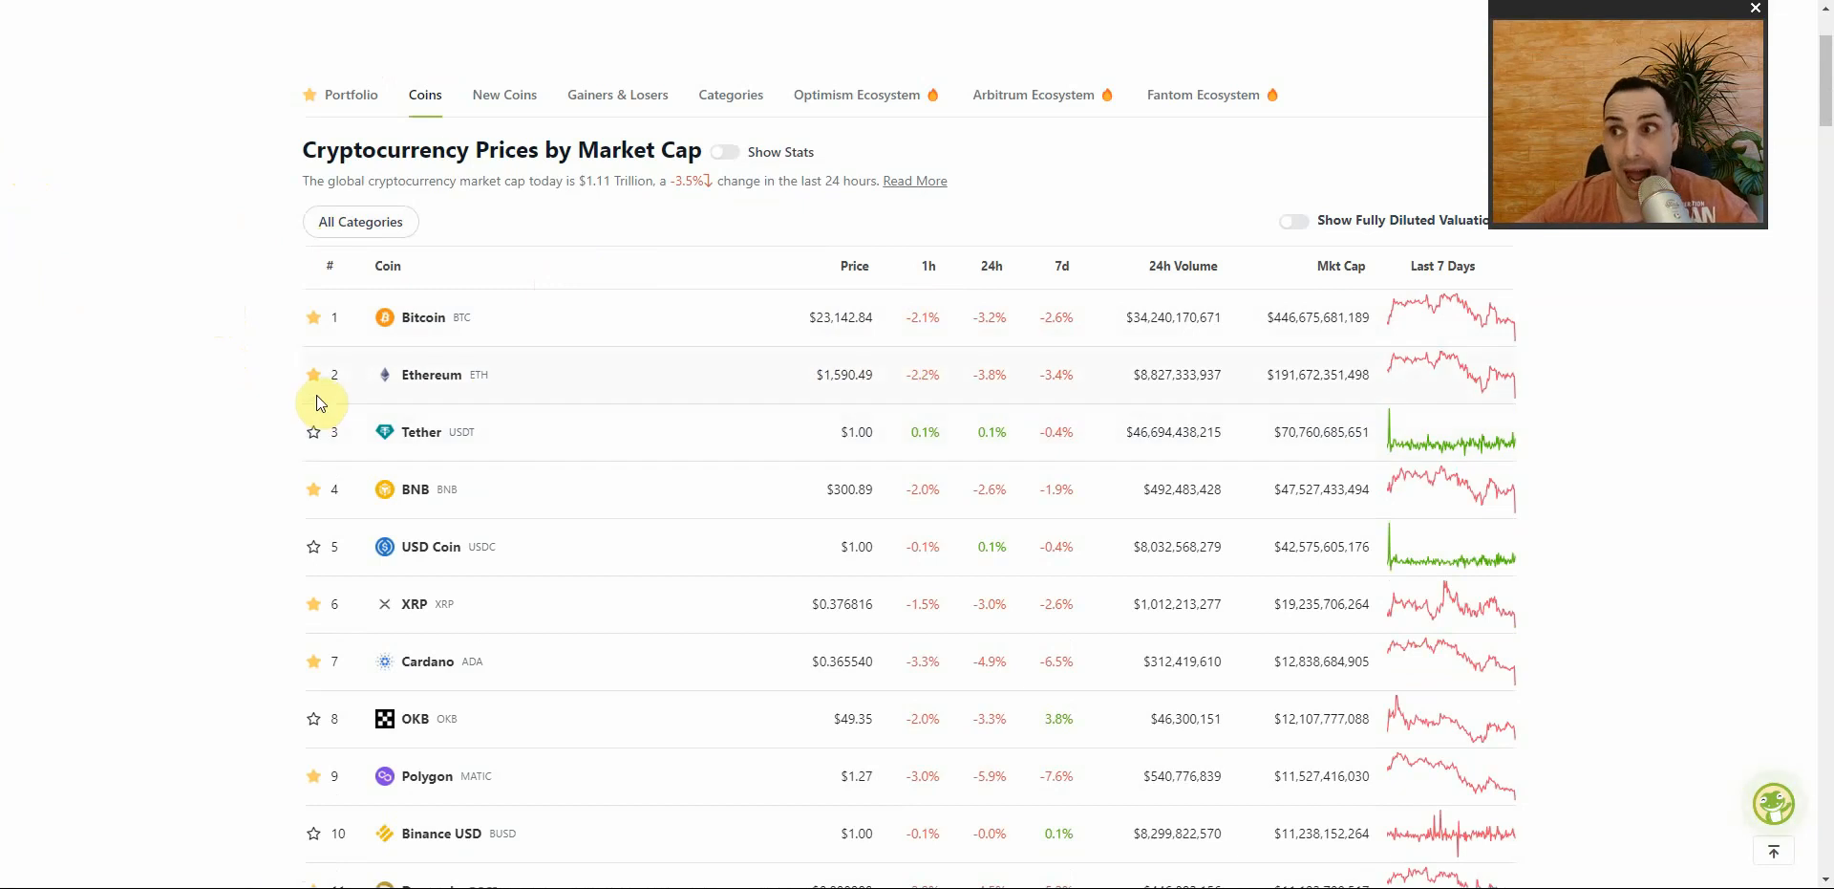
pyautogui.moveTo(281, 394)
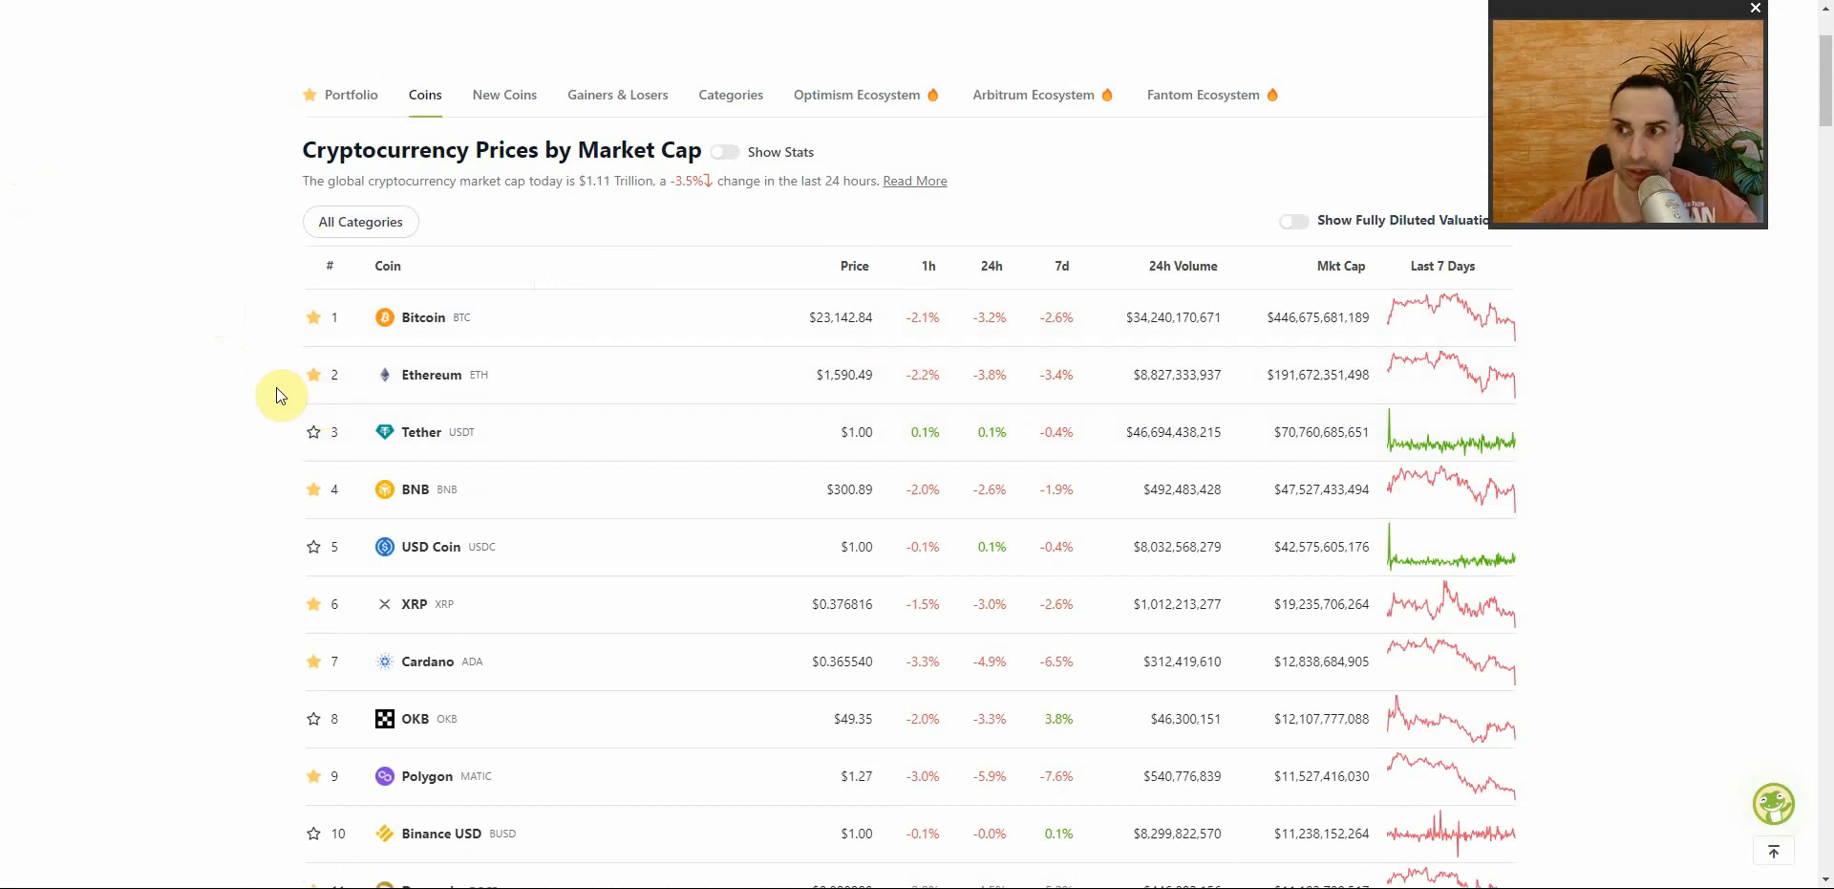
pyautogui.scroll(-3)
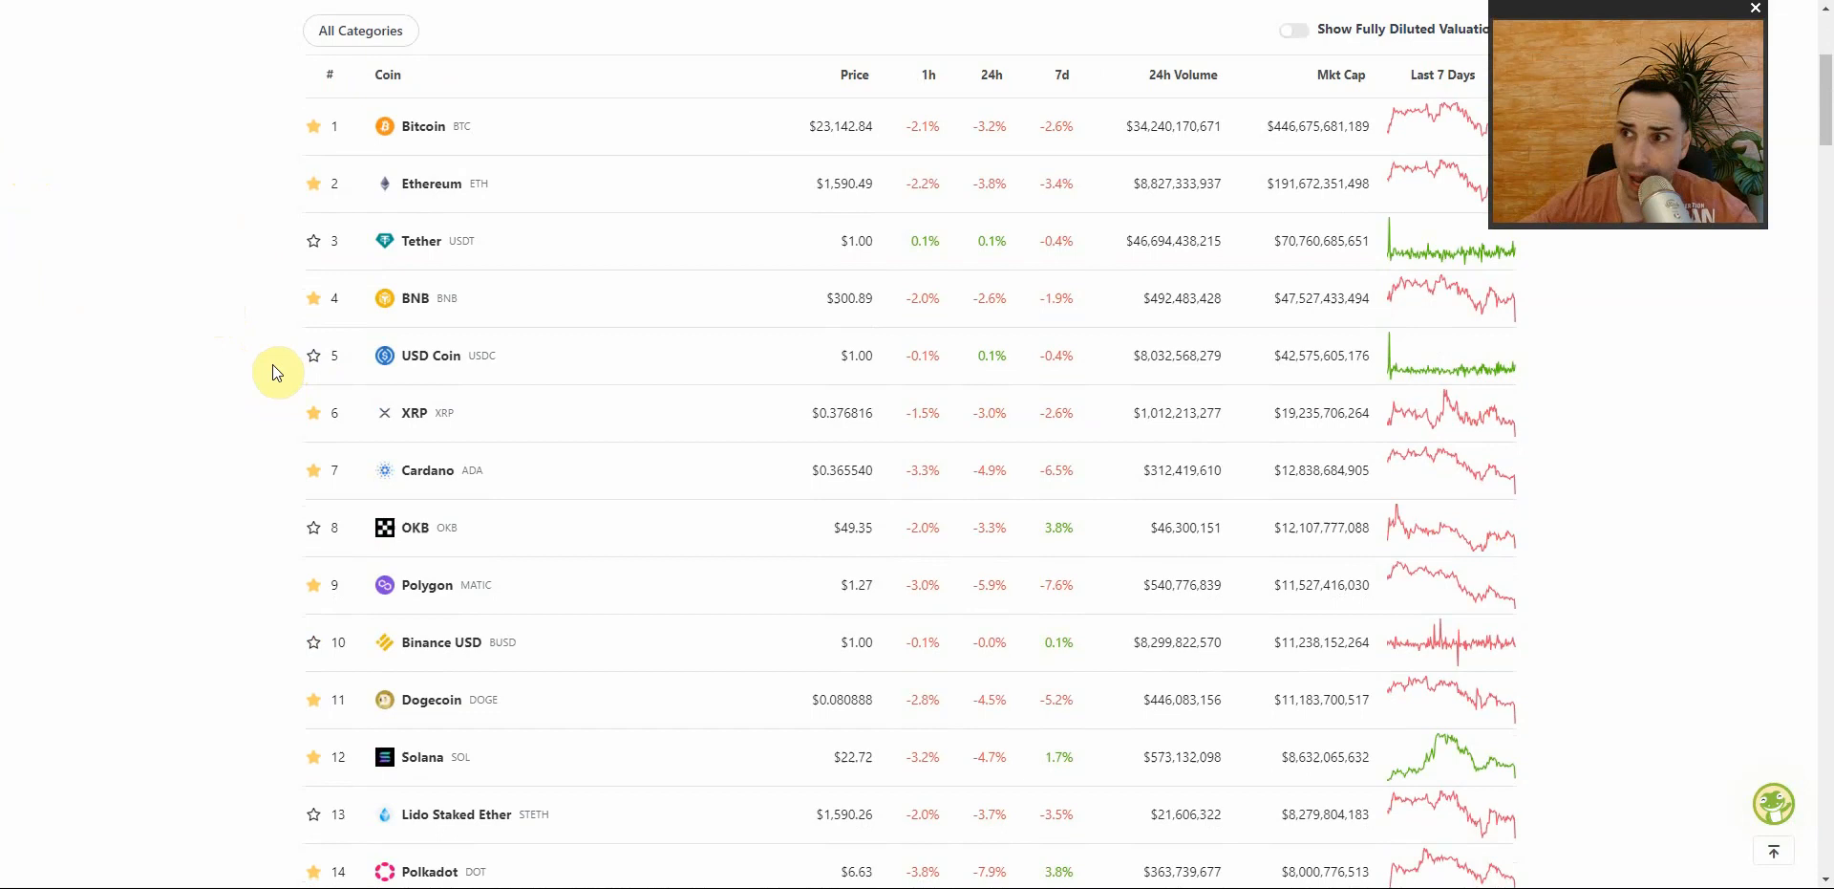
pyautogui.scroll(3)
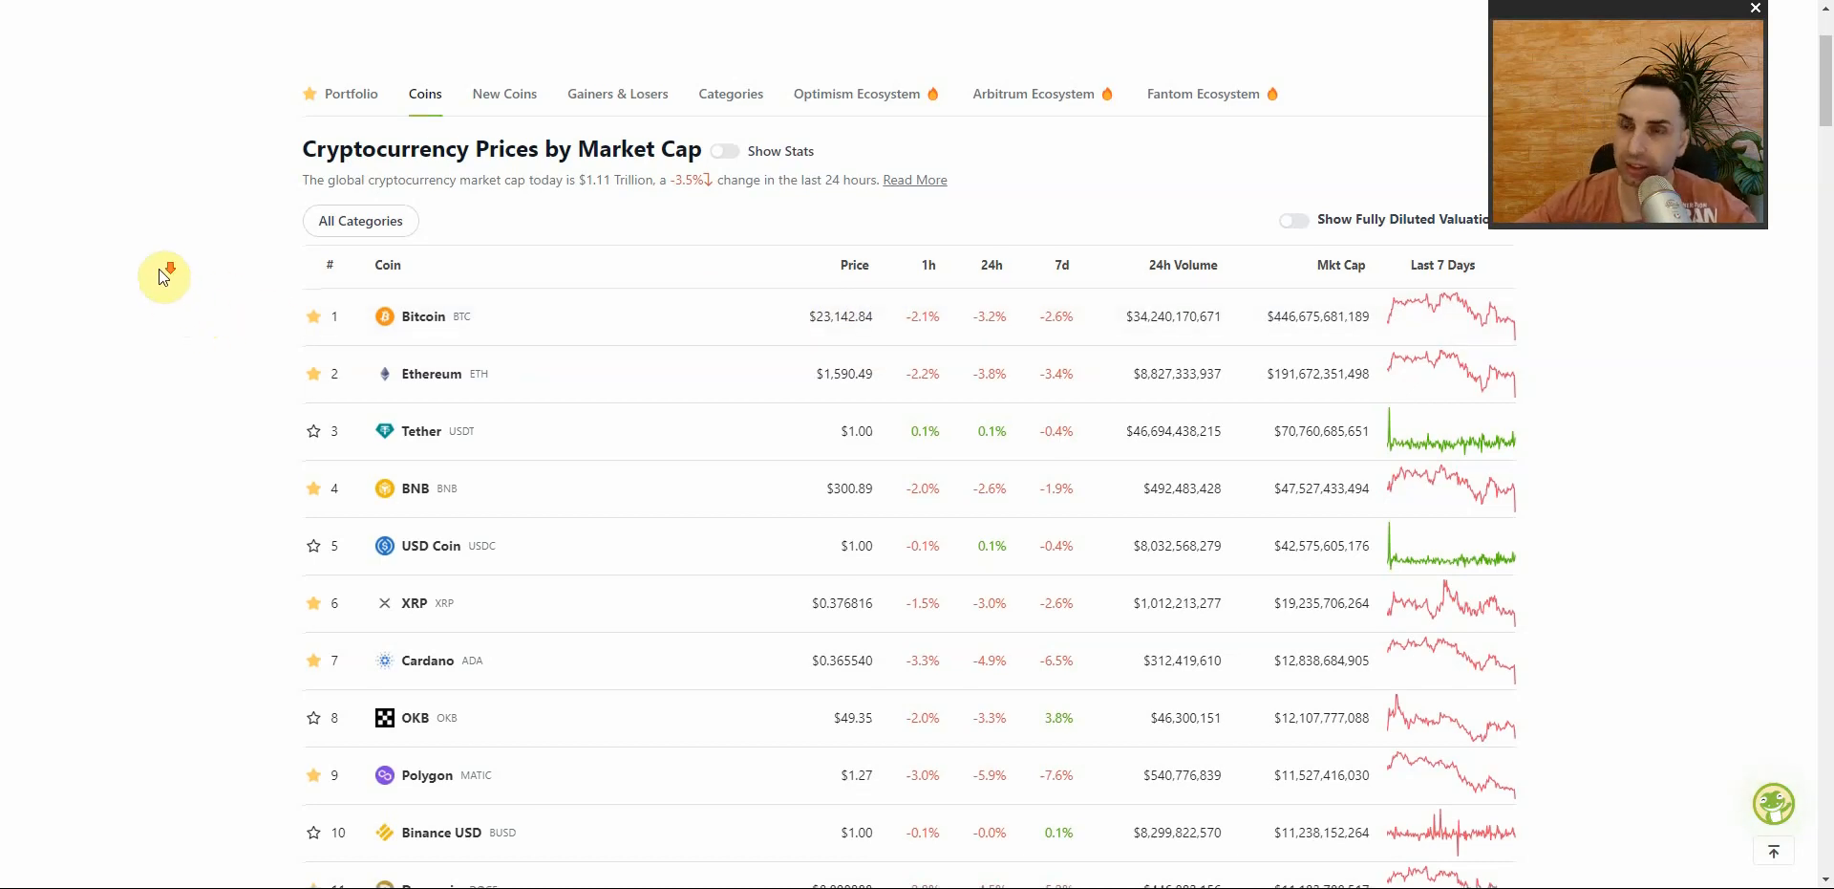
pyautogui.scroll(-3)
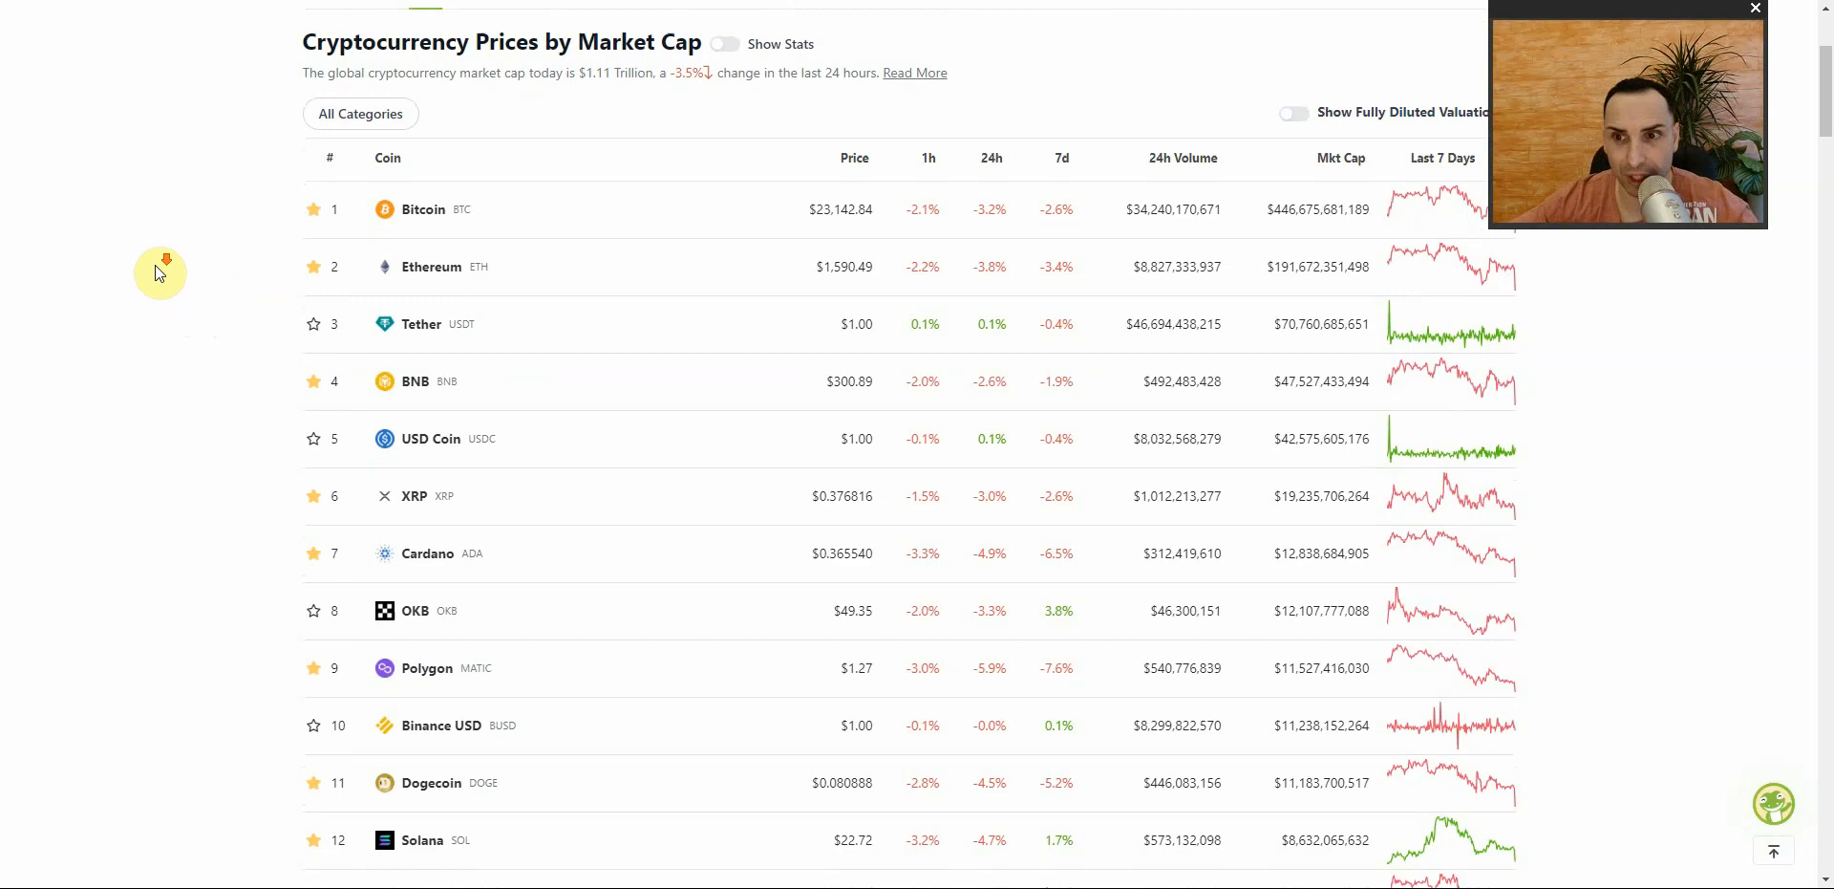
pyautogui.scroll(-3)
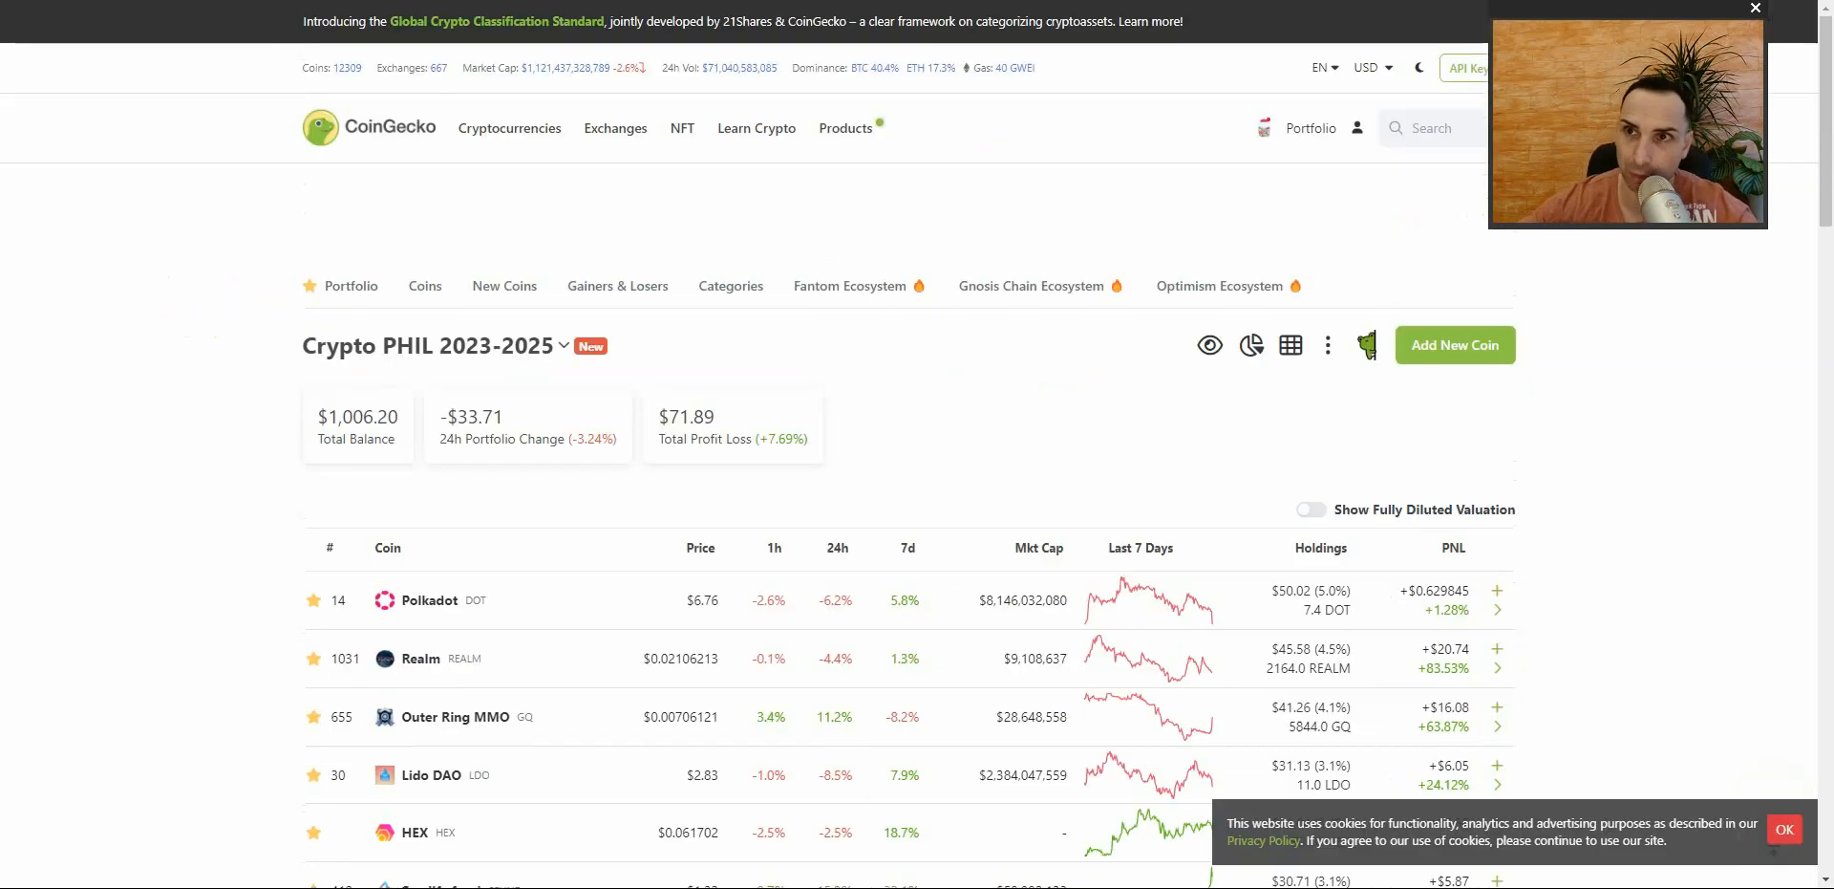
pyautogui.scroll(-3)
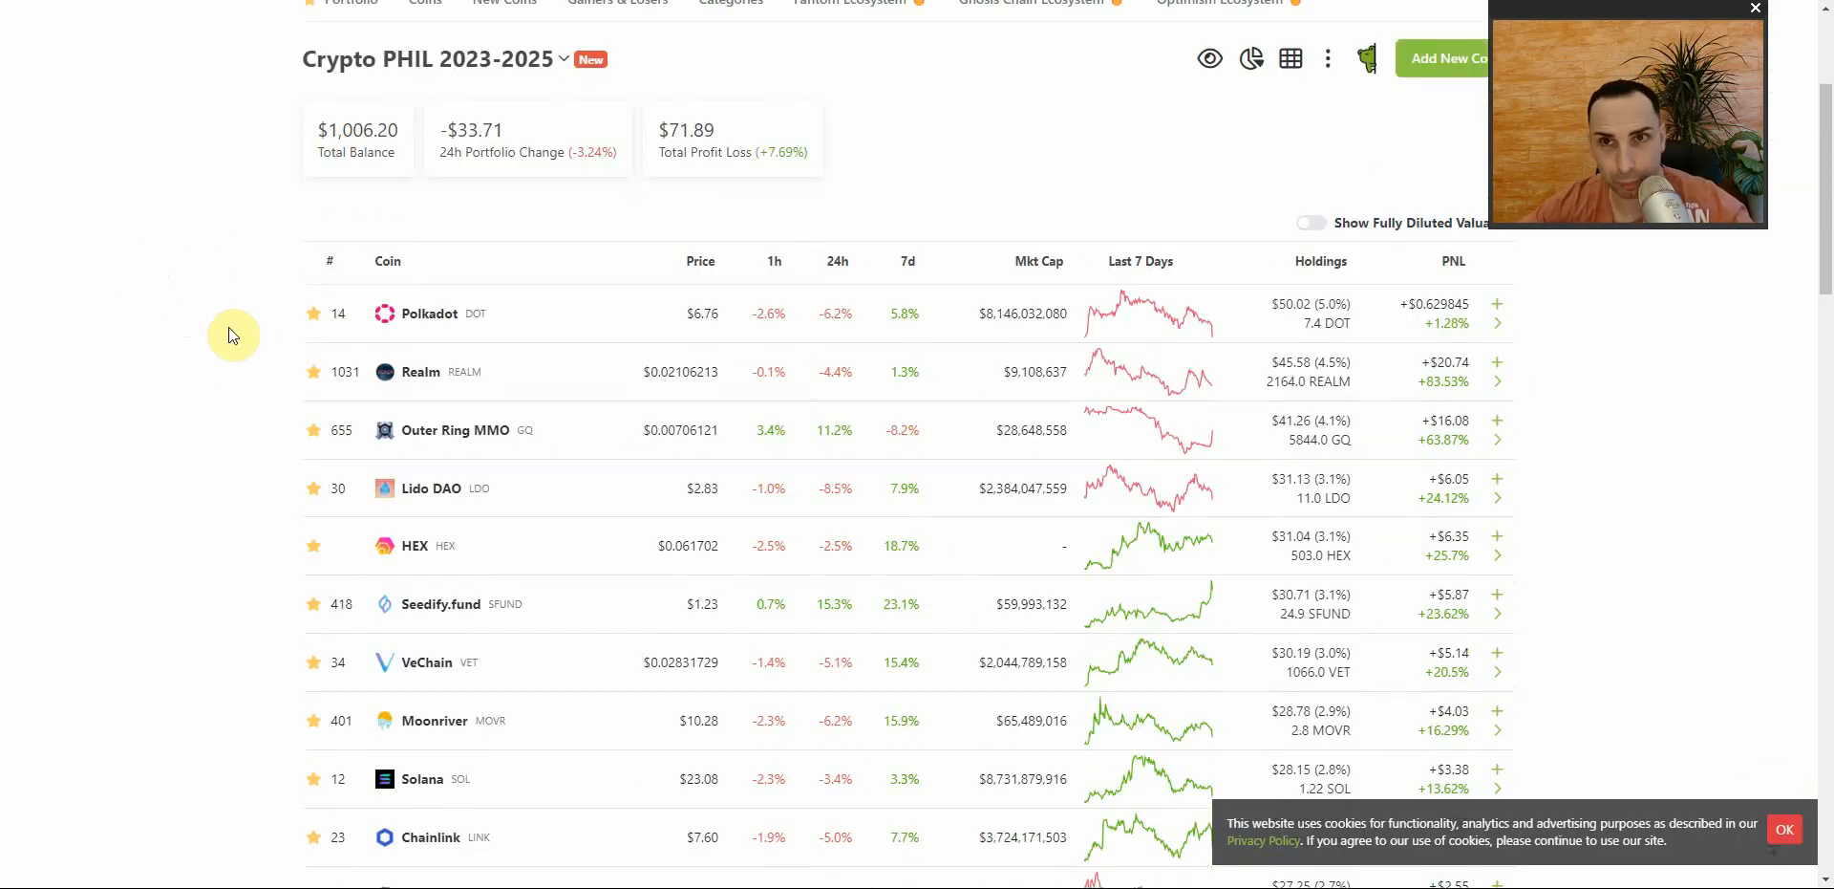
pyautogui.moveTo(208, 307)
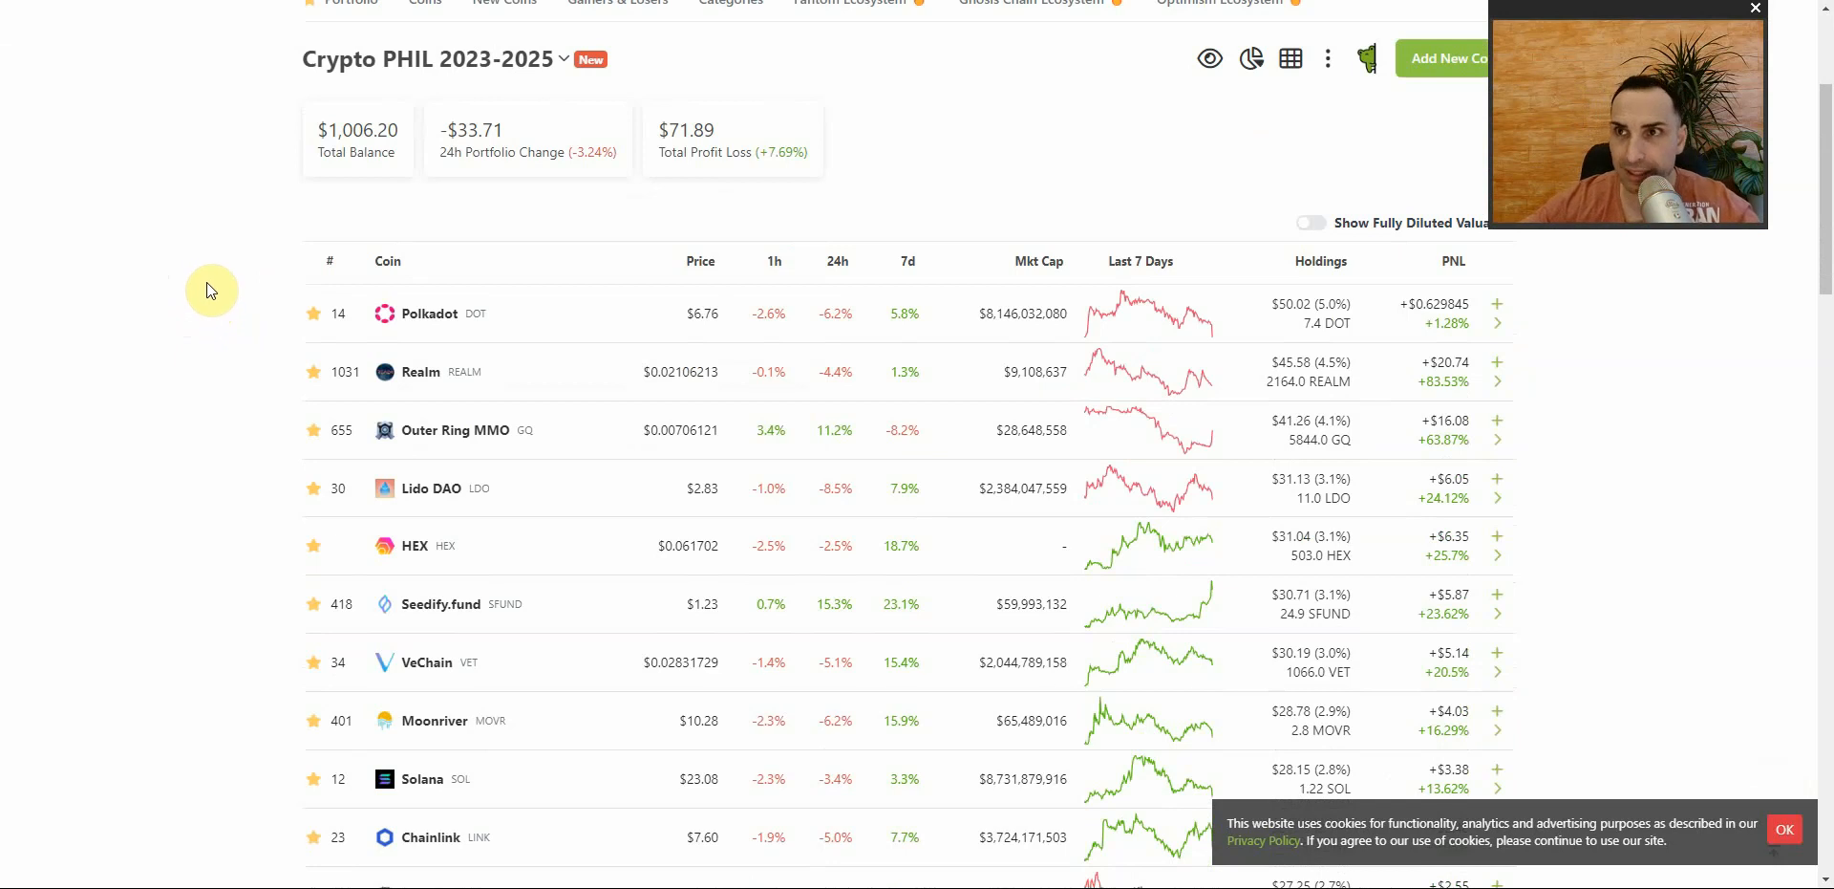
pyautogui.moveTo(801, 173)
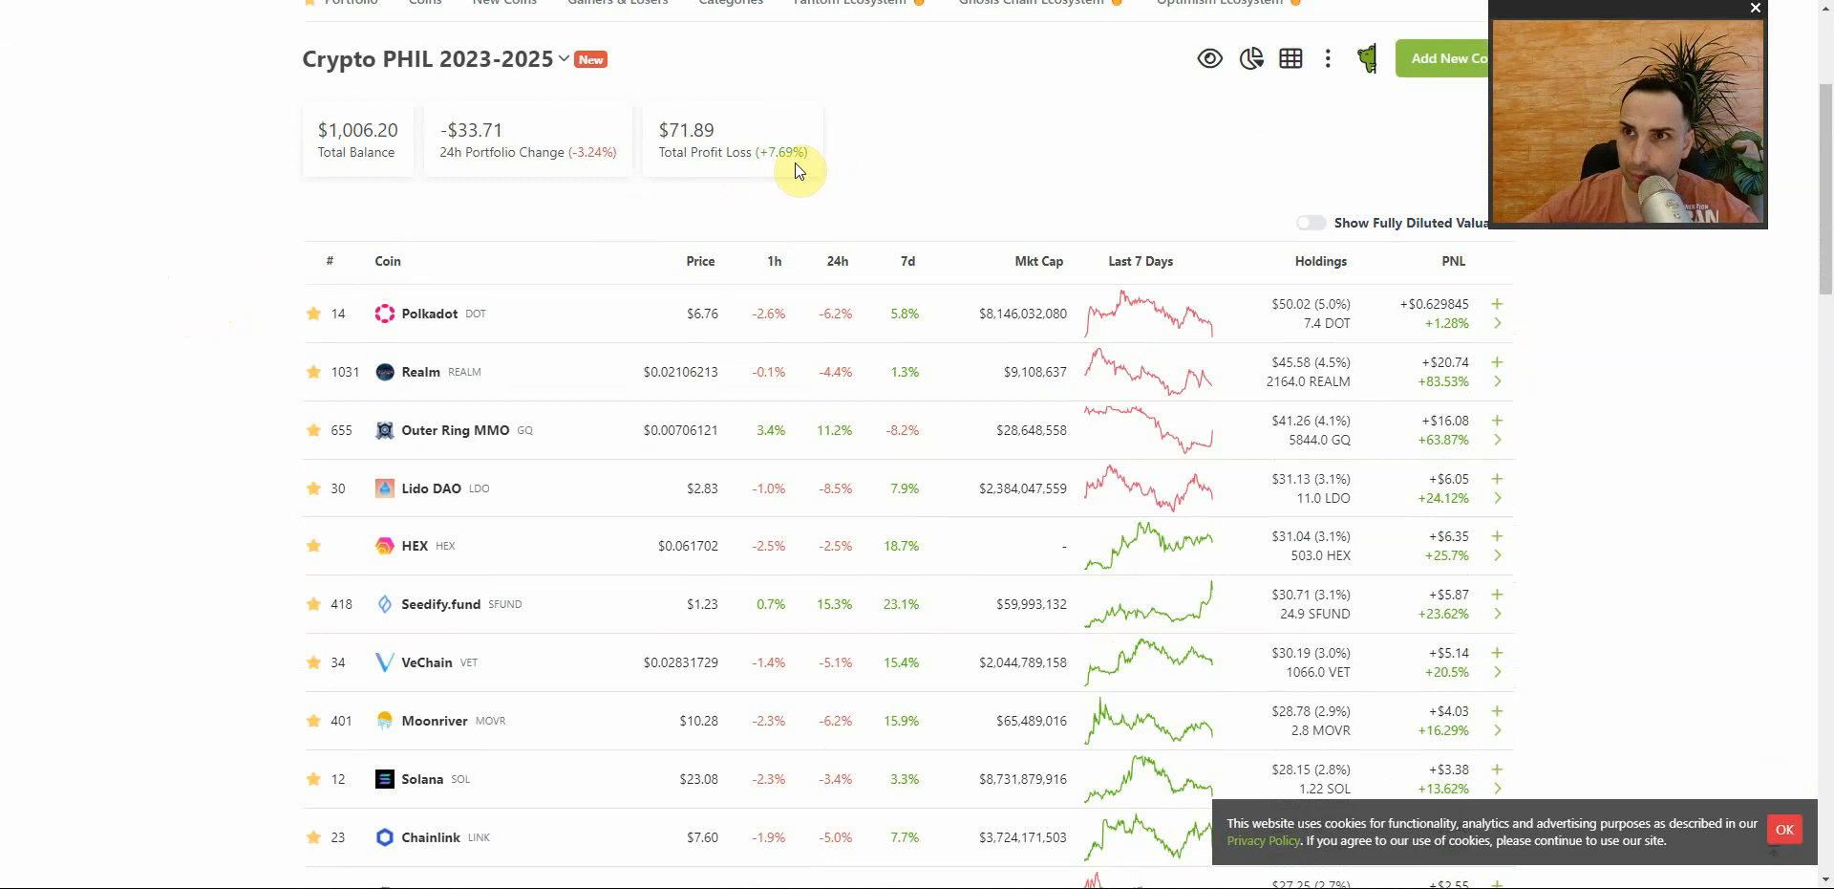
pyautogui.moveTo(861, 156)
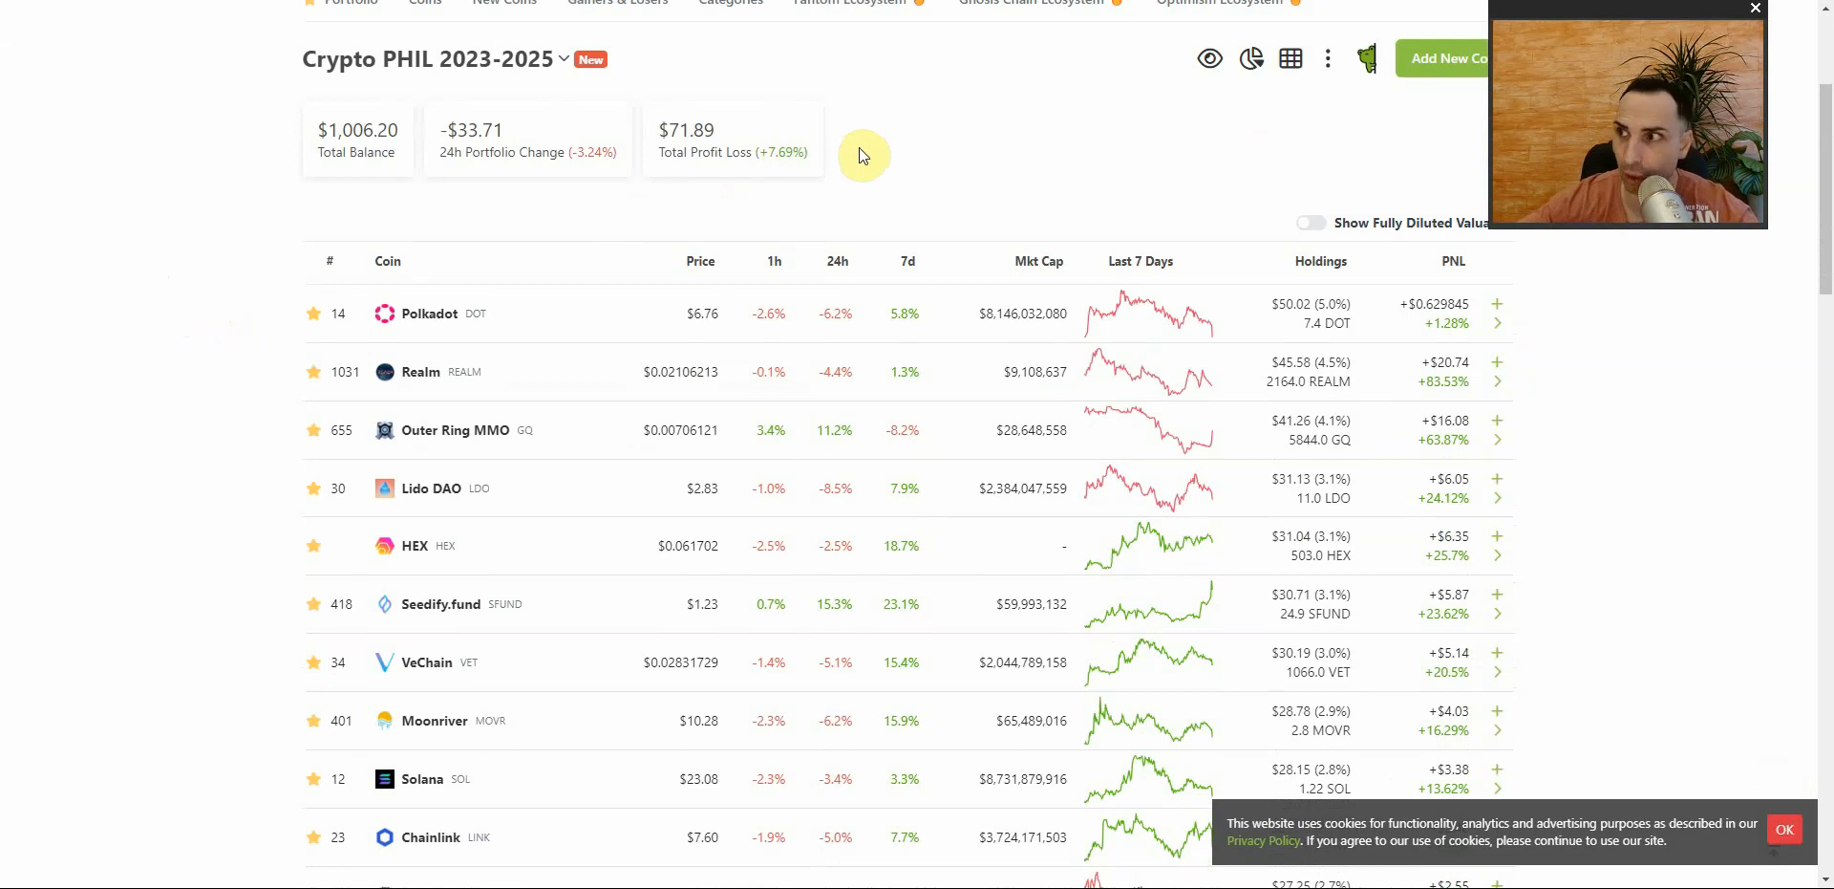
pyautogui.scroll(-3)
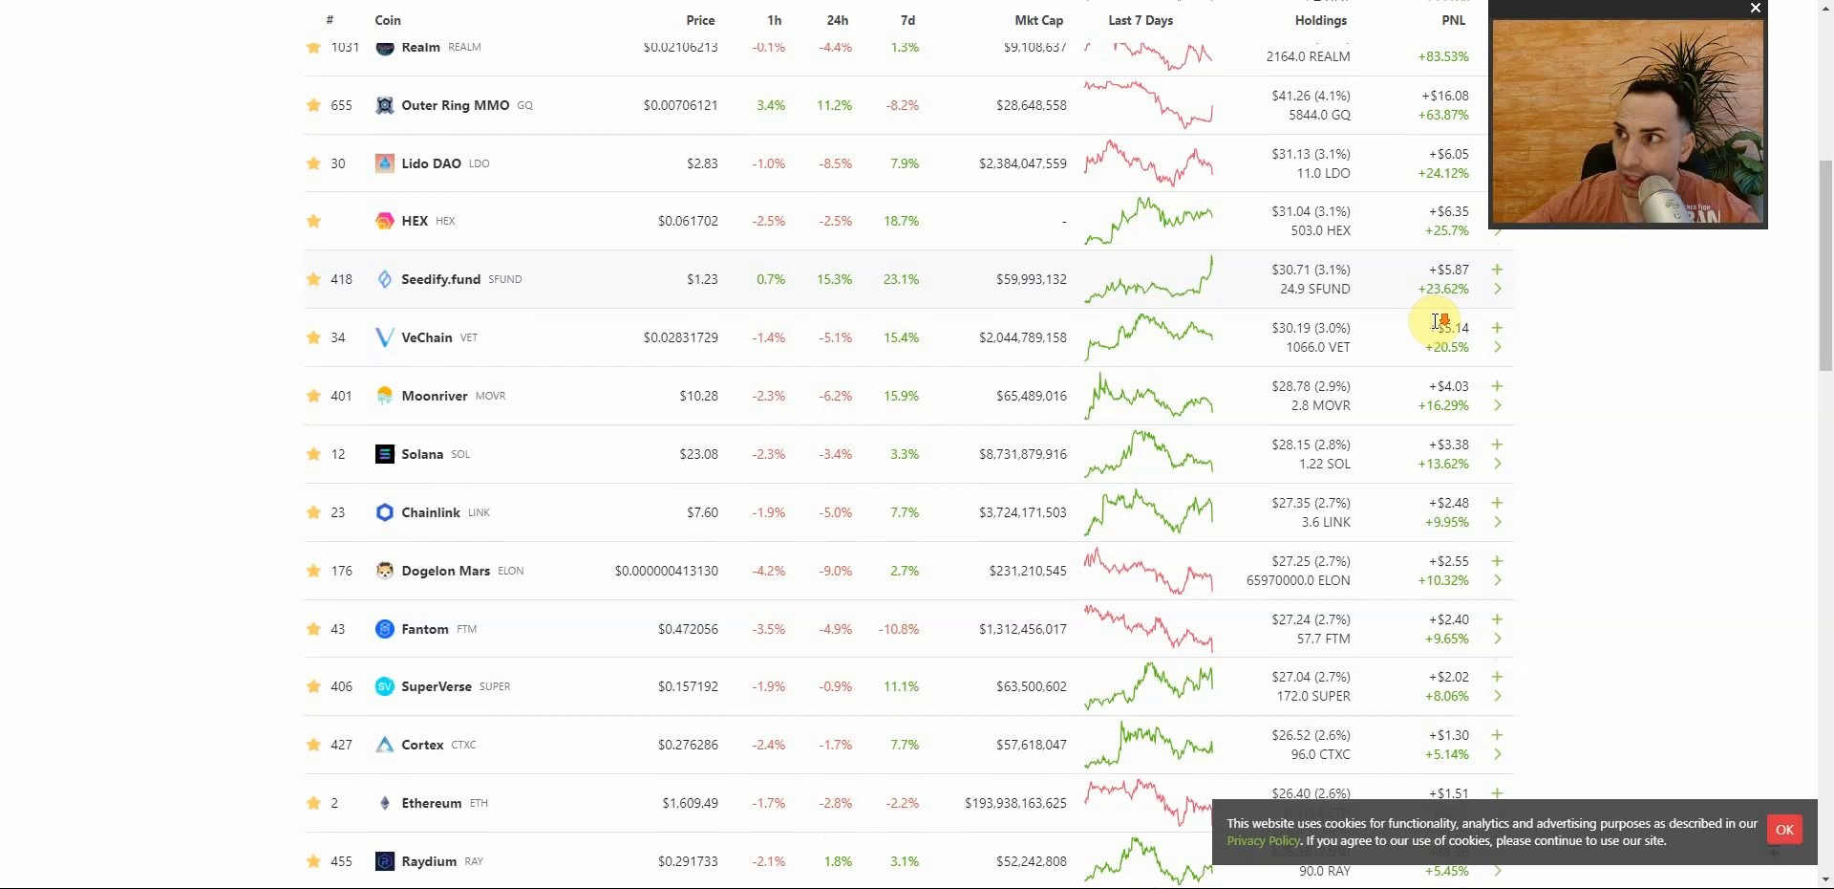
pyautogui.scroll(-3)
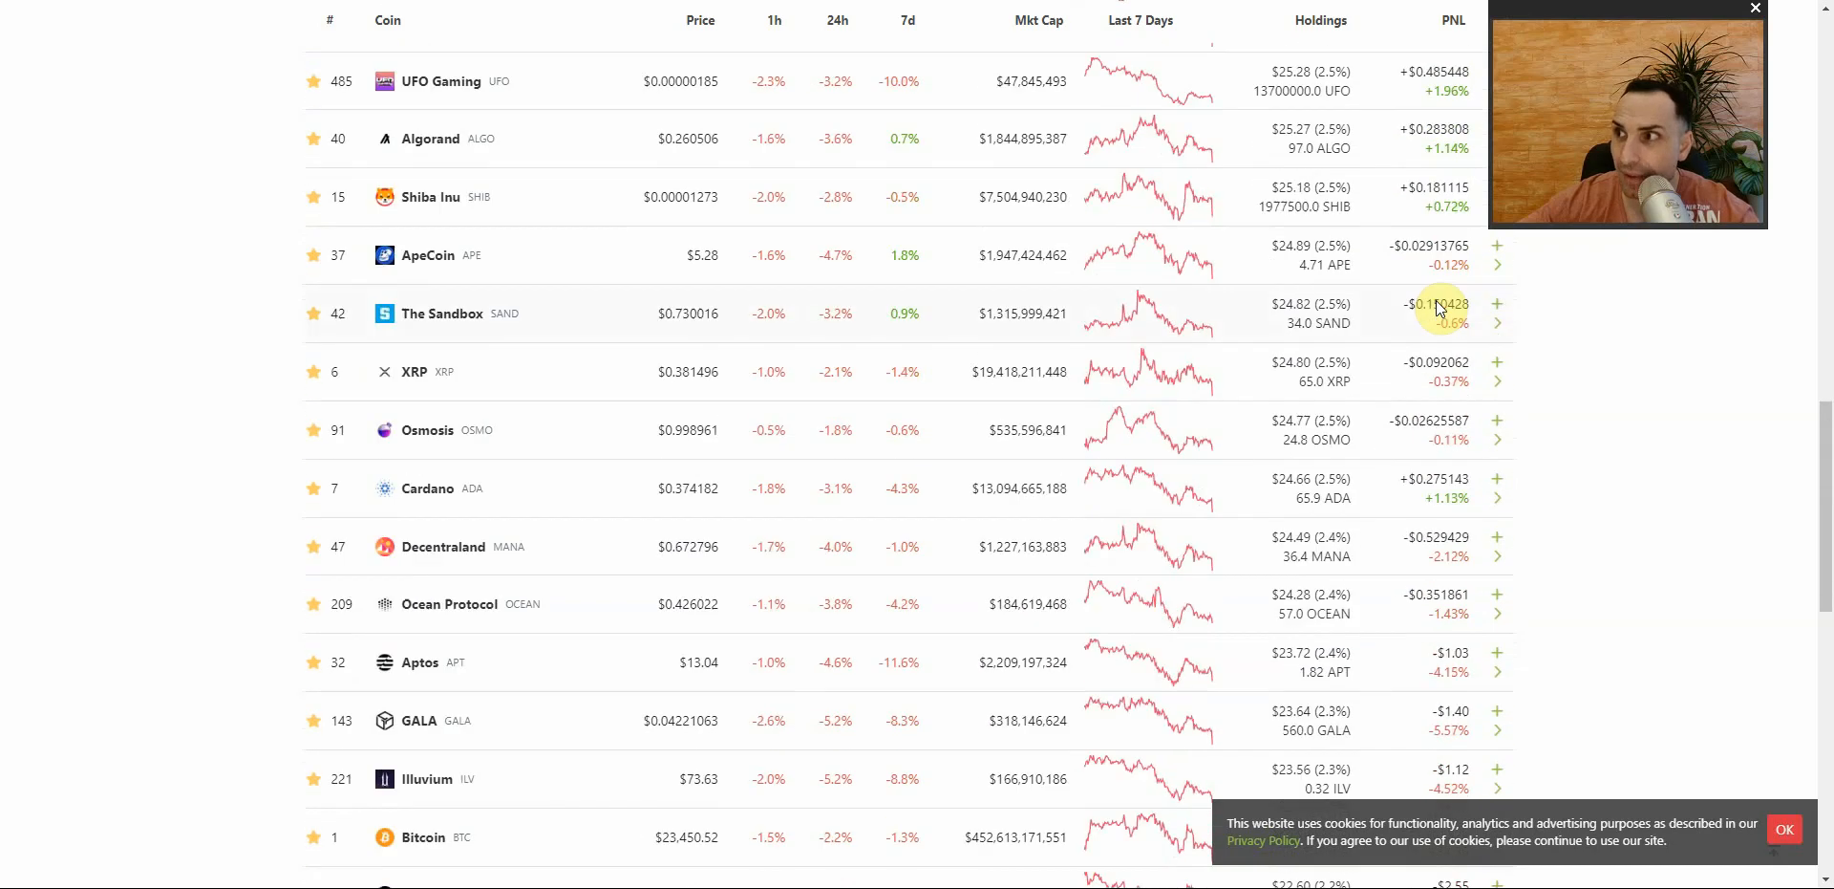
pyautogui.scroll(-3)
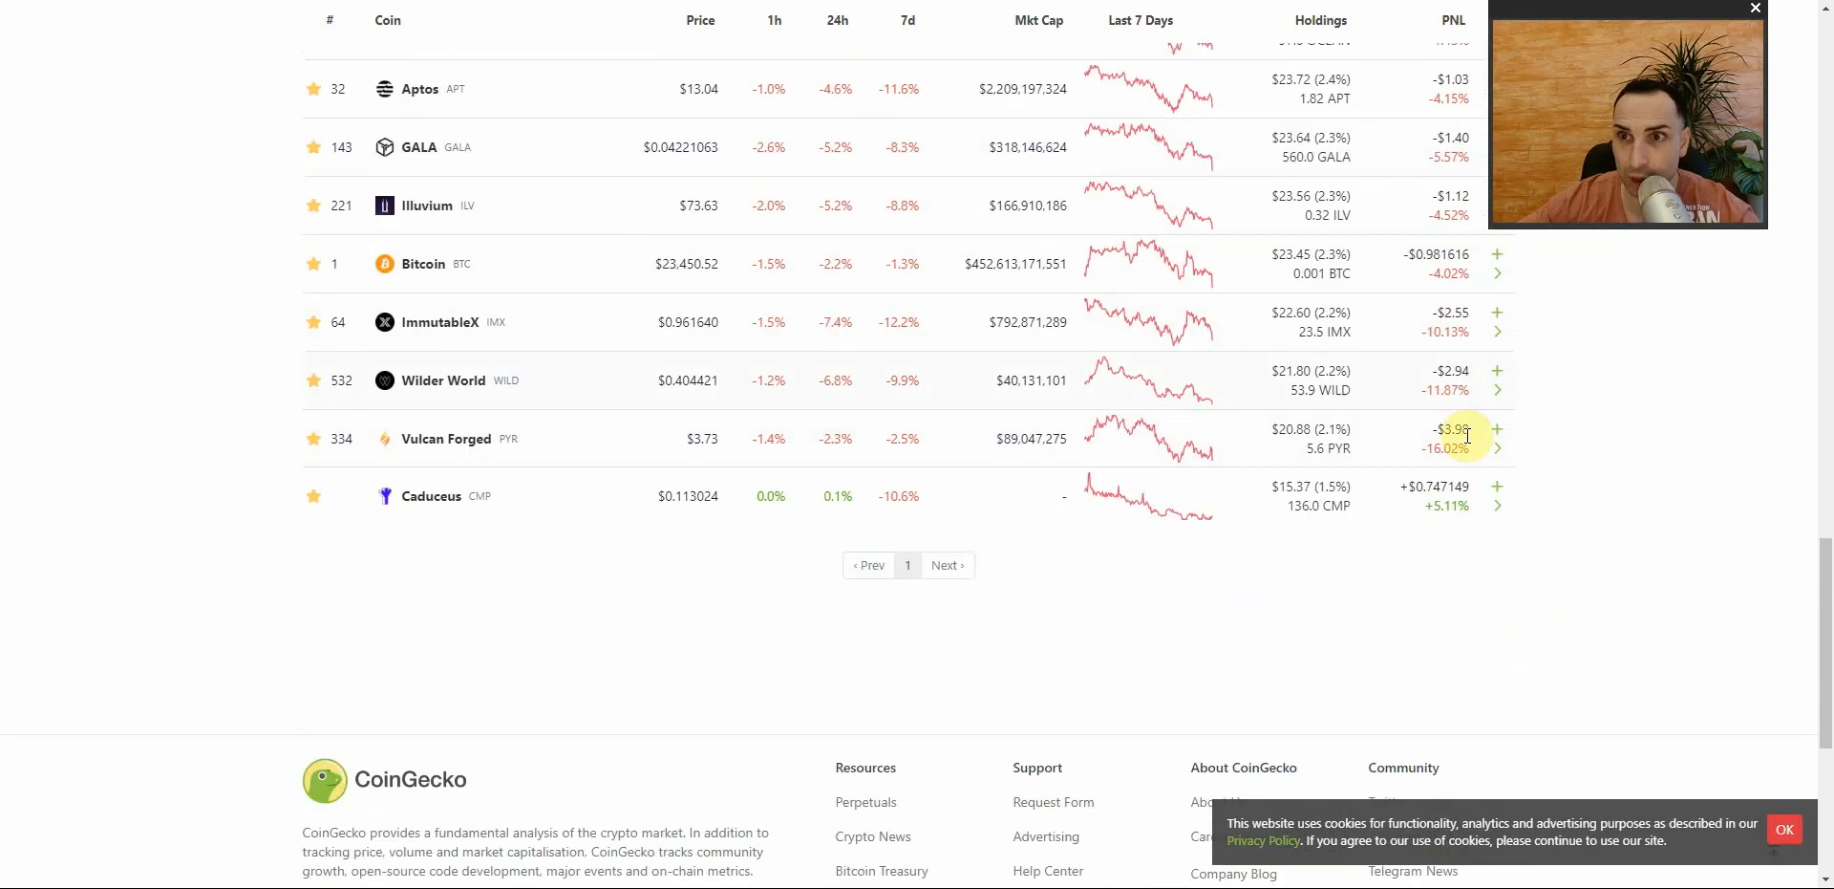
pyautogui.moveTo(961, 346)
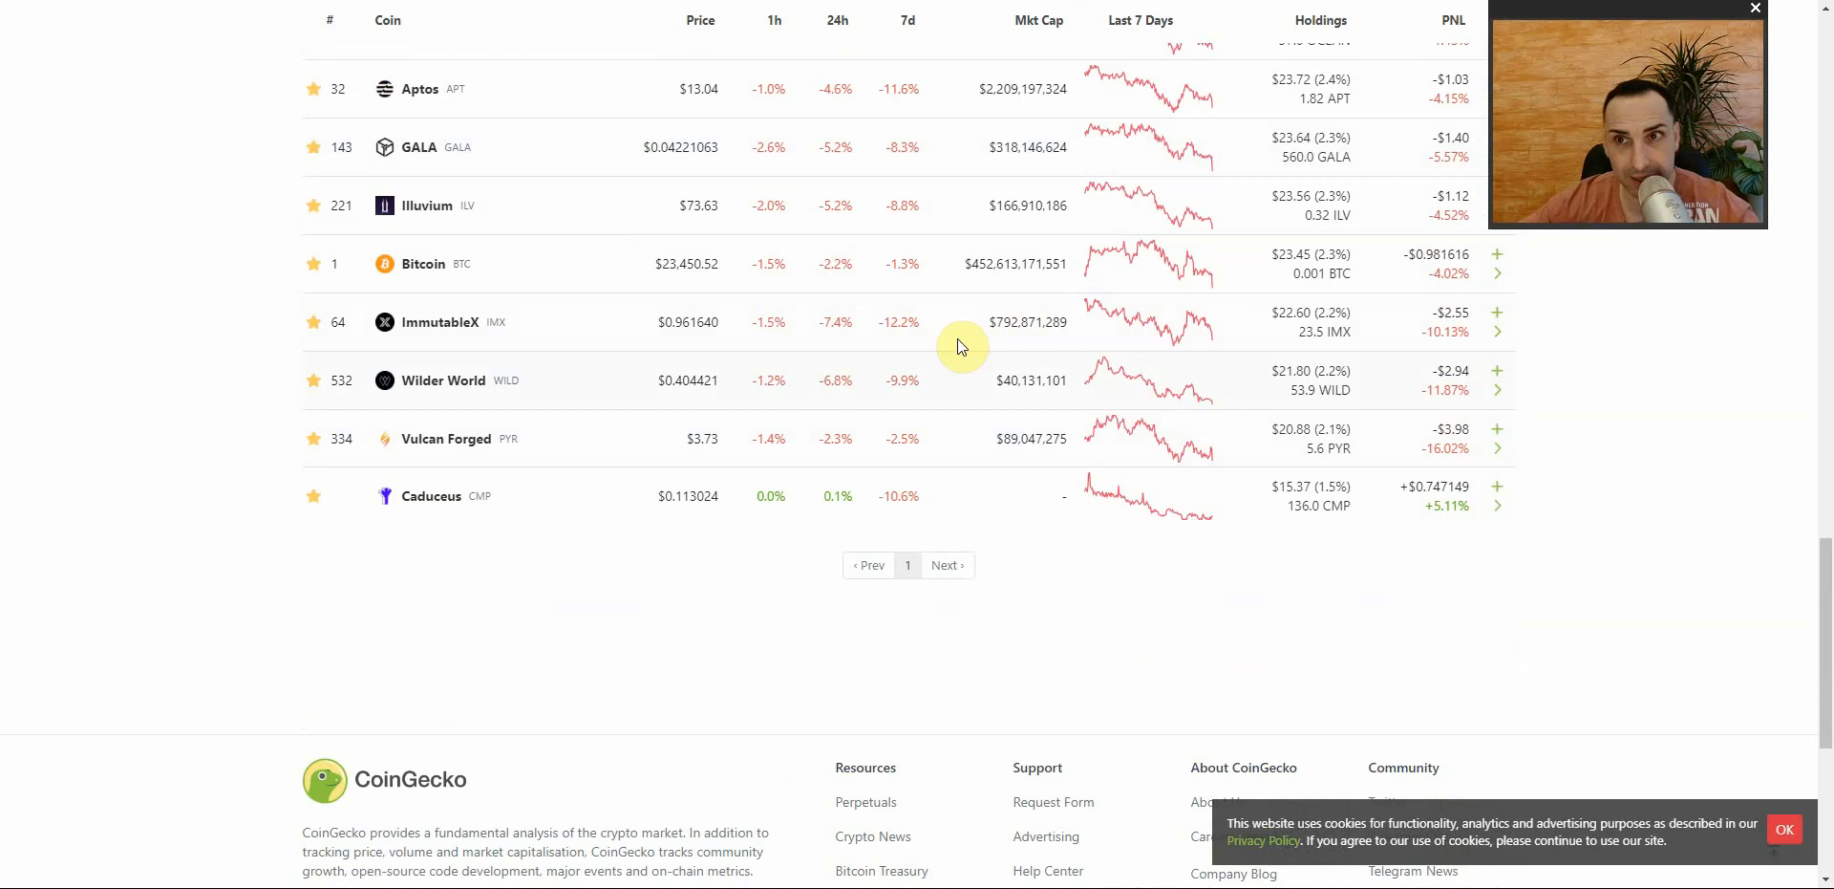
pyautogui.moveTo(105, 337)
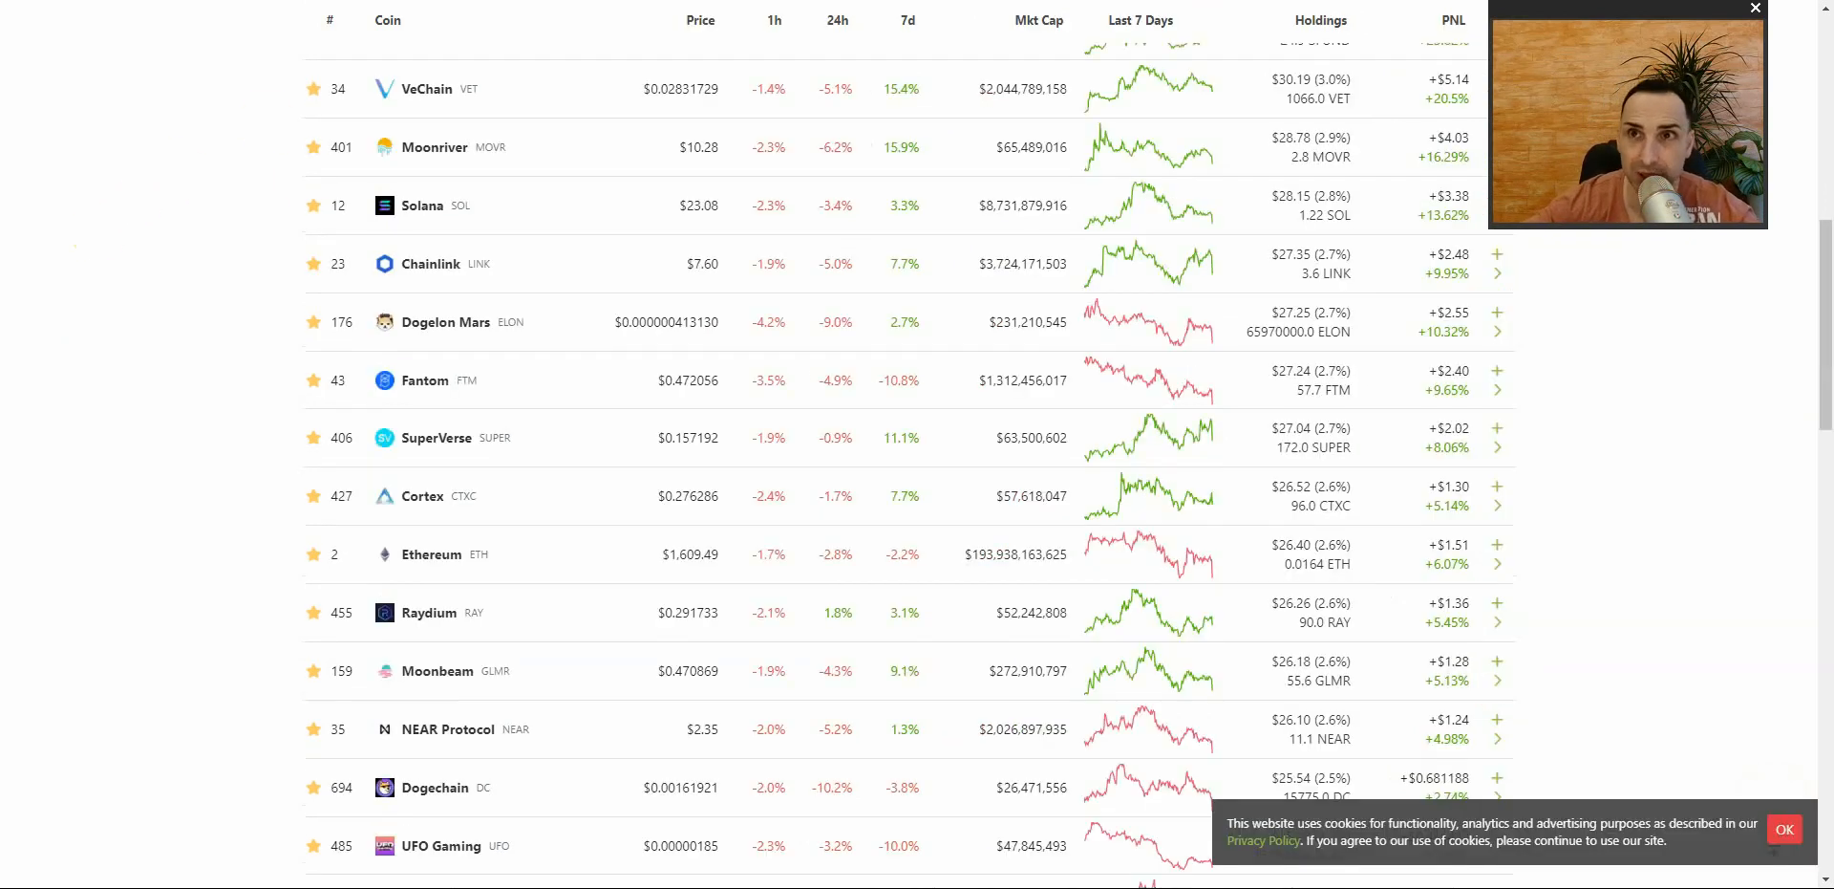
pyautogui.scroll(3)
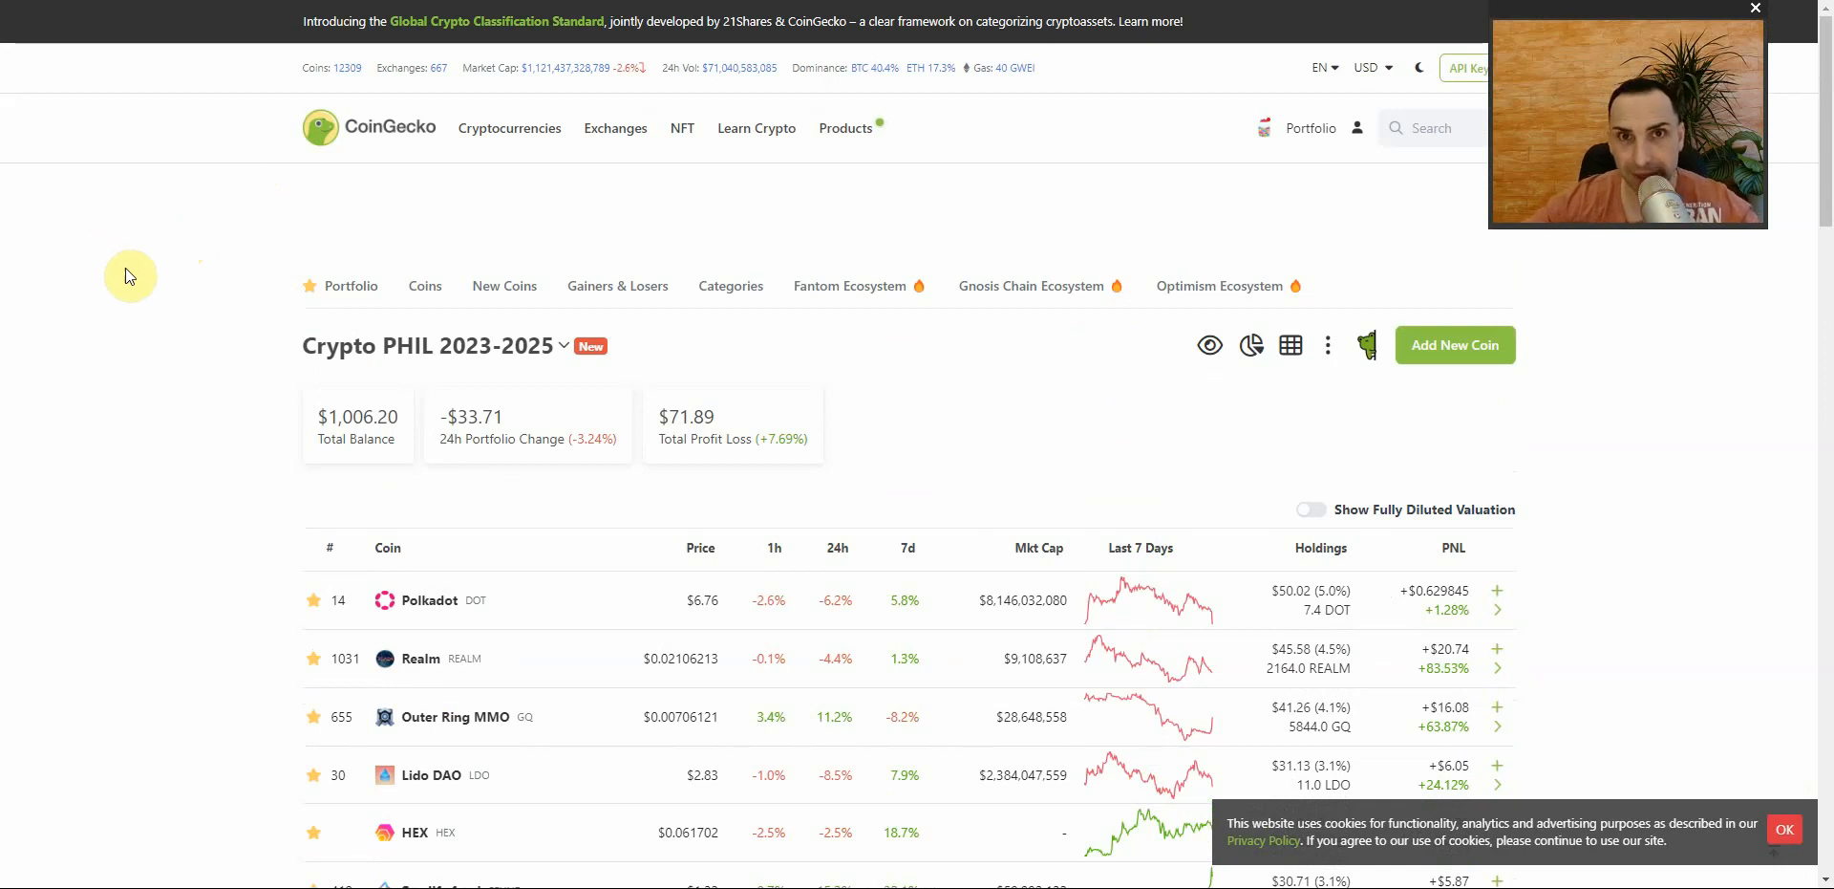
pyautogui.moveTo(126, 270)
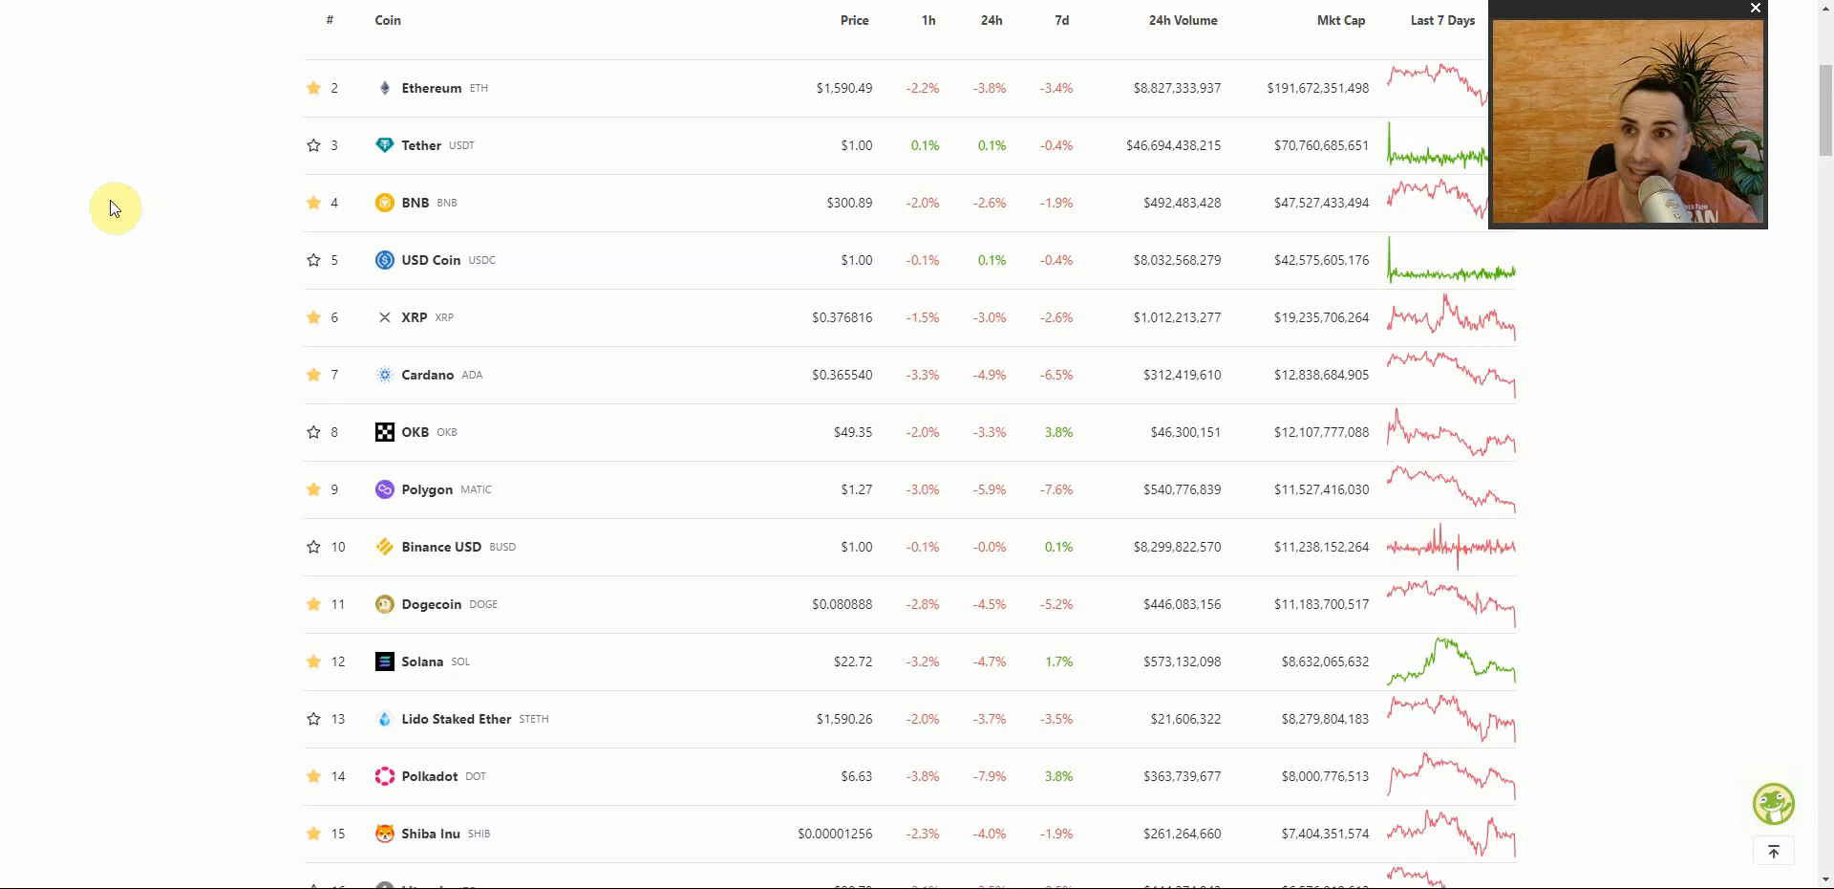
pyautogui.moveTo(348, 604)
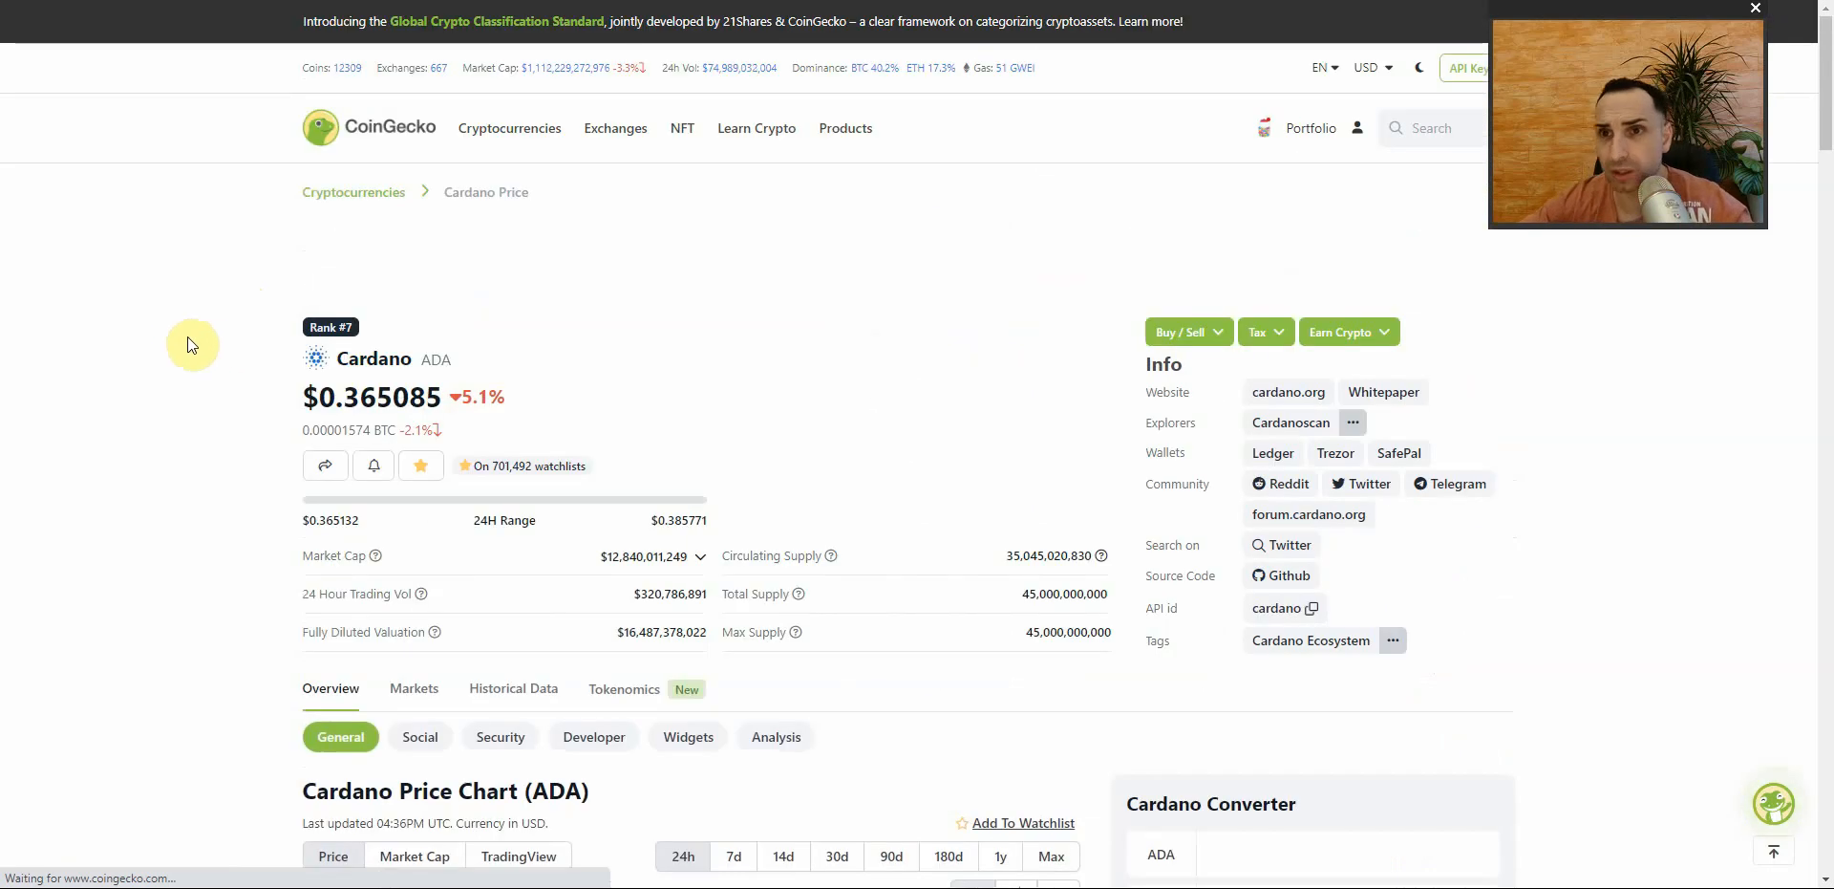
pyautogui.scroll(-3)
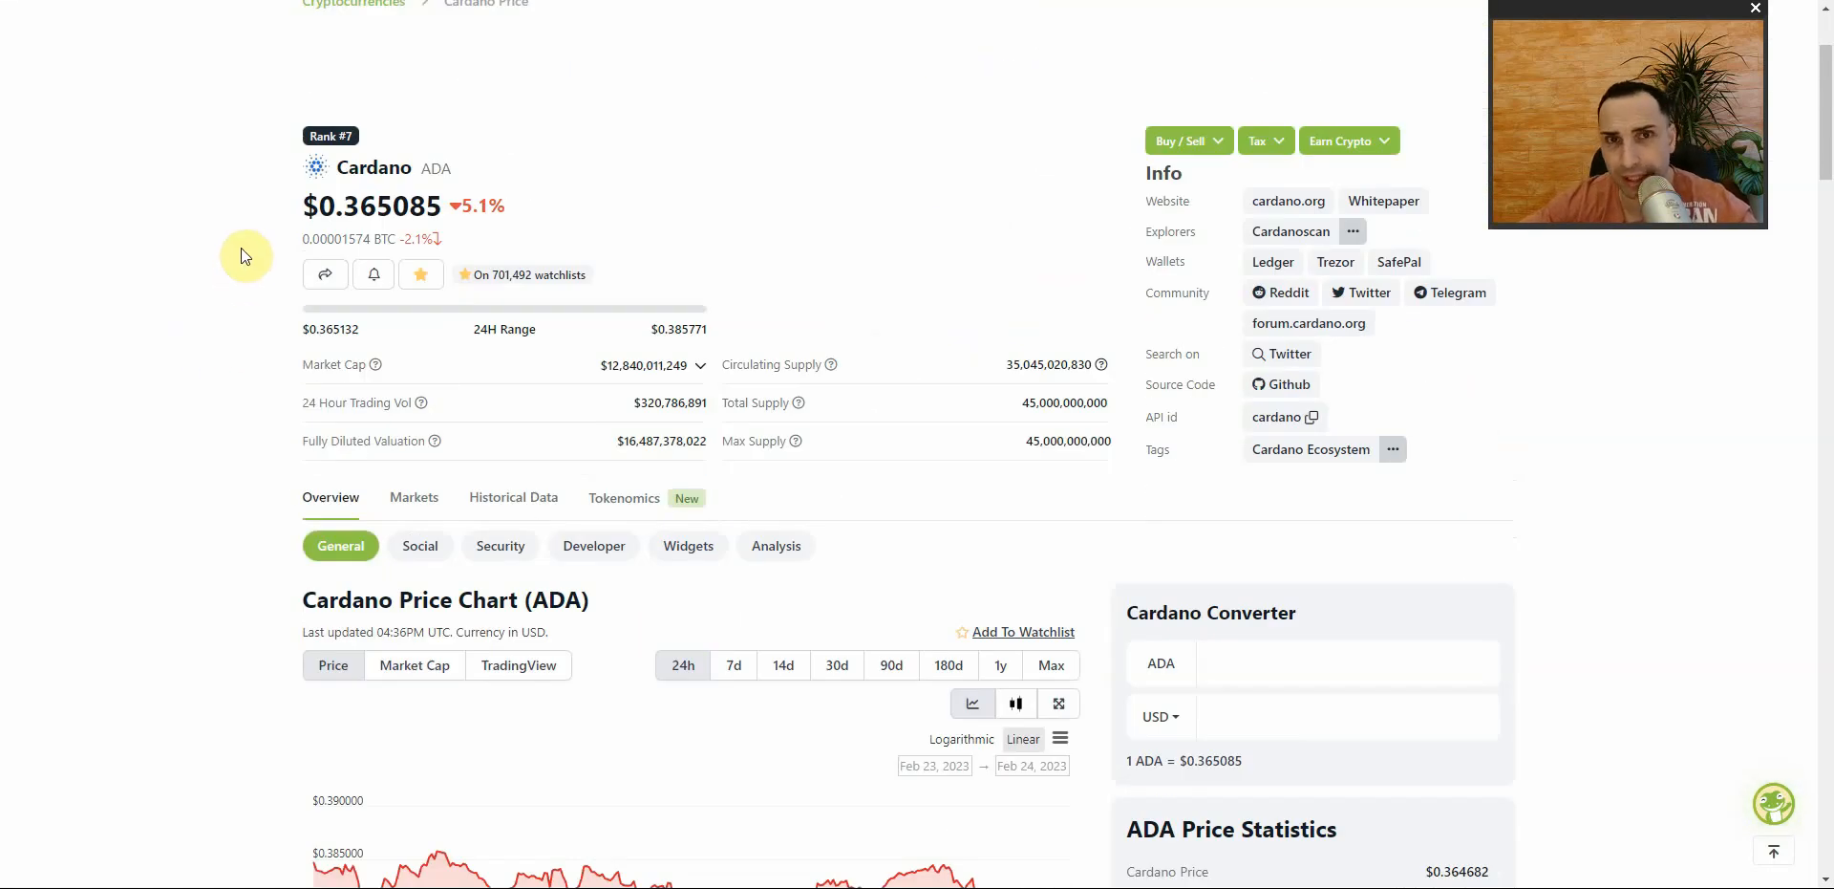
pyautogui.moveTo(210, 261)
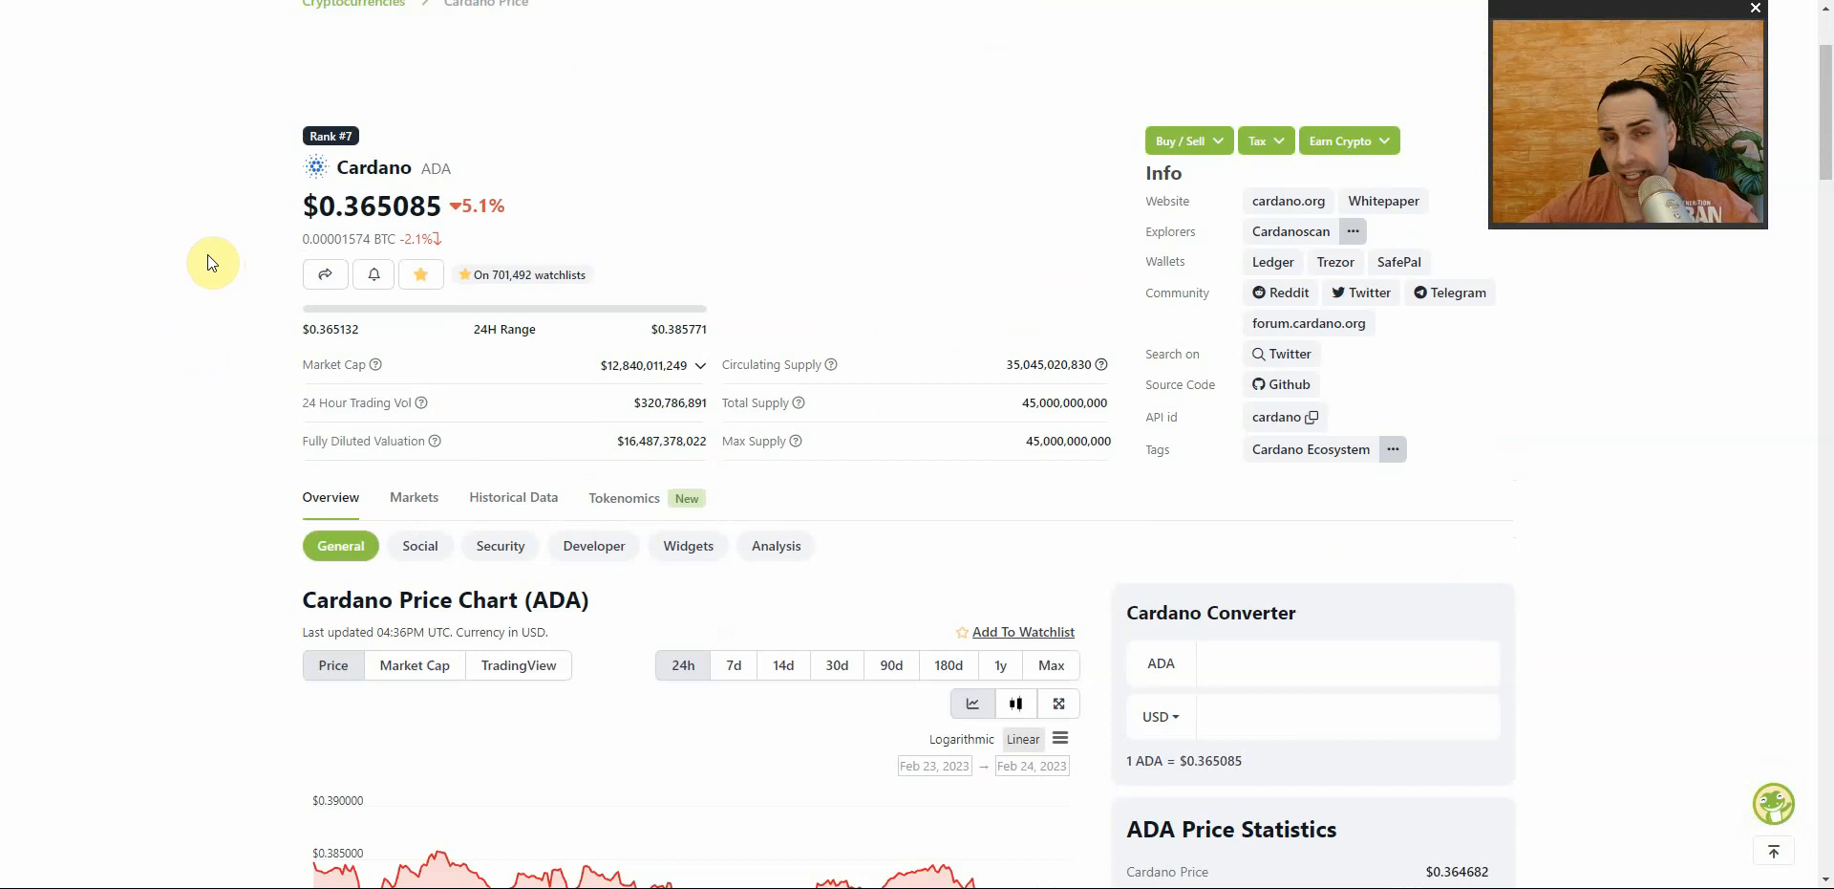
pyautogui.scroll(-3)
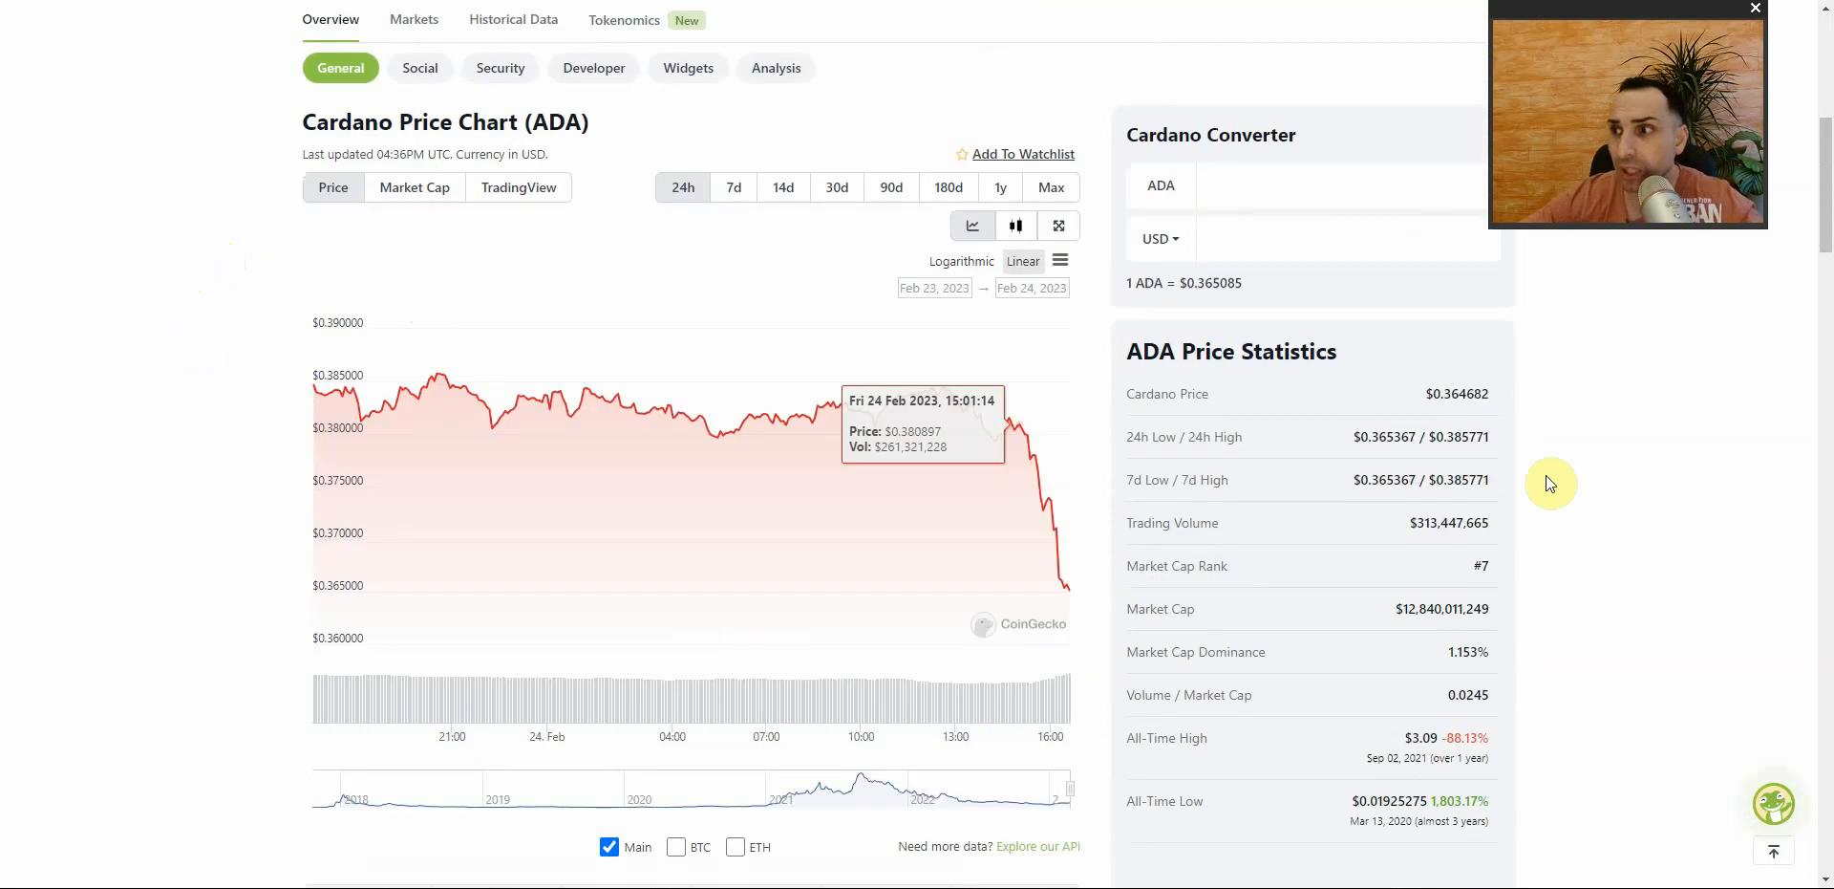
pyautogui.scroll(-3)
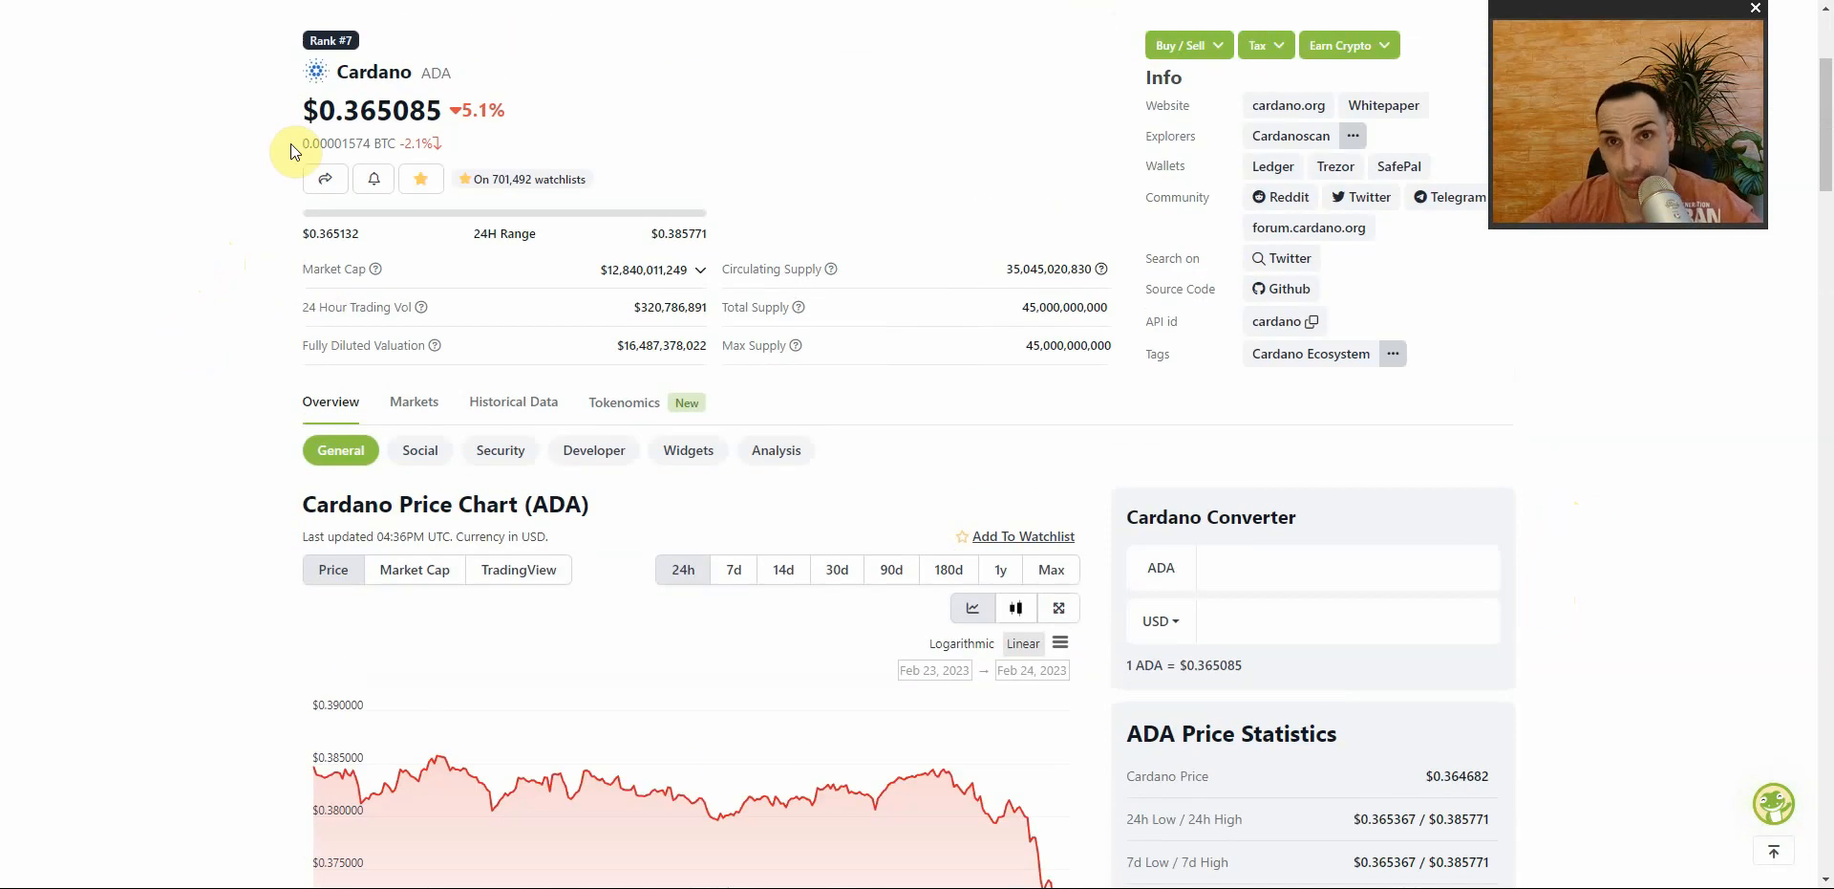
pyautogui.scroll(-3)
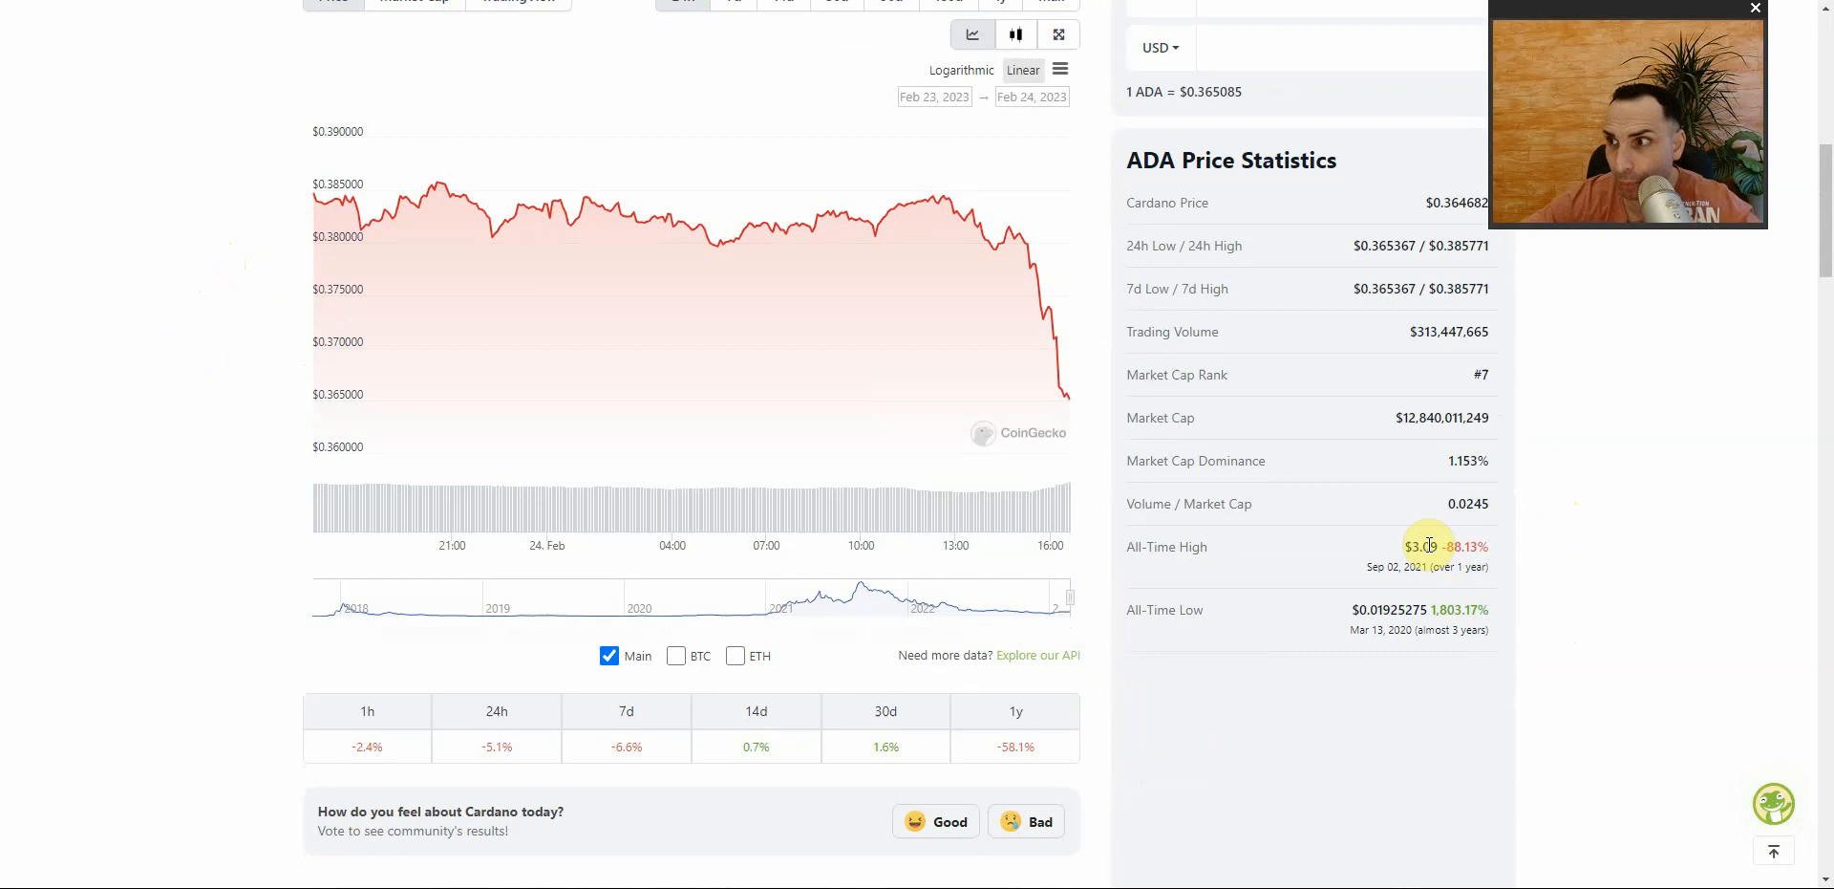
pyautogui.moveTo(1511, 573)
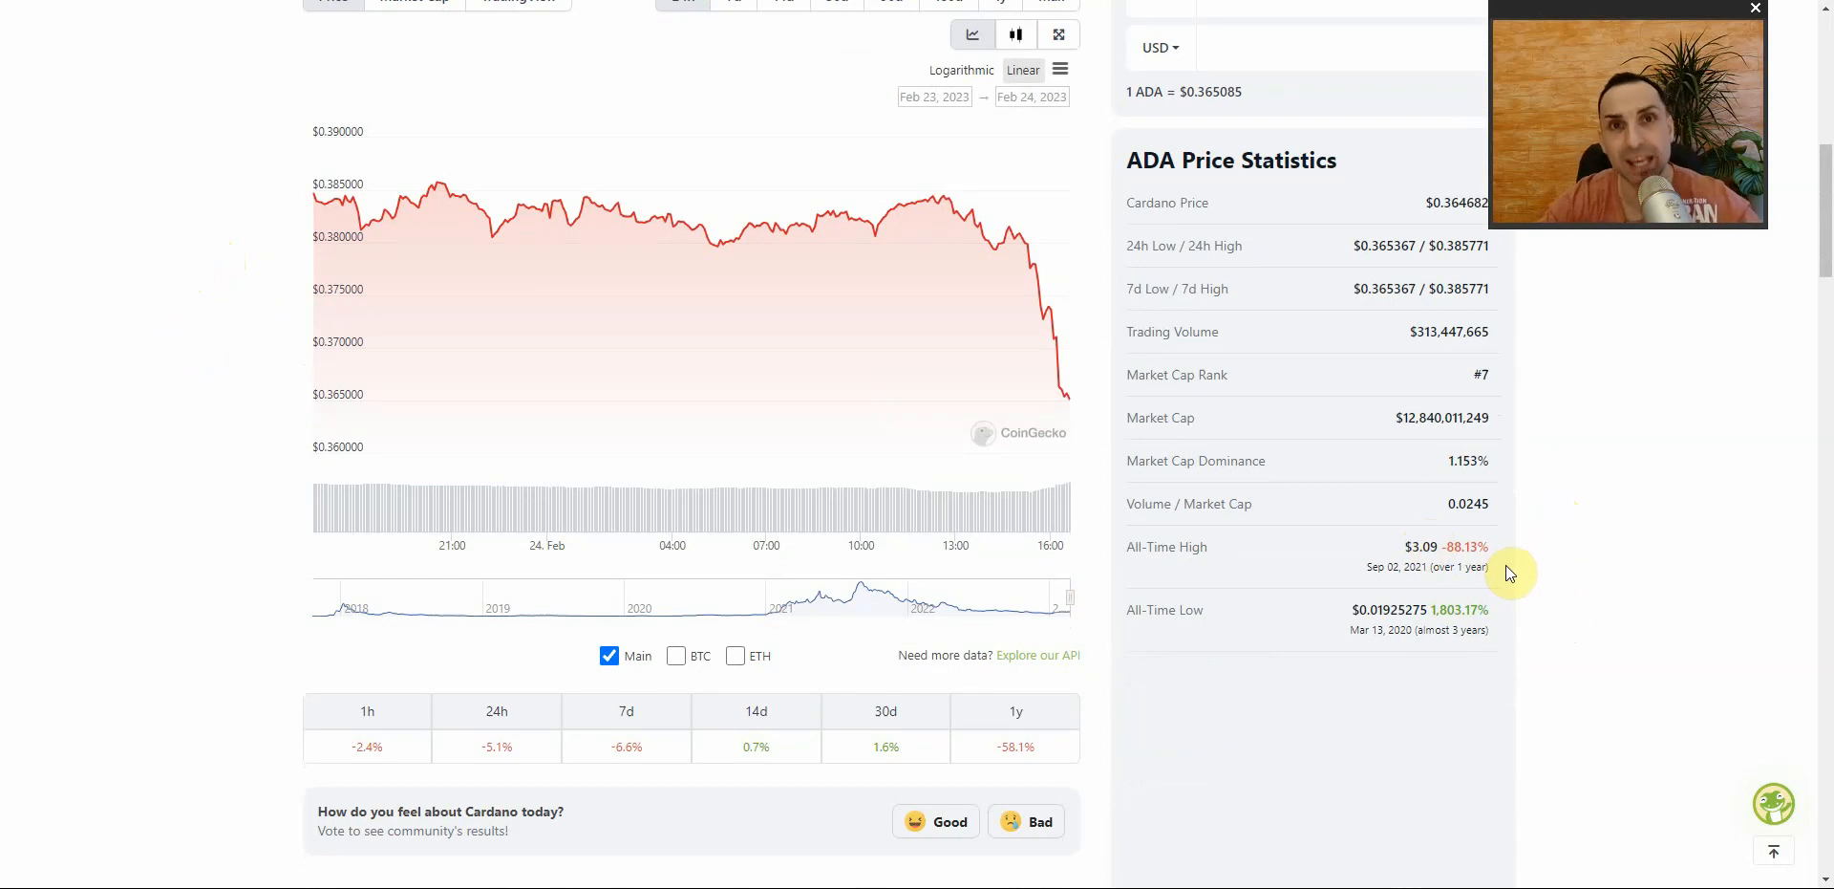
pyautogui.moveTo(1015, 449)
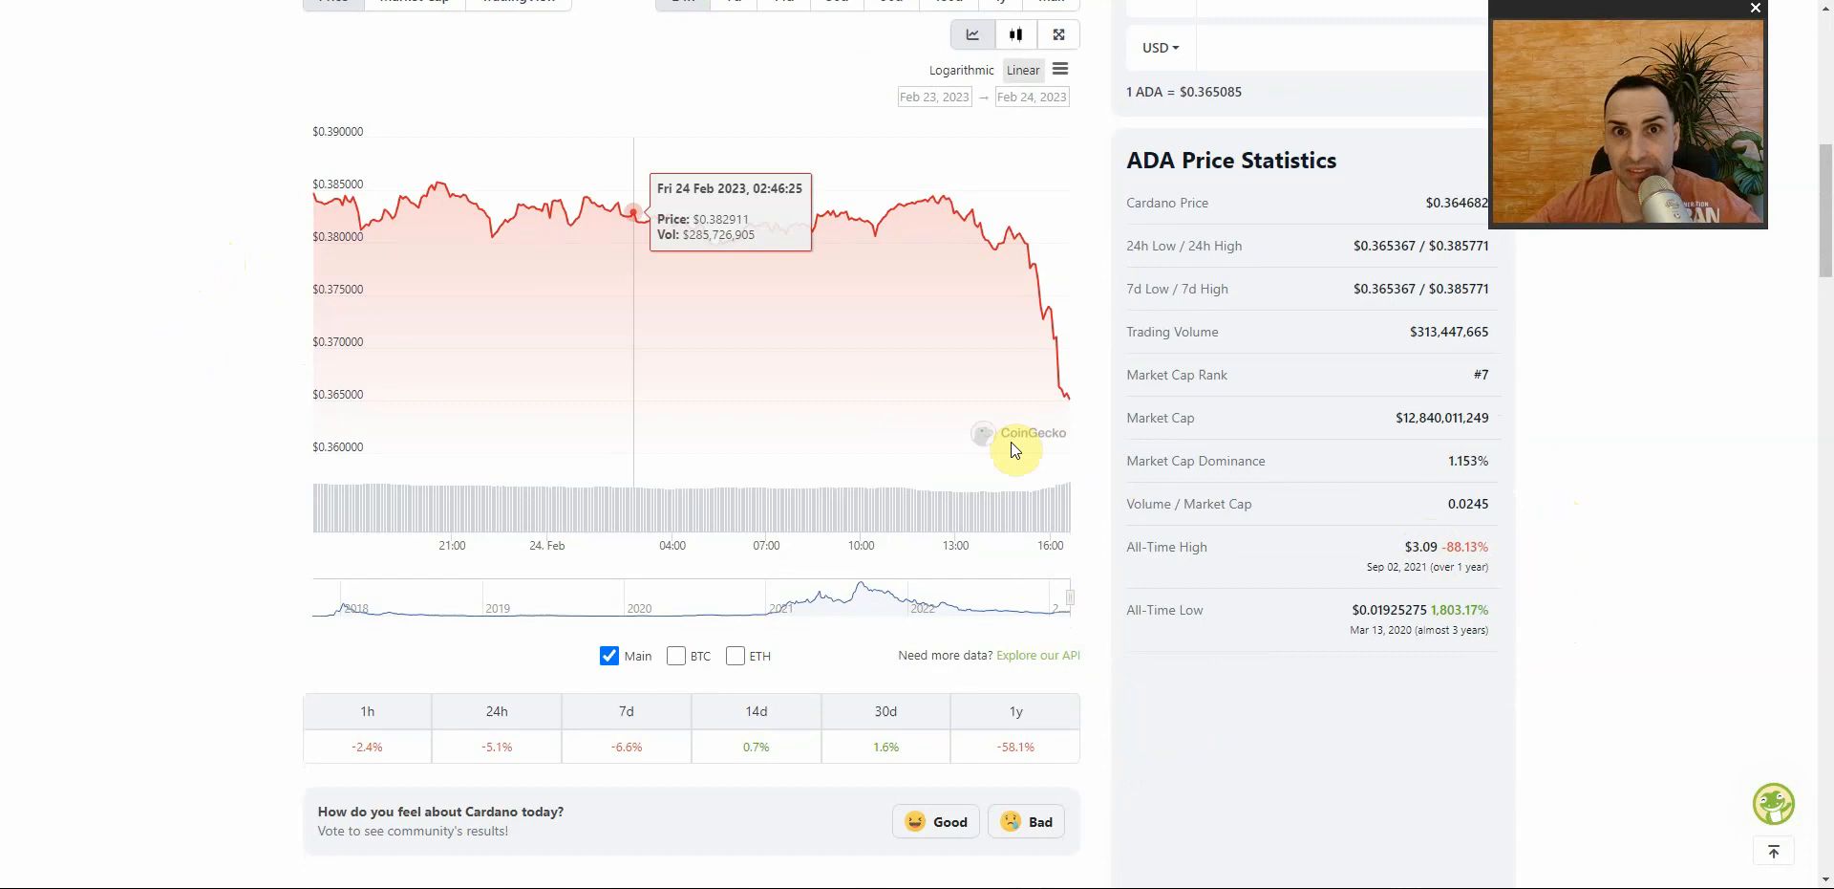
pyautogui.scroll(3)
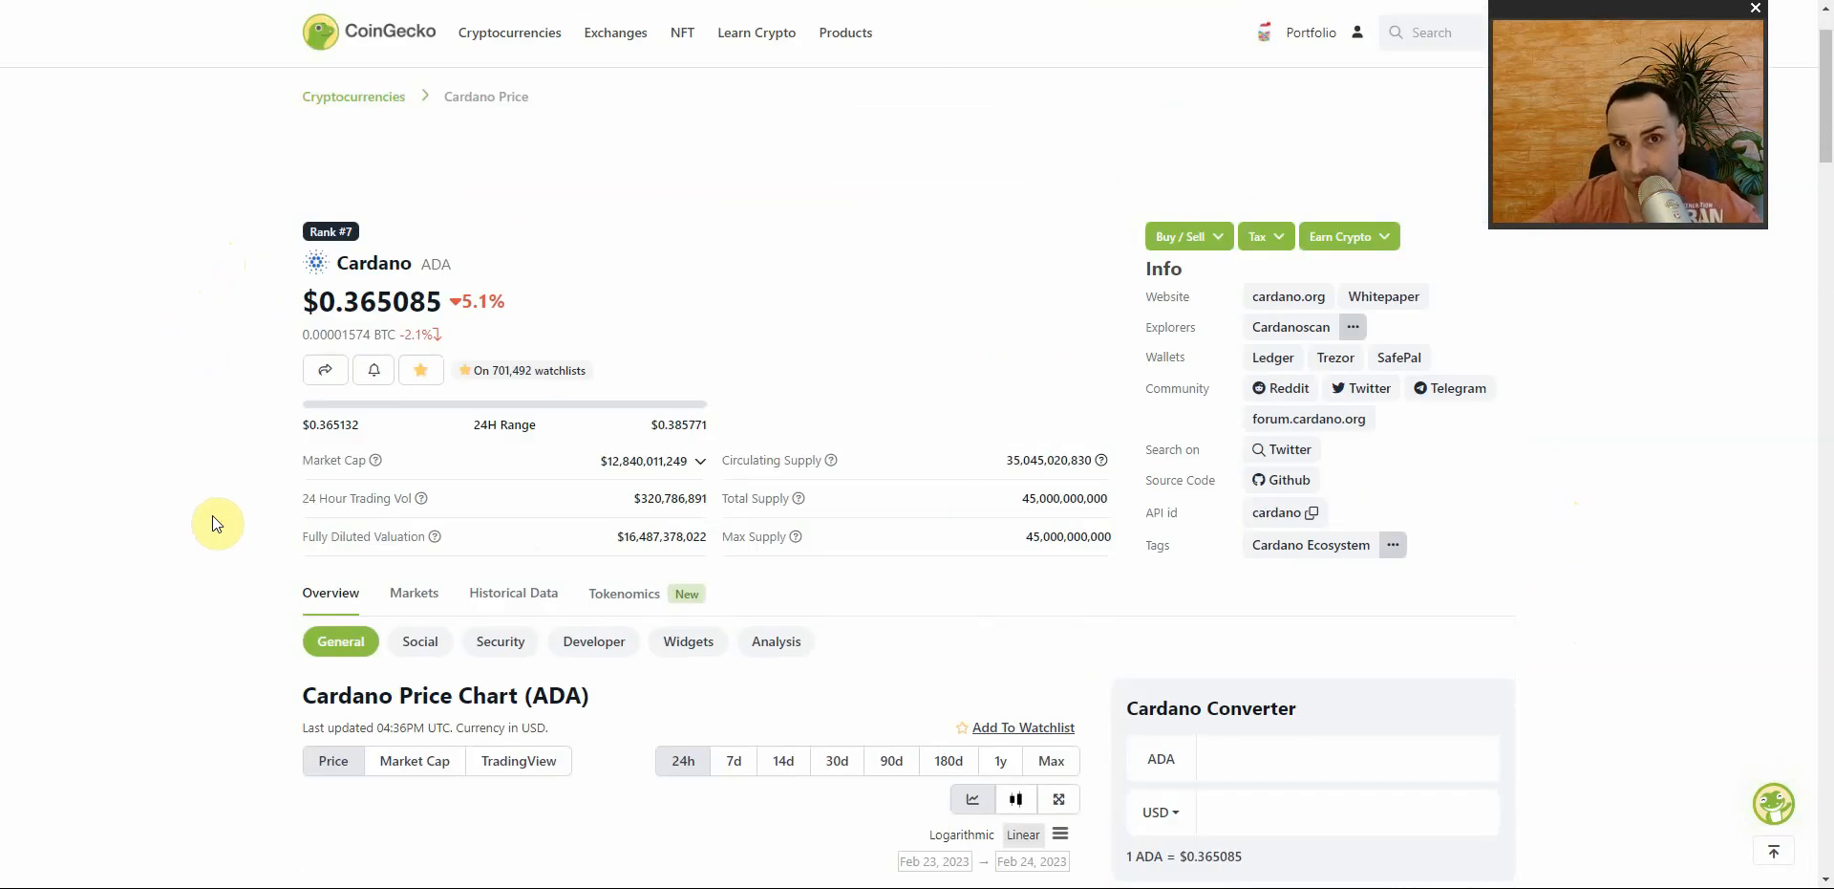
pyautogui.moveTo(183, 487)
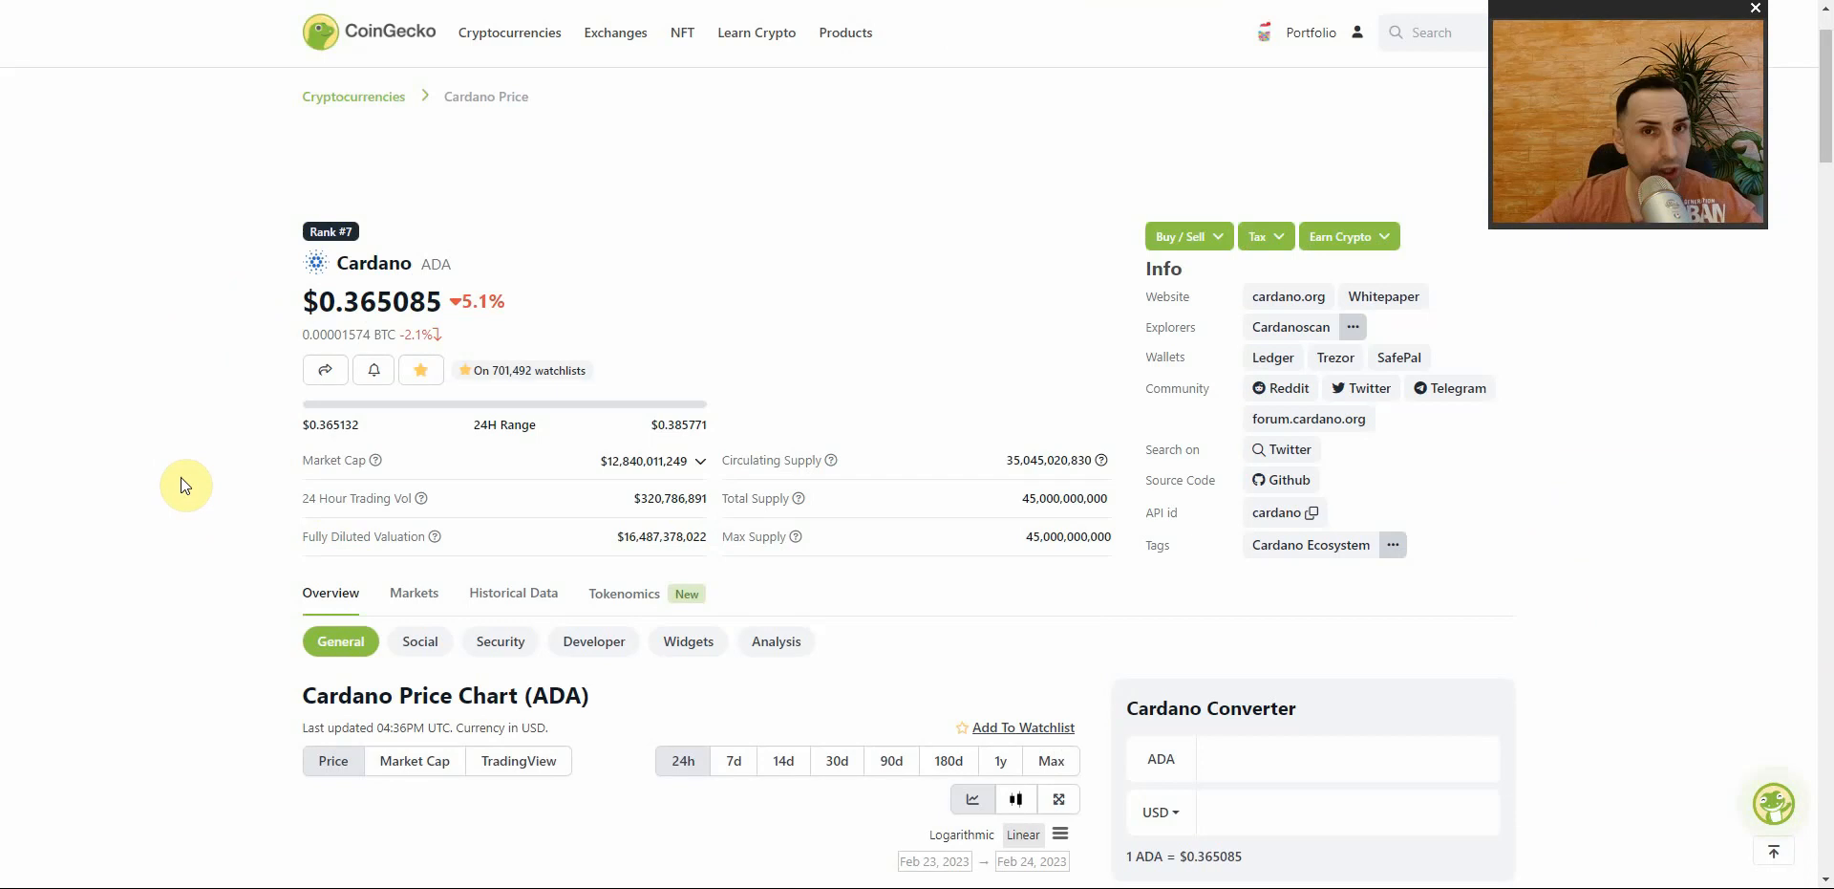
pyautogui.moveTo(189, 424)
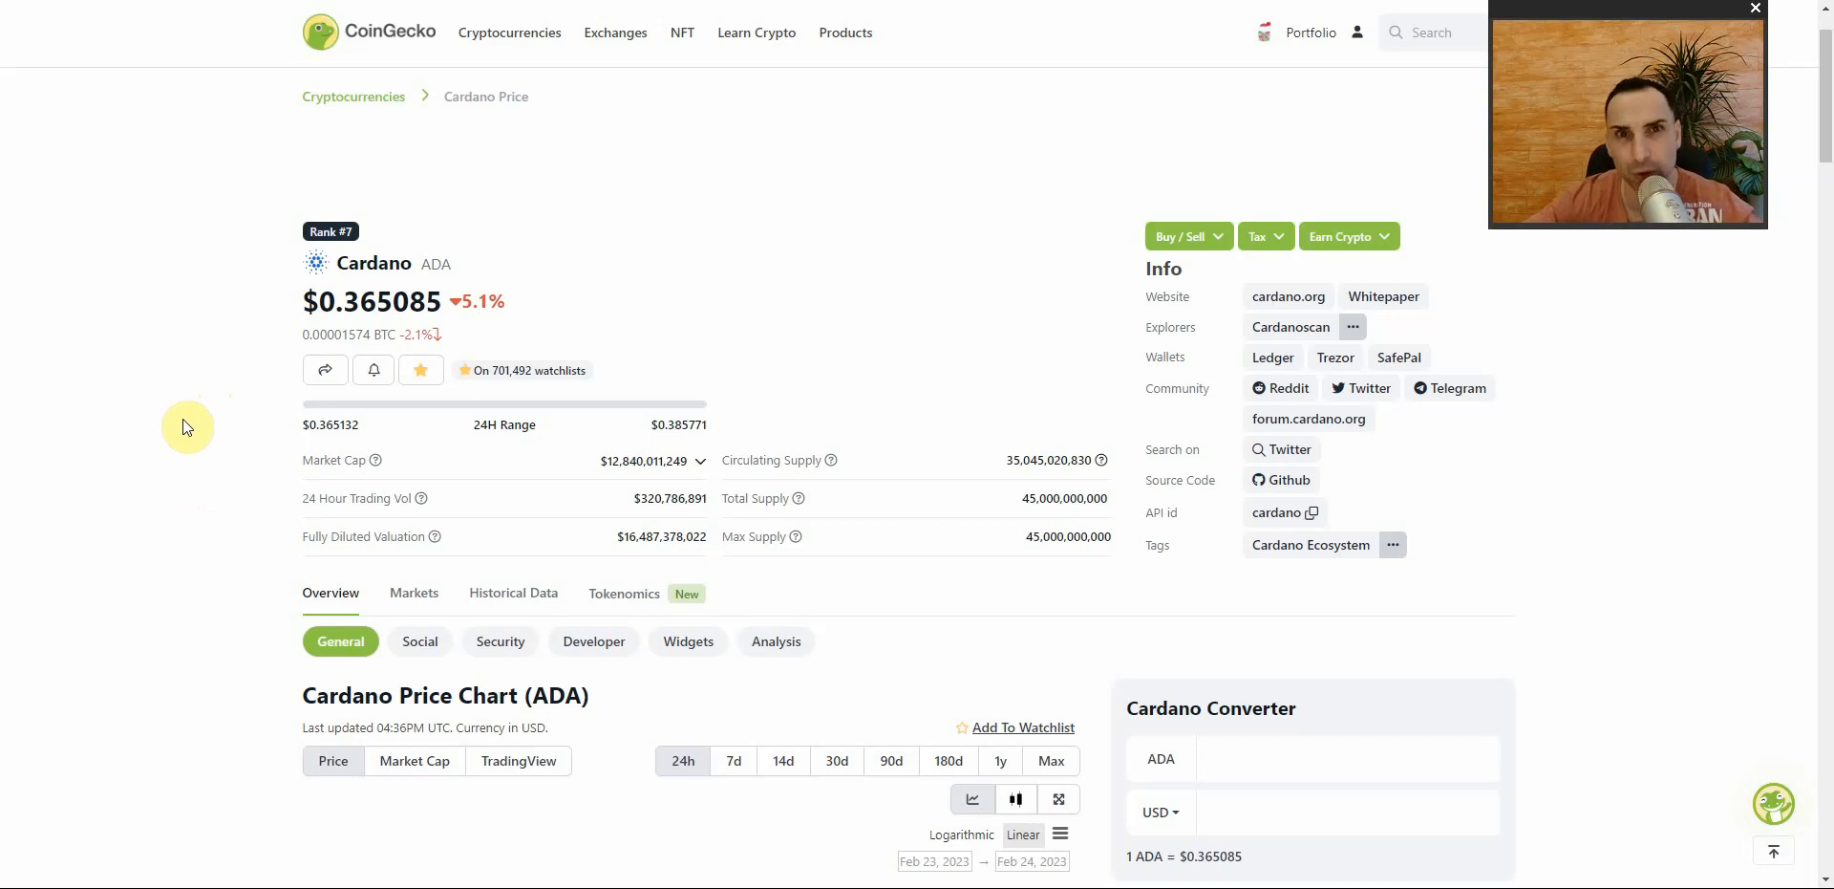
pyautogui.moveTo(178, 423)
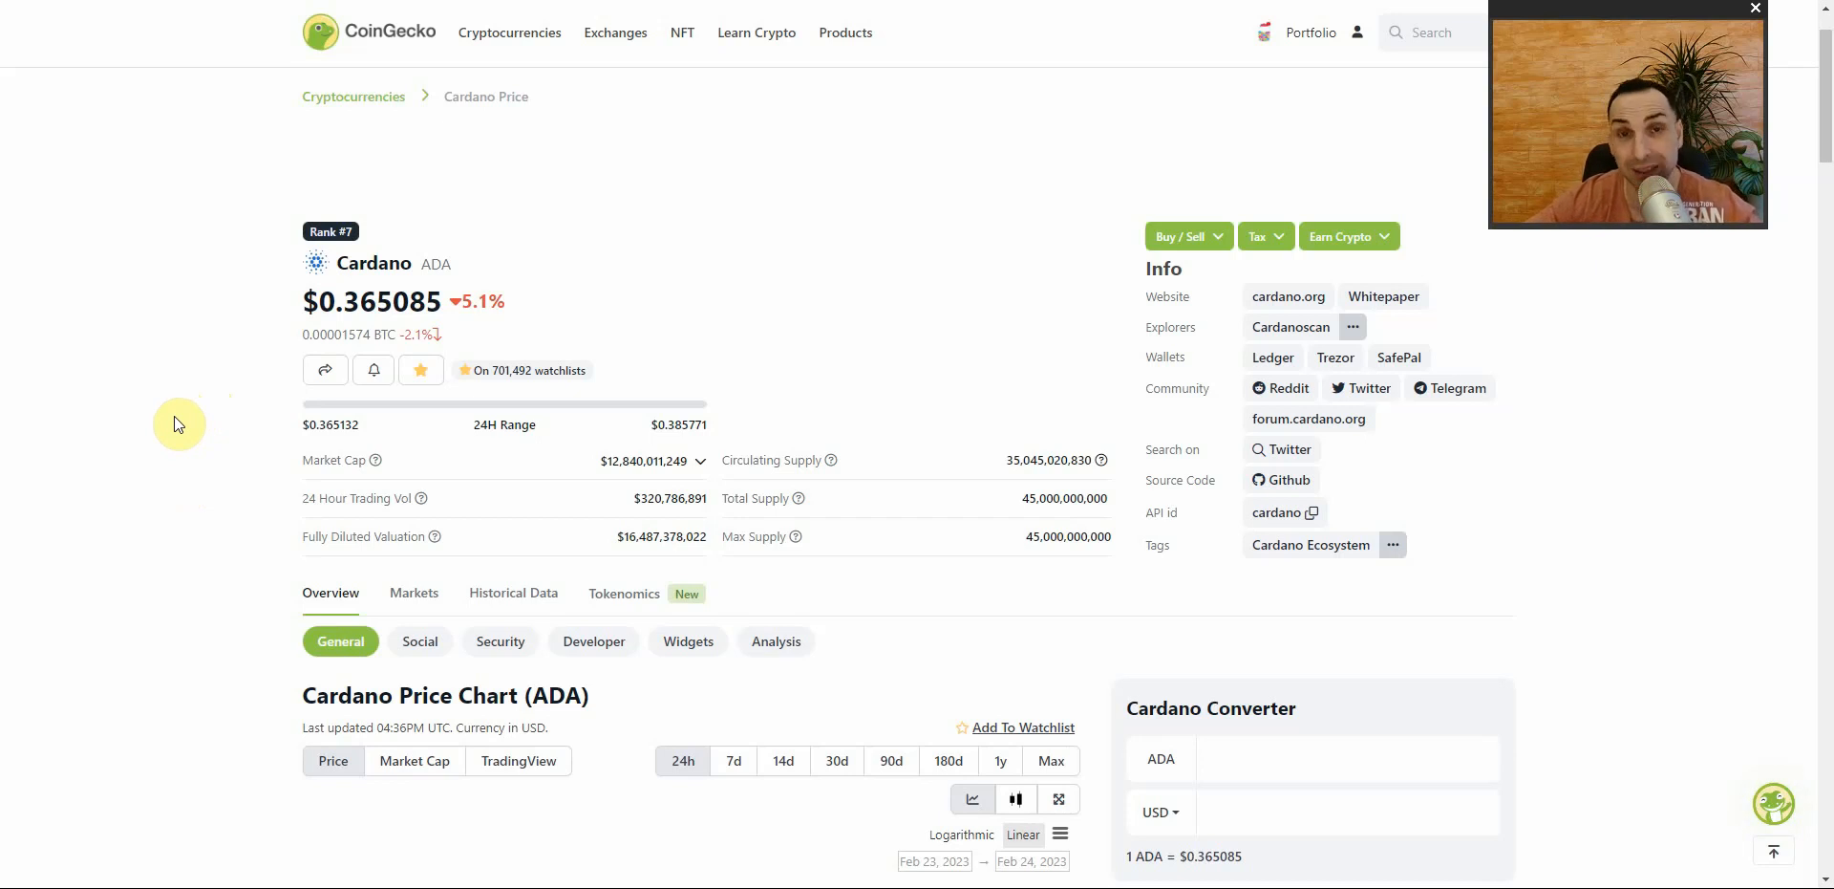
pyautogui.moveTo(138, 375)
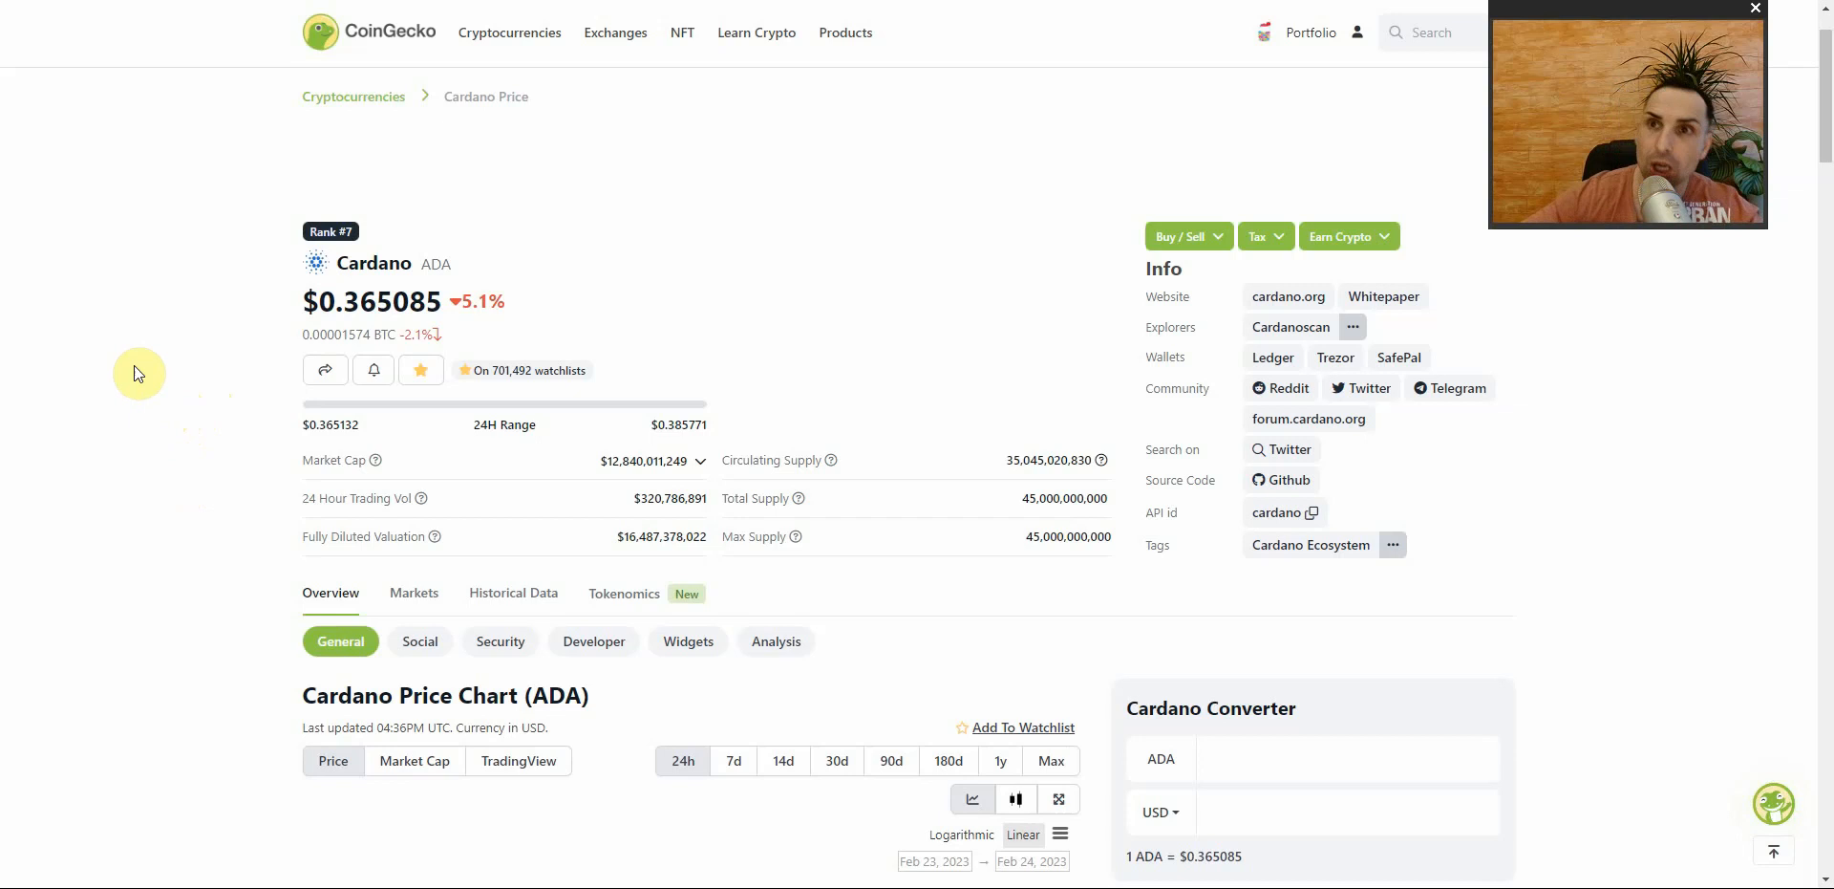
pyautogui.moveTo(346, 286)
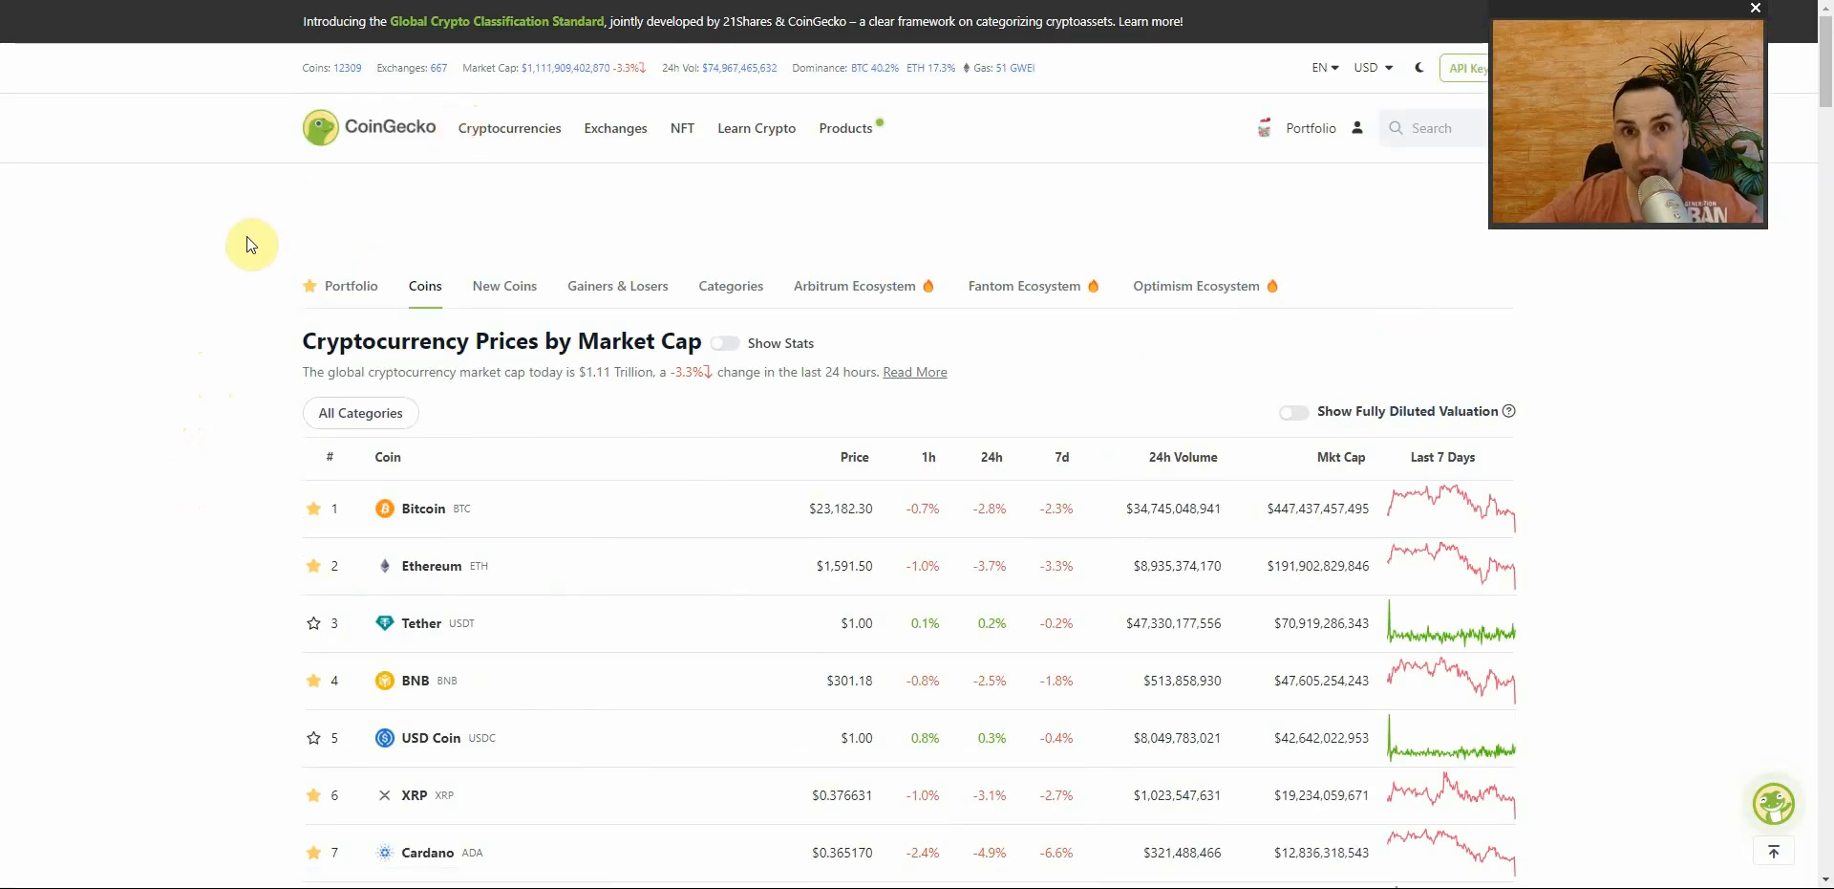
# - Scroll the market cap list and open the Polkadot (DOT) coin page
pyautogui.scroll(-3)
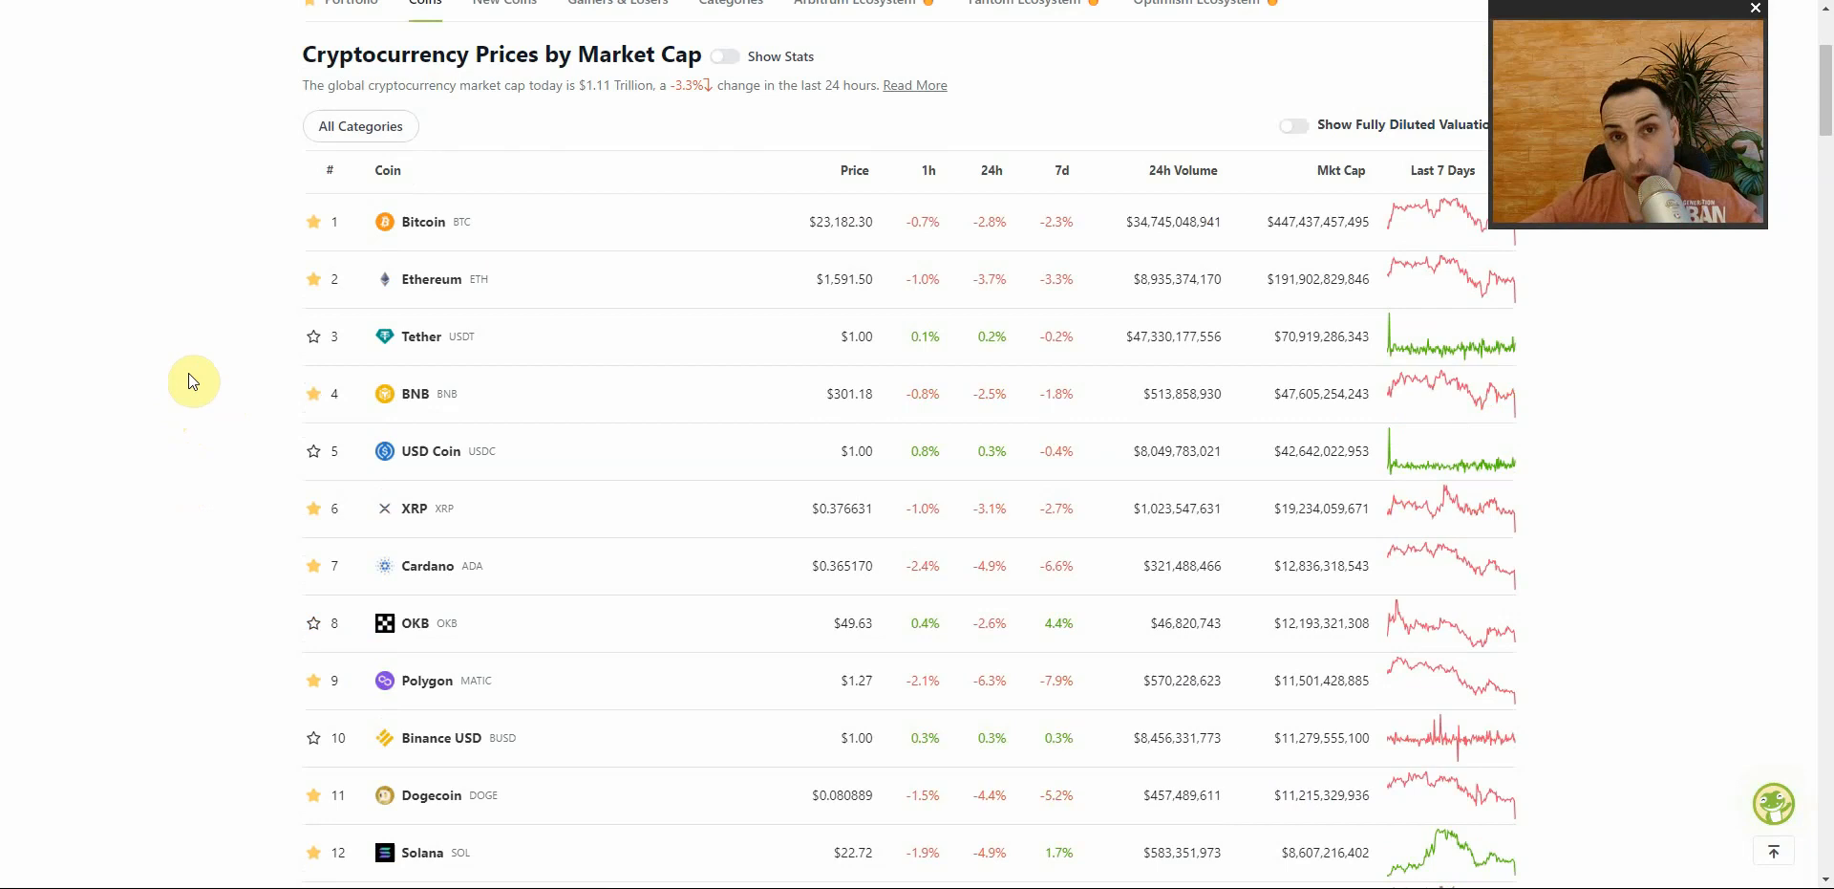
pyautogui.scroll(-3)
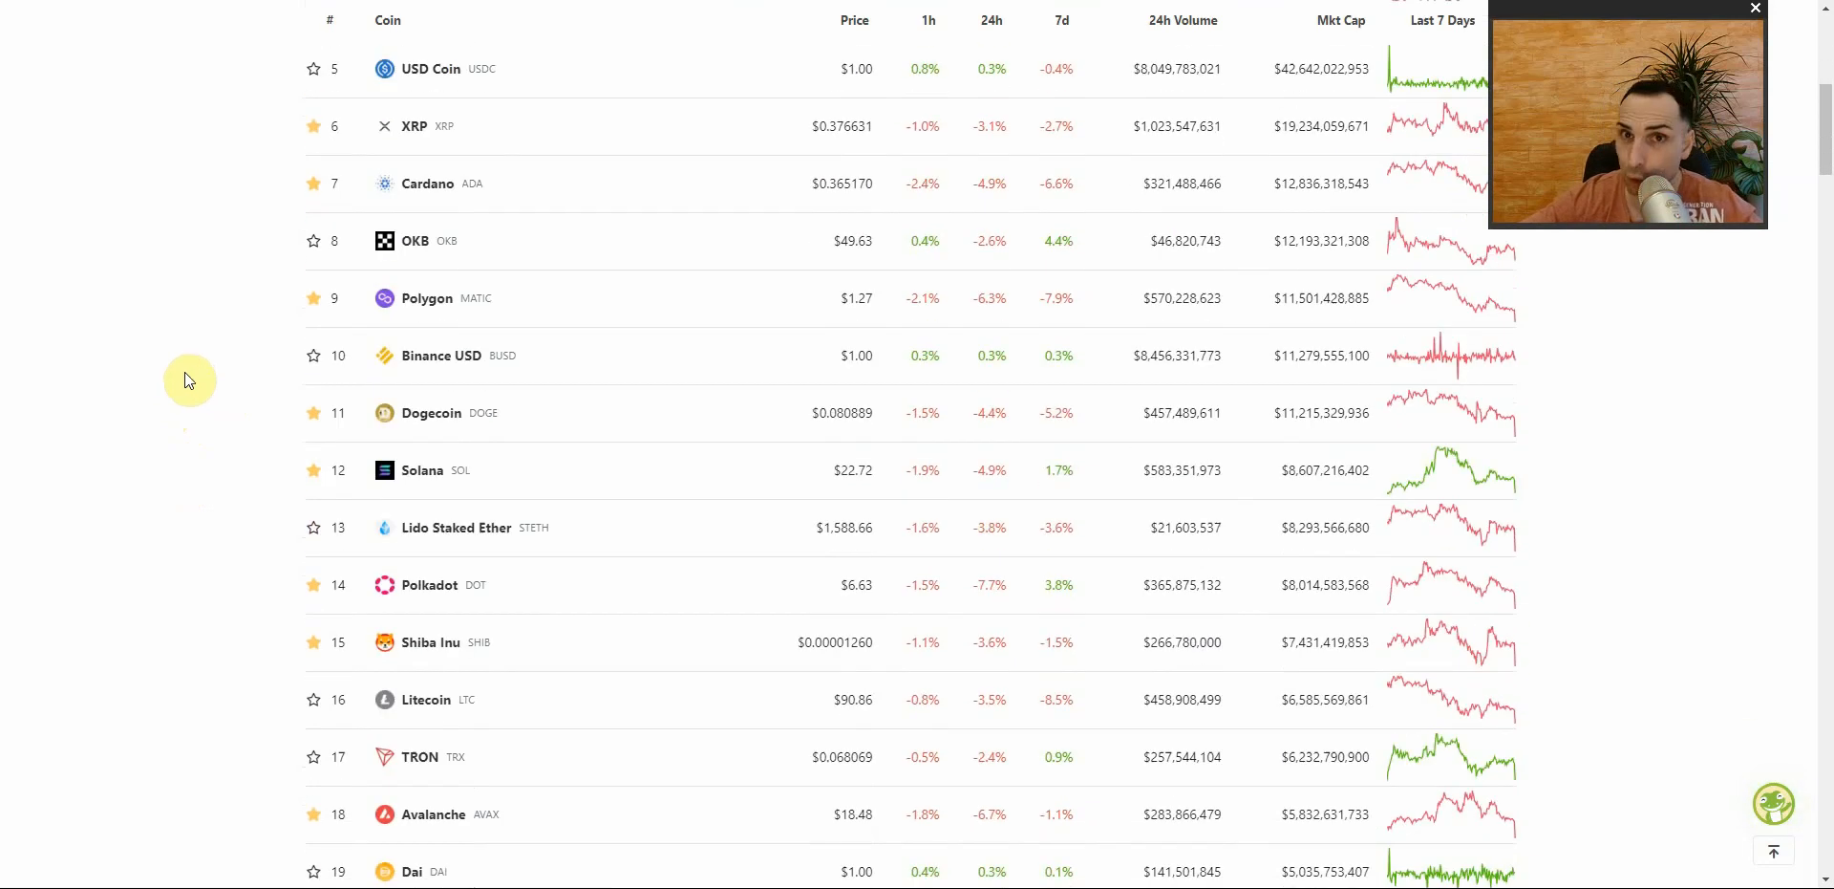
pyautogui.moveTo(198, 386)
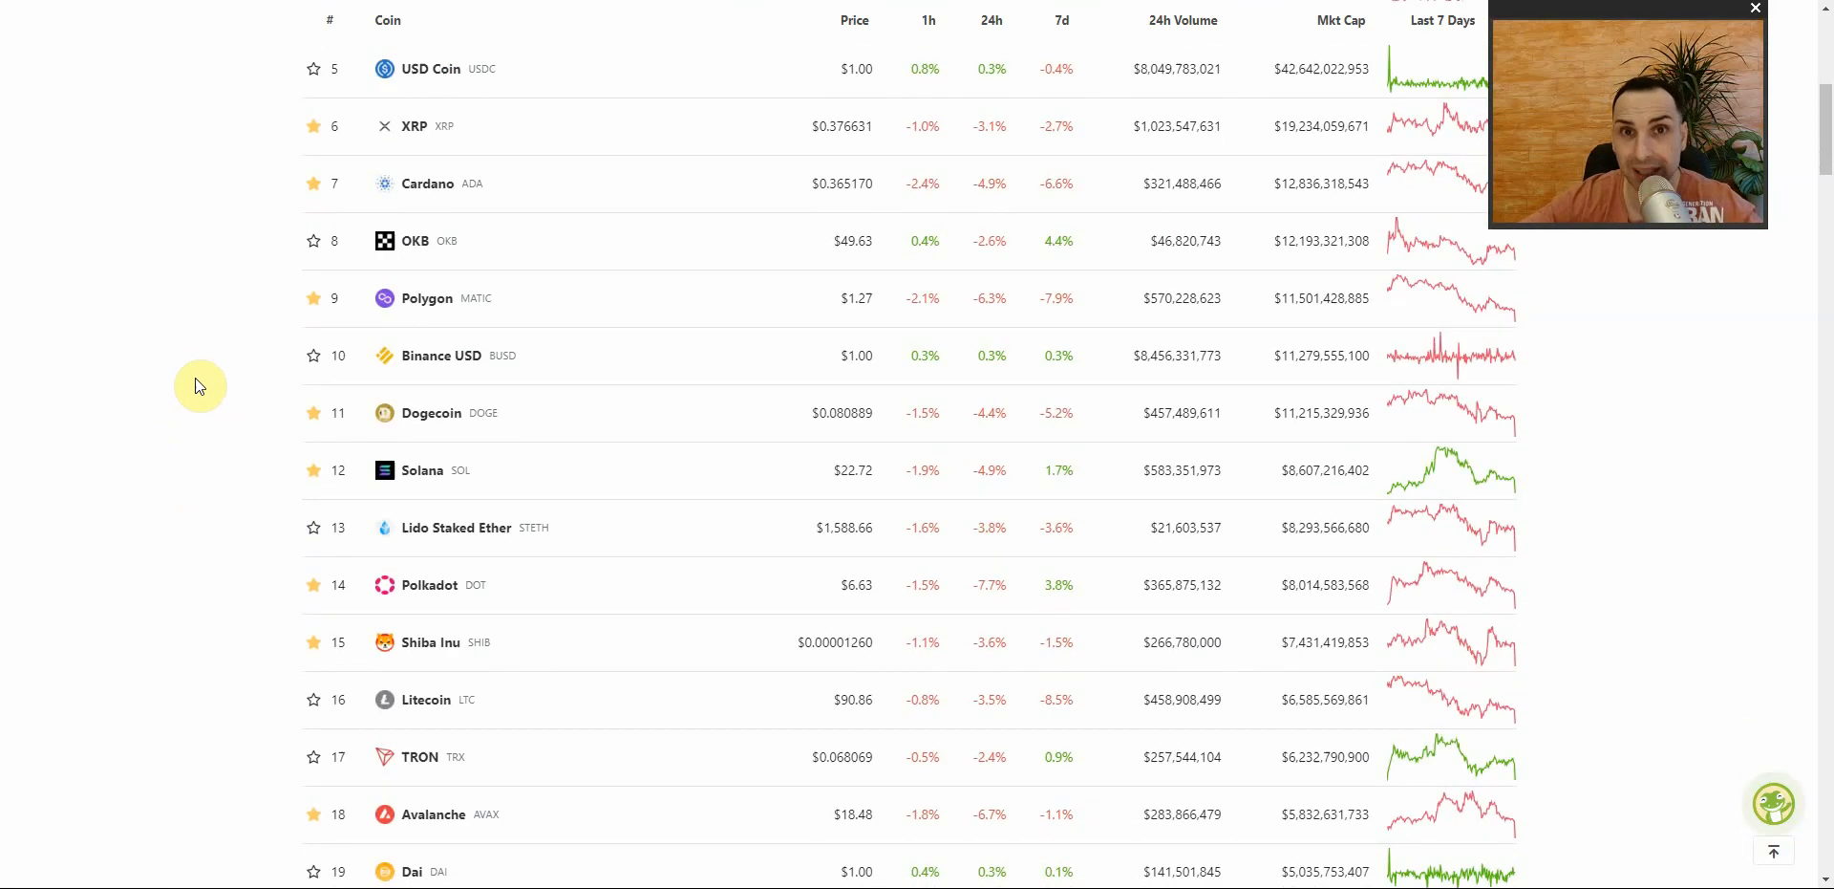
pyautogui.moveTo(212, 377)
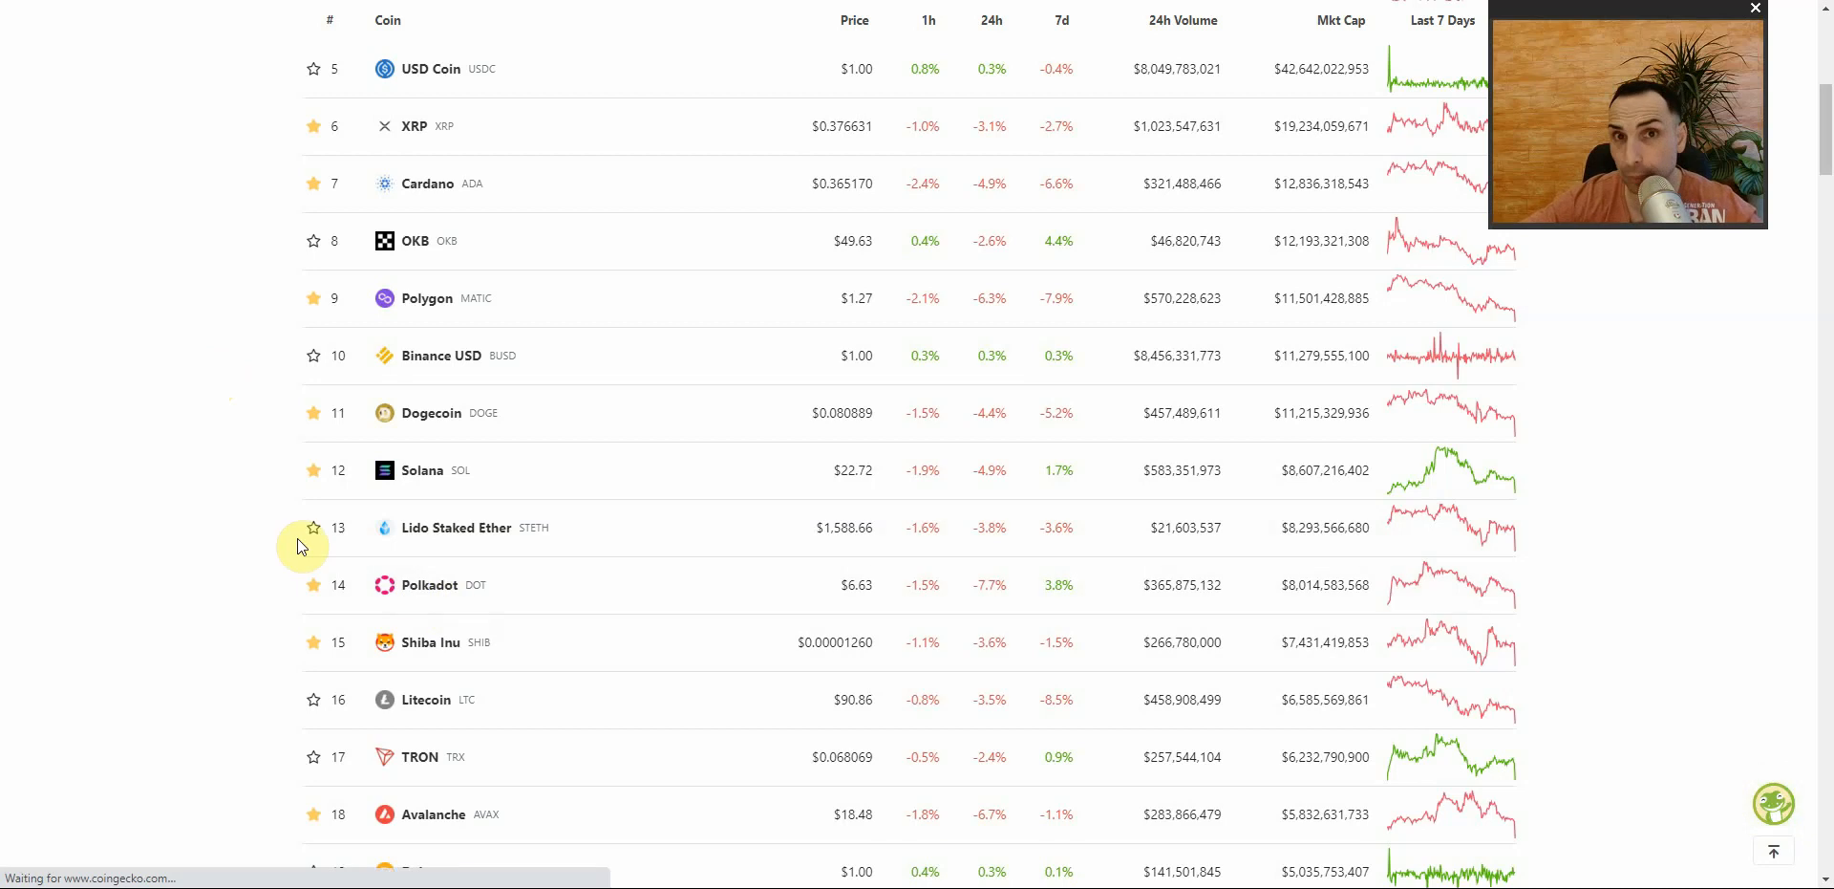
pyautogui.click(428, 585)
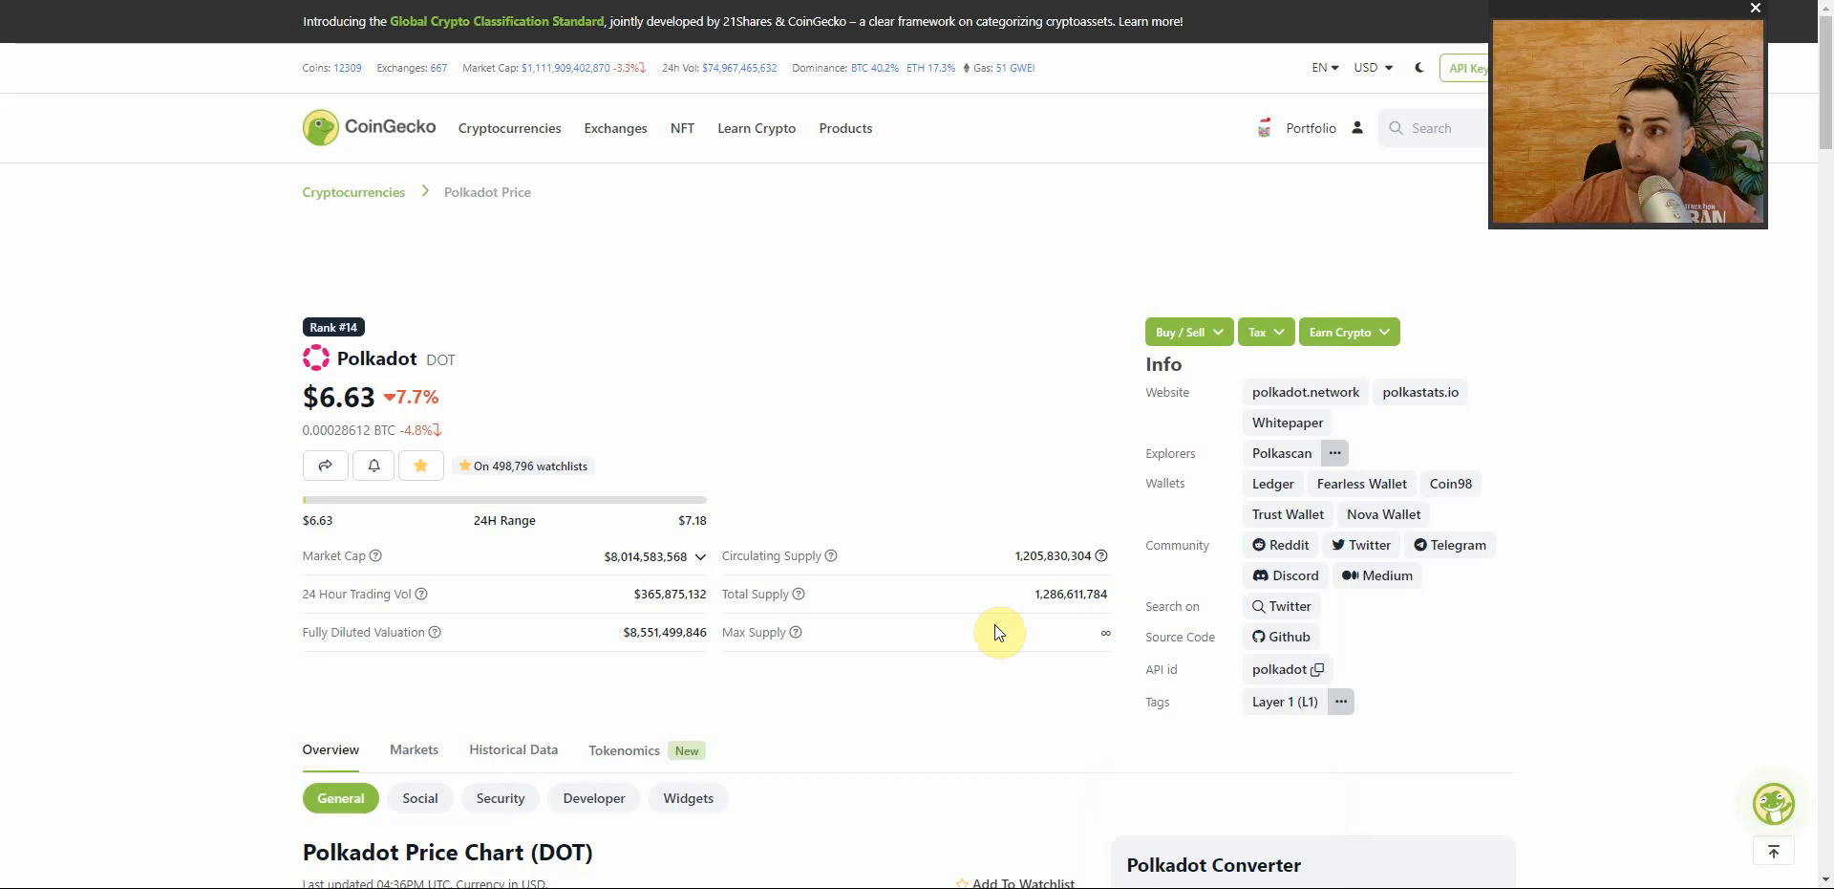
pyautogui.scroll(-3)
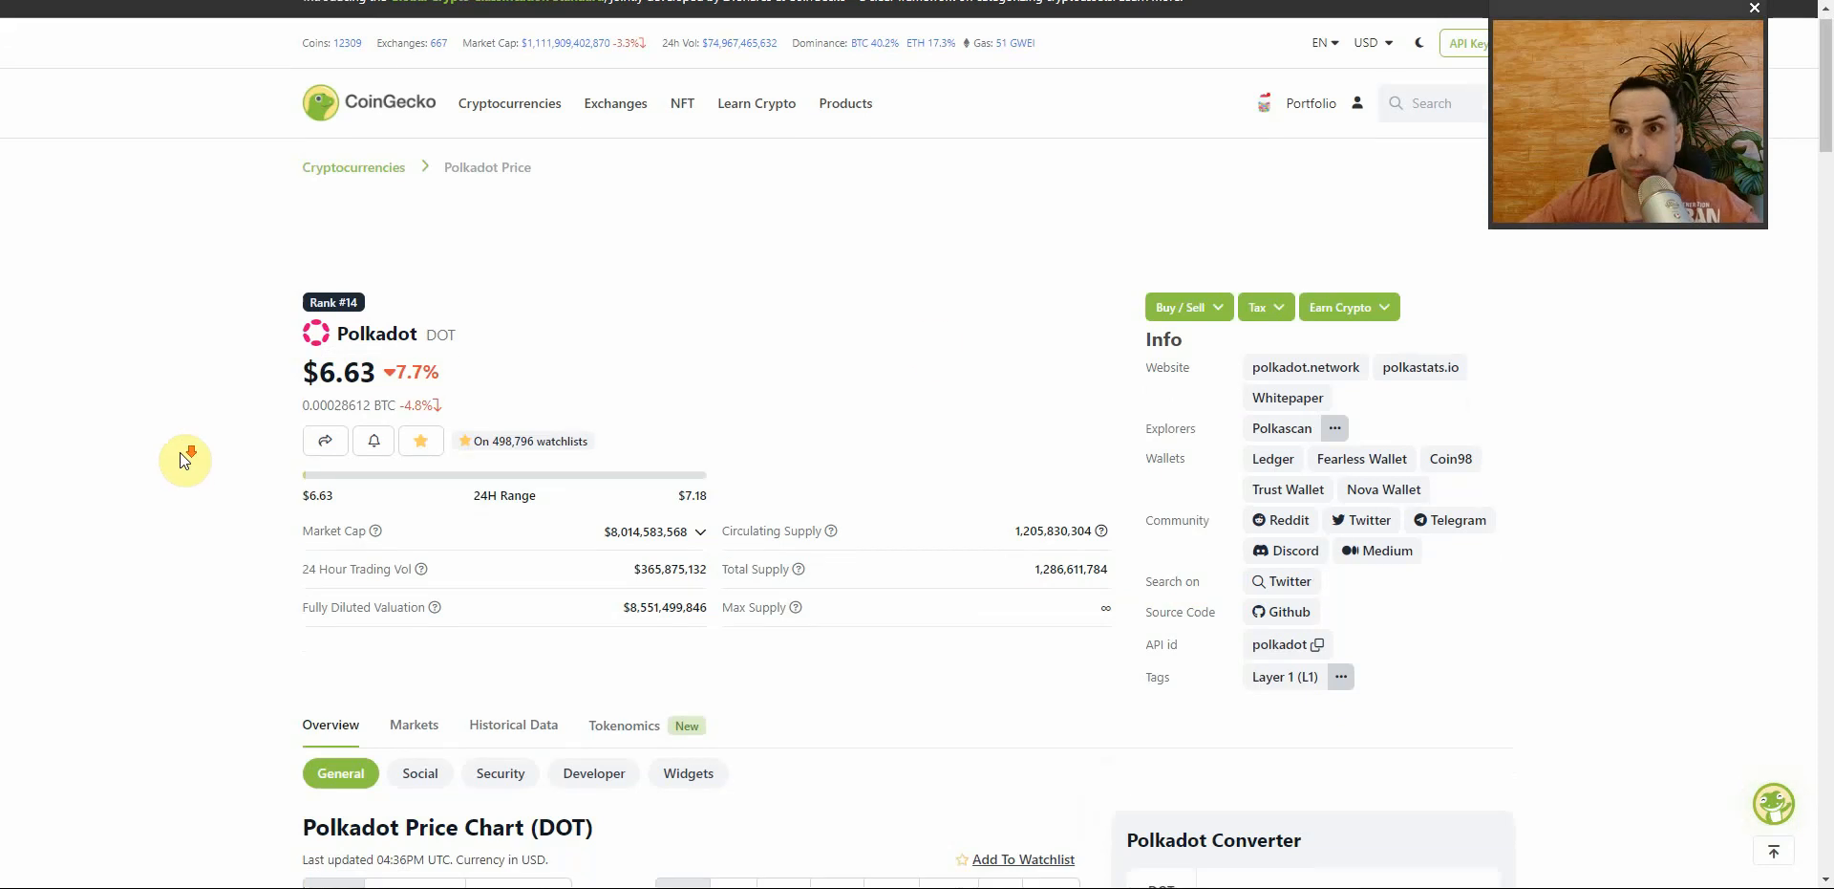
pyautogui.scroll(-3)
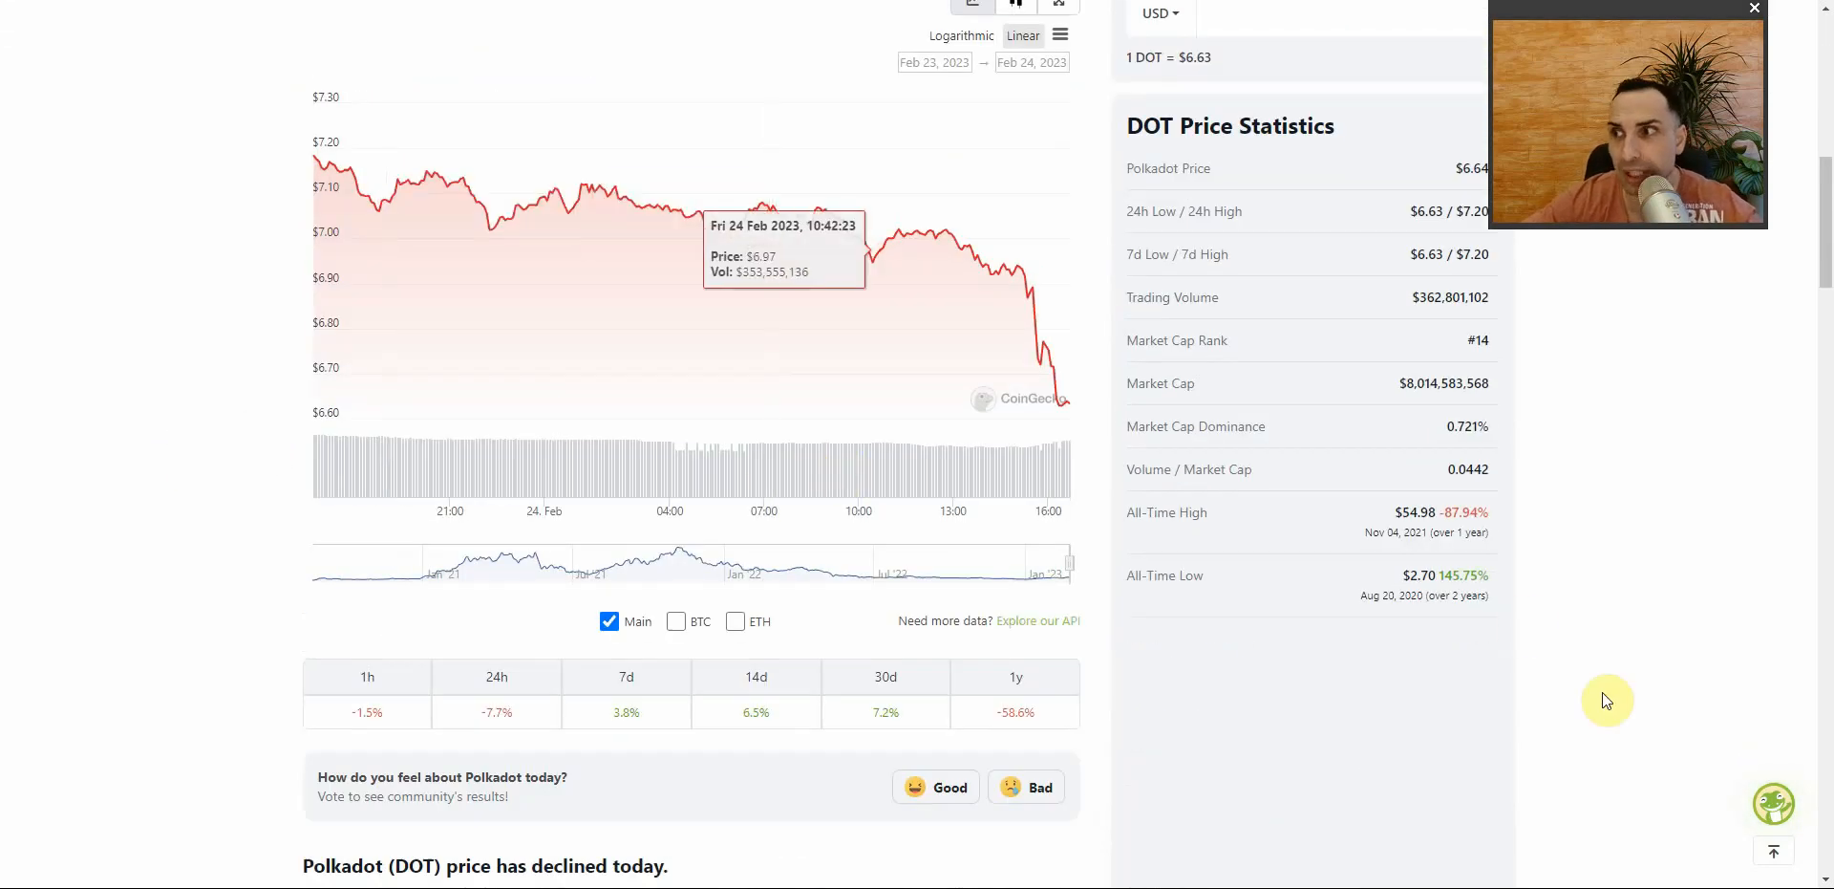
pyautogui.moveTo(1523, 528)
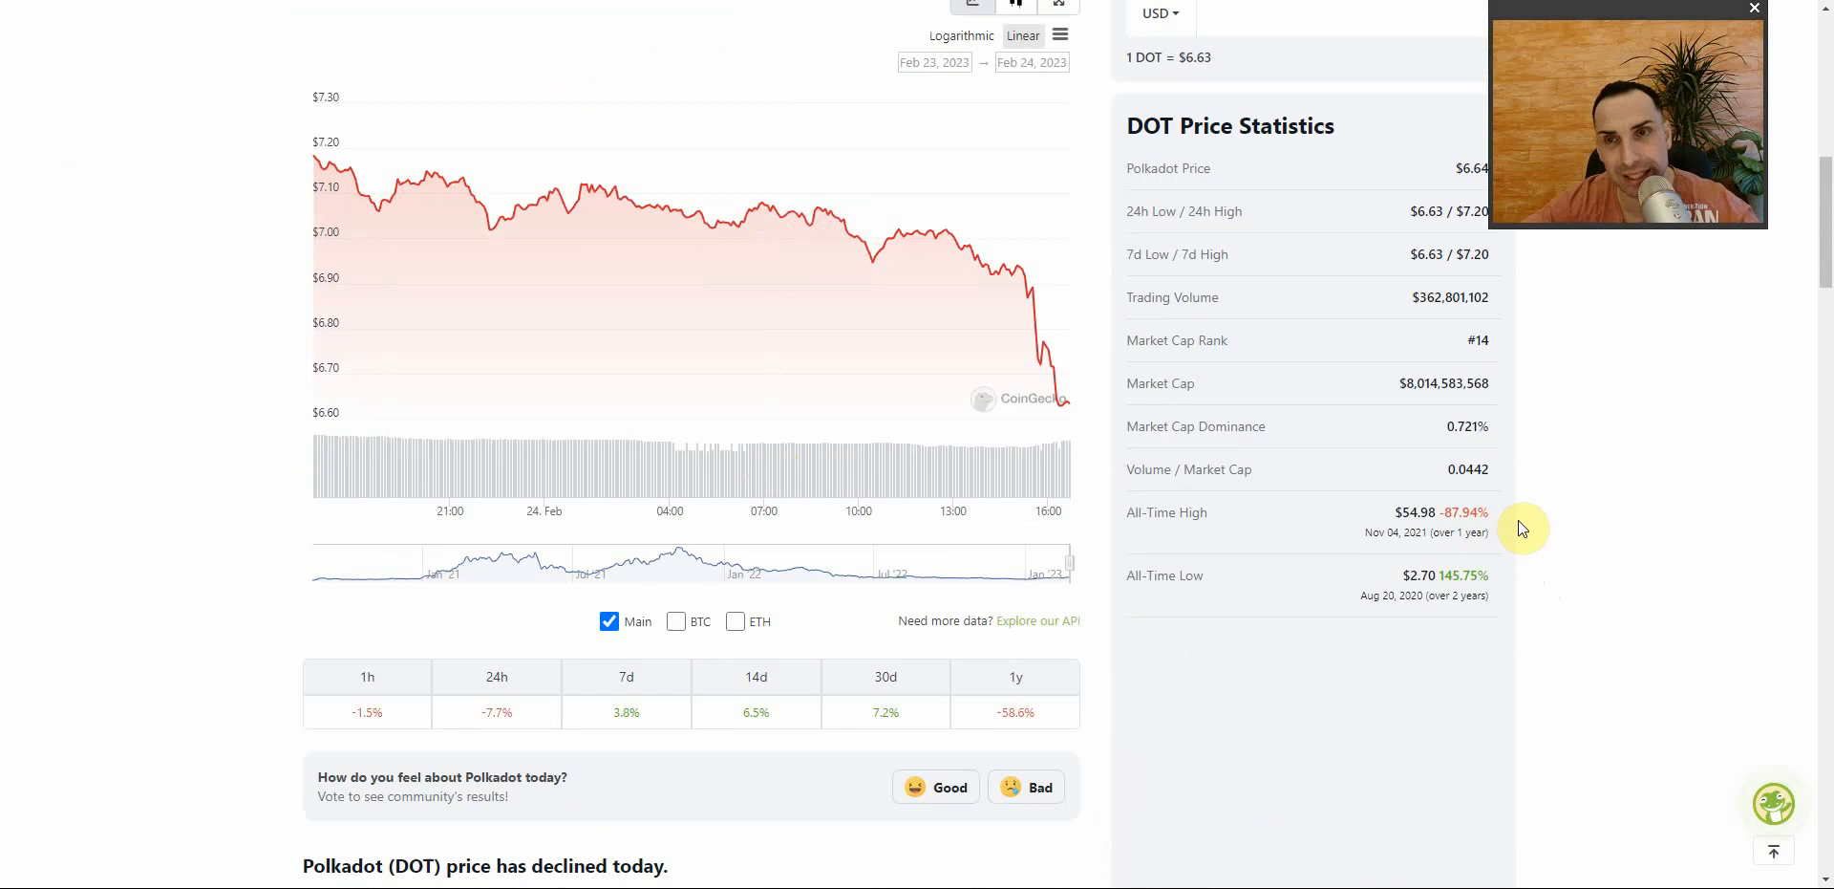
pyautogui.moveTo(1486, 514)
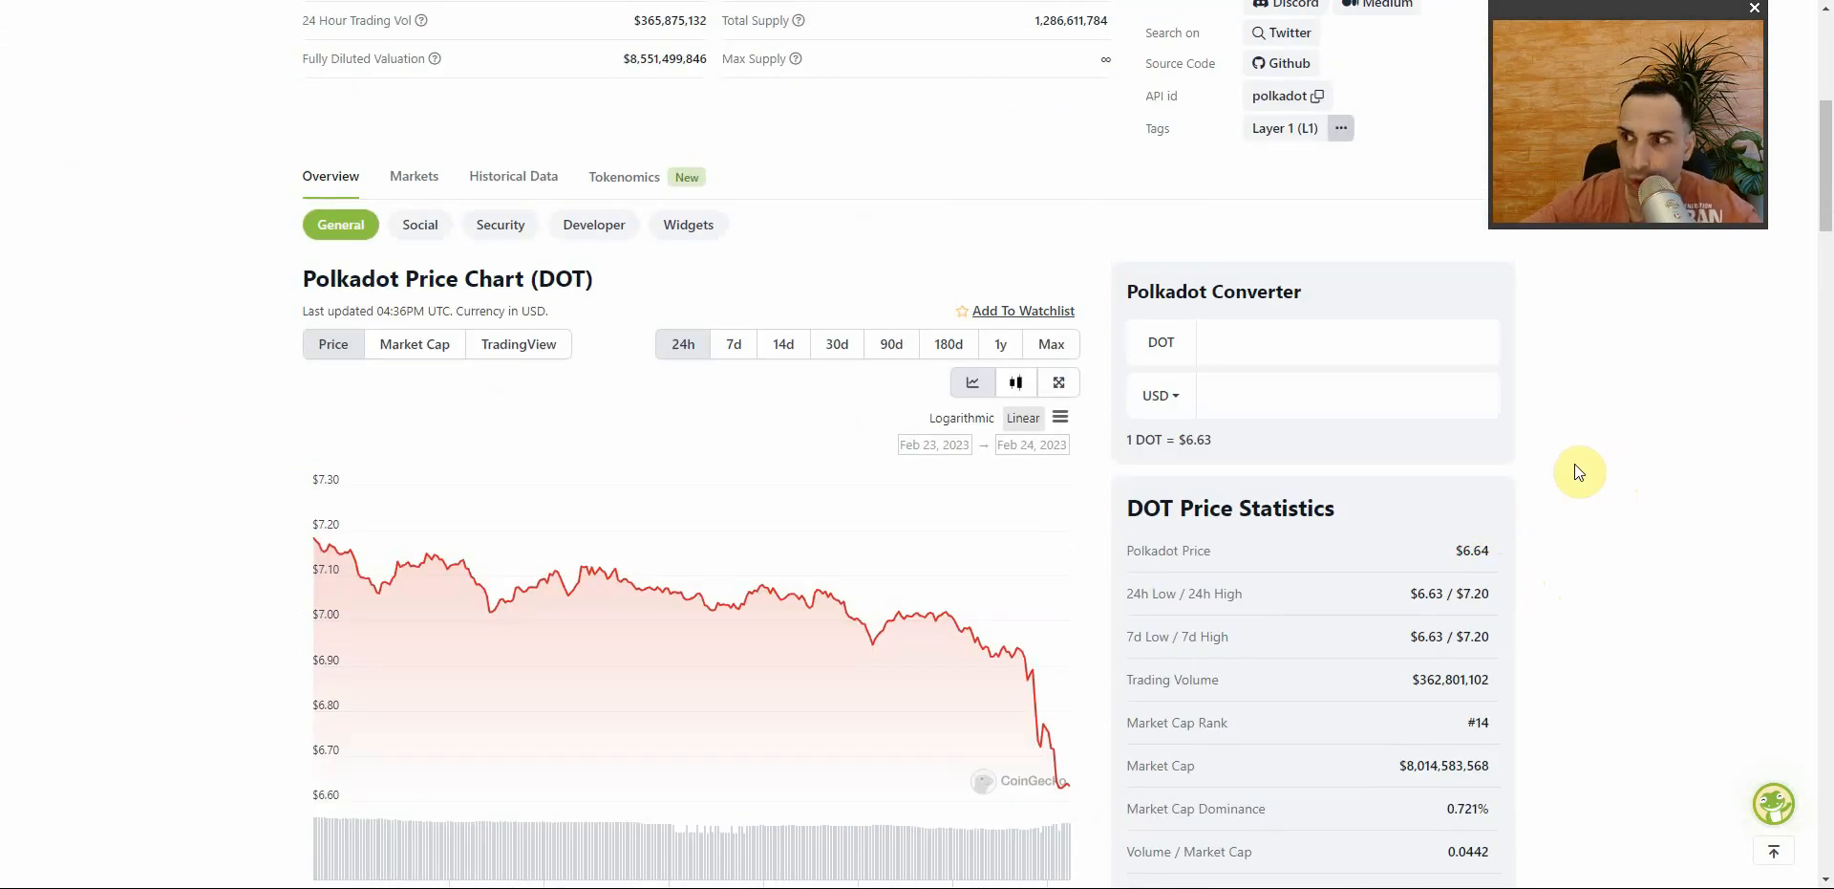
pyautogui.moveTo(256, 291)
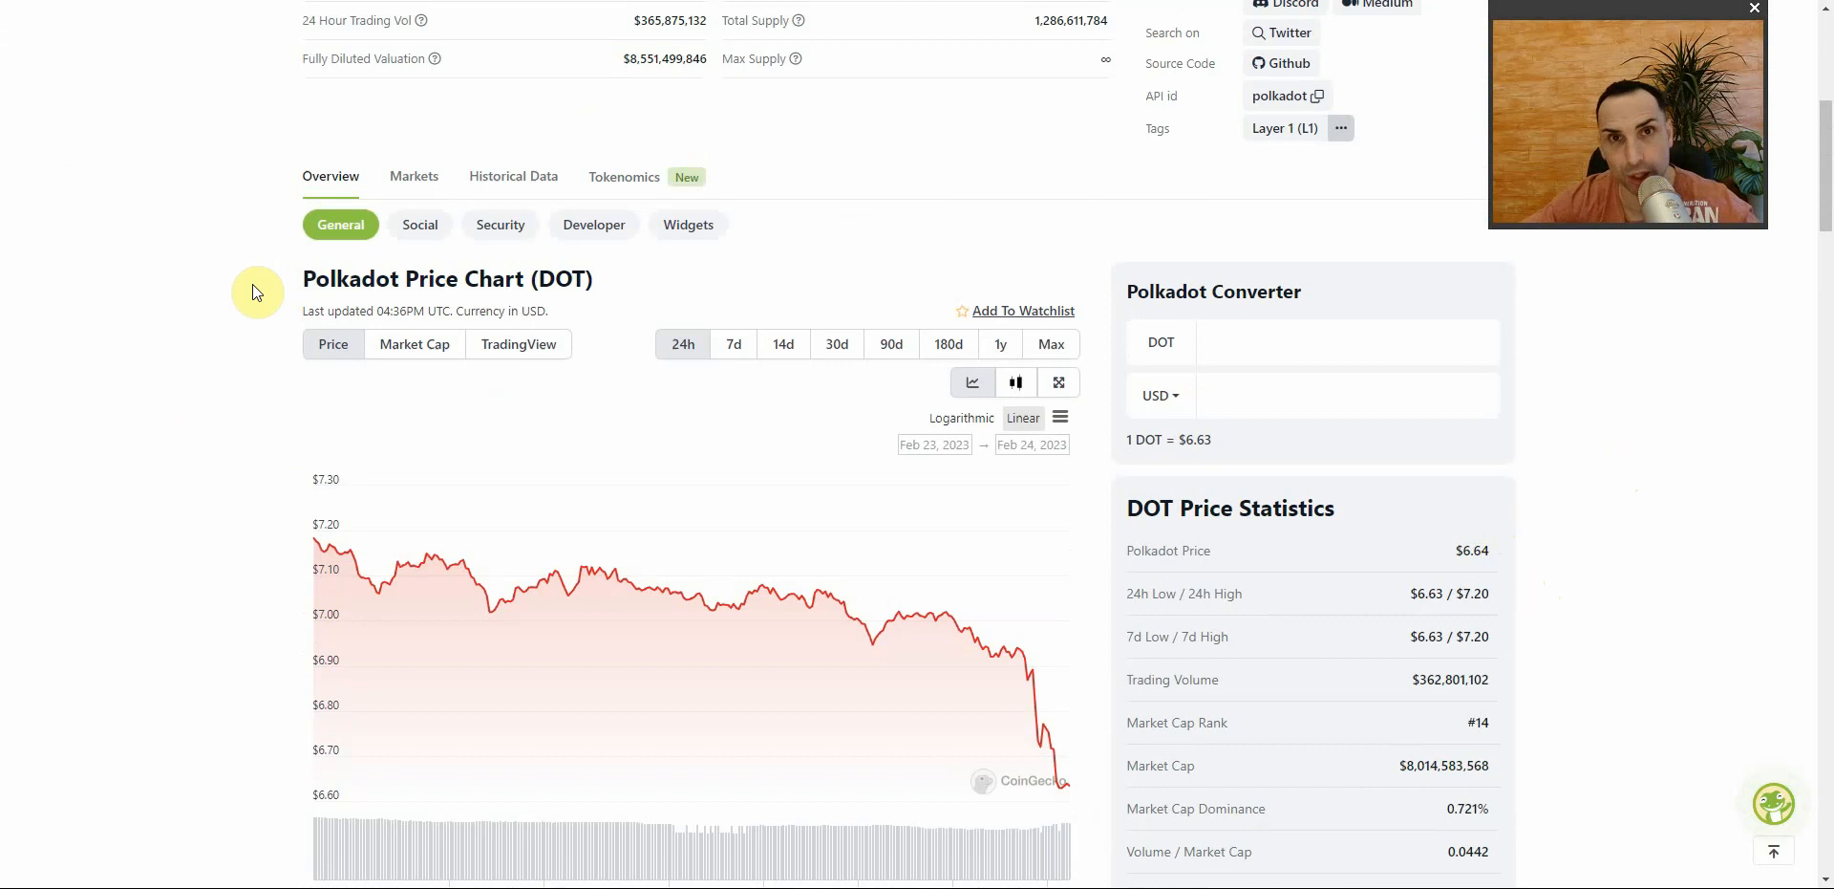
pyautogui.scroll(3)
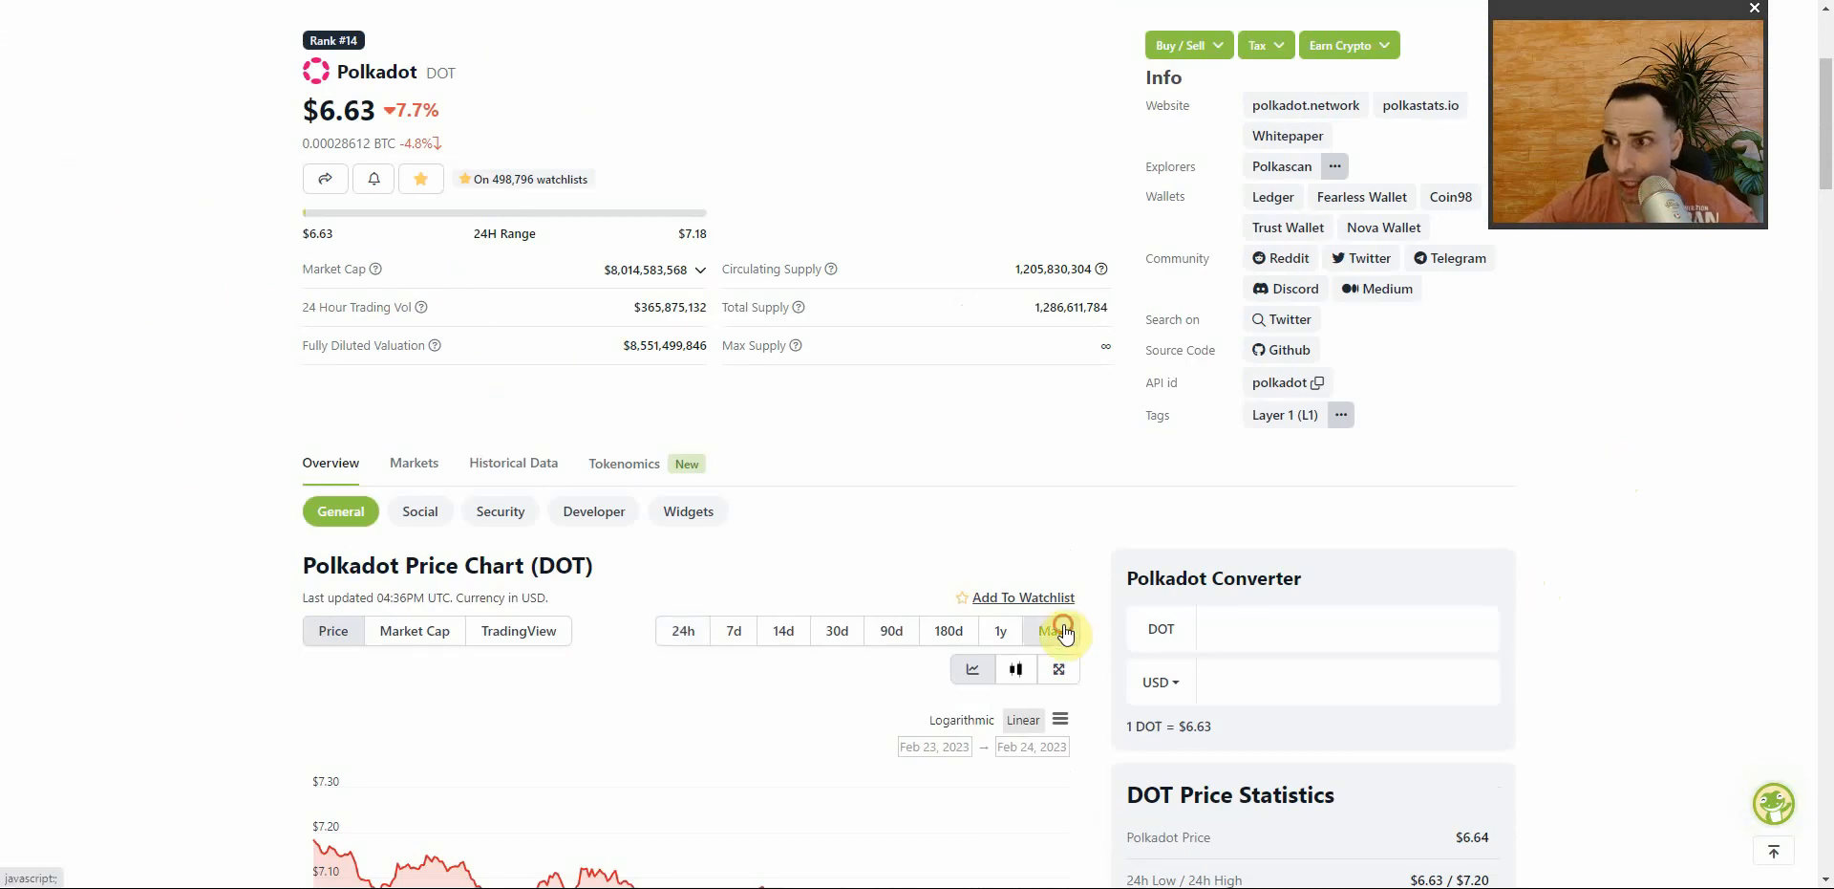
# - Switch the Polkadot chart to the Max range, showing history since August 2020
pyautogui.click(1049, 632)
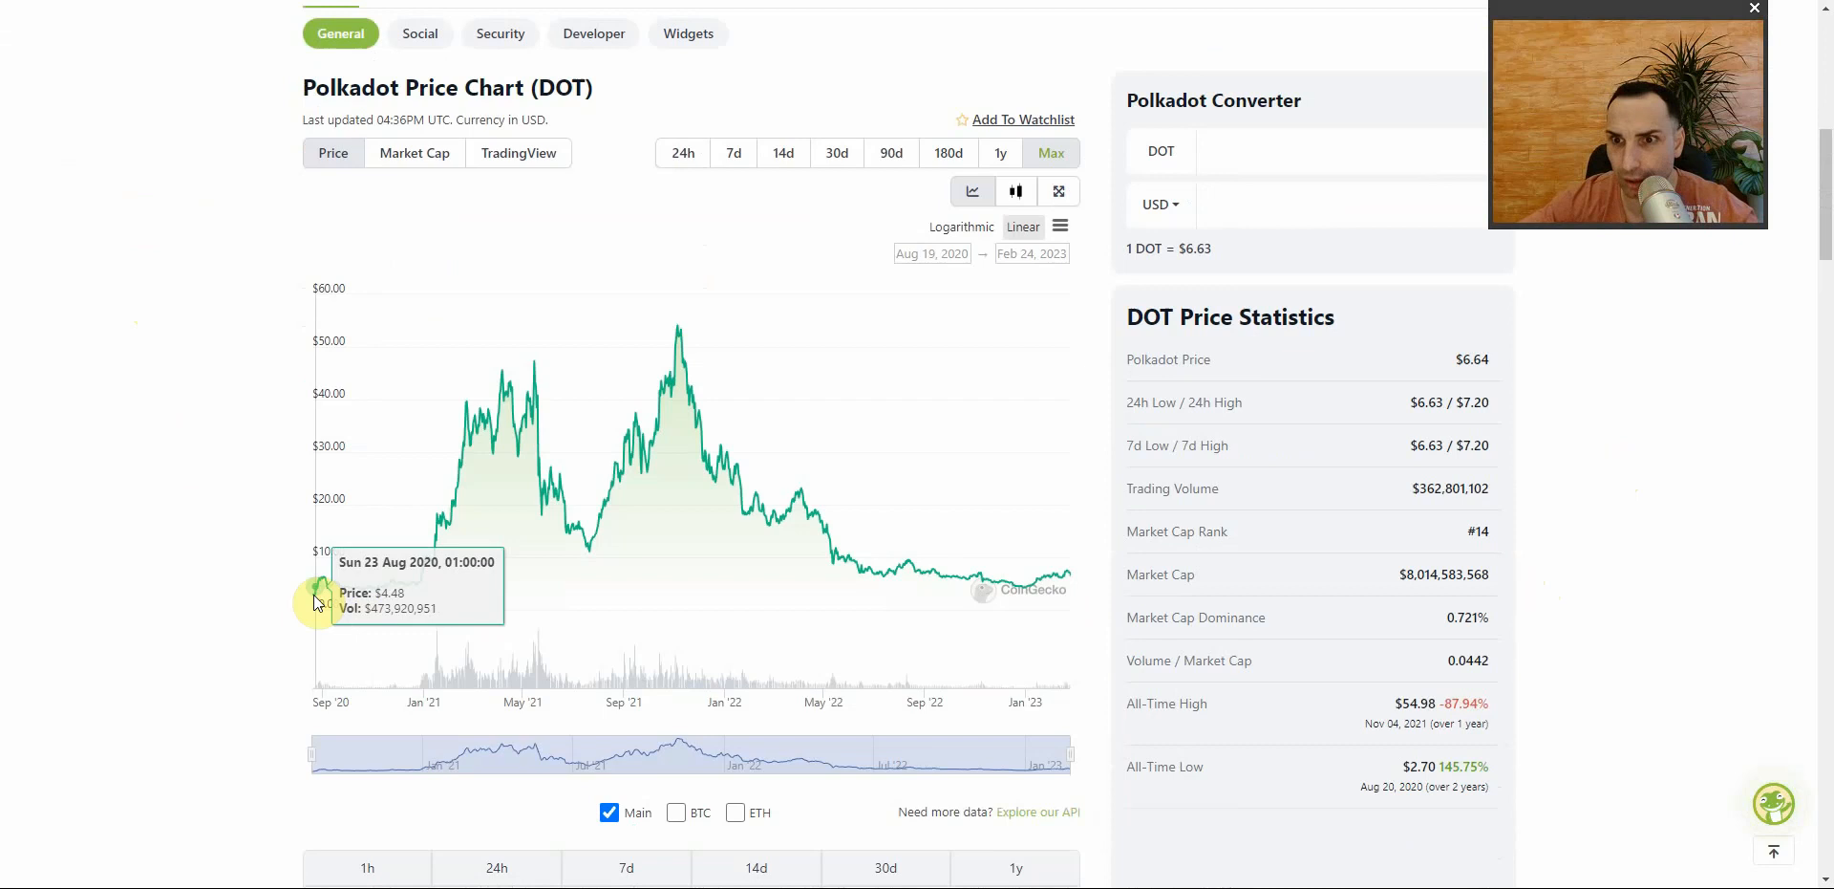
pyautogui.moveTo(325, 585)
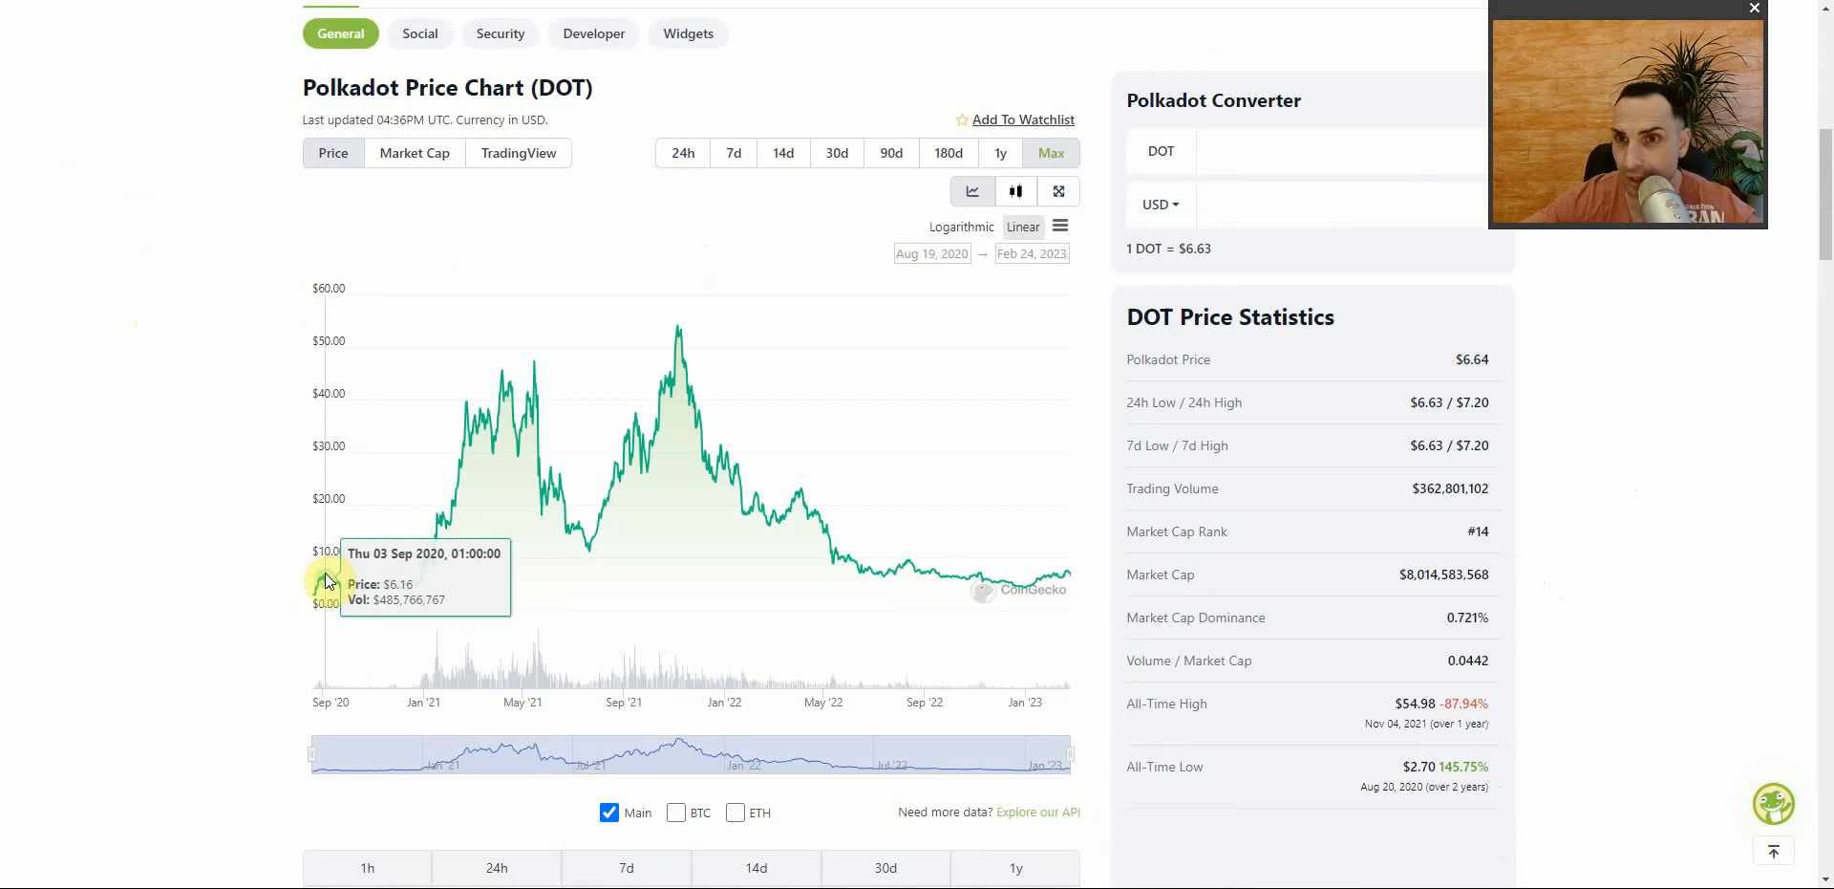
pyautogui.moveTo(214, 340)
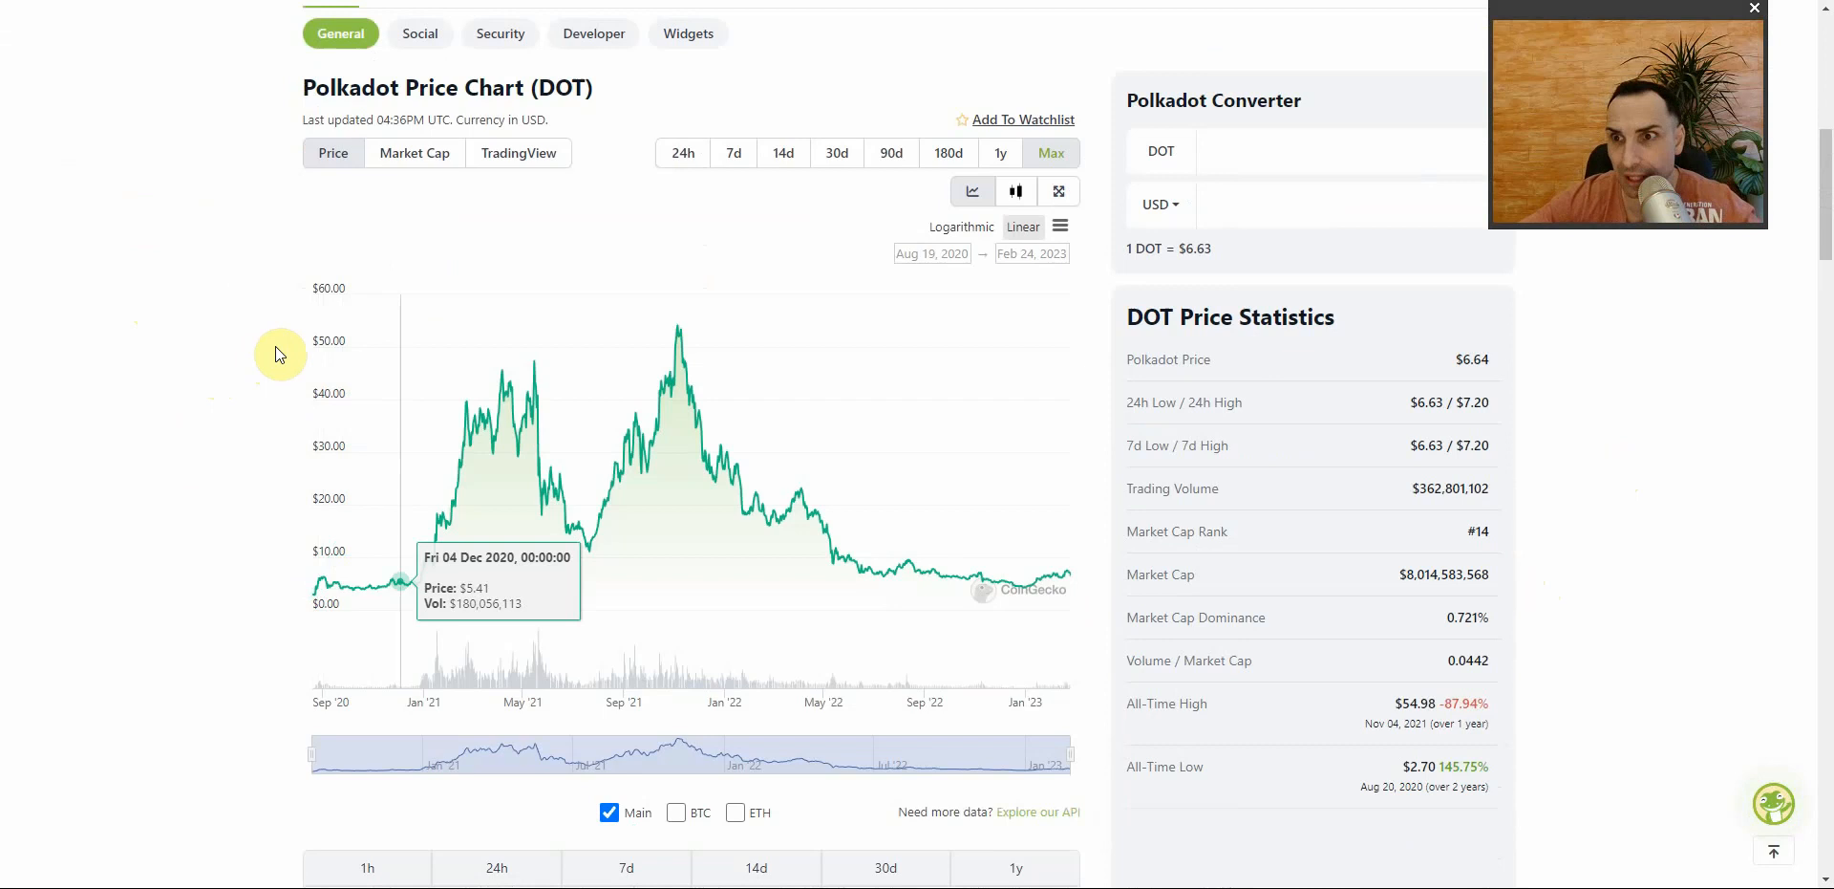
pyautogui.moveTo(1001, 585)
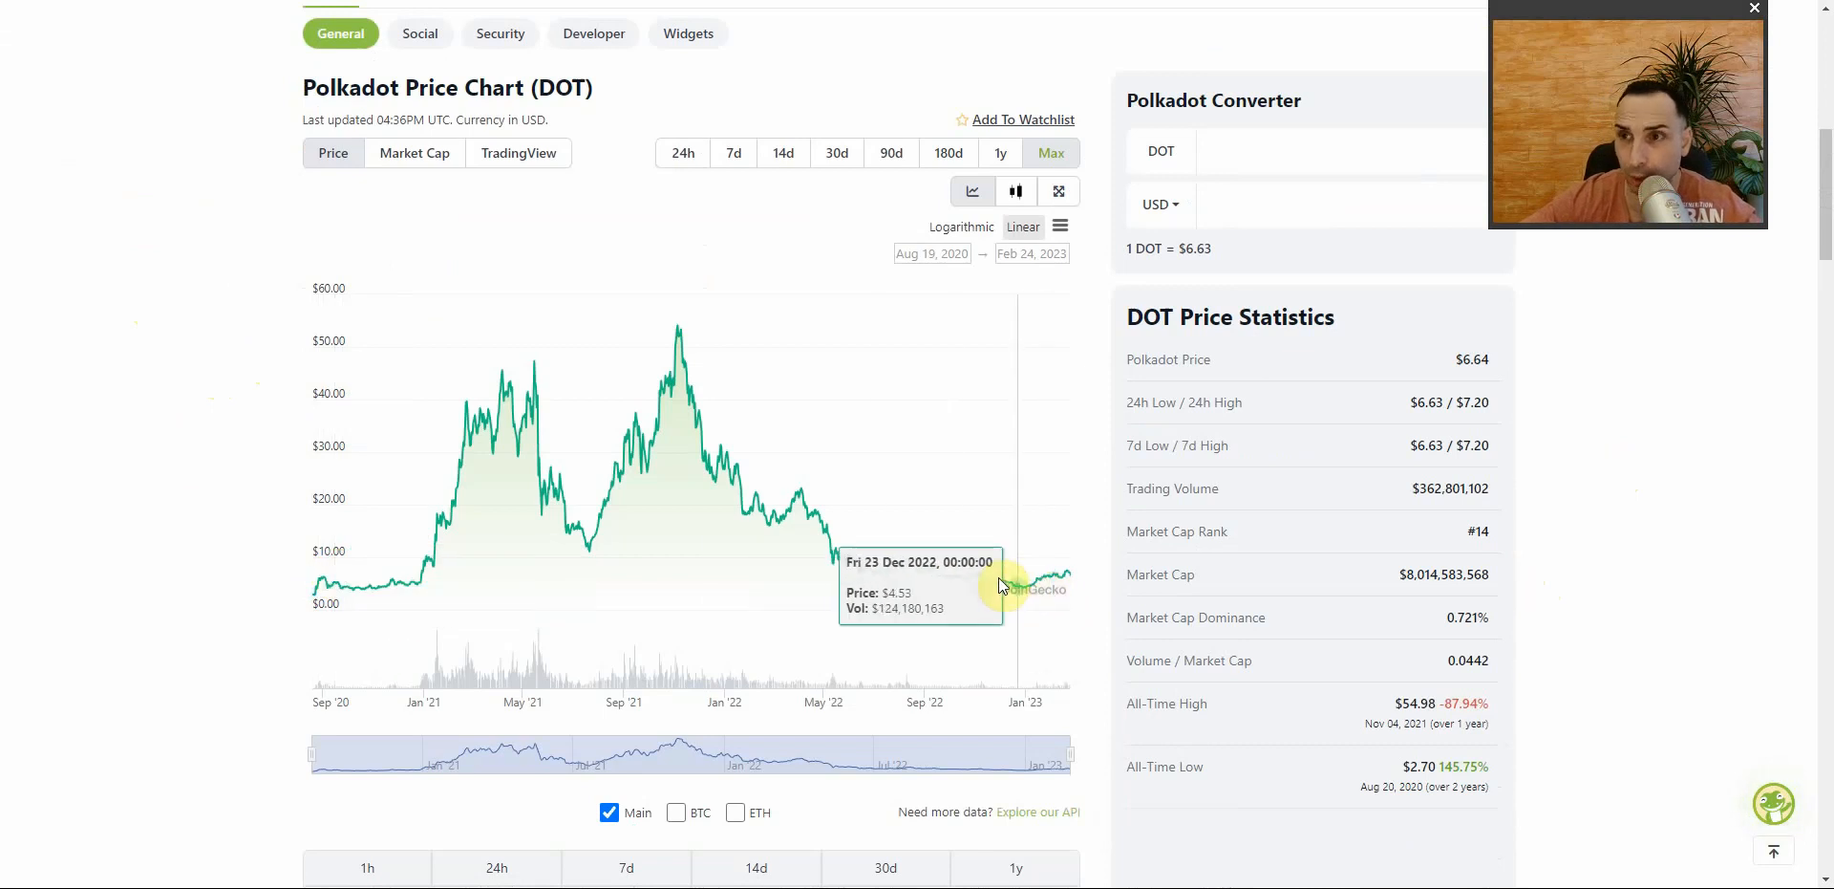
pyautogui.moveTo(676, 339)
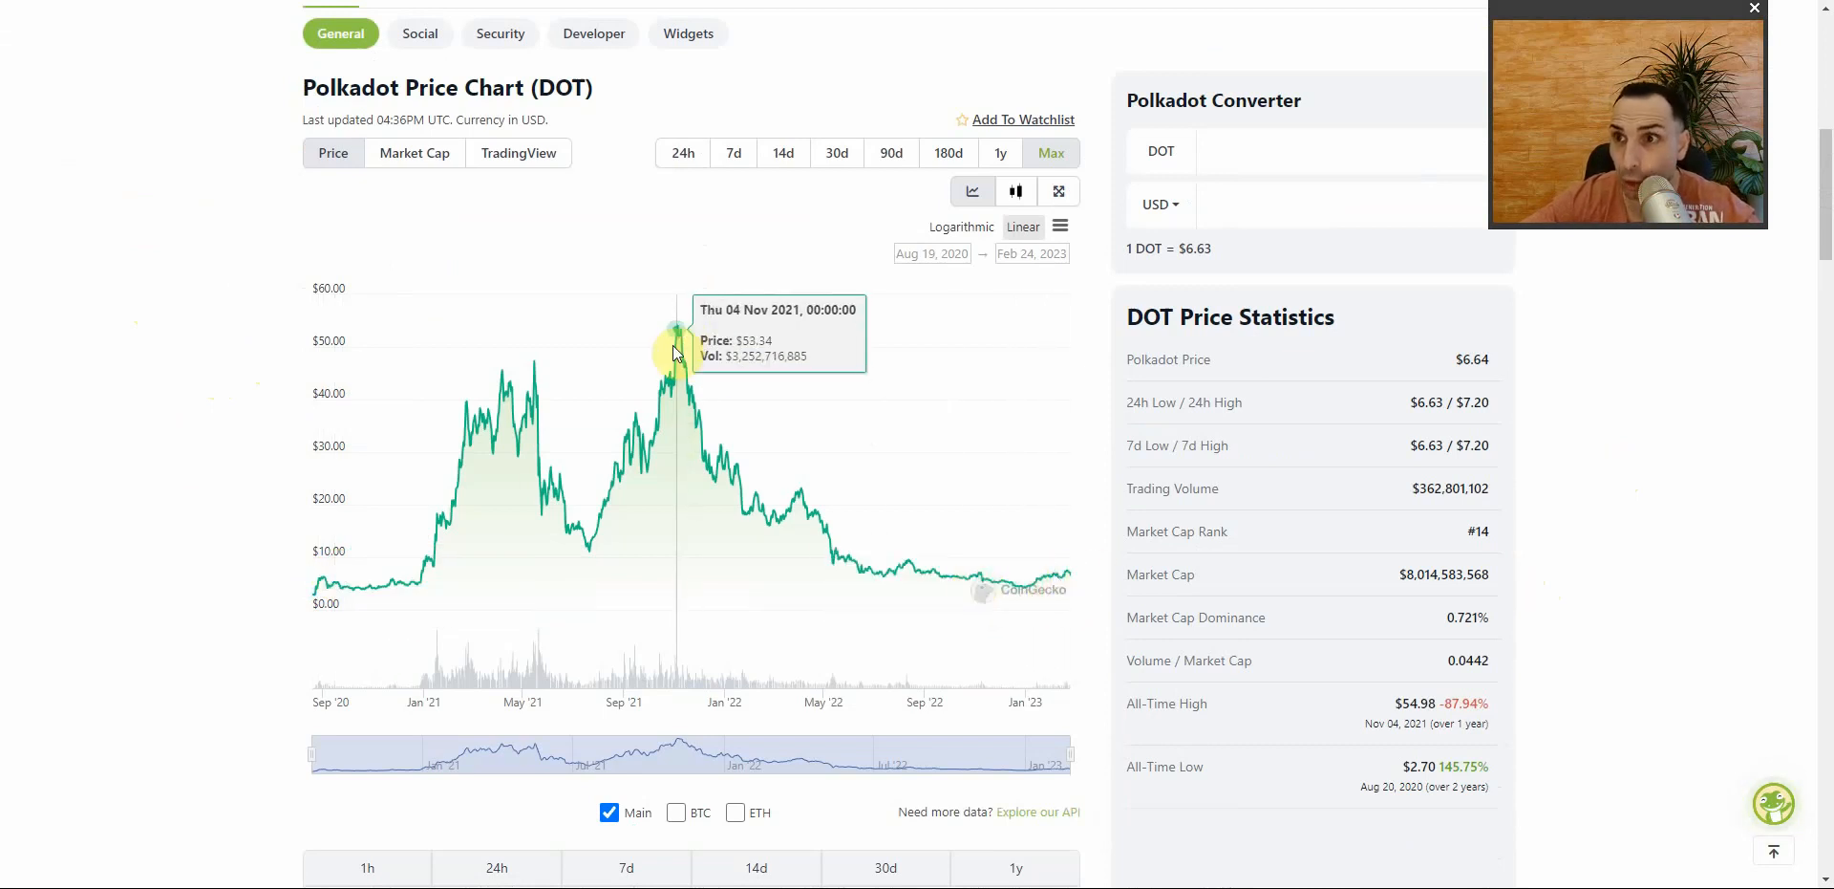
pyautogui.moveTo(969, 570)
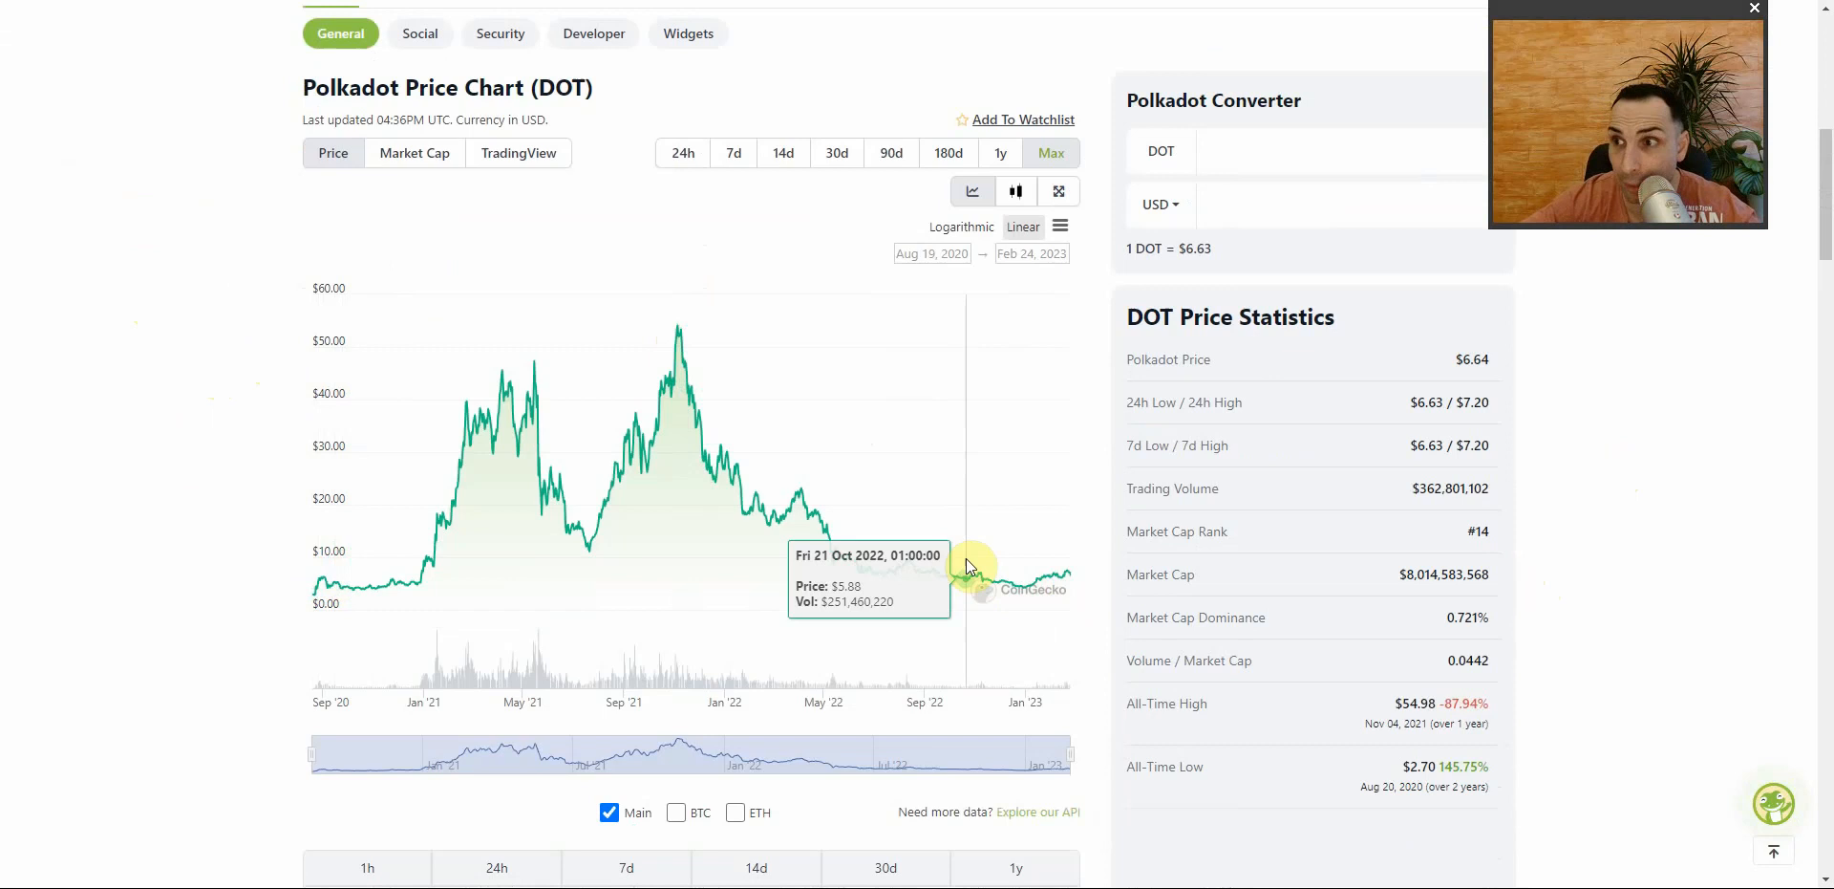
pyautogui.moveTo(1022, 589)
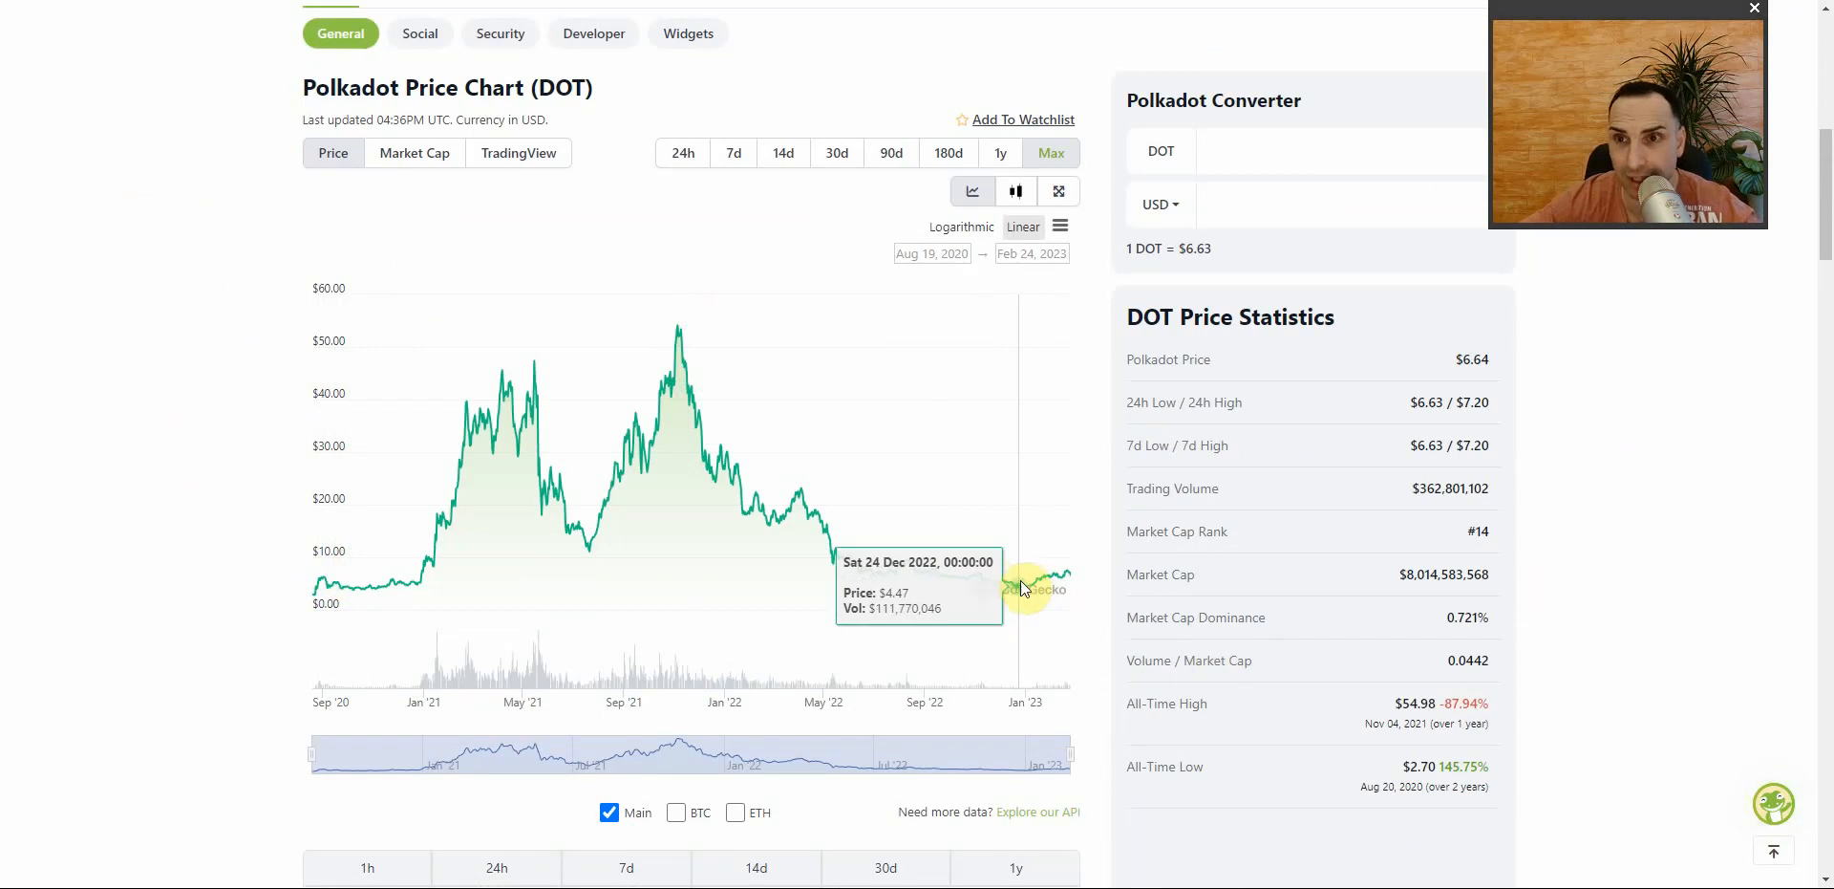
pyautogui.moveTo(1009, 571)
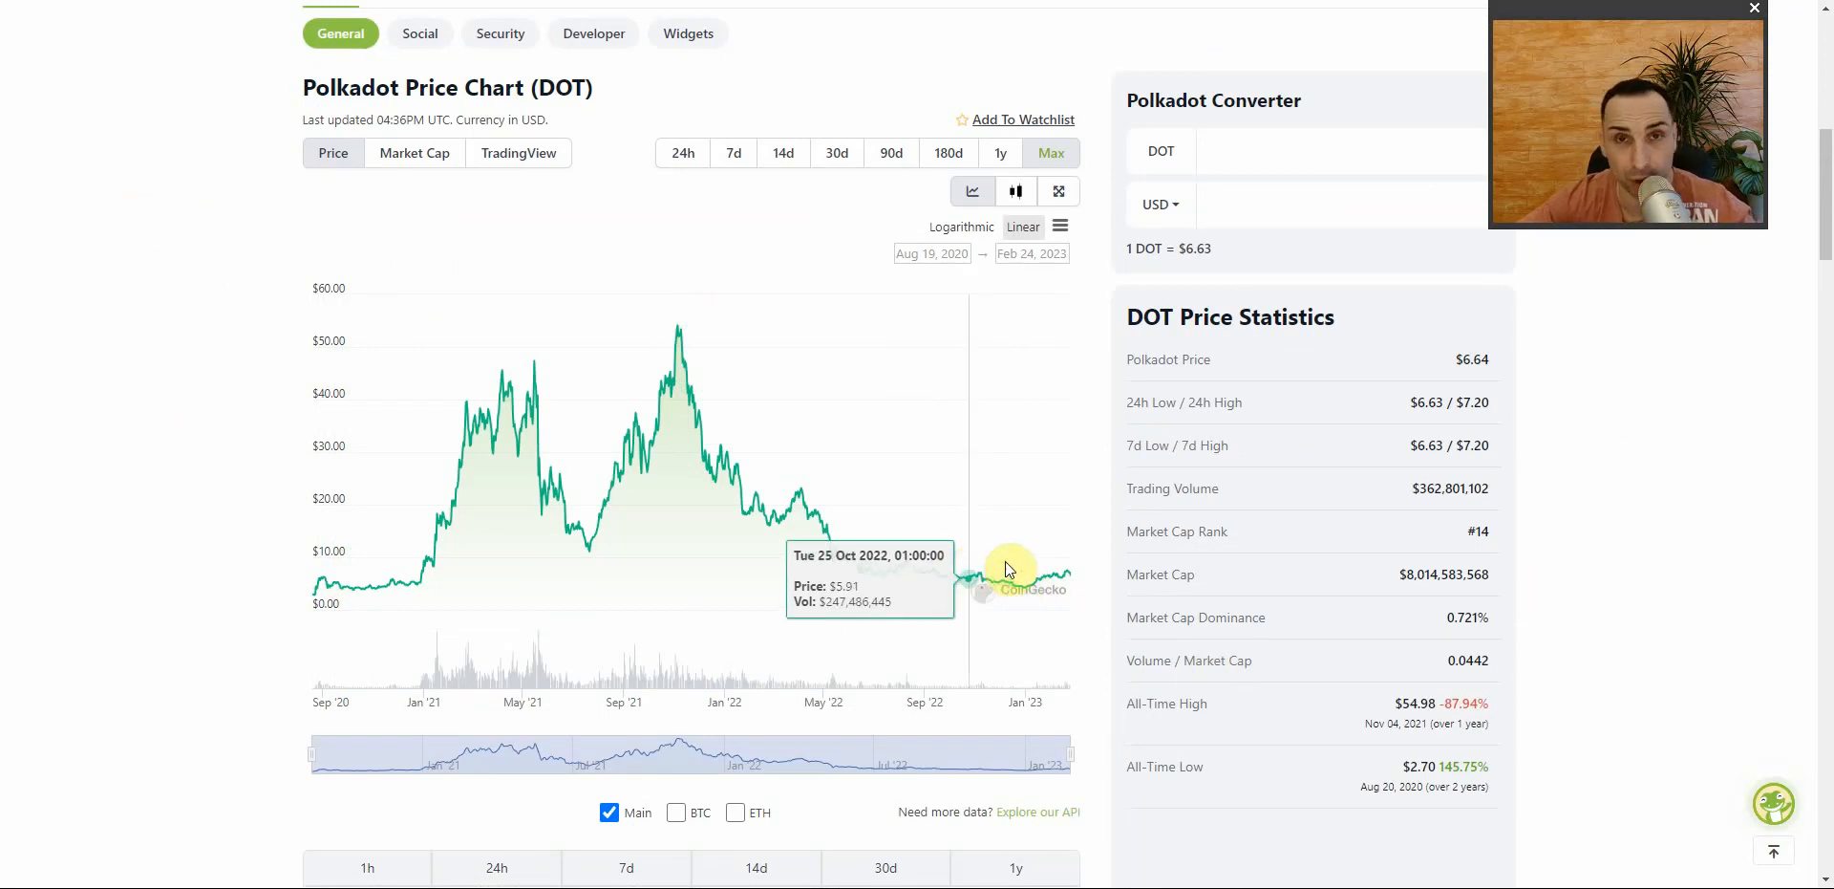
pyautogui.moveTo(670, 433)
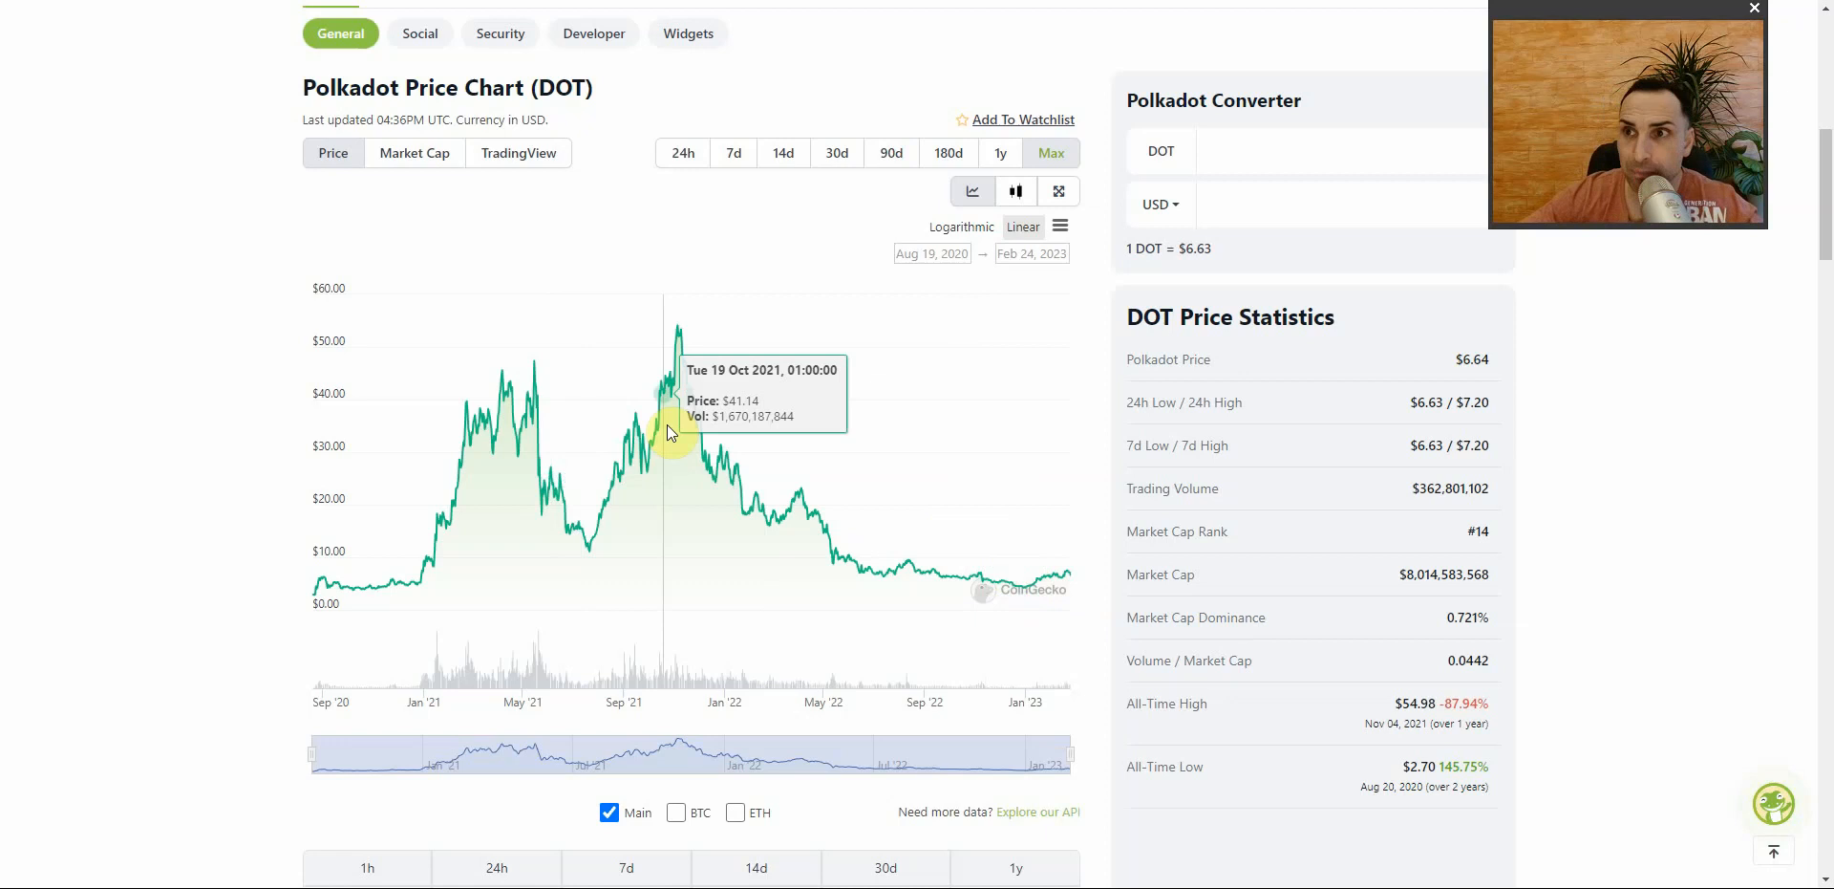
pyautogui.moveTo(1027, 565)
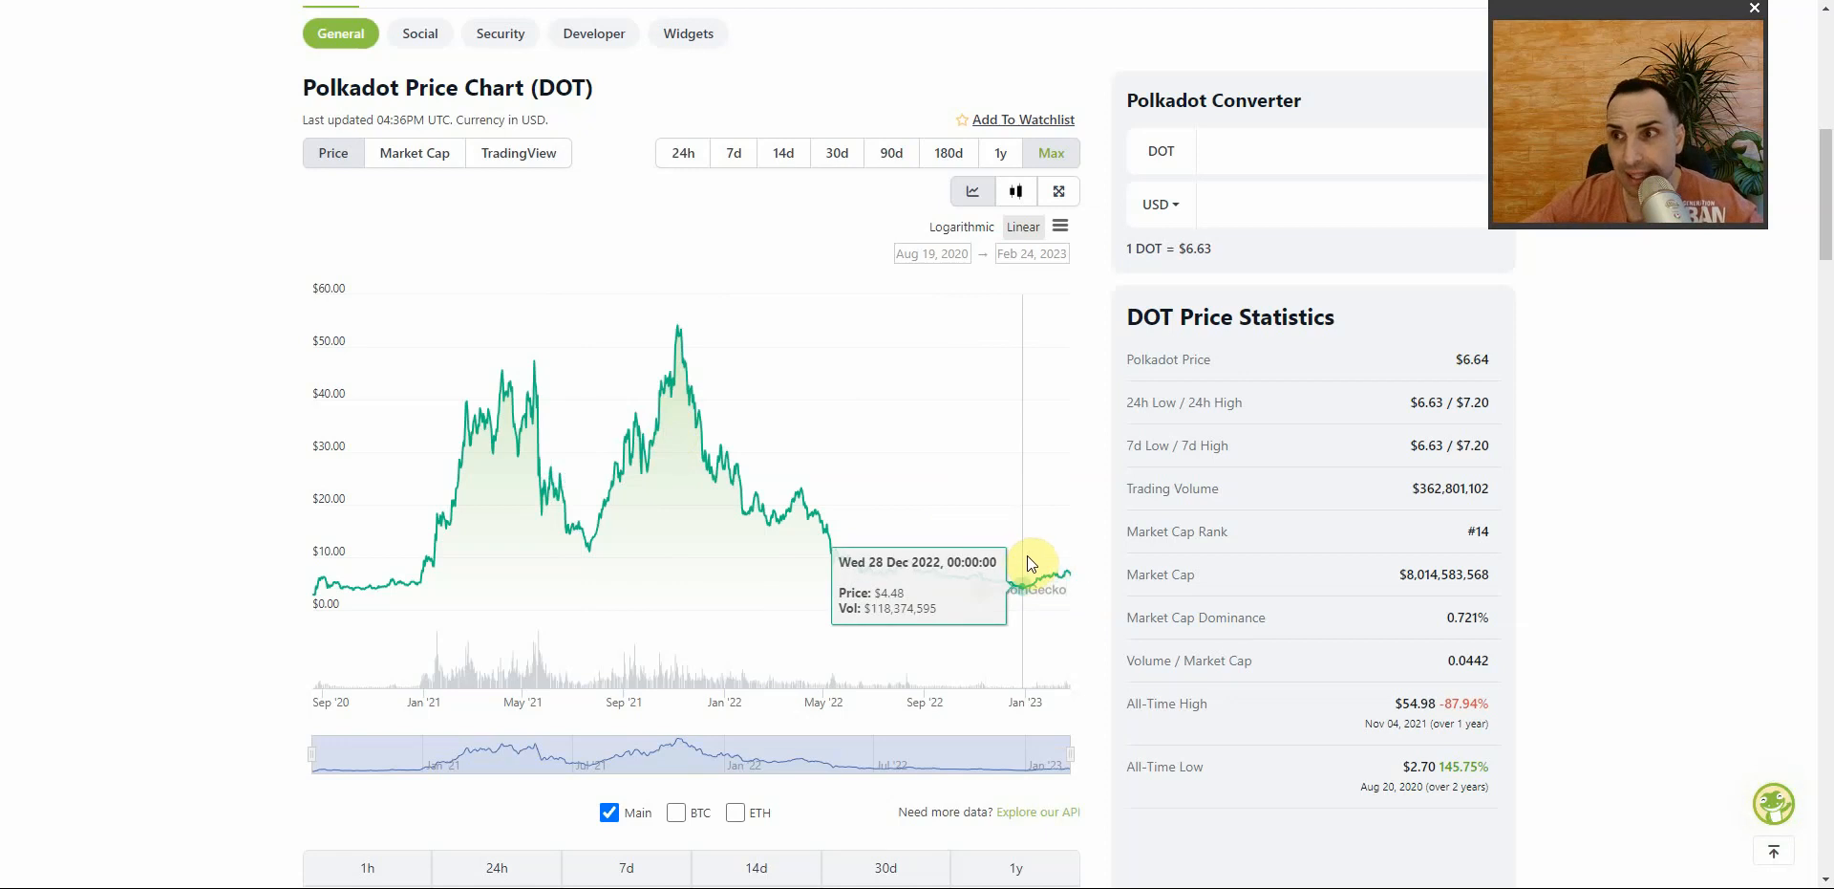
pyautogui.moveTo(802, 501)
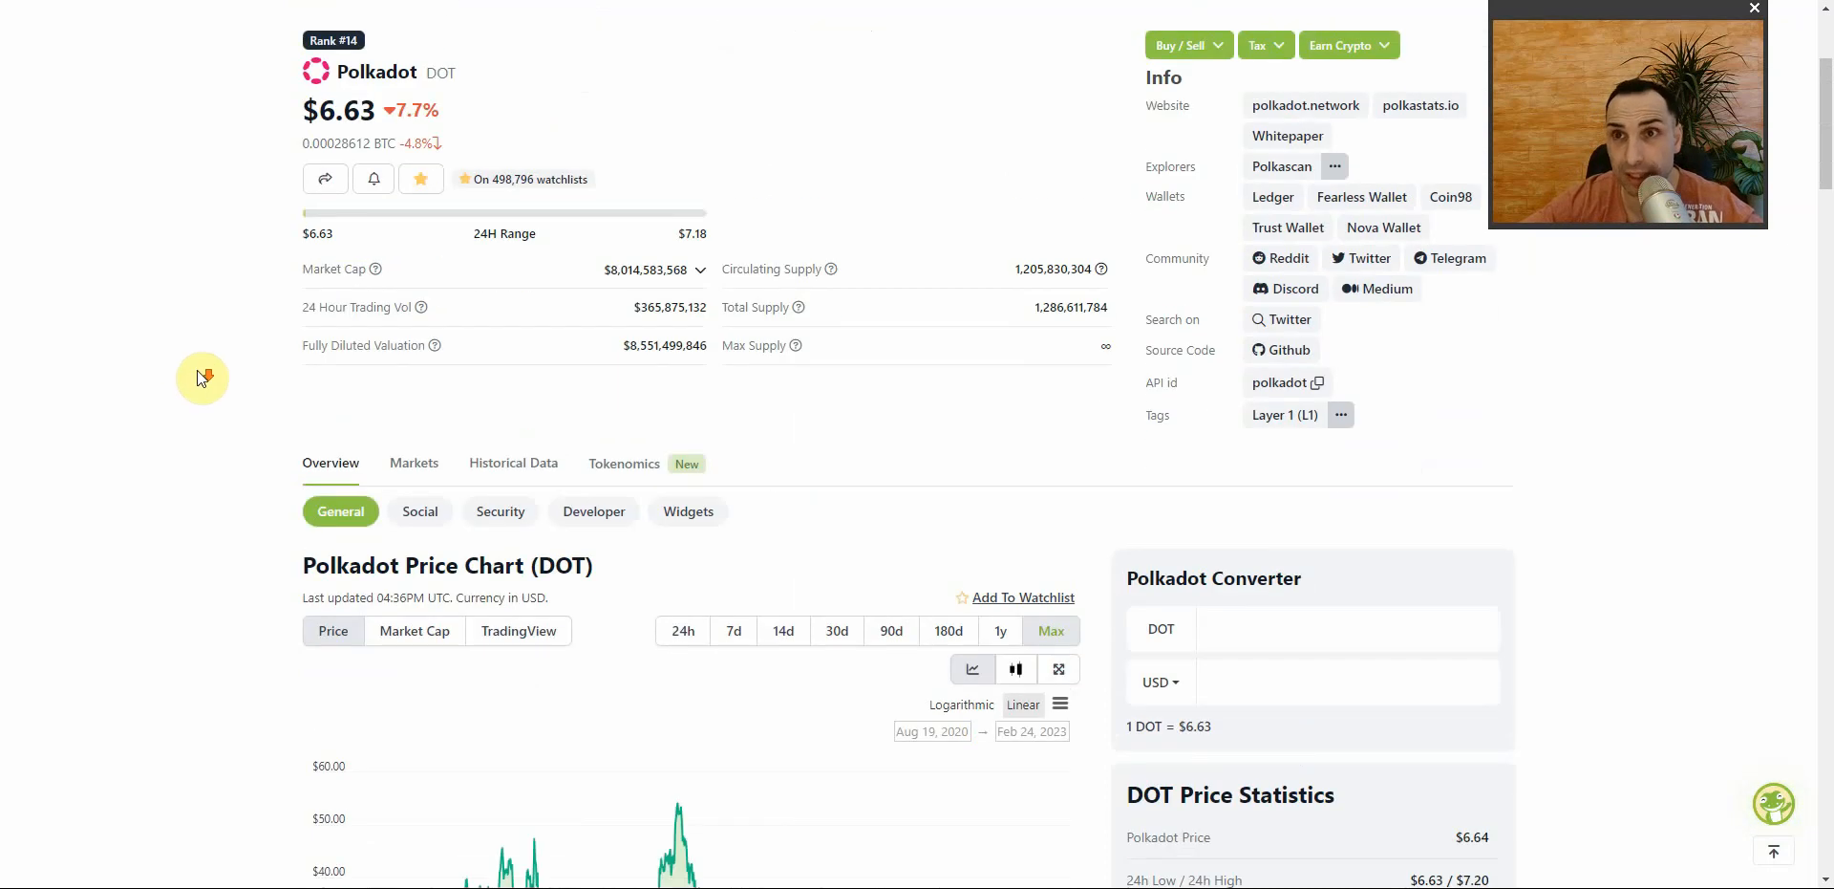
pyautogui.scroll(-3)
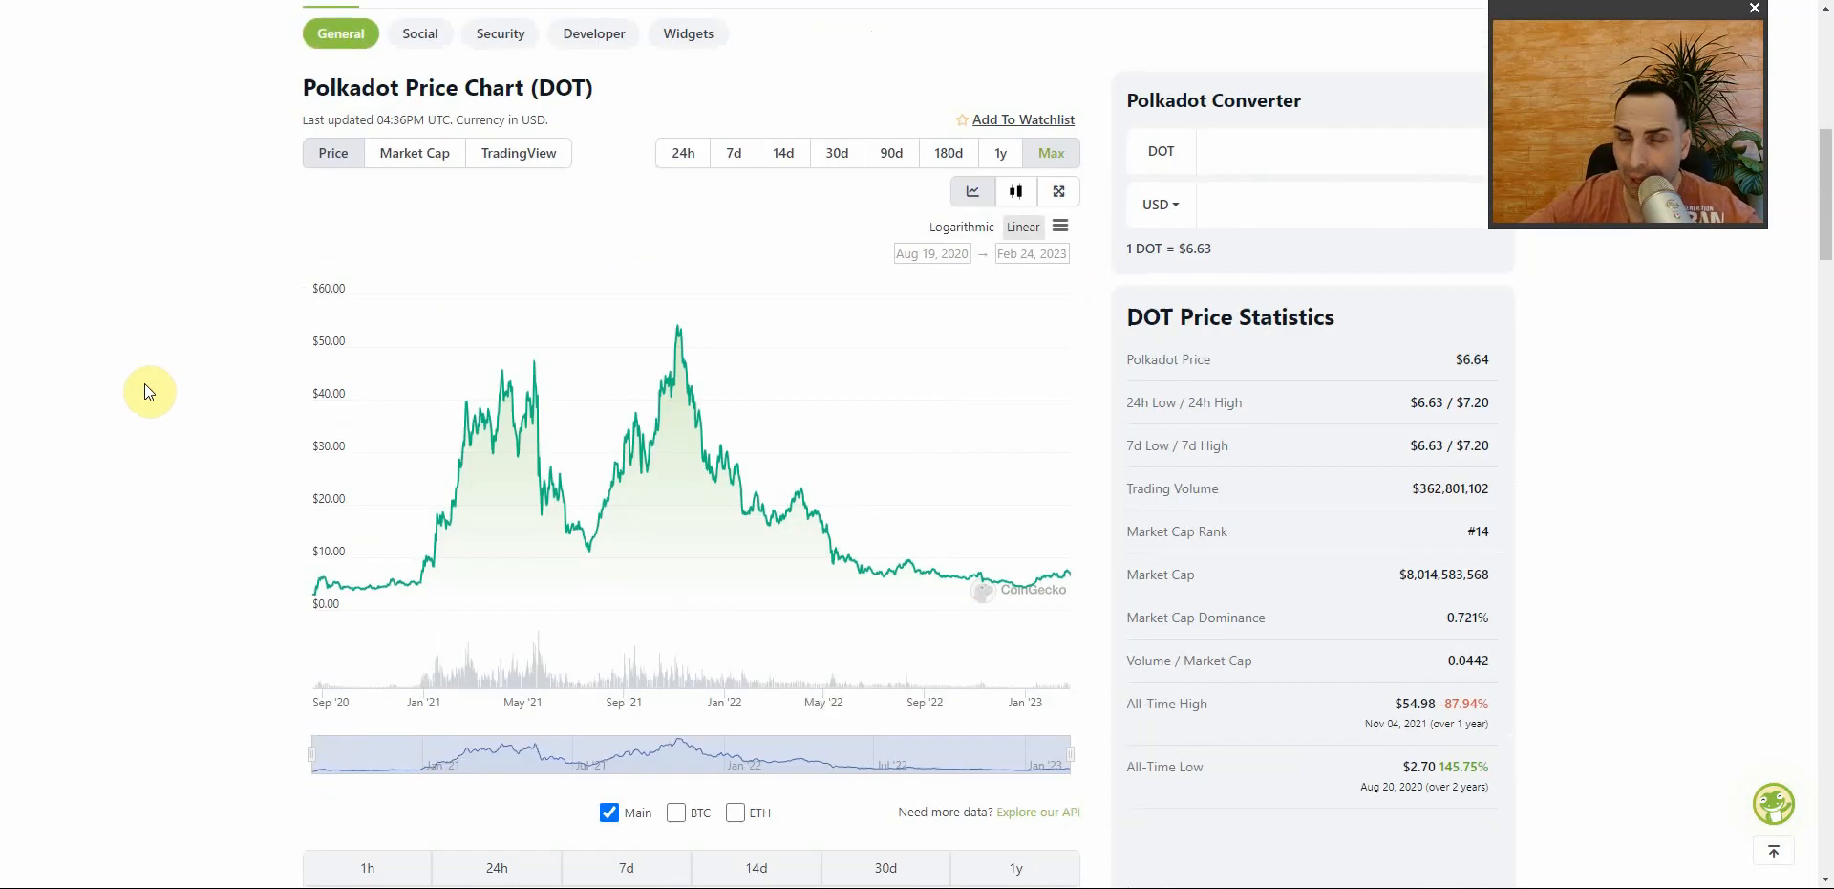
pyautogui.moveTo(676, 335)
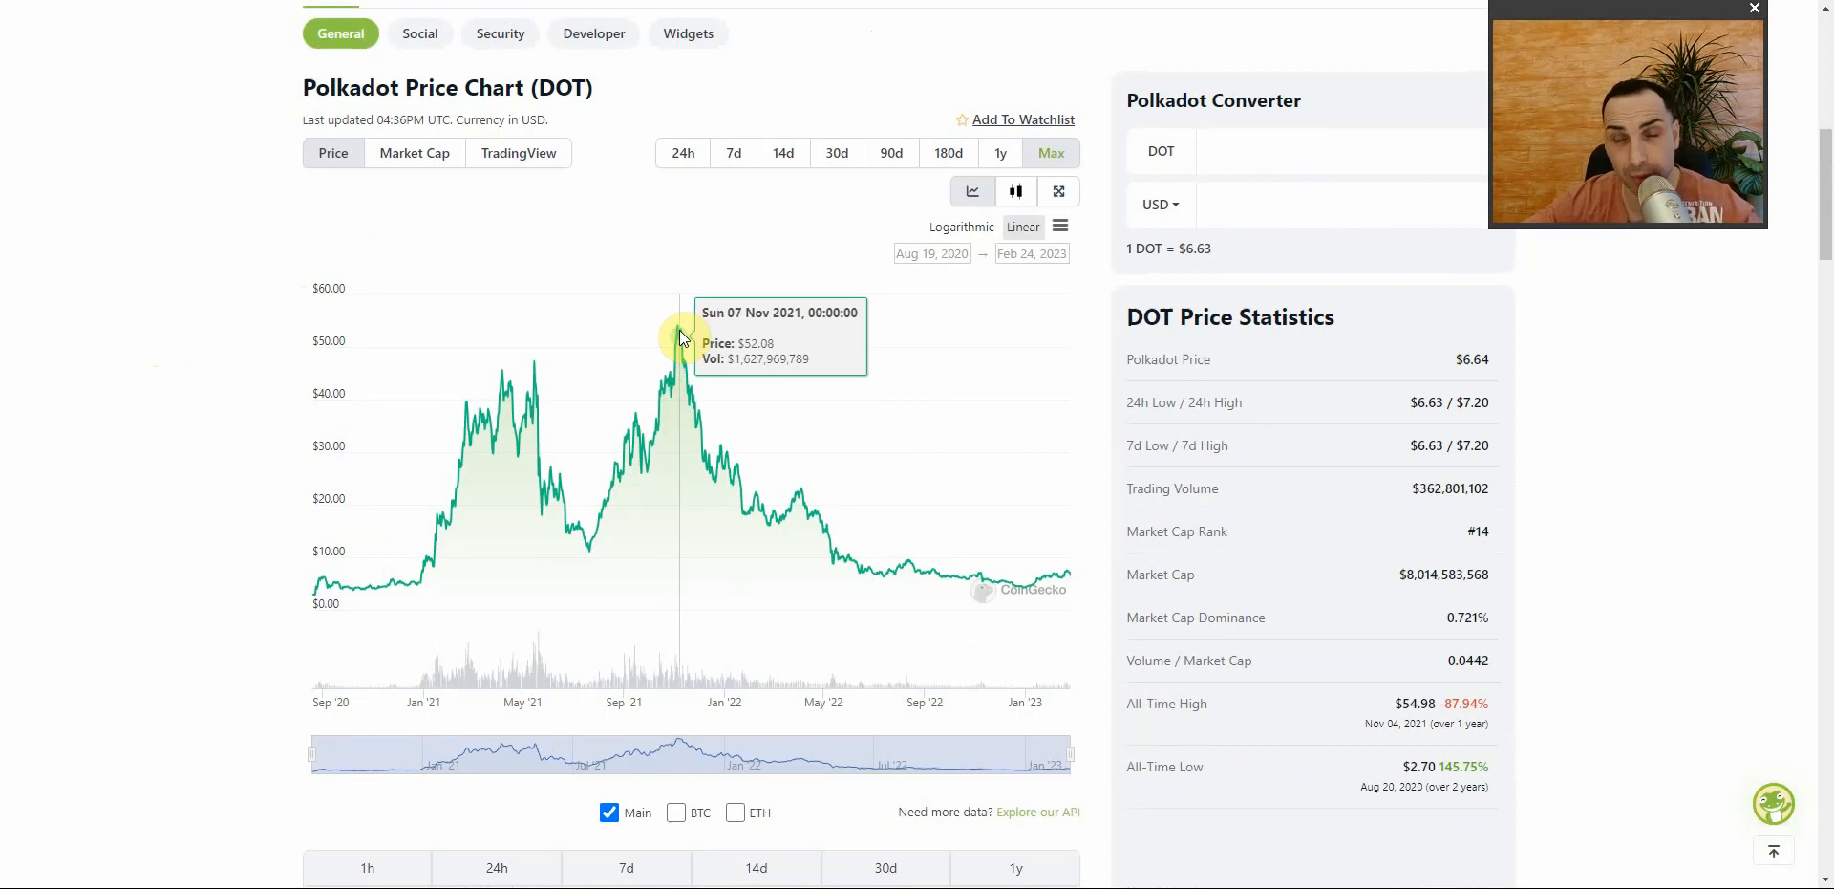
pyautogui.moveTo(140, 396)
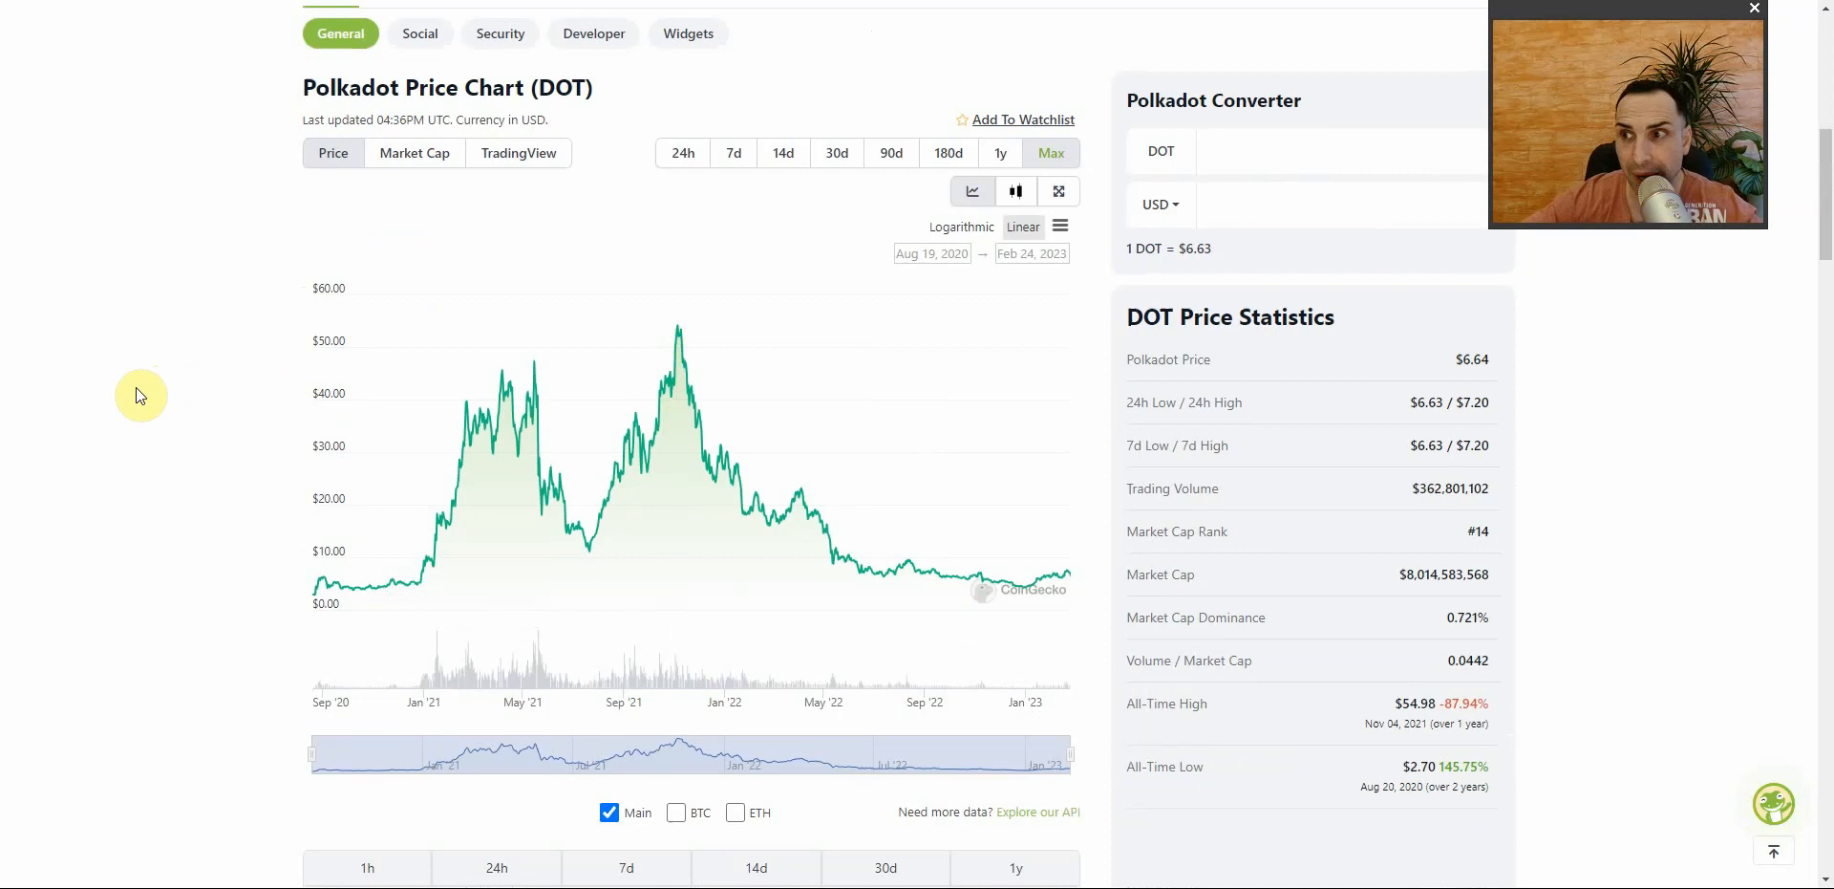
pyautogui.scroll(3)
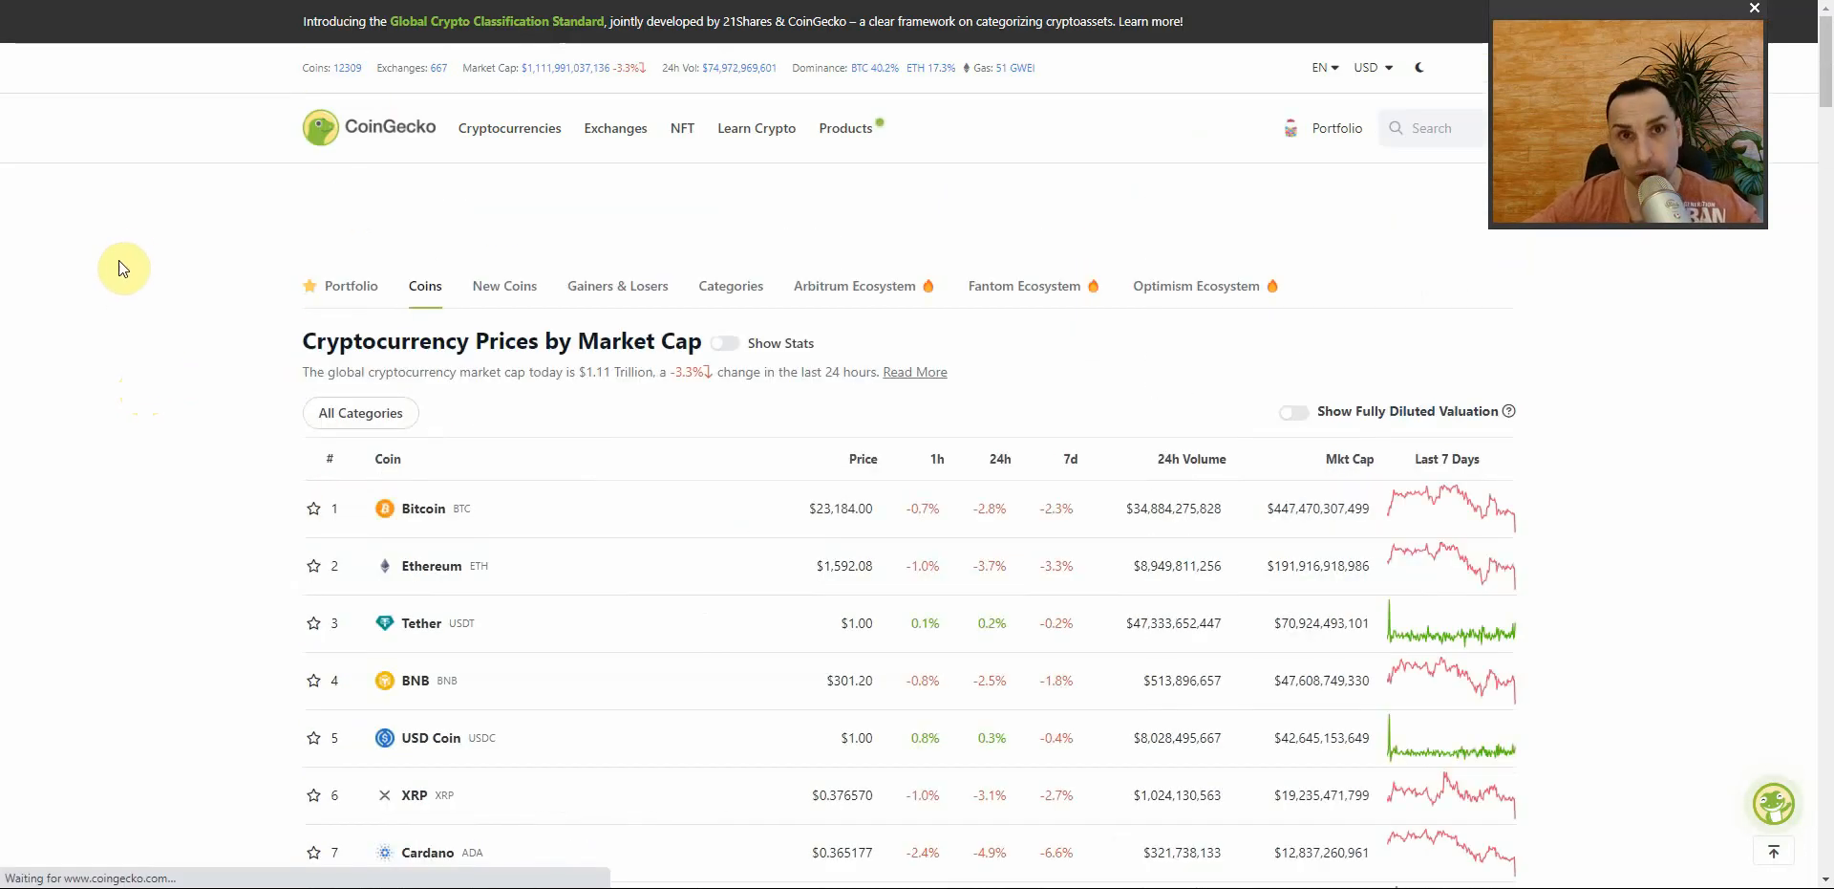
# - Scroll the list down to rank 23 and open the Chainlink (LINK) page
pyautogui.scroll(-3)
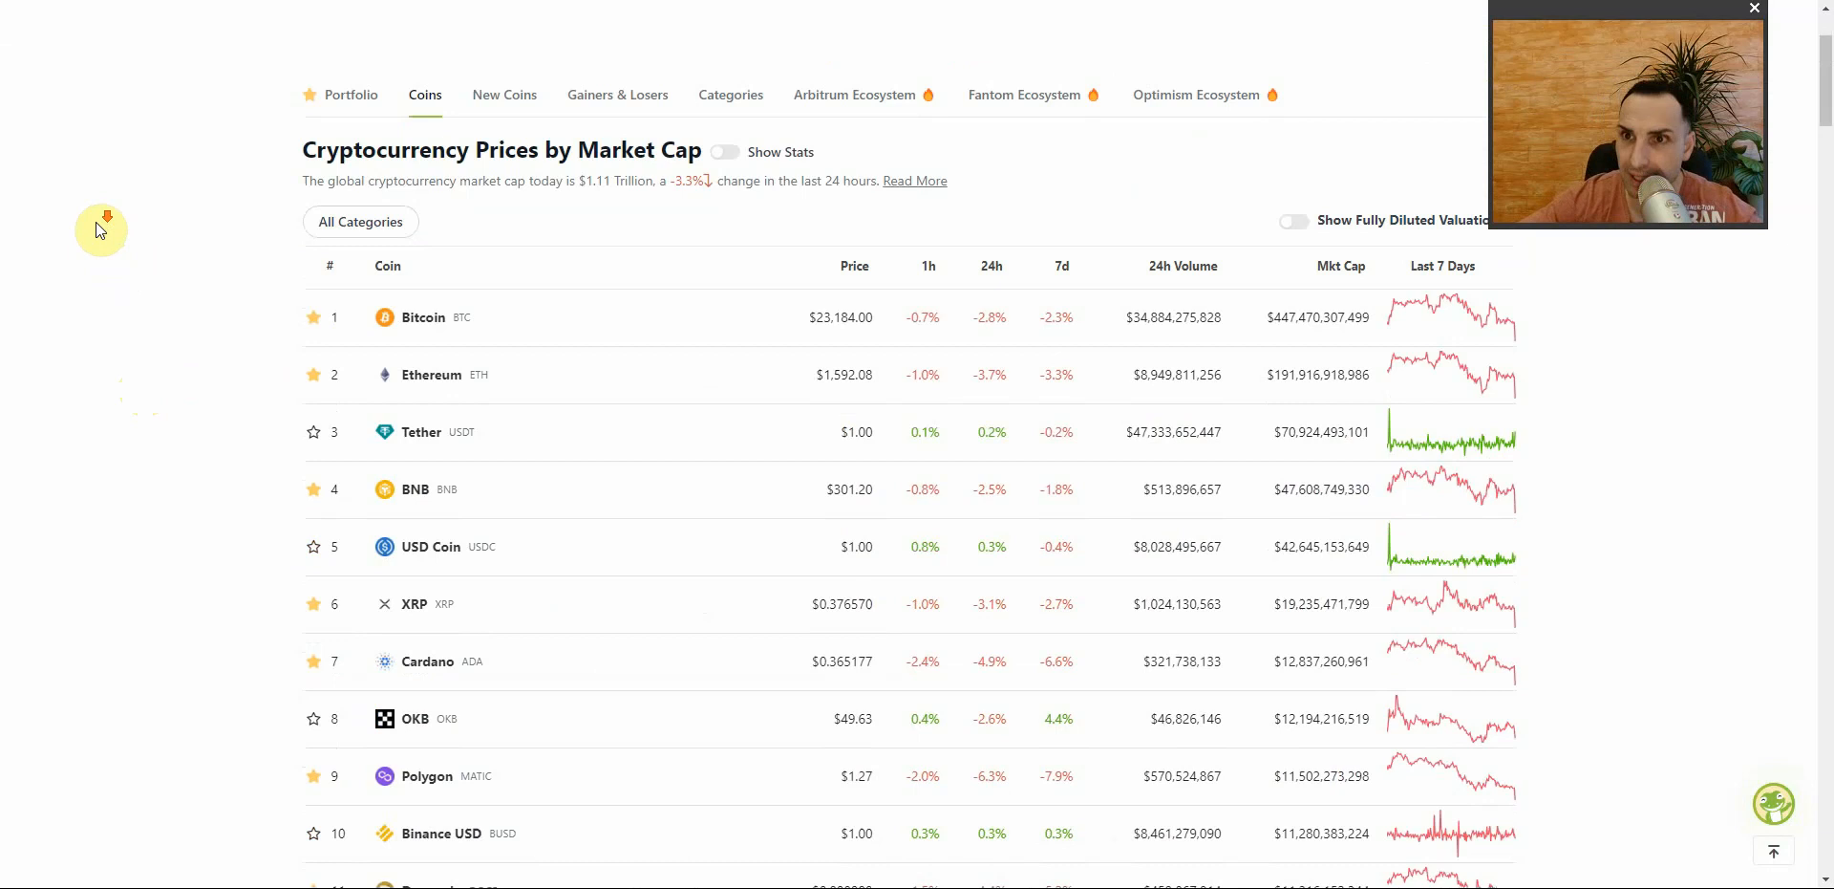
pyautogui.scroll(-3)
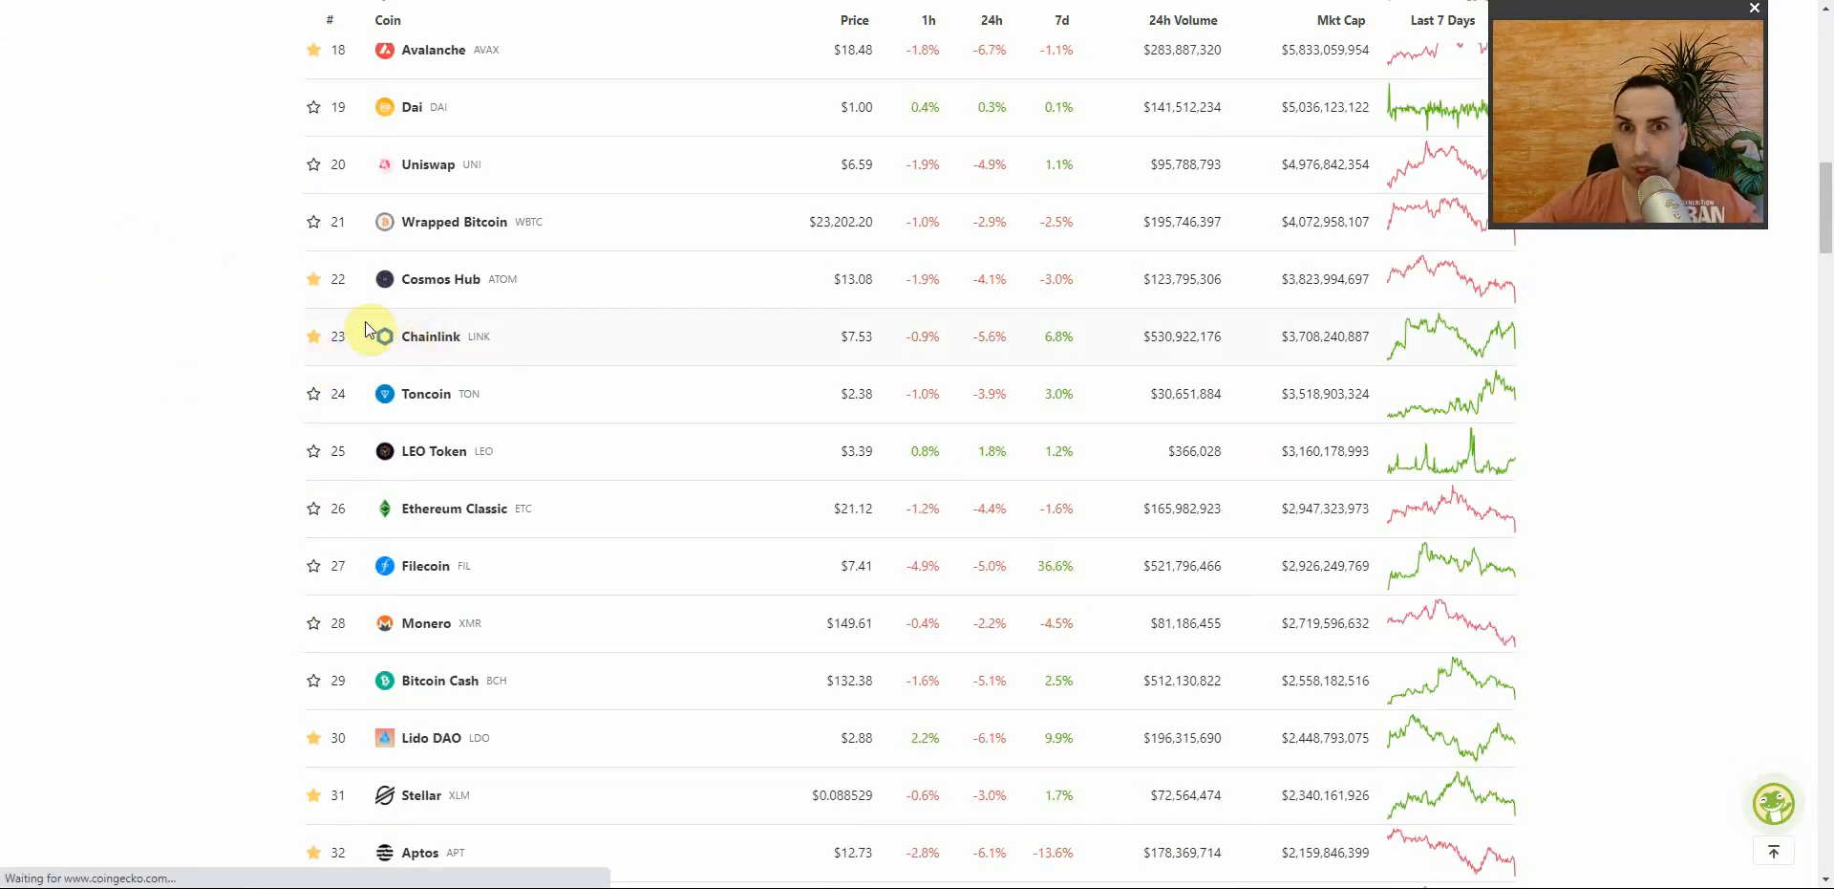
pyautogui.click(431, 335)
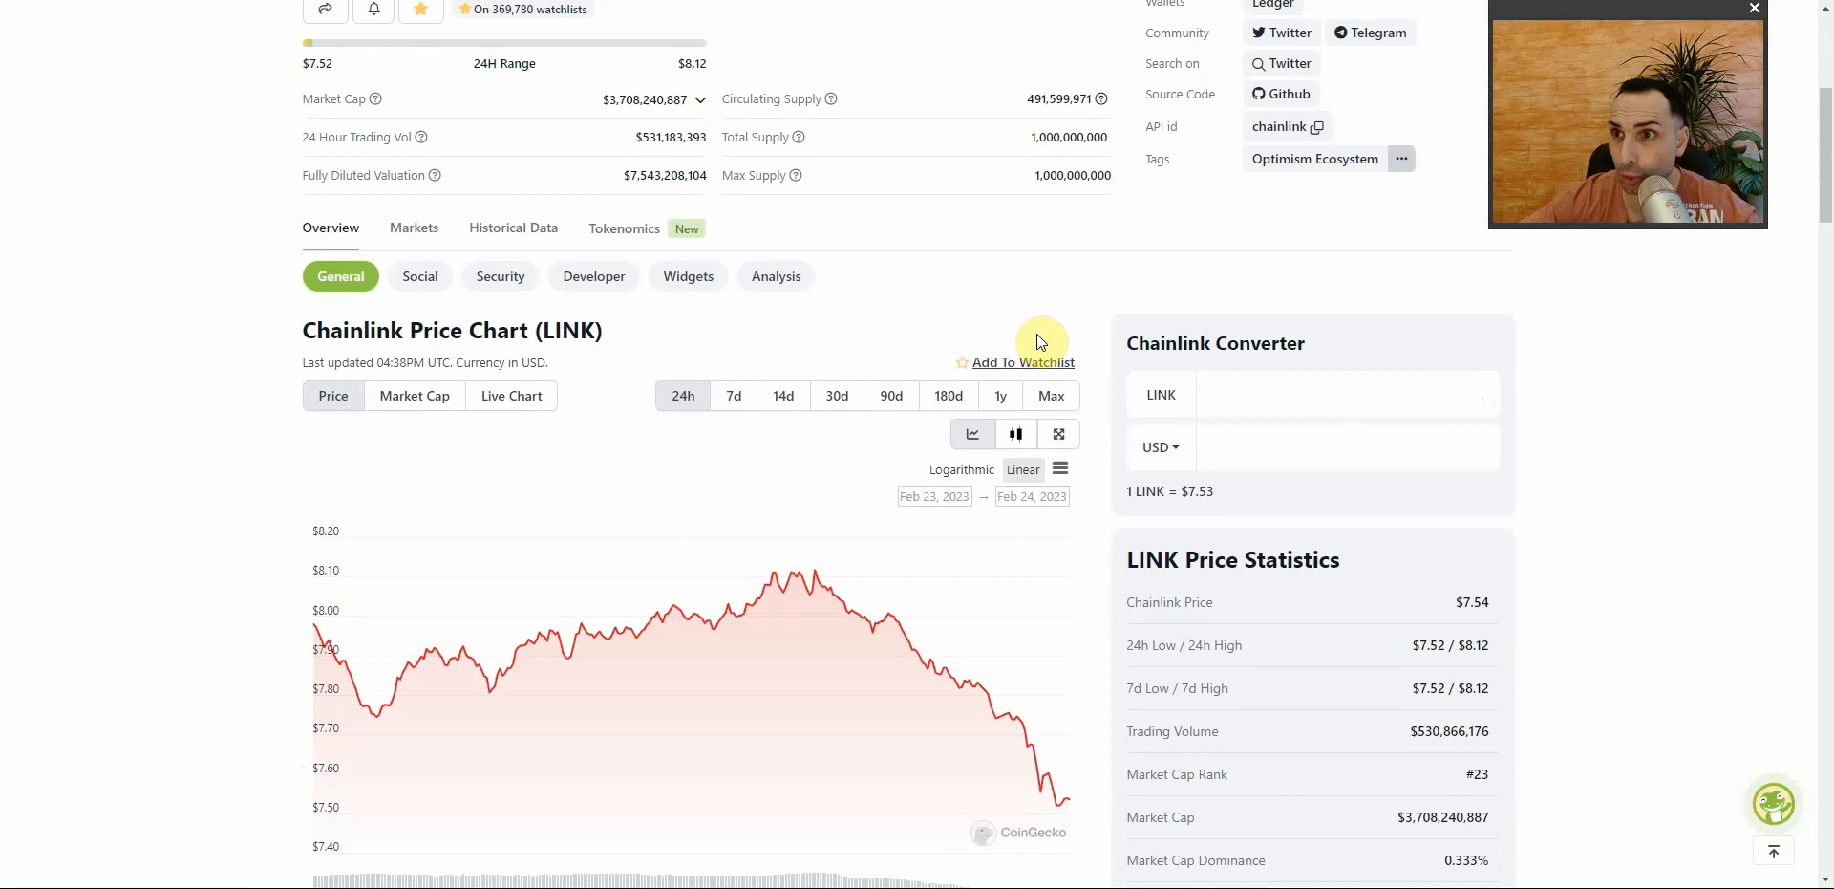
# - Show Chainlink's price chart over 30 days, then over 90 days
pyautogui.scroll(-3)
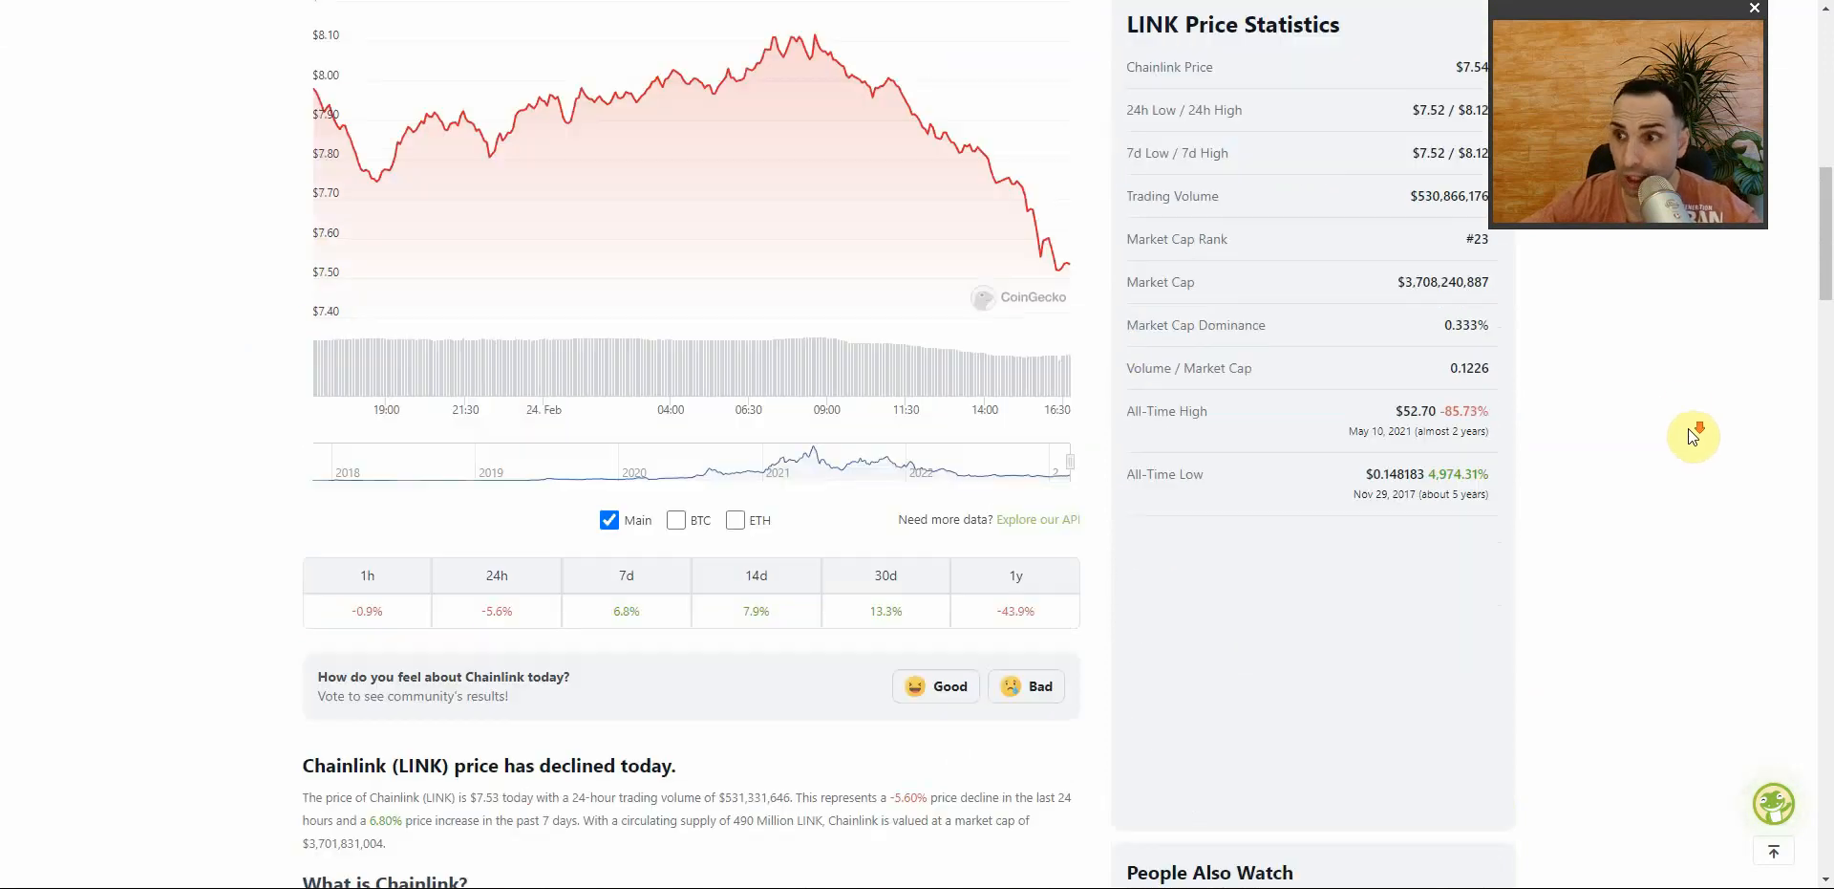
pyautogui.scroll(-3)
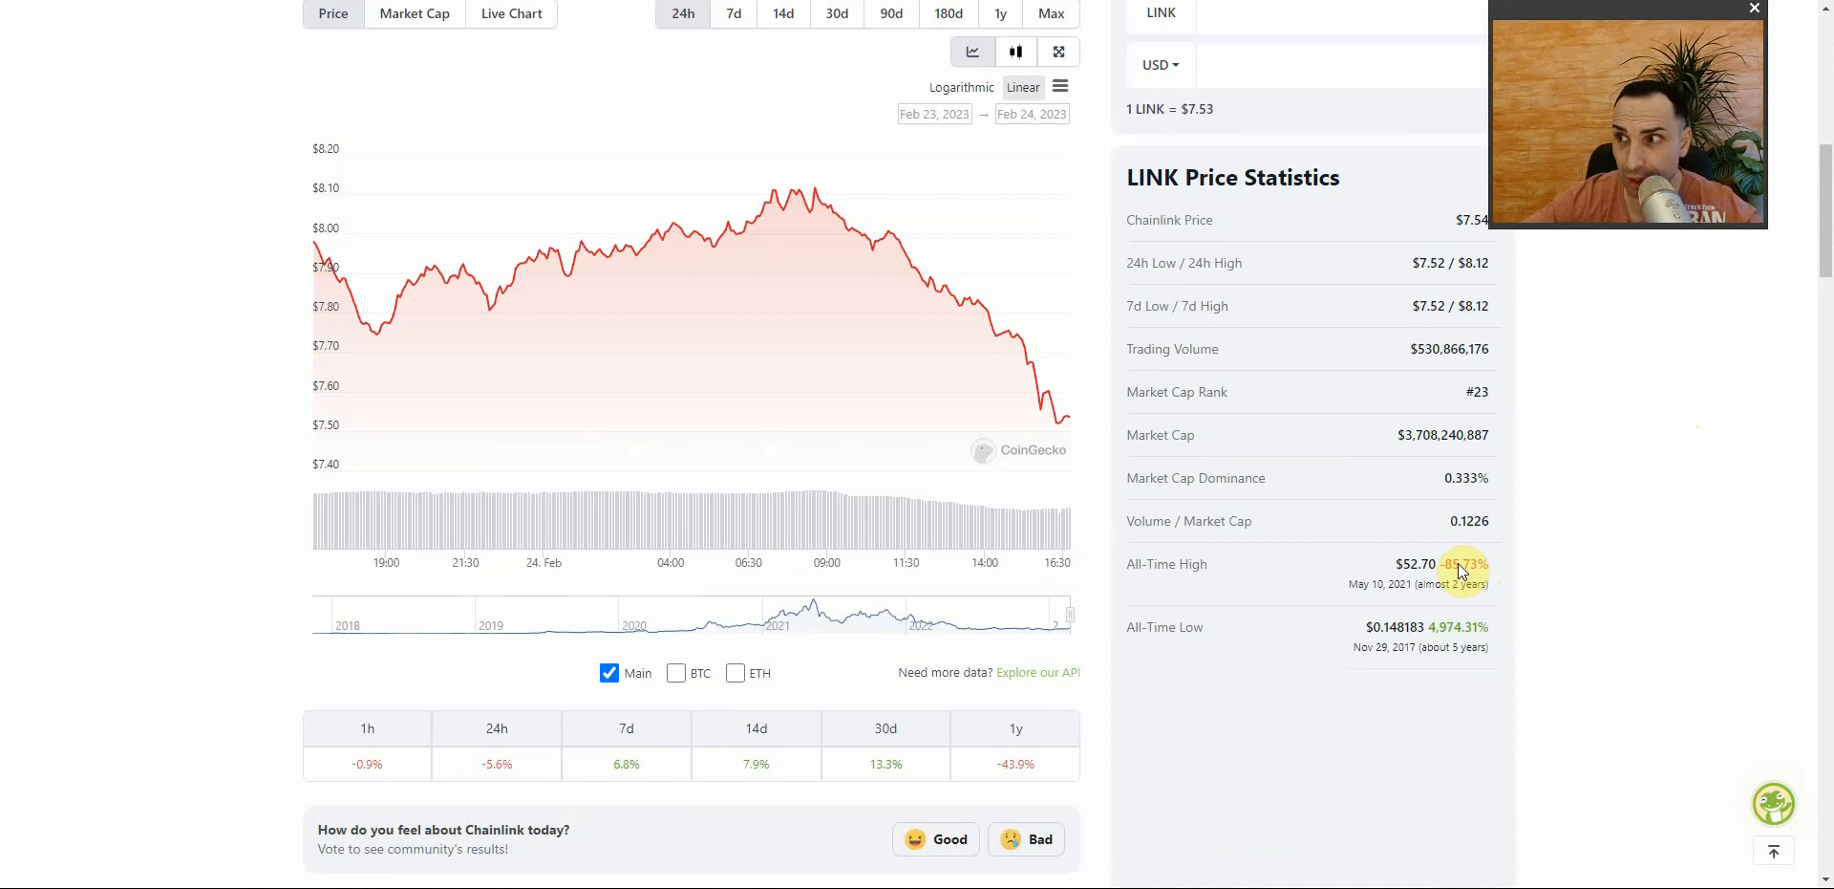
pyautogui.scroll(3)
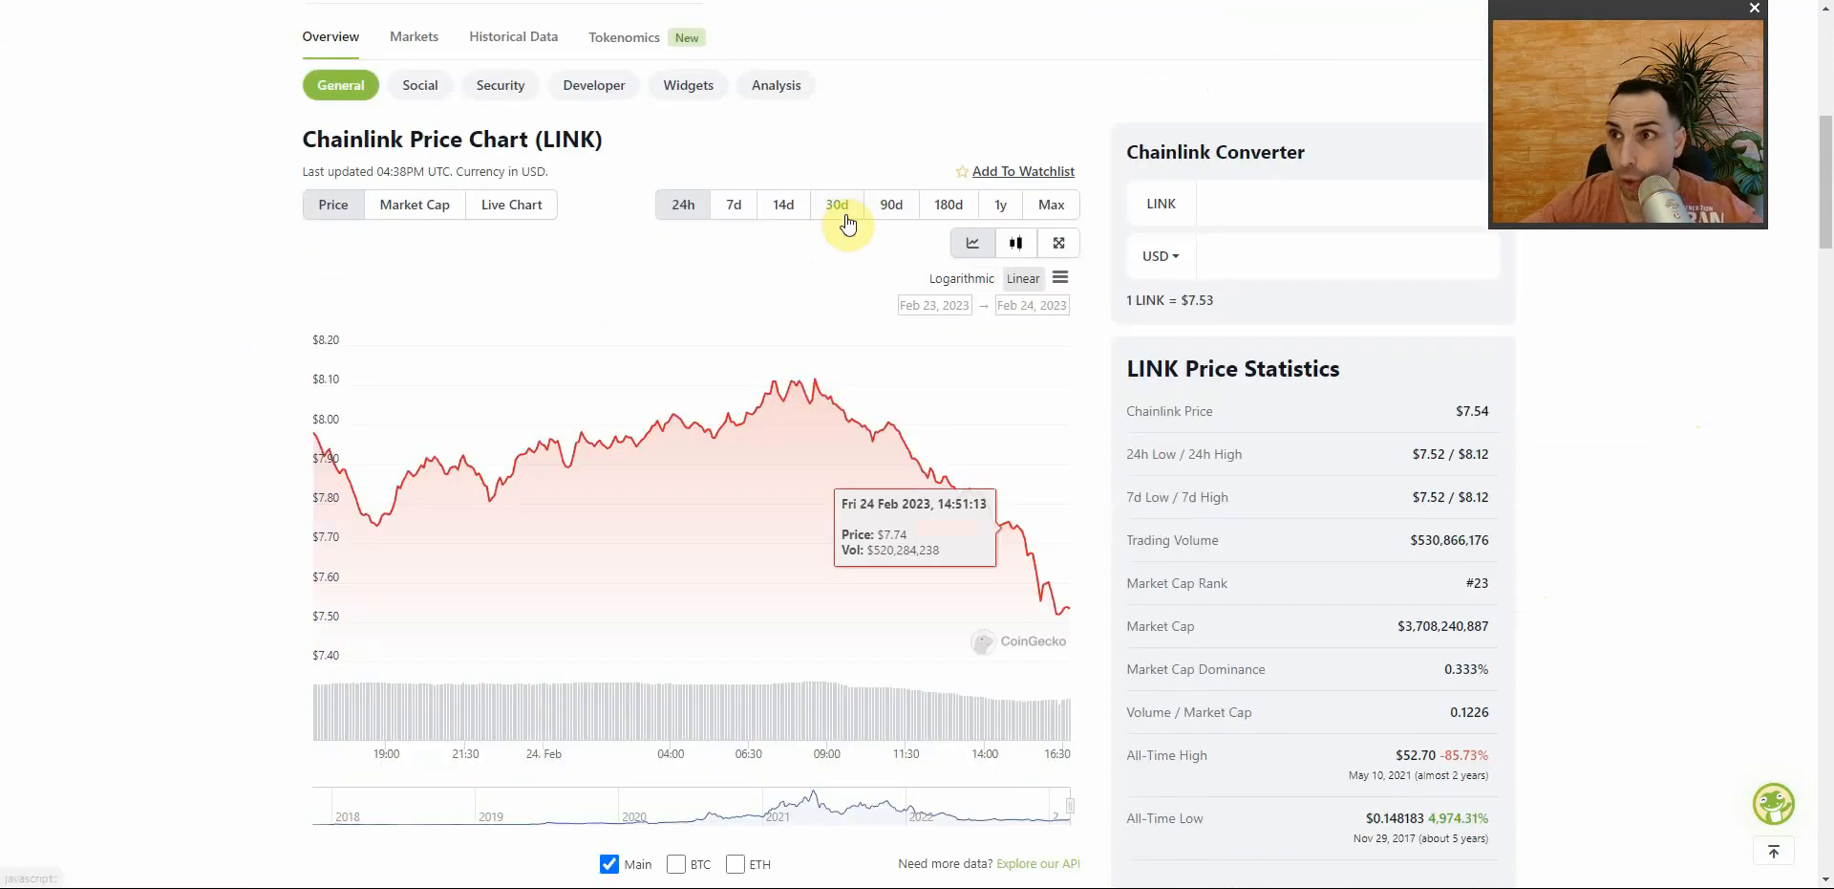
pyautogui.click(837, 204)
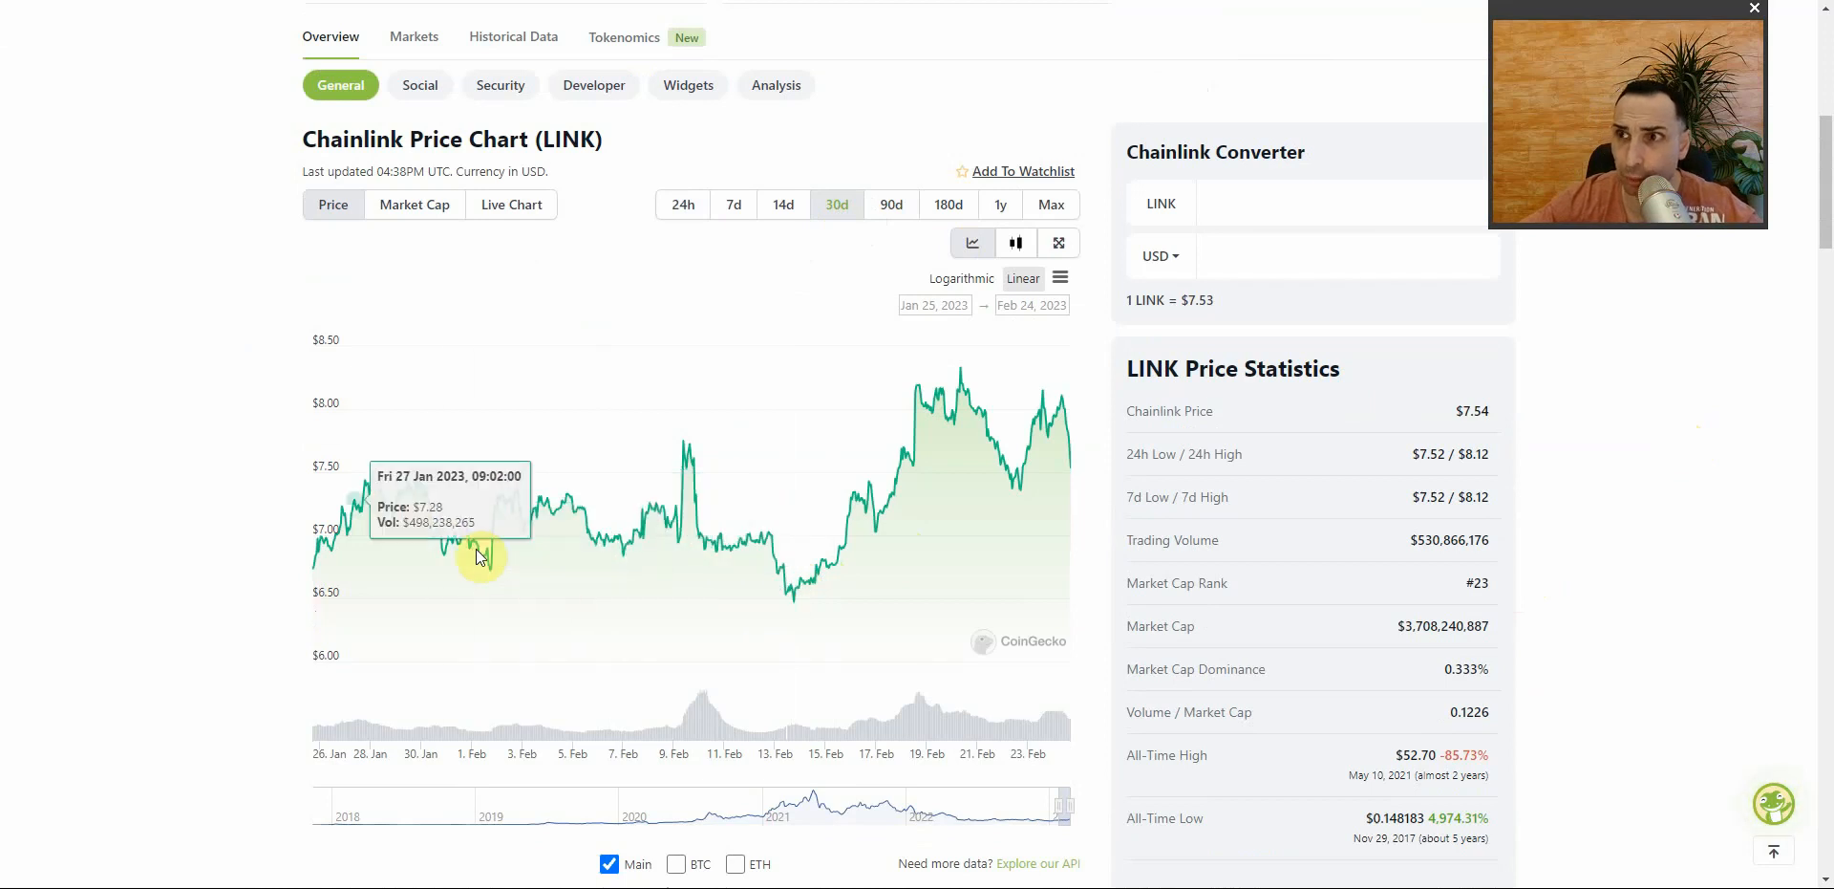
pyautogui.click(891, 204)
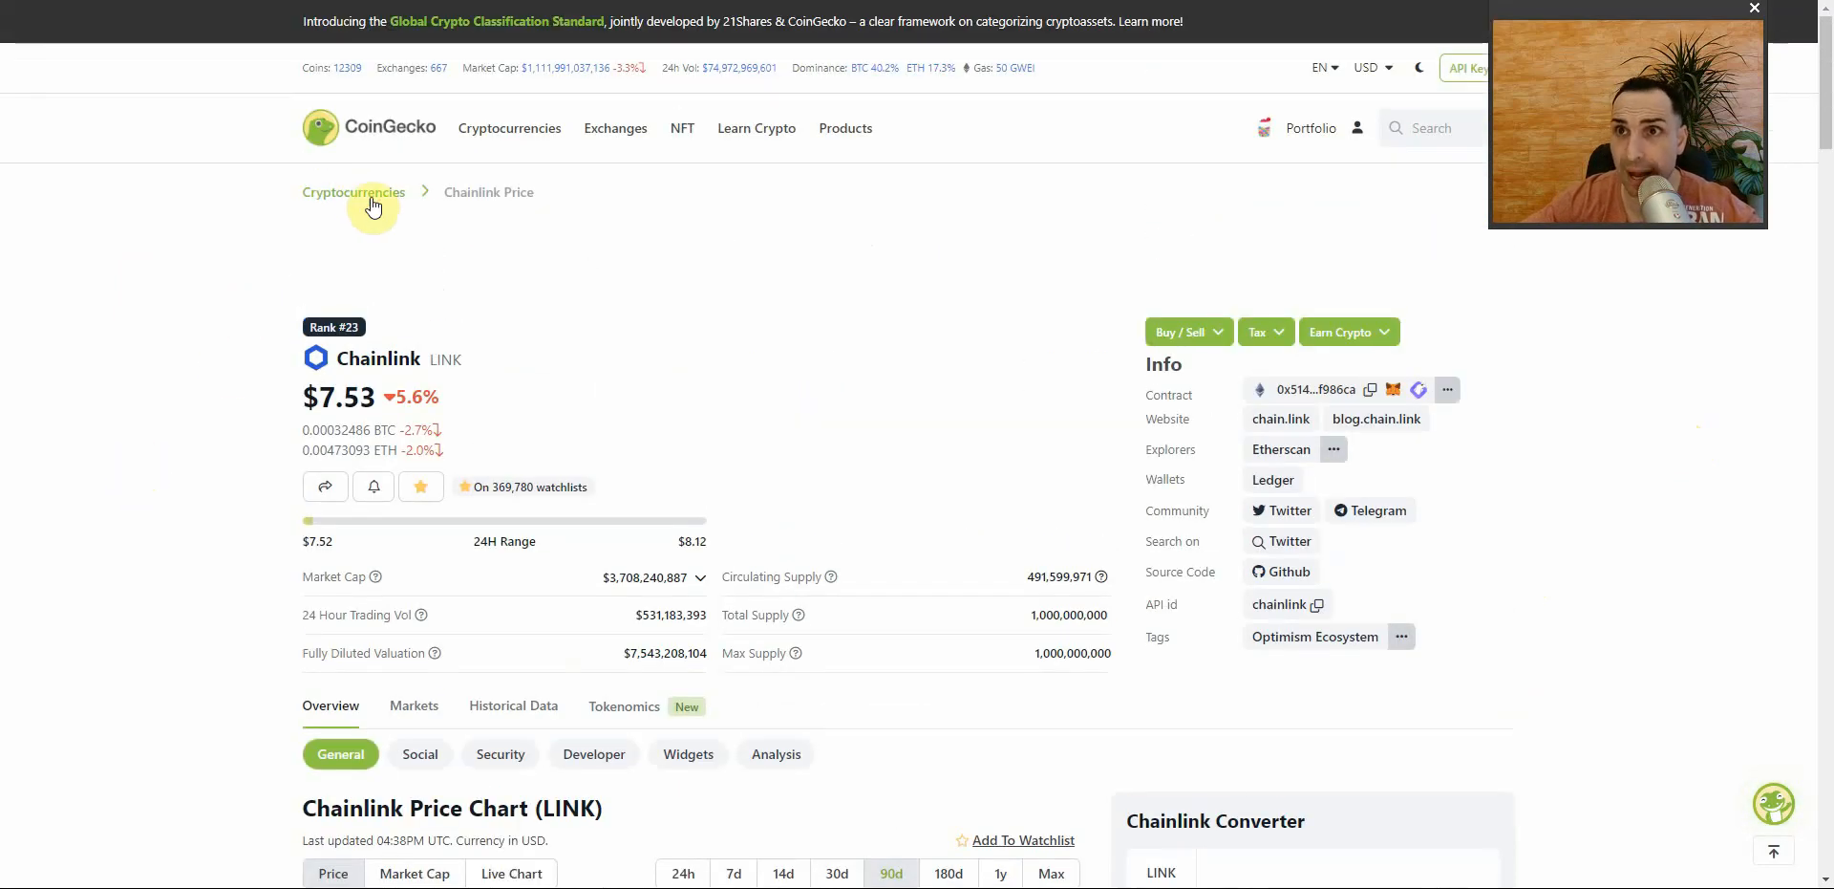
# - Return to the Cryptocurrencies list and open the Shiba Inu (SHIB) page
pyautogui.click(354, 192)
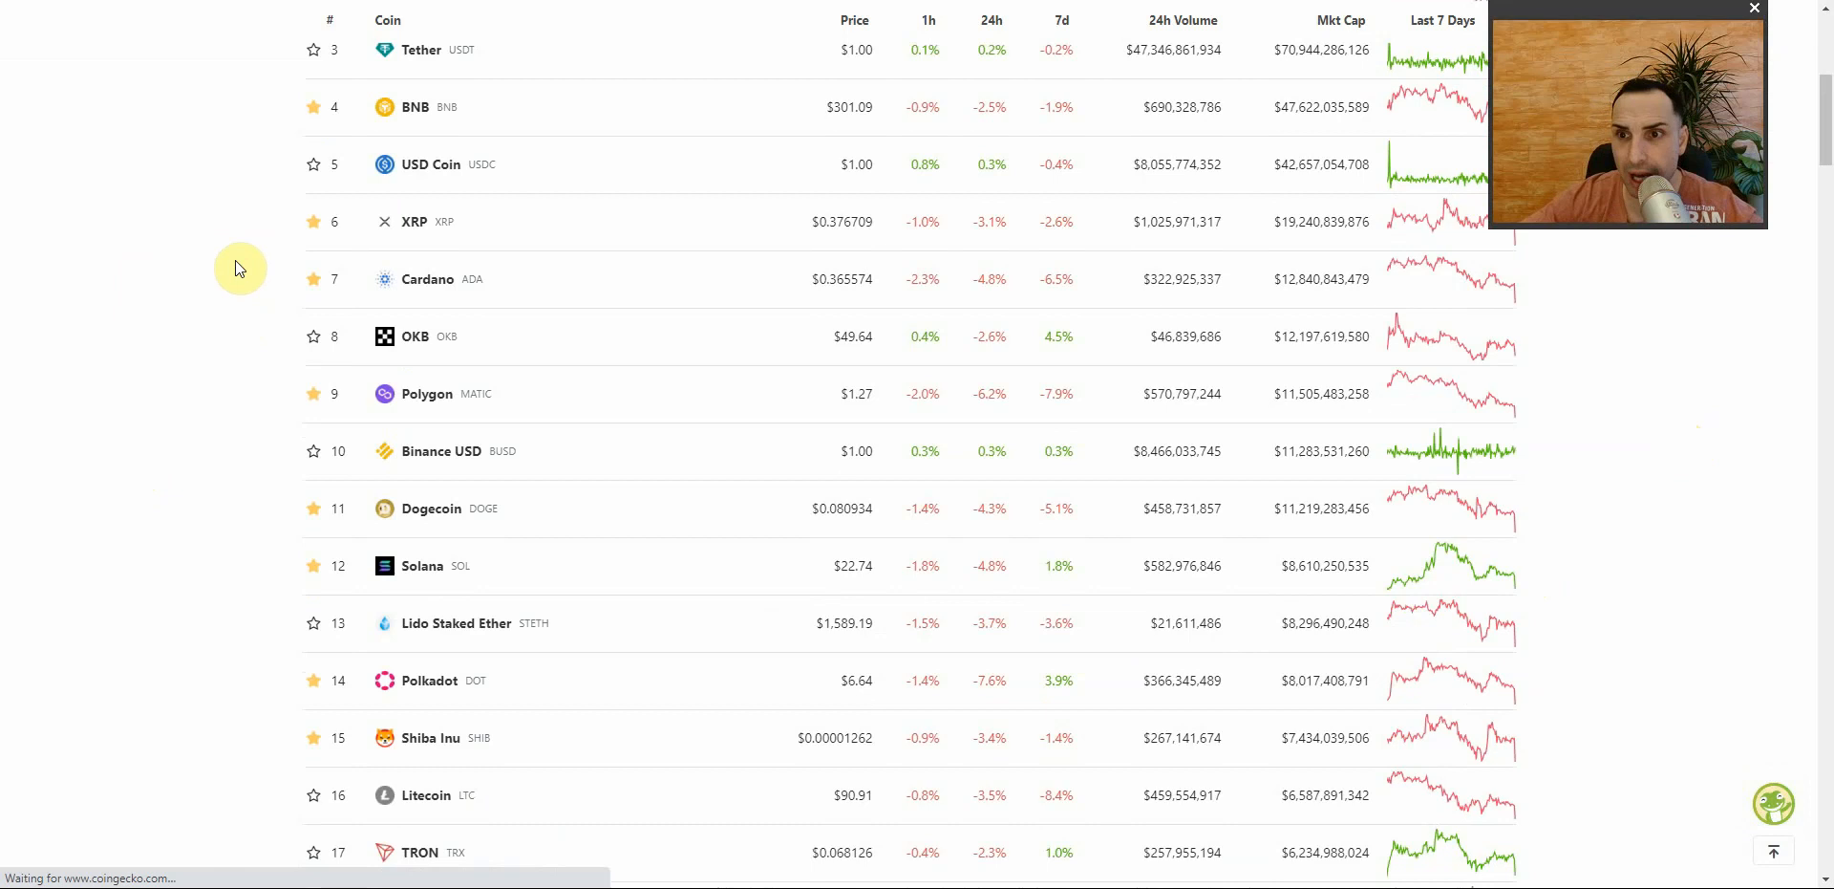
pyautogui.scroll(-3)
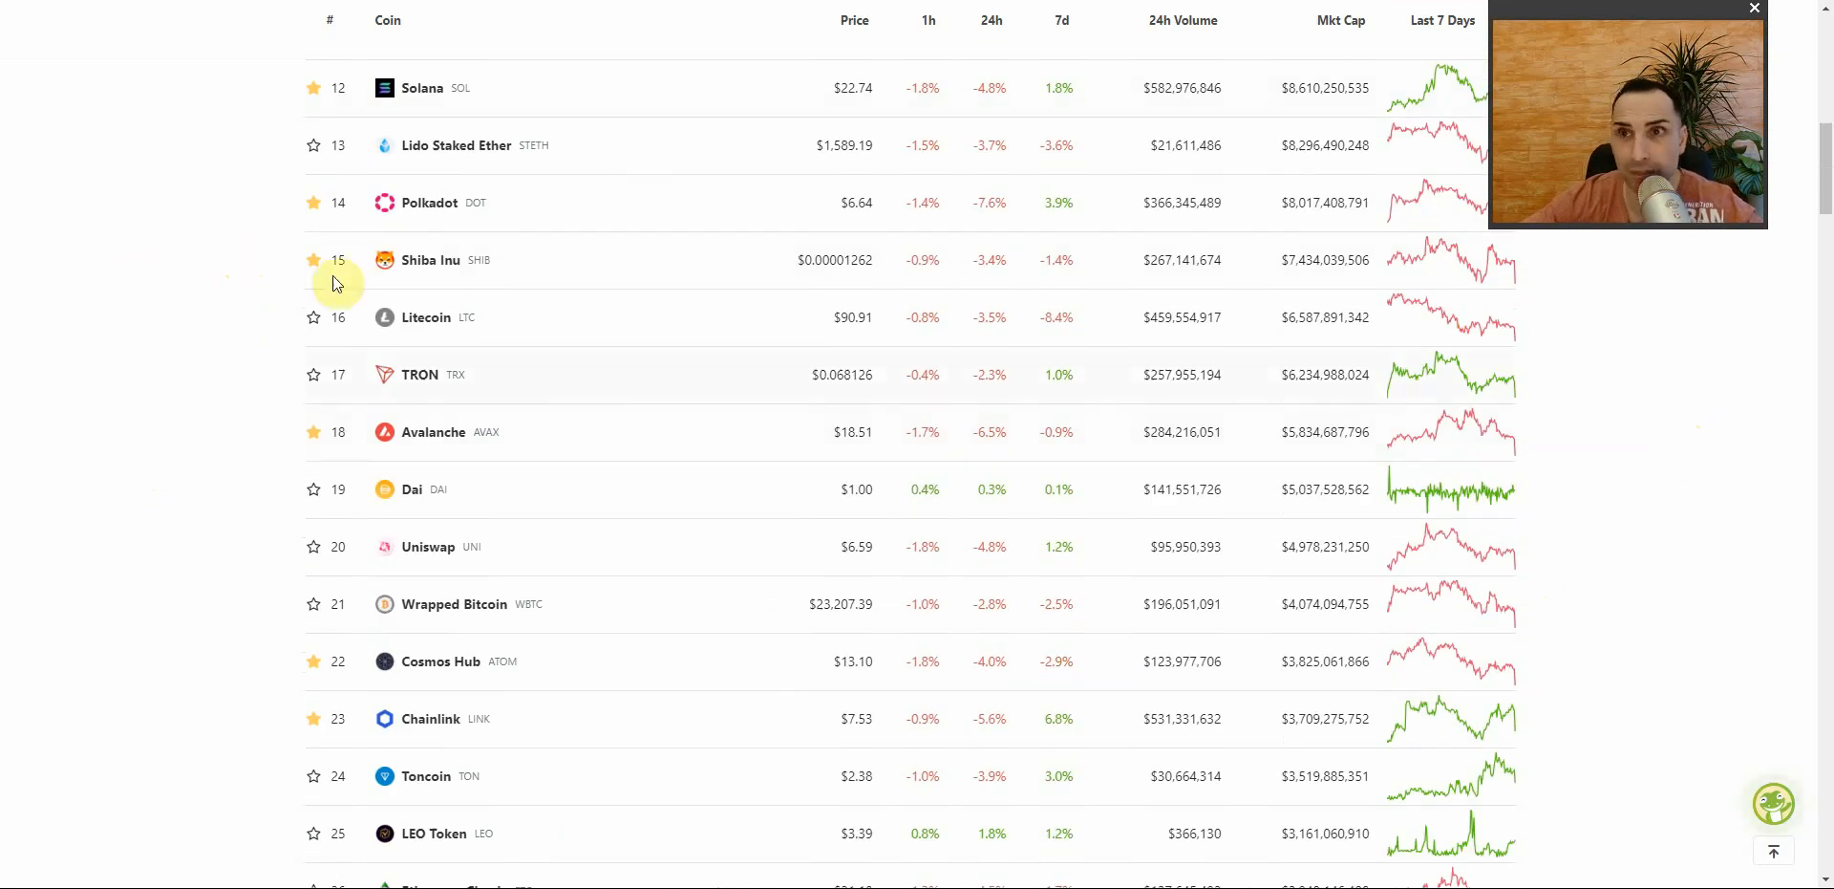
pyautogui.click(429, 260)
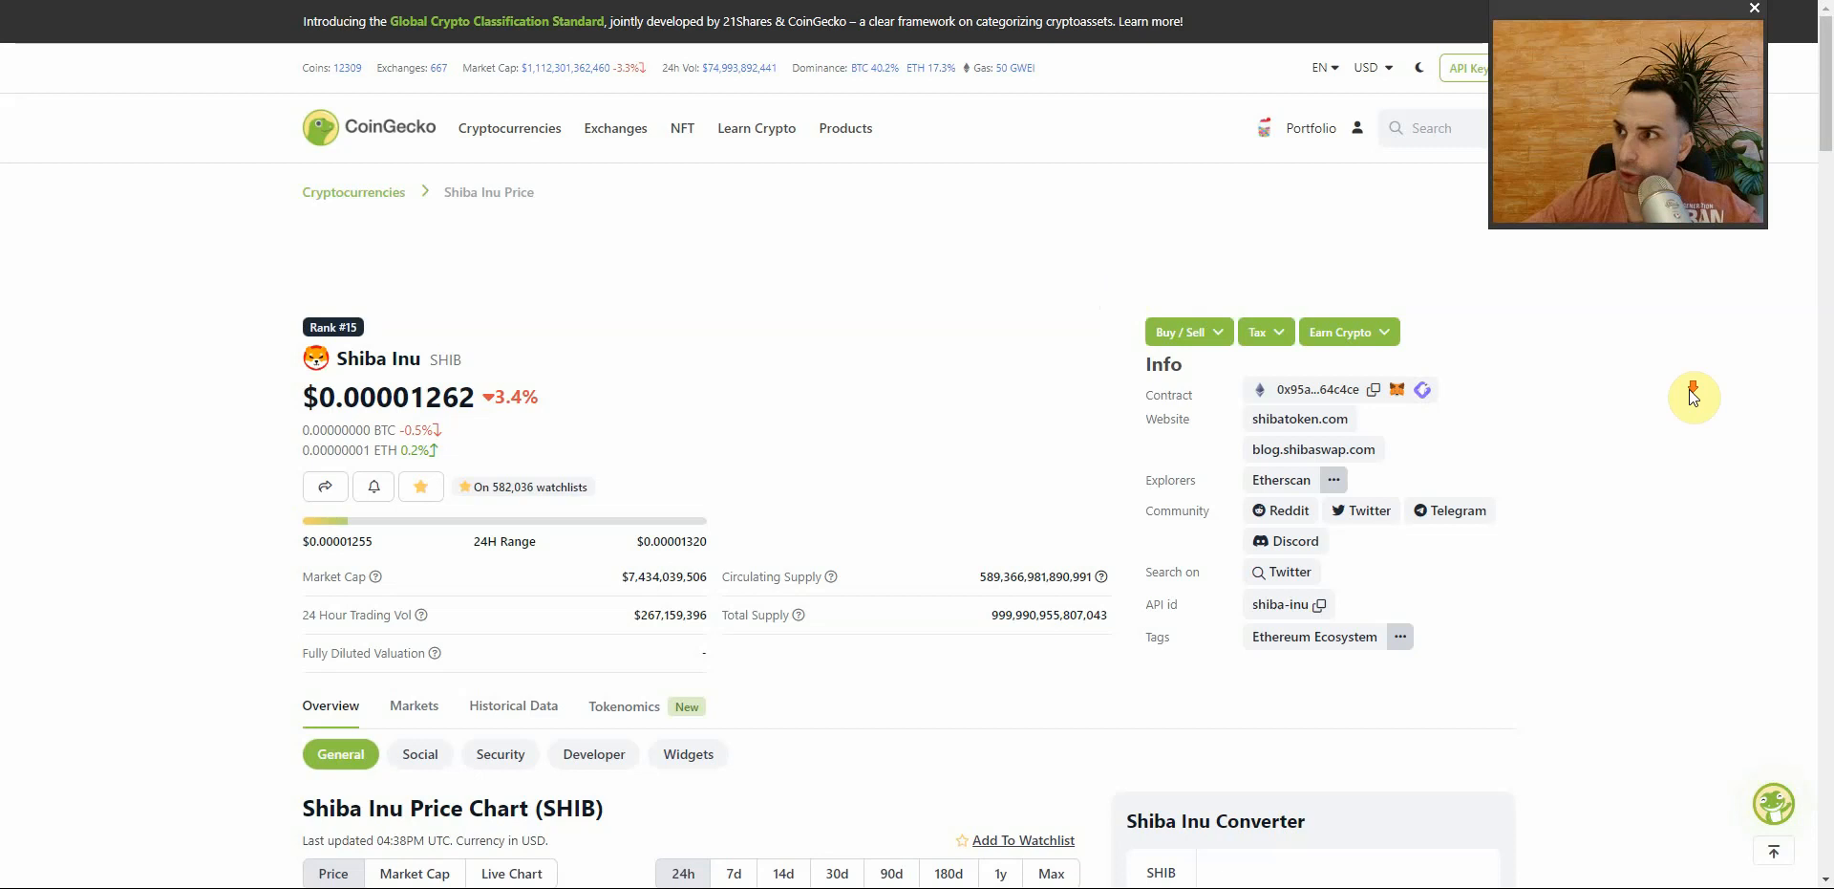
# - Search 'bone' and open Bone ShibaSwap (BONE), scrolling to its price statistics
pyautogui.scroll(-3)
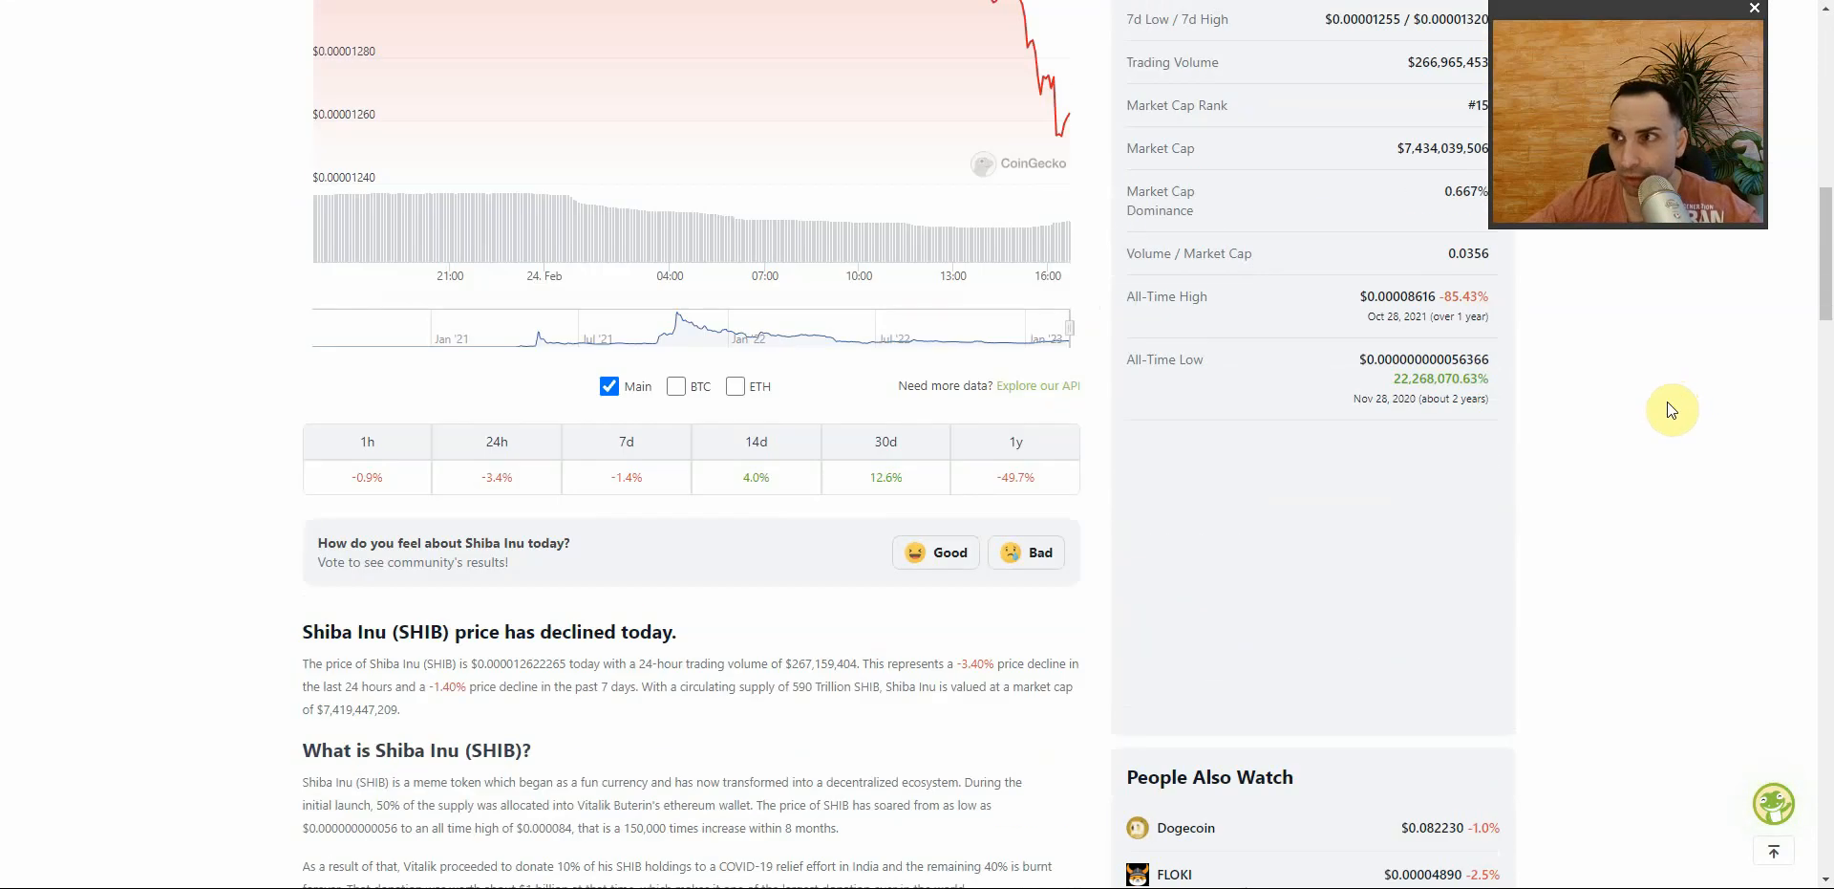
pyautogui.moveTo(1678, 386)
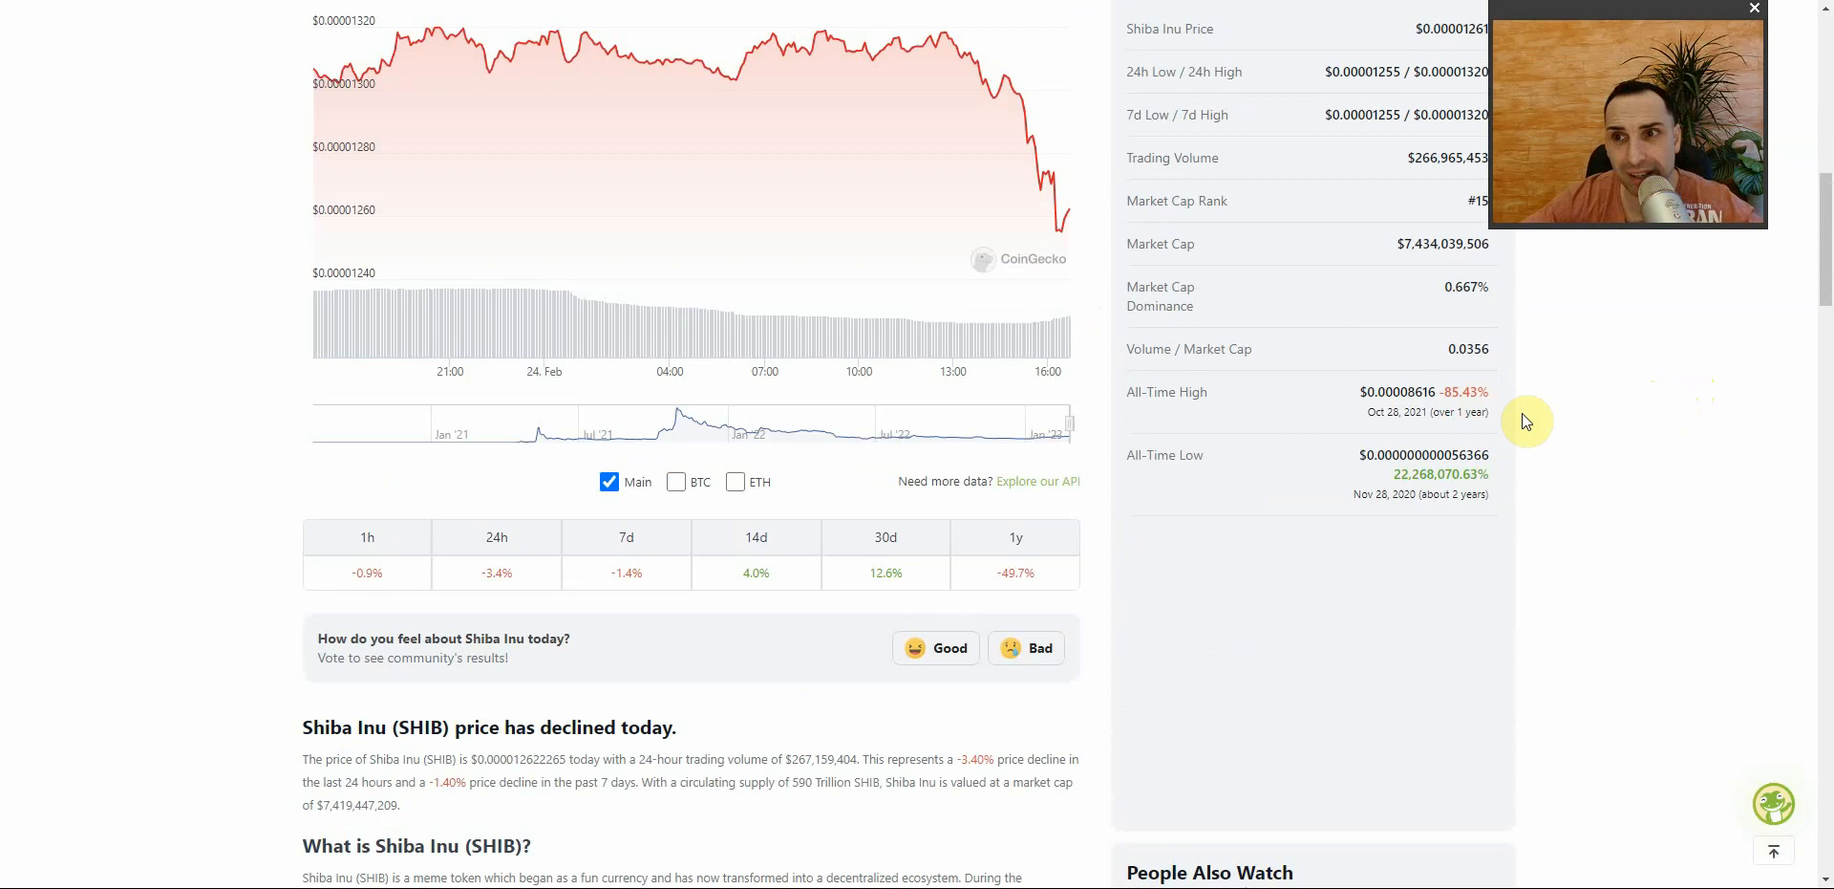
pyautogui.scroll(3)
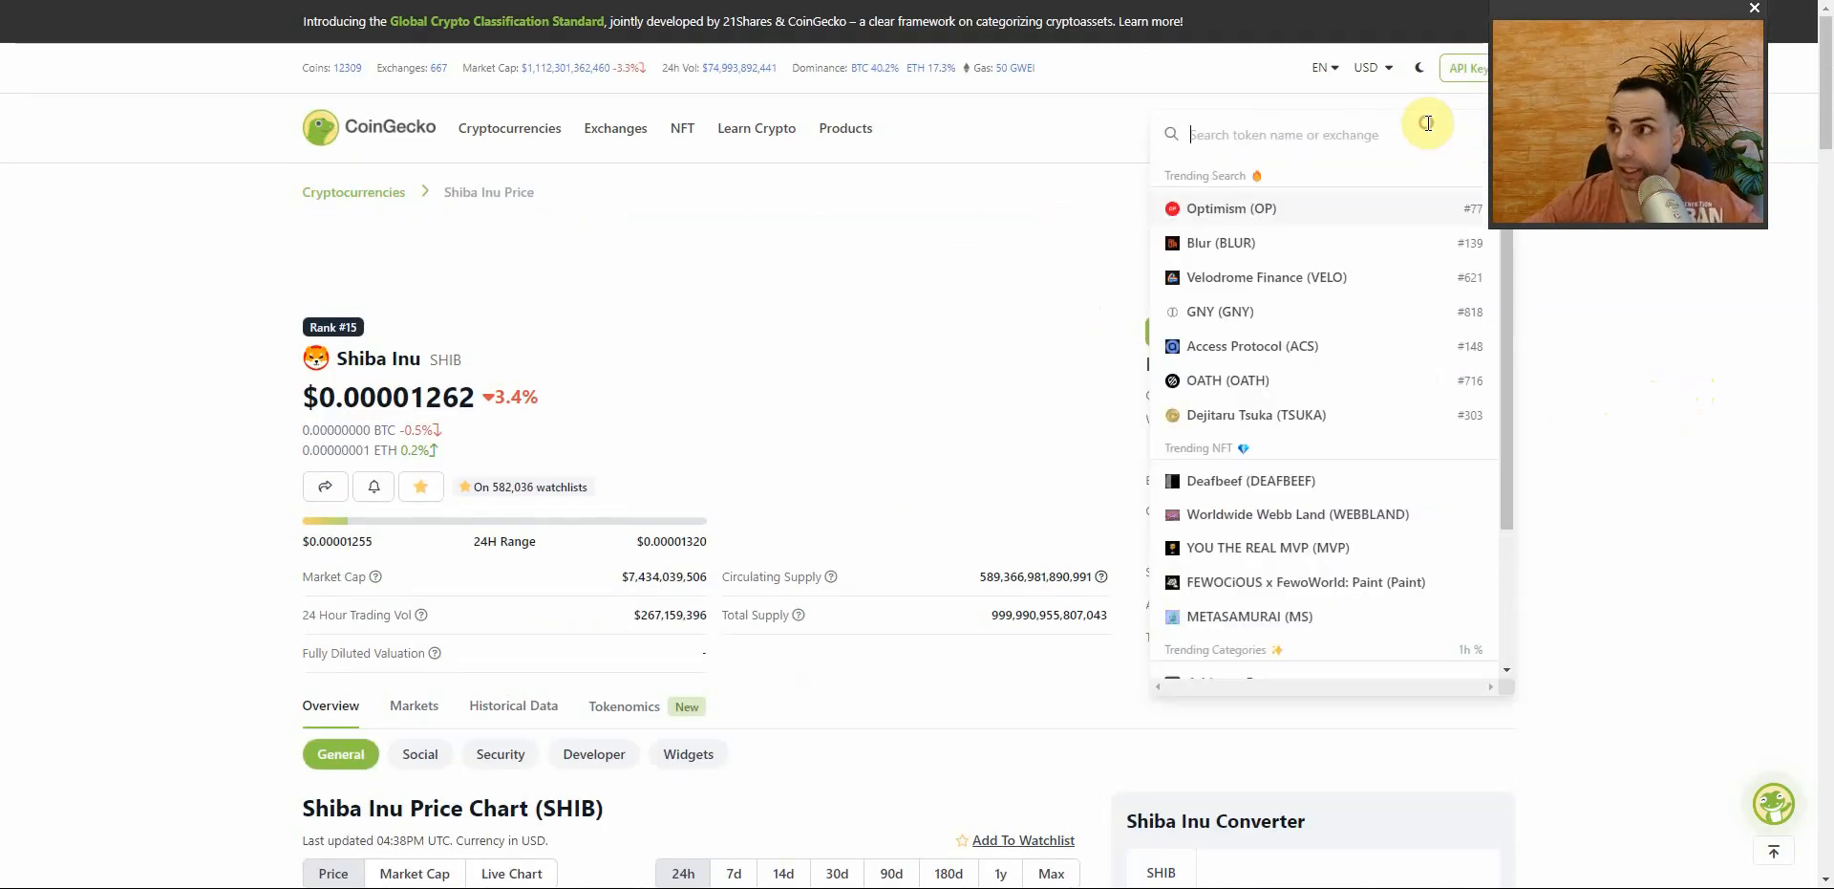
pyautogui.write('bone')
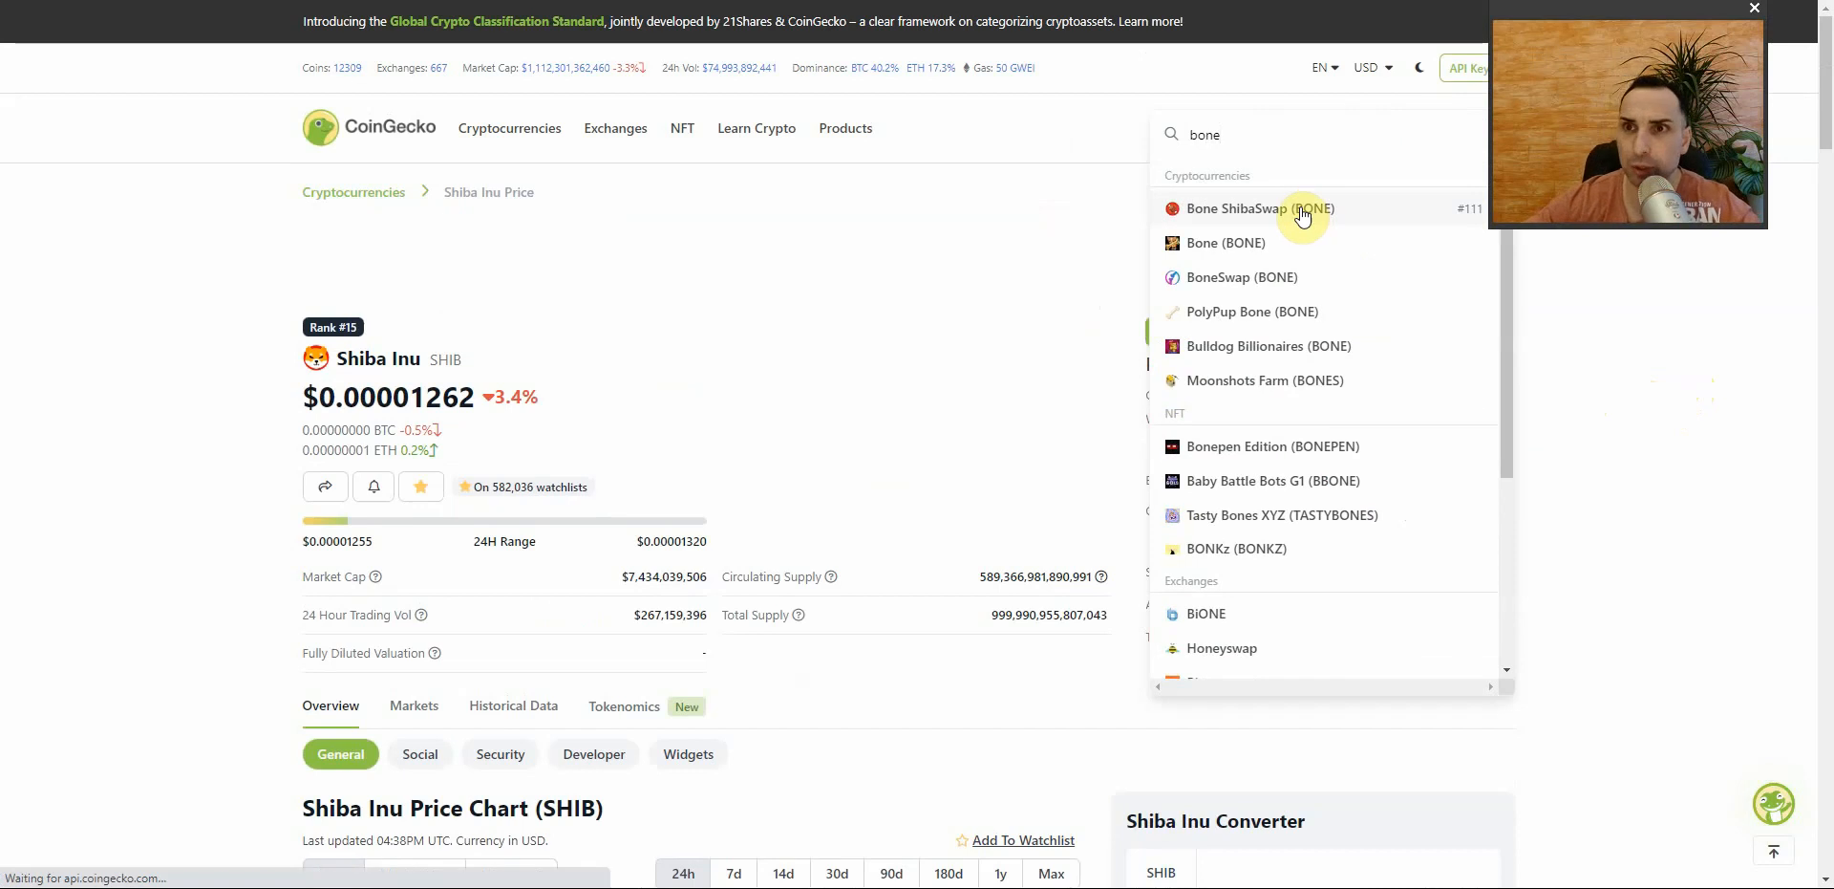
pyautogui.click(1260, 209)
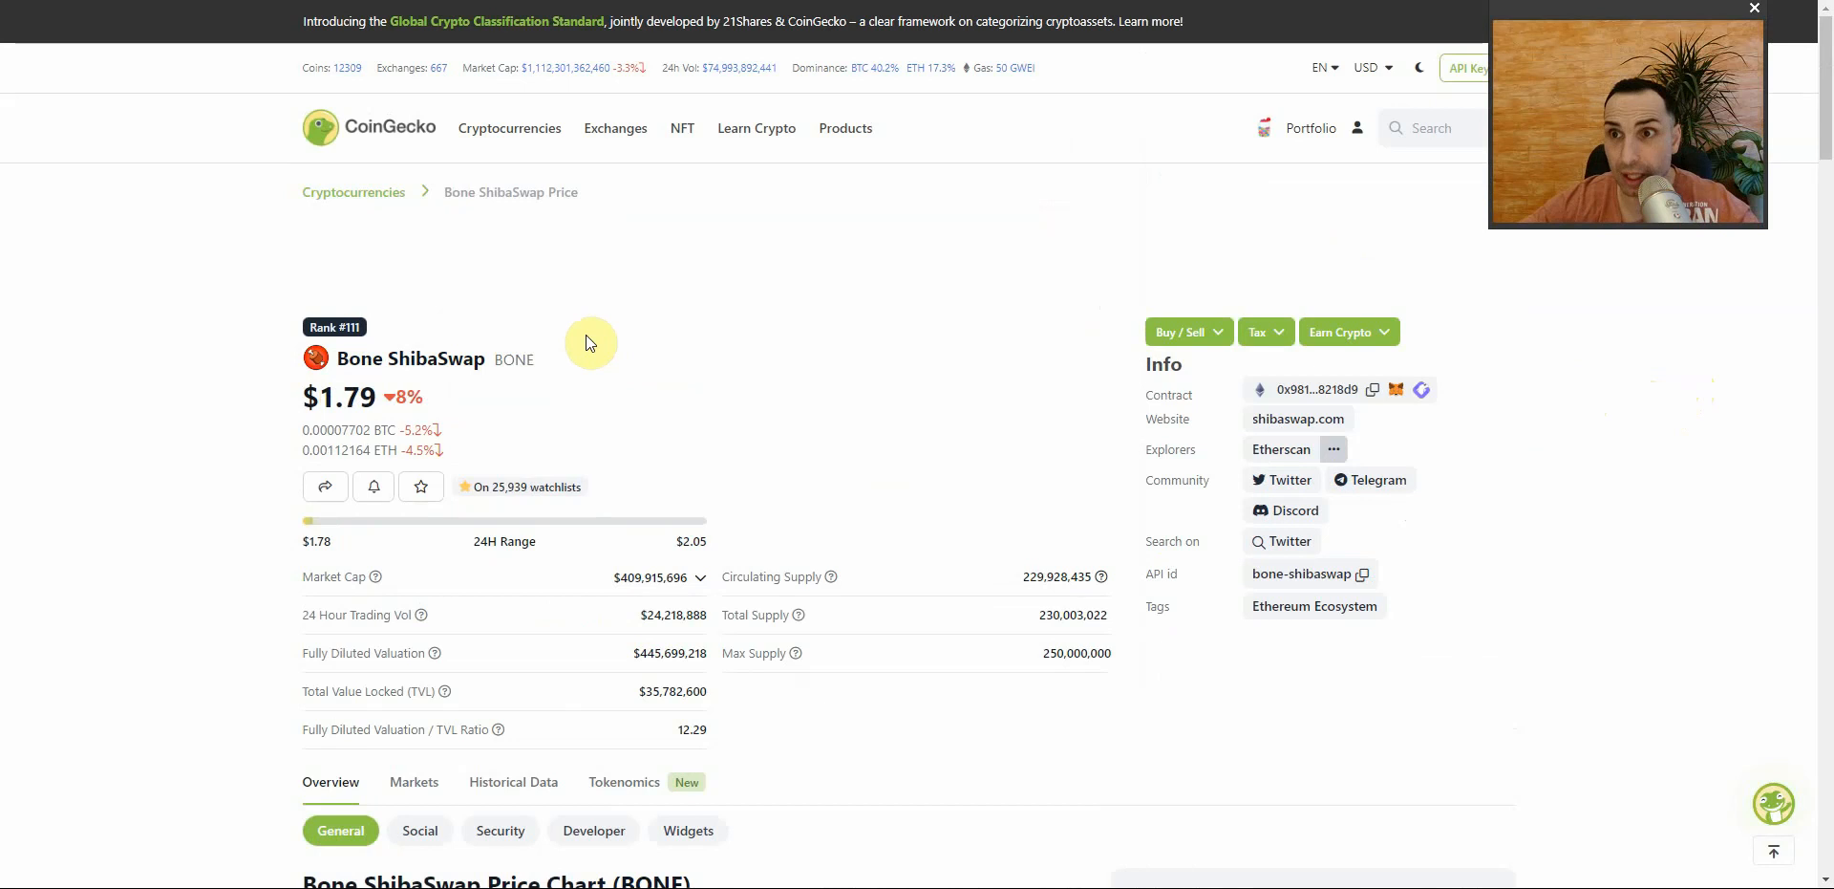
pyautogui.scroll(-3)
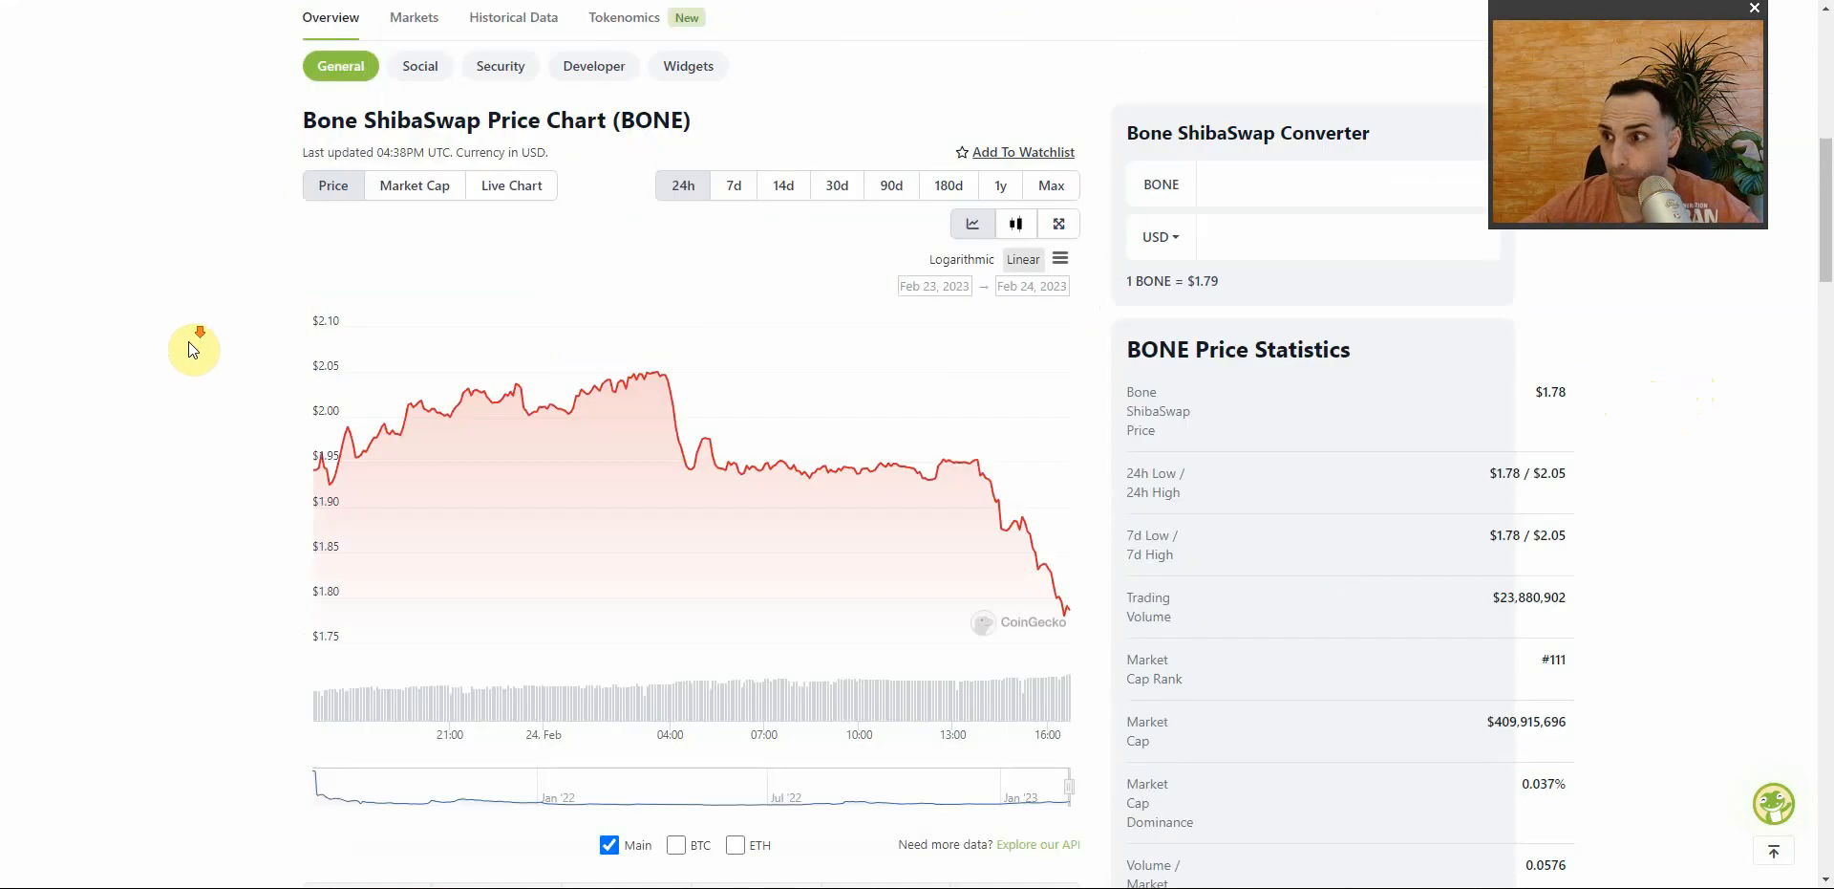
pyautogui.scroll(-3)
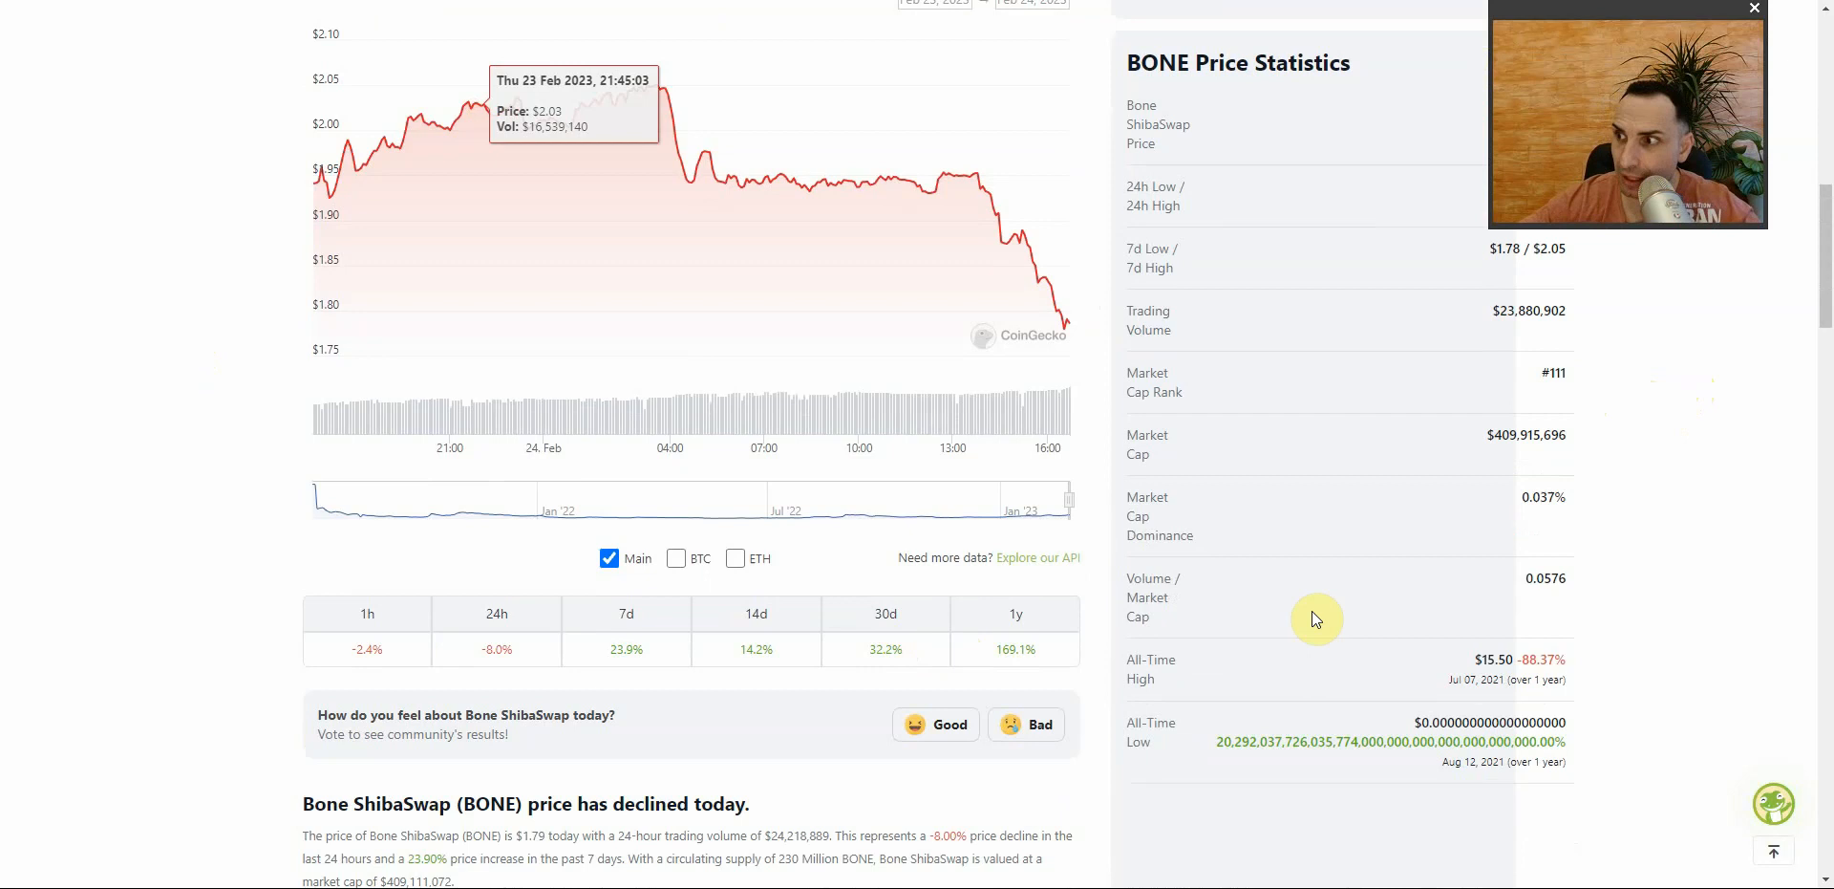
pyautogui.moveTo(1558, 698)
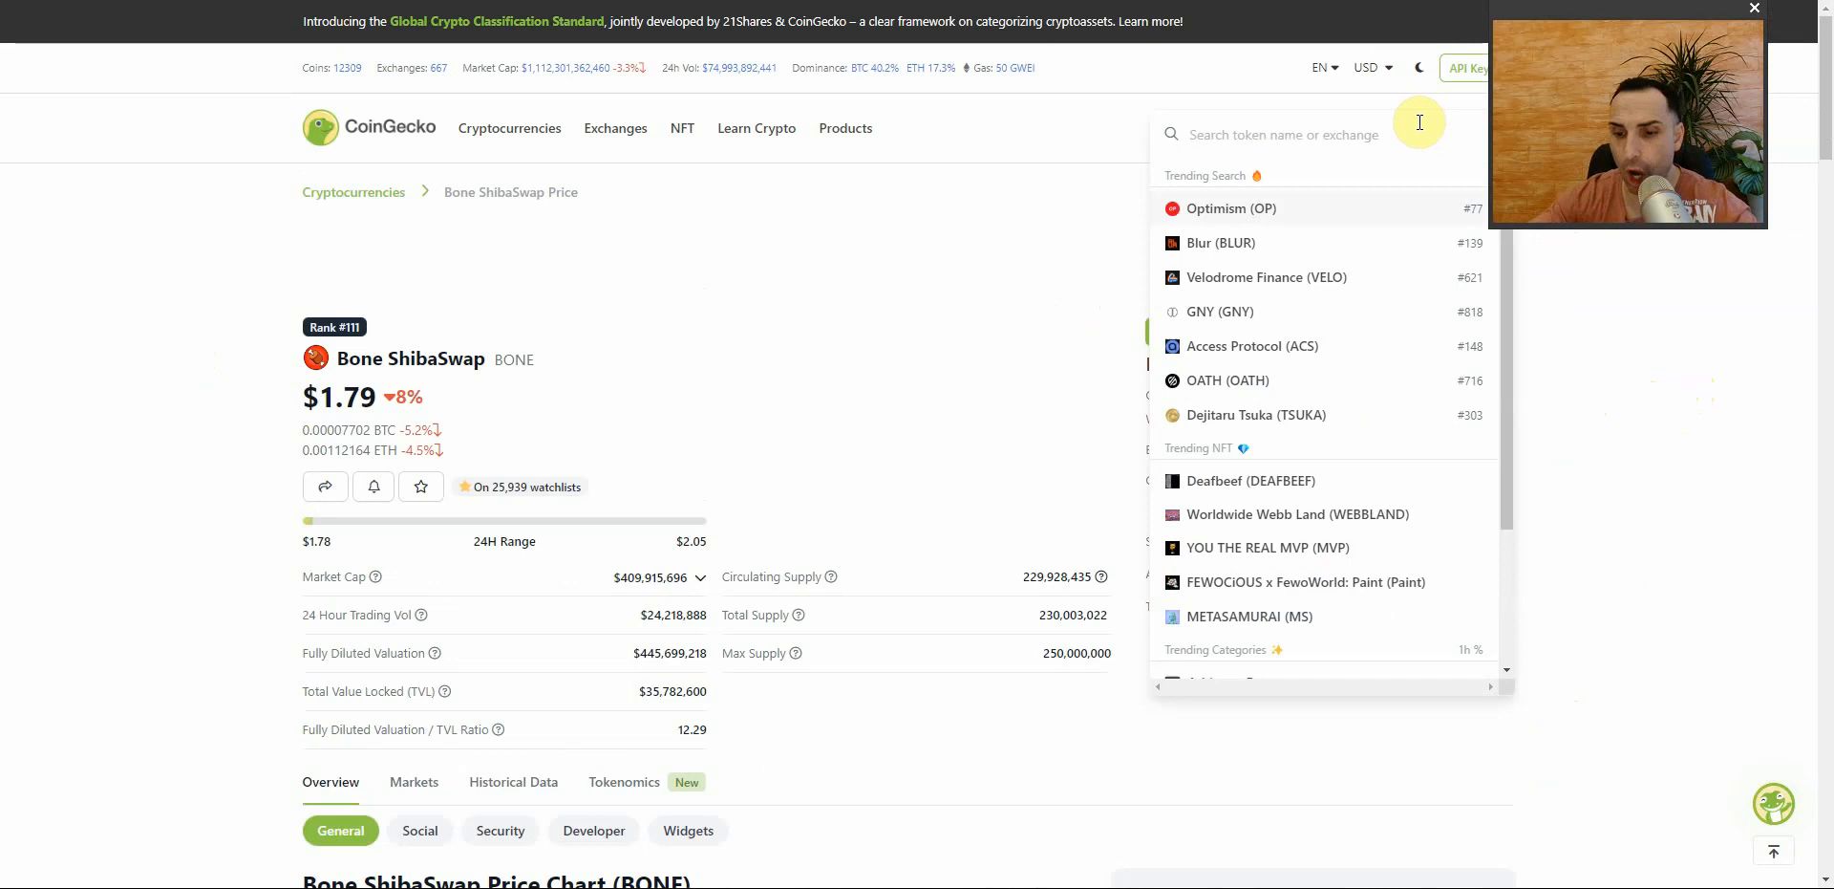
# - Search 'hello', open the HELLO coin page and view its 30-day chart
pyautogui.write('hello')
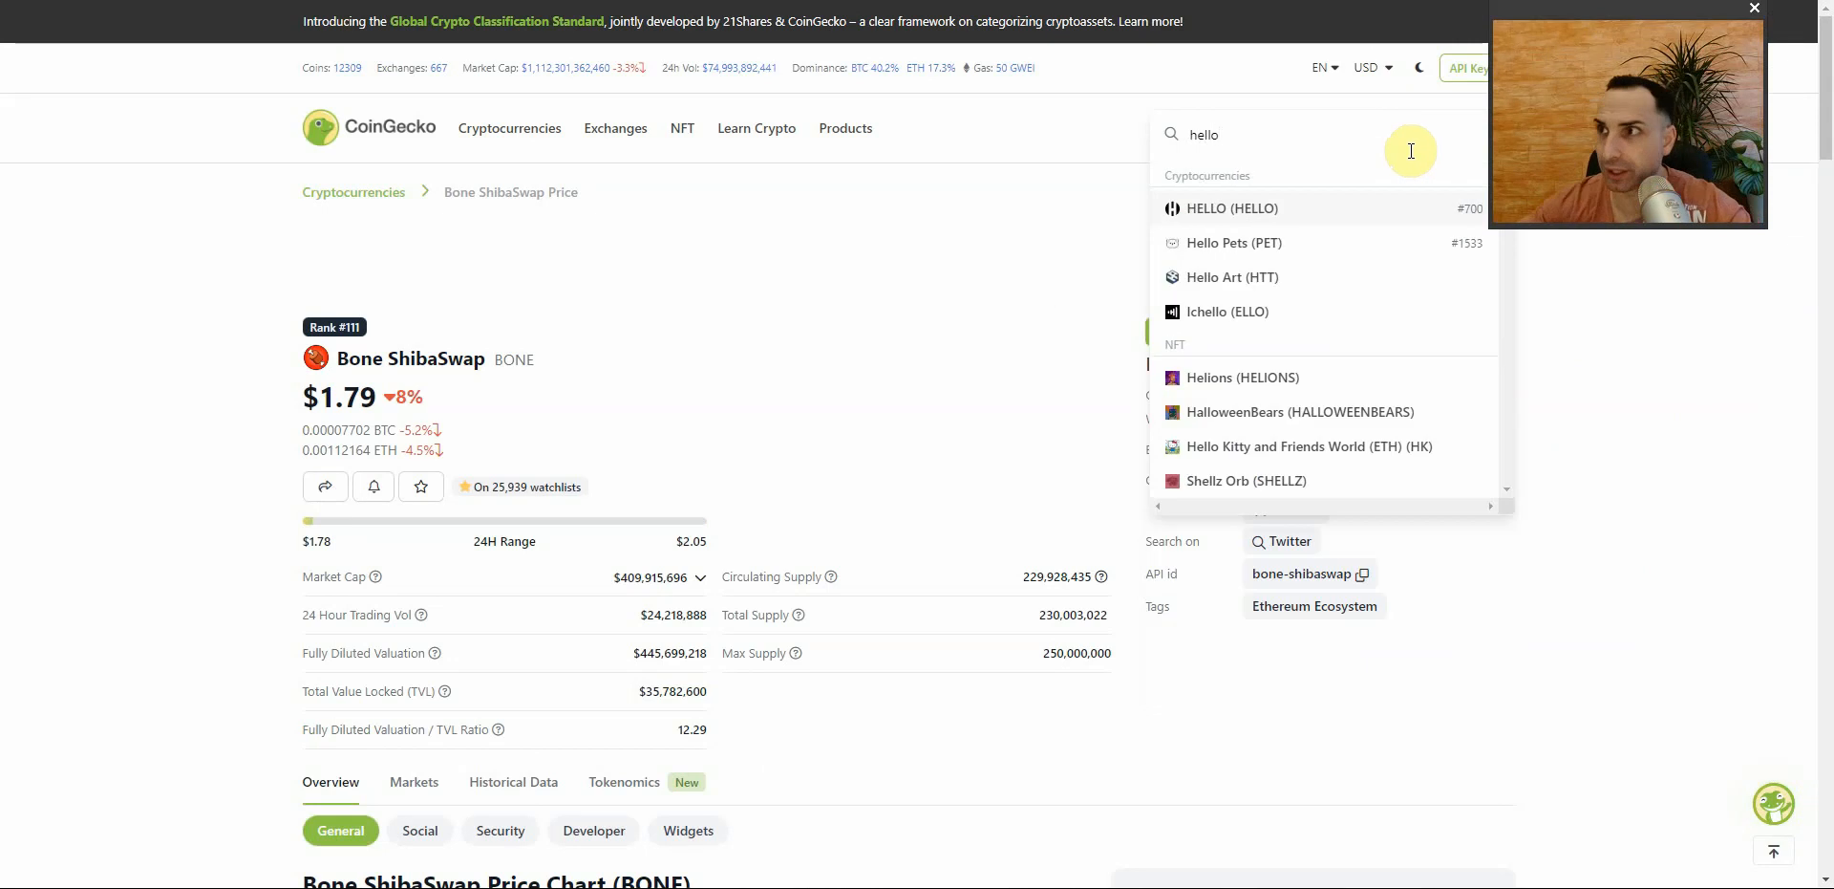
pyautogui.click(1231, 208)
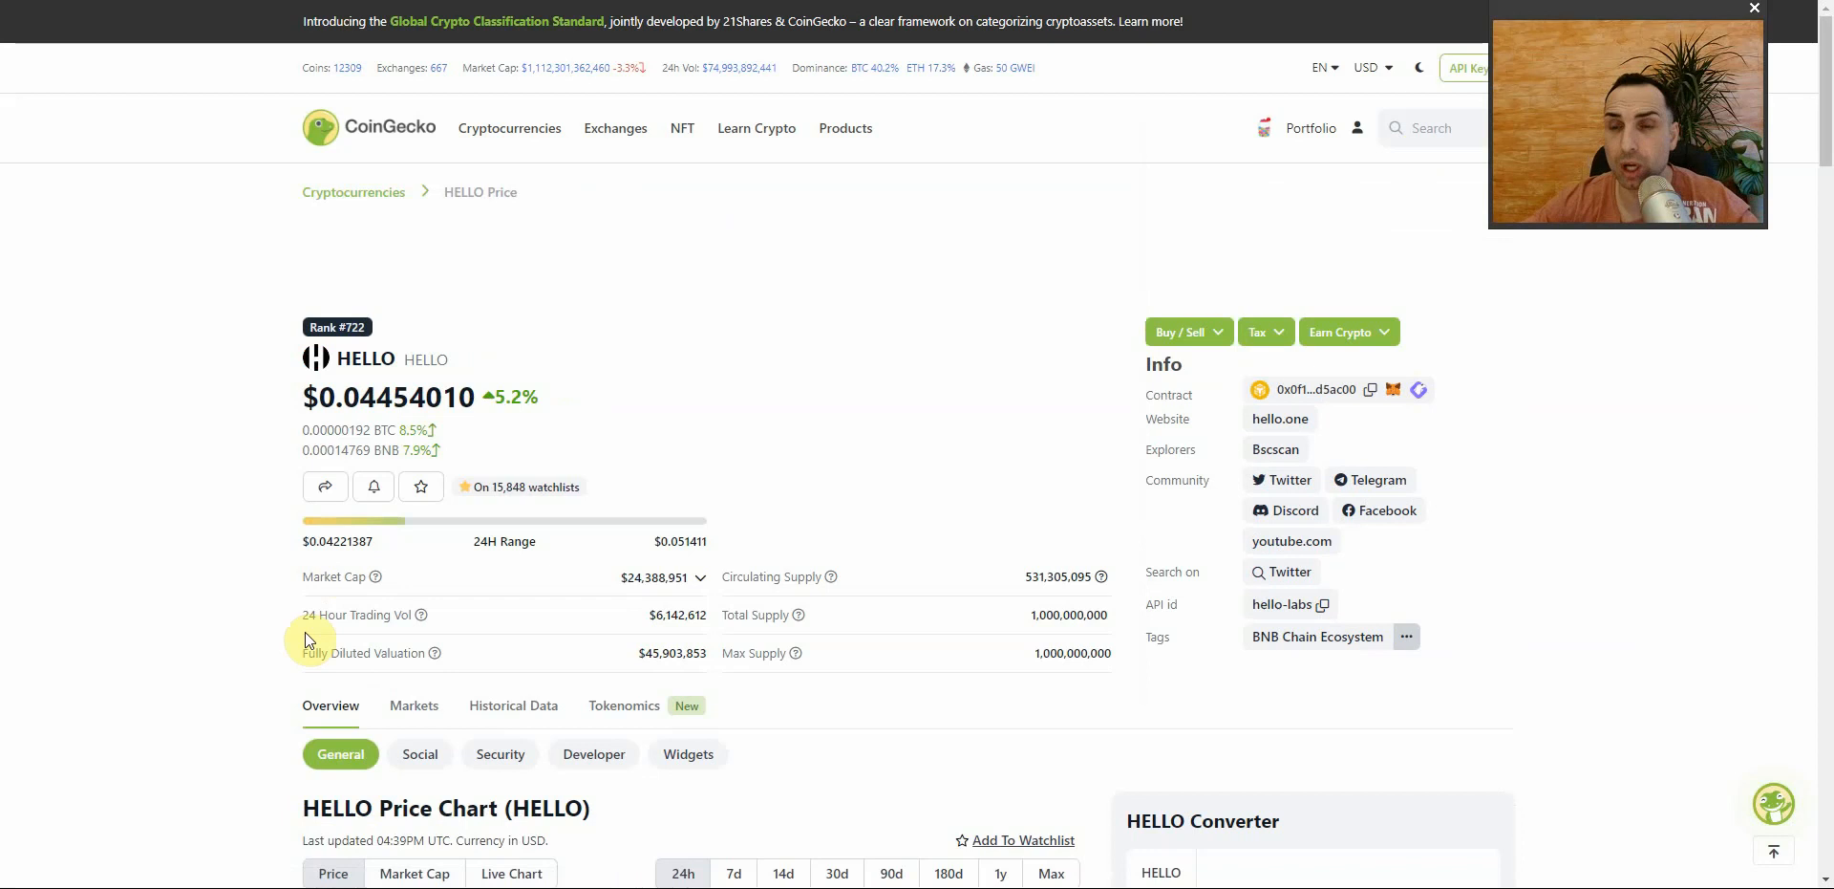
pyautogui.scroll(-3)
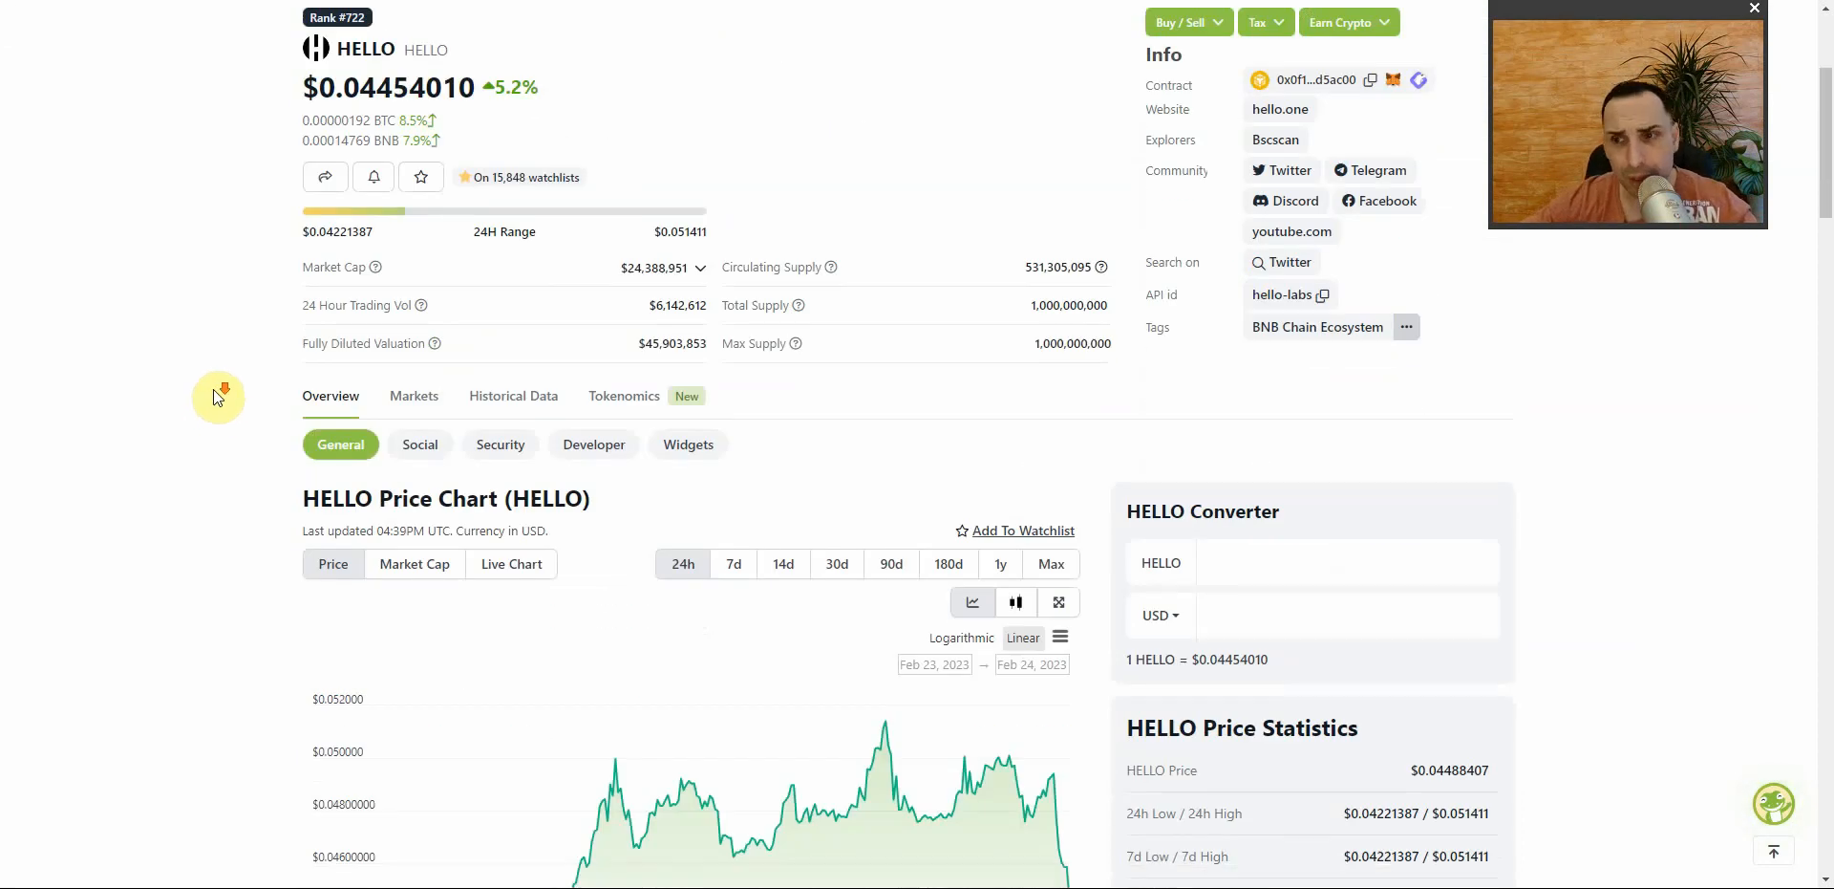
pyautogui.scroll(-3)
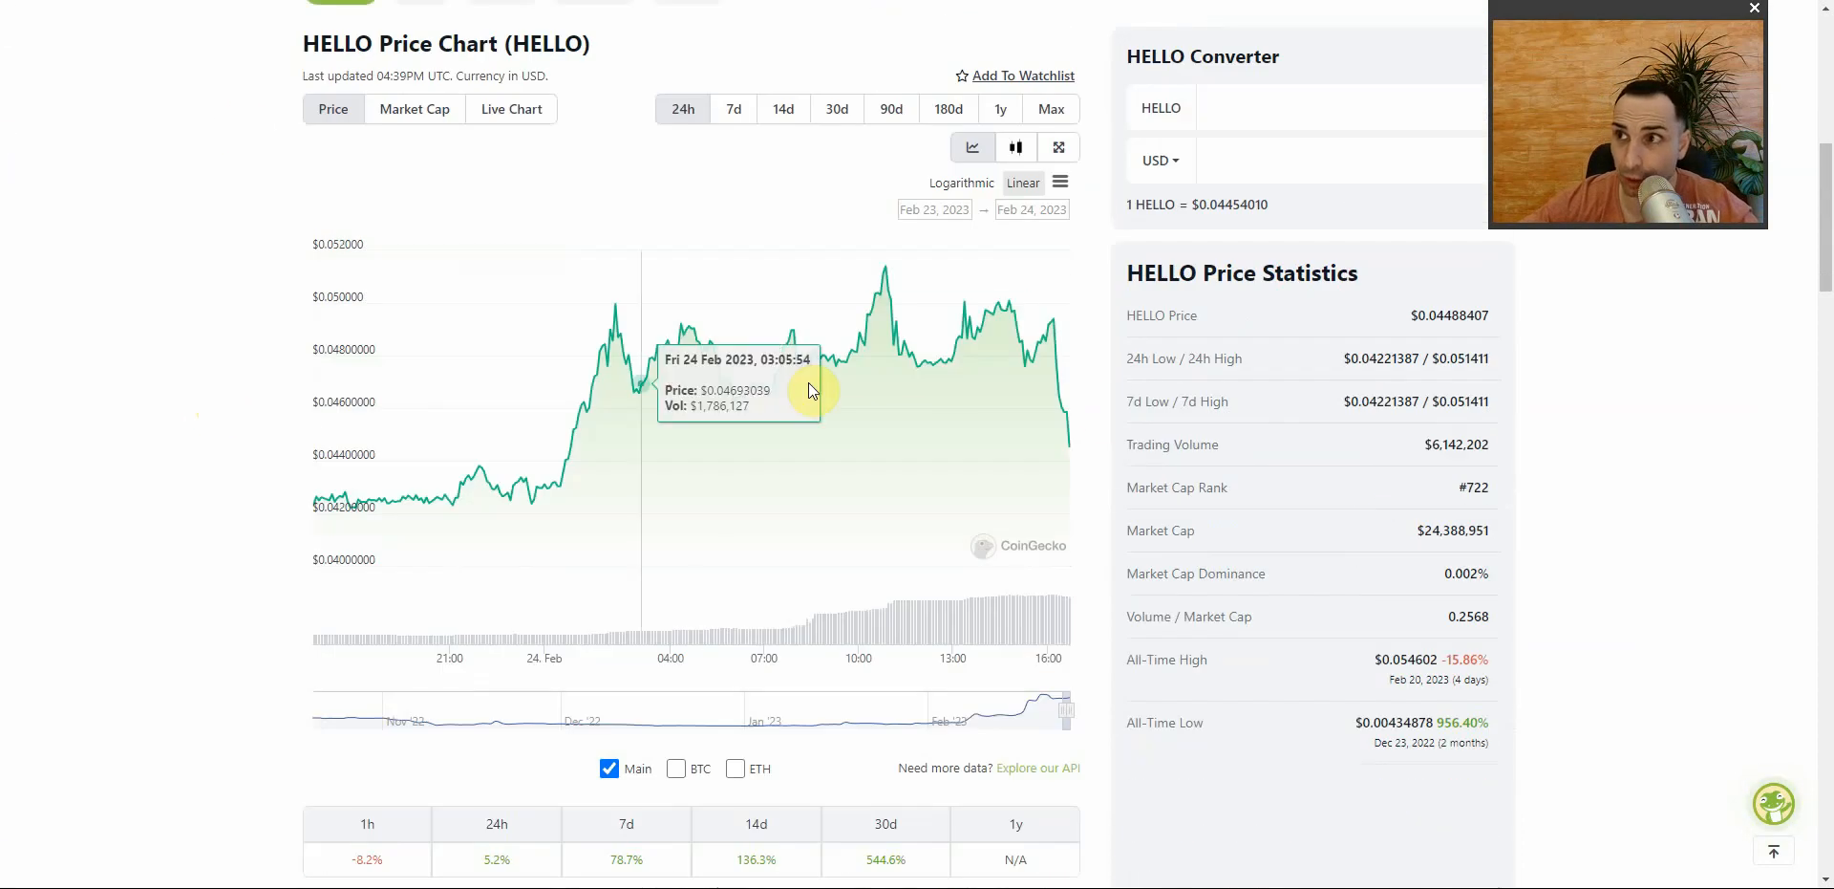
pyautogui.moveTo(1052, 333)
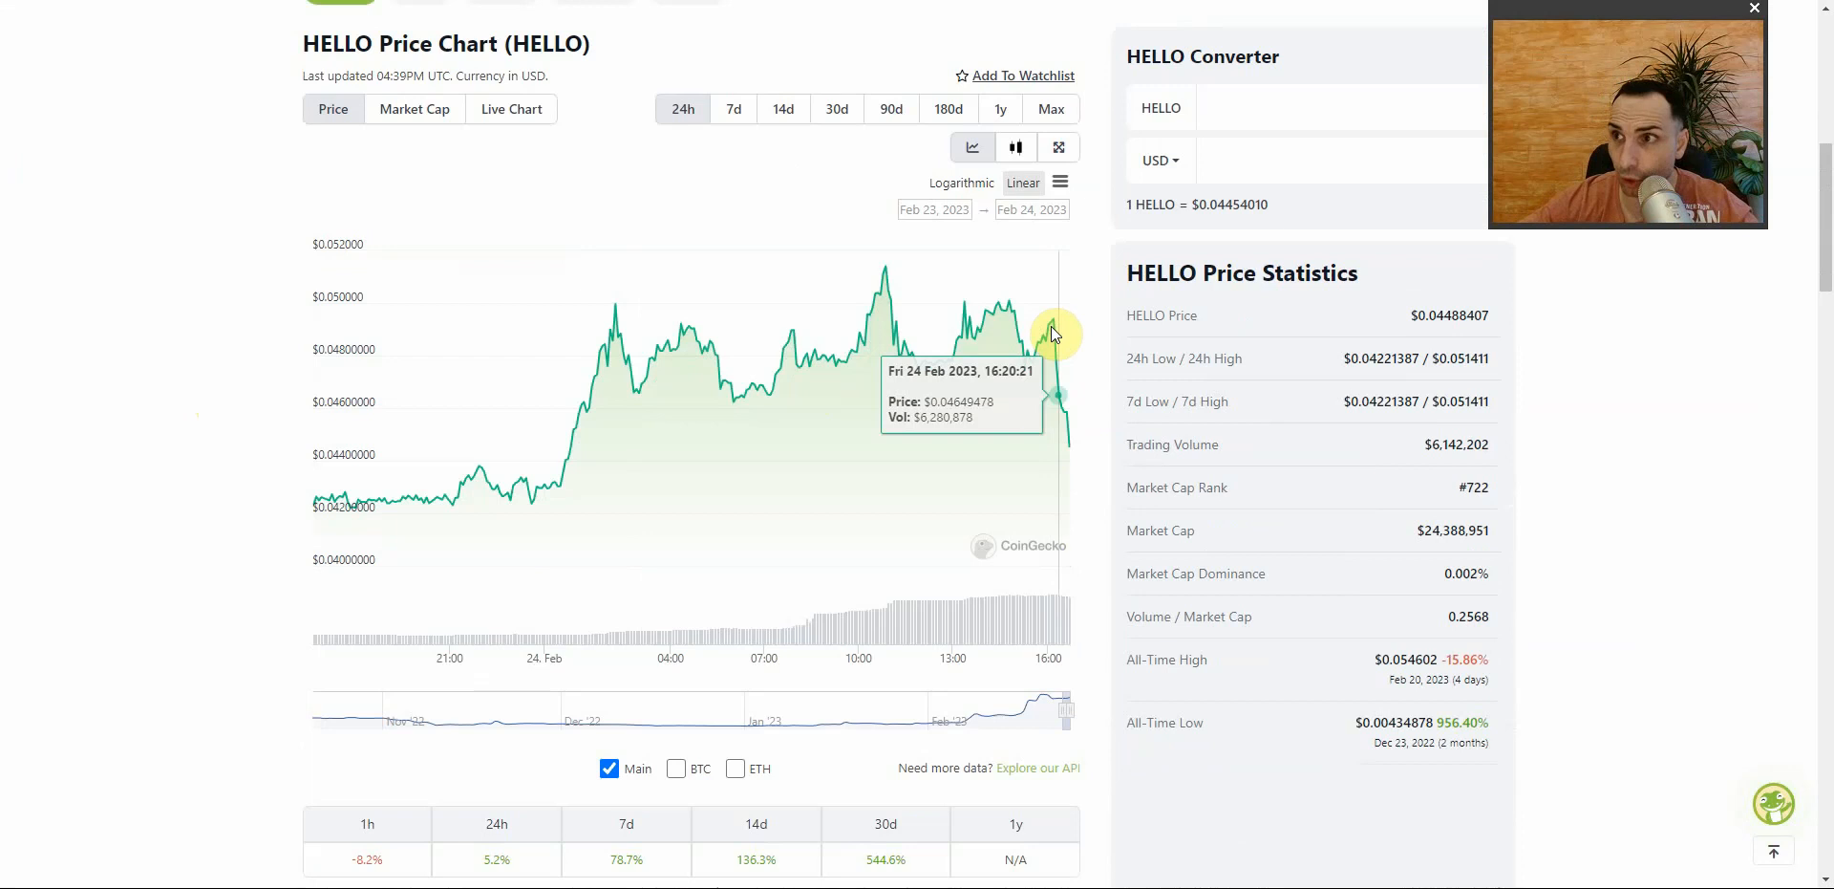
pyautogui.moveTo(1073, 450)
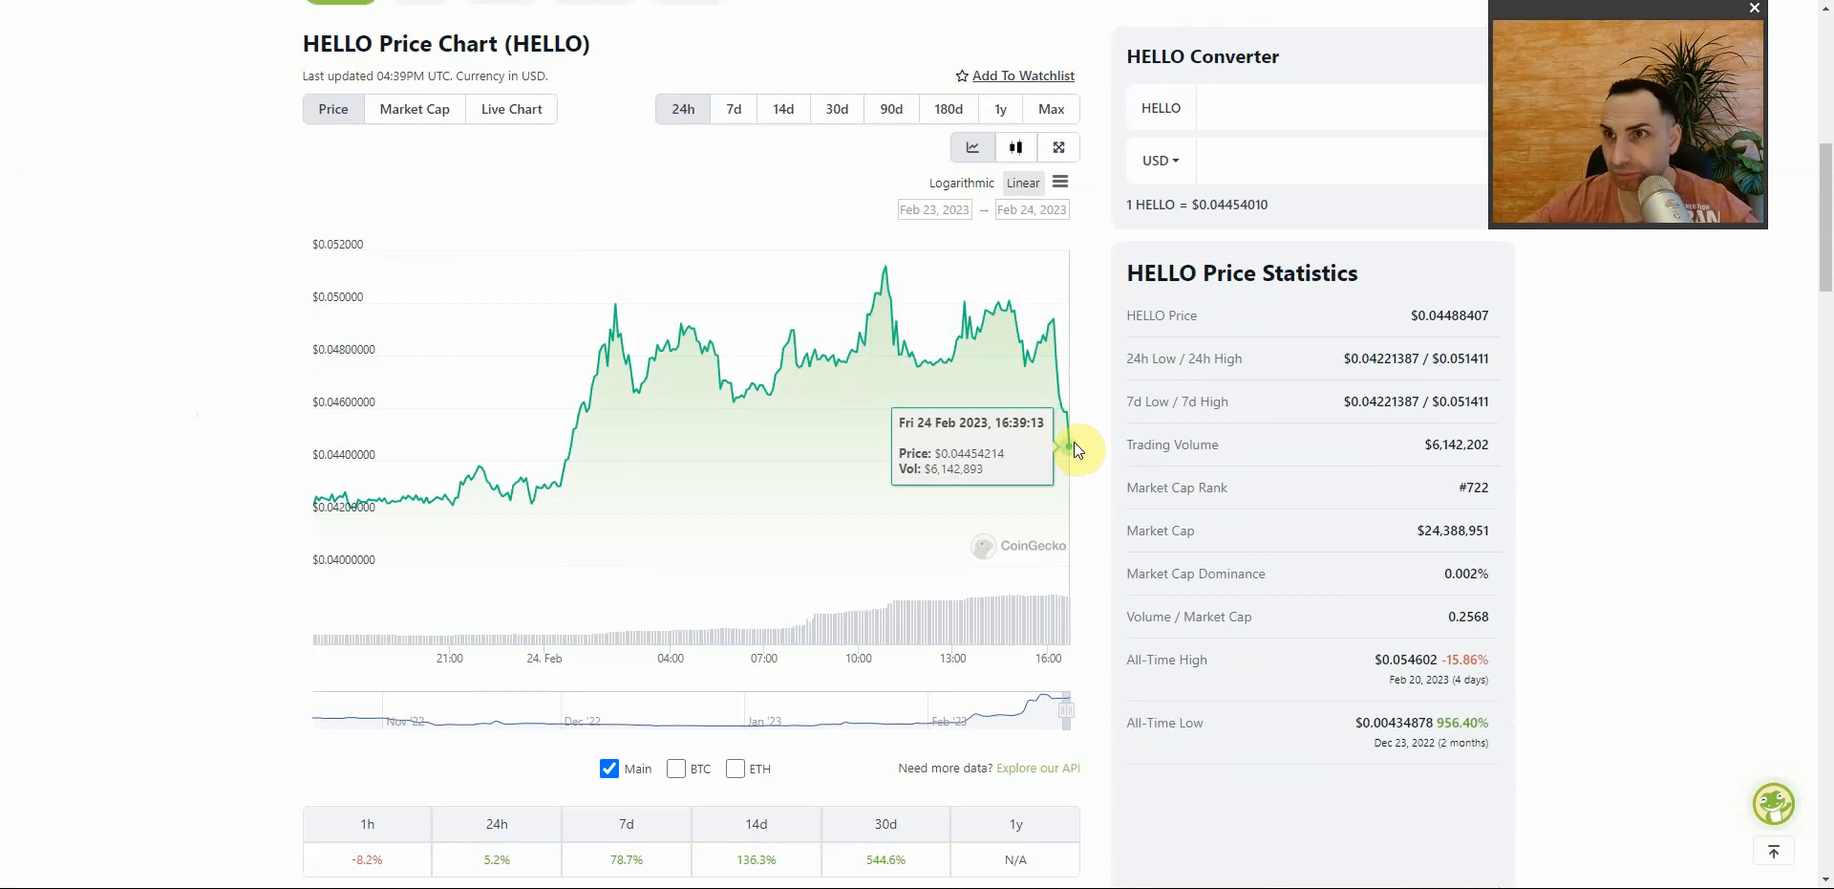
pyautogui.scroll(-3)
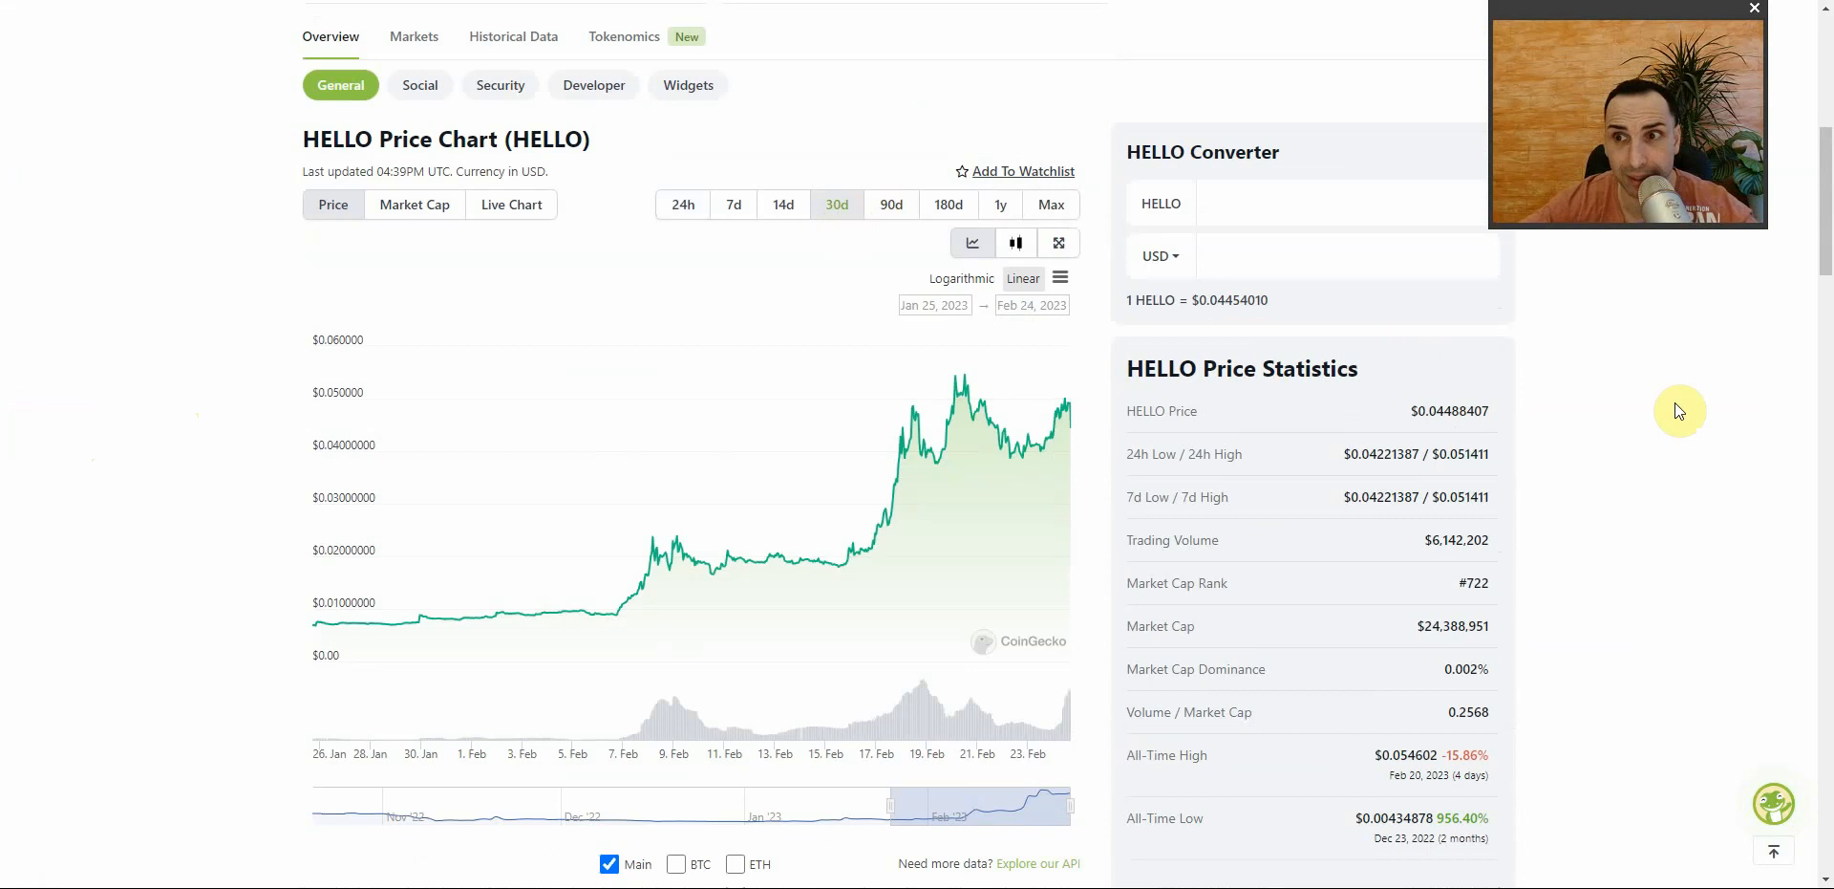
pyautogui.moveTo(825, 585)
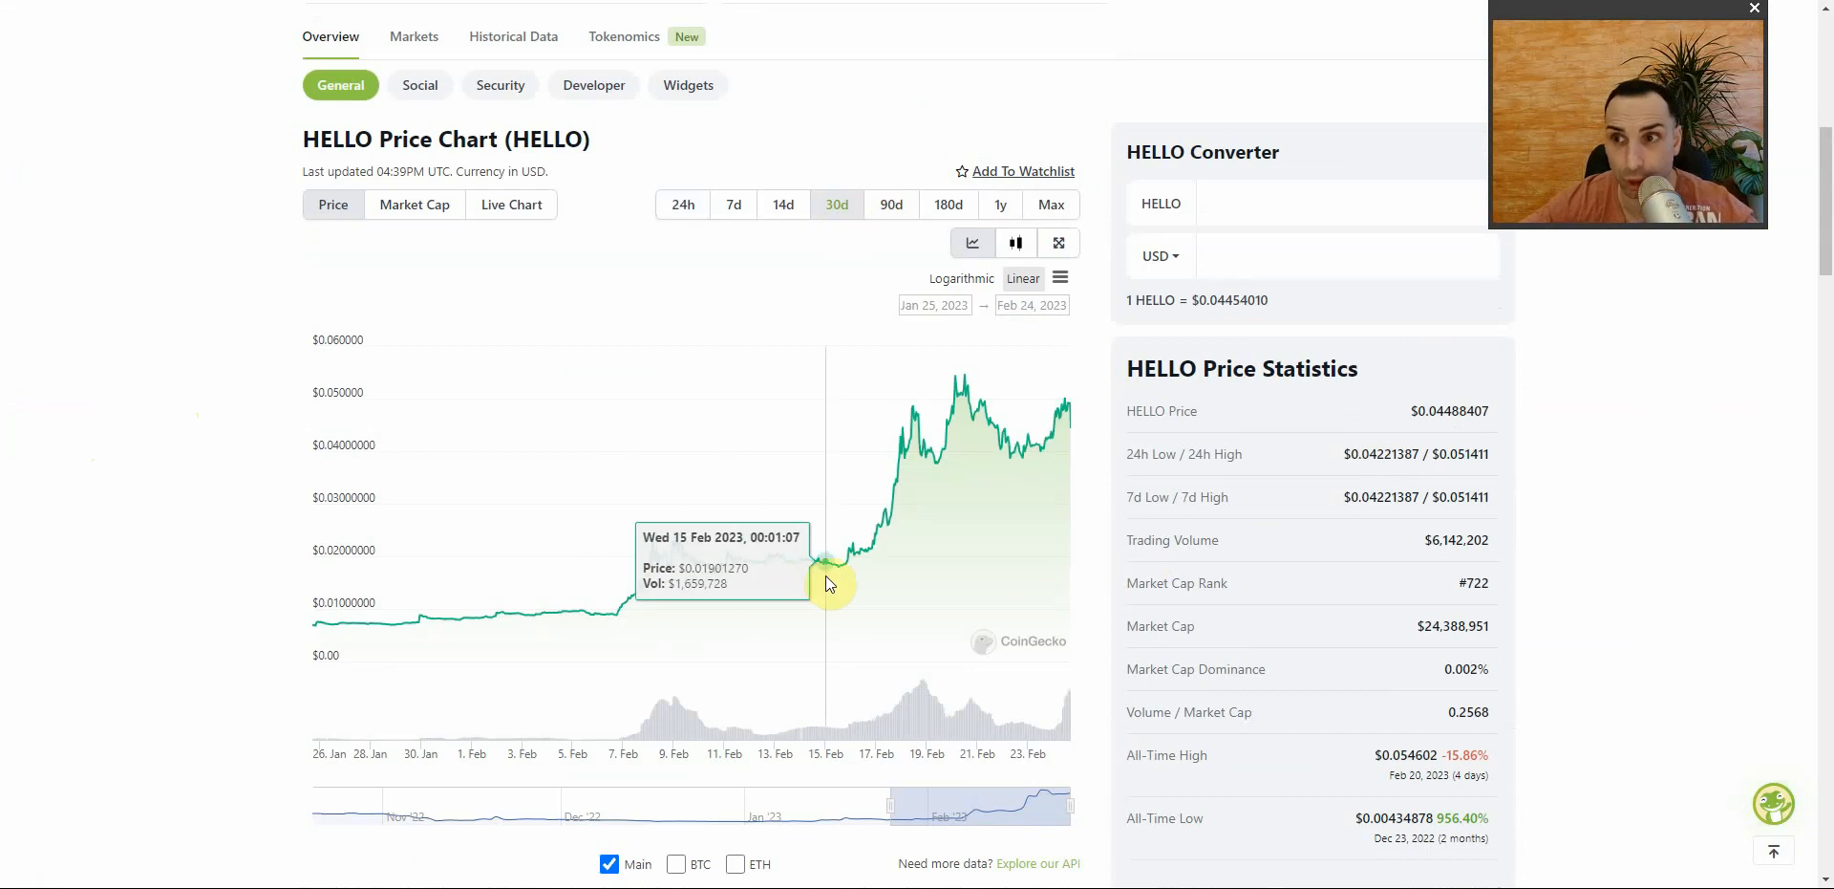
pyautogui.scroll(3)
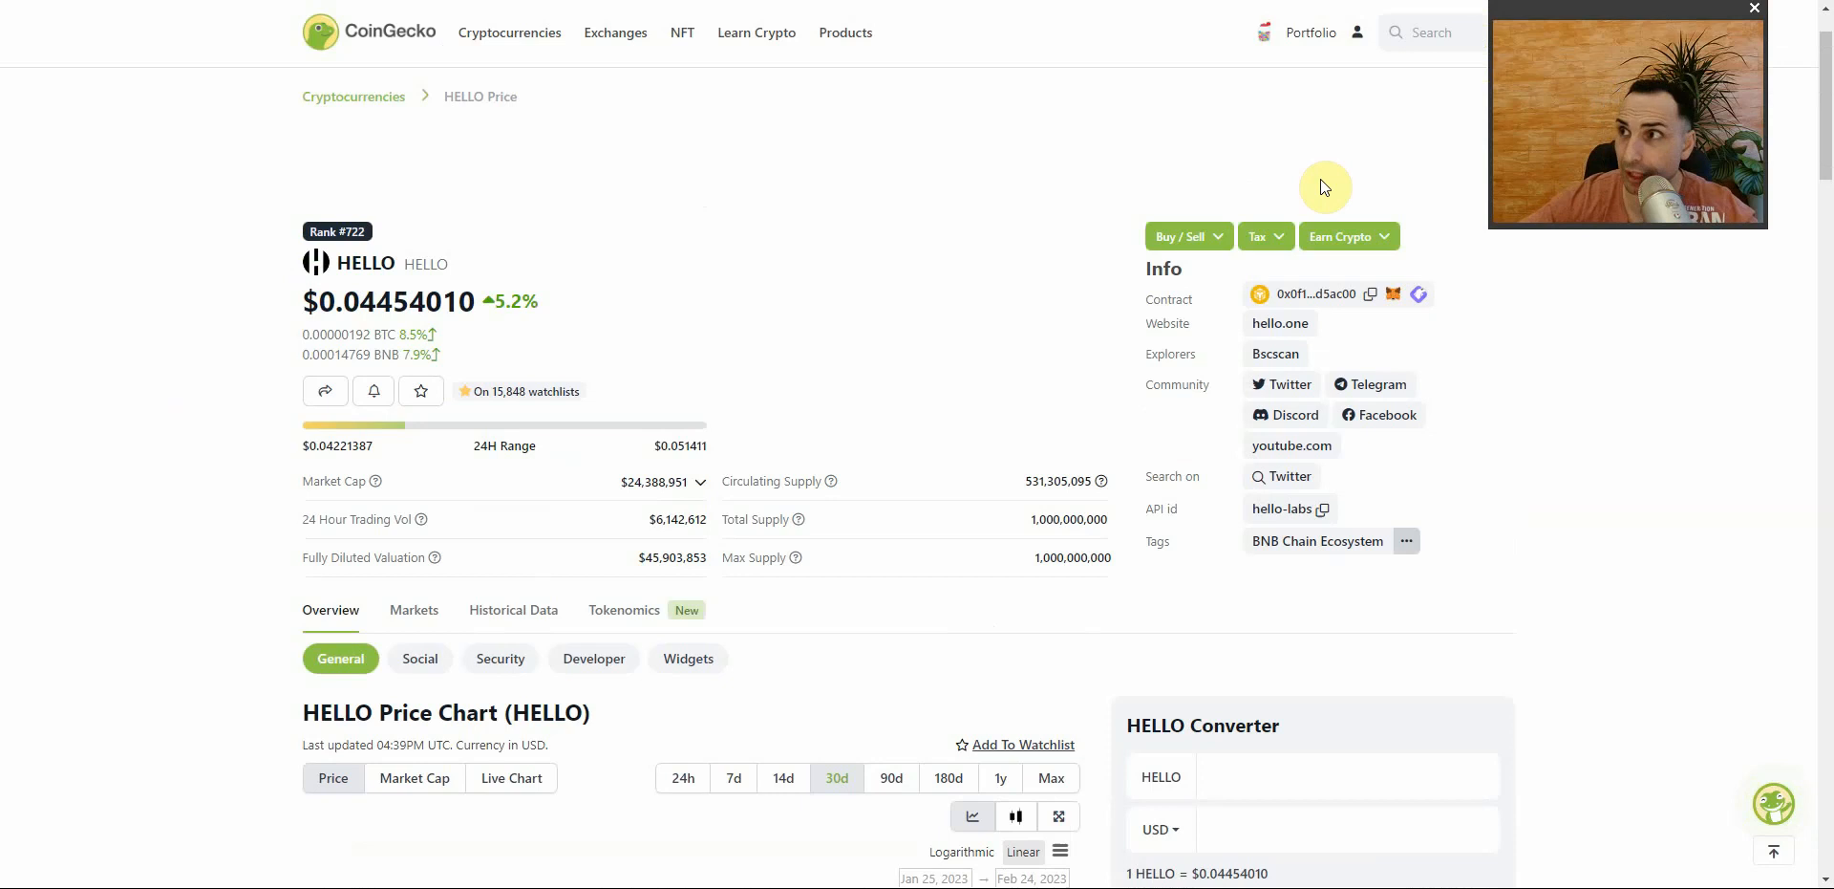
# - Search 'tap' and open the Tap (XTP) coin page
pyautogui.click(1429, 31)
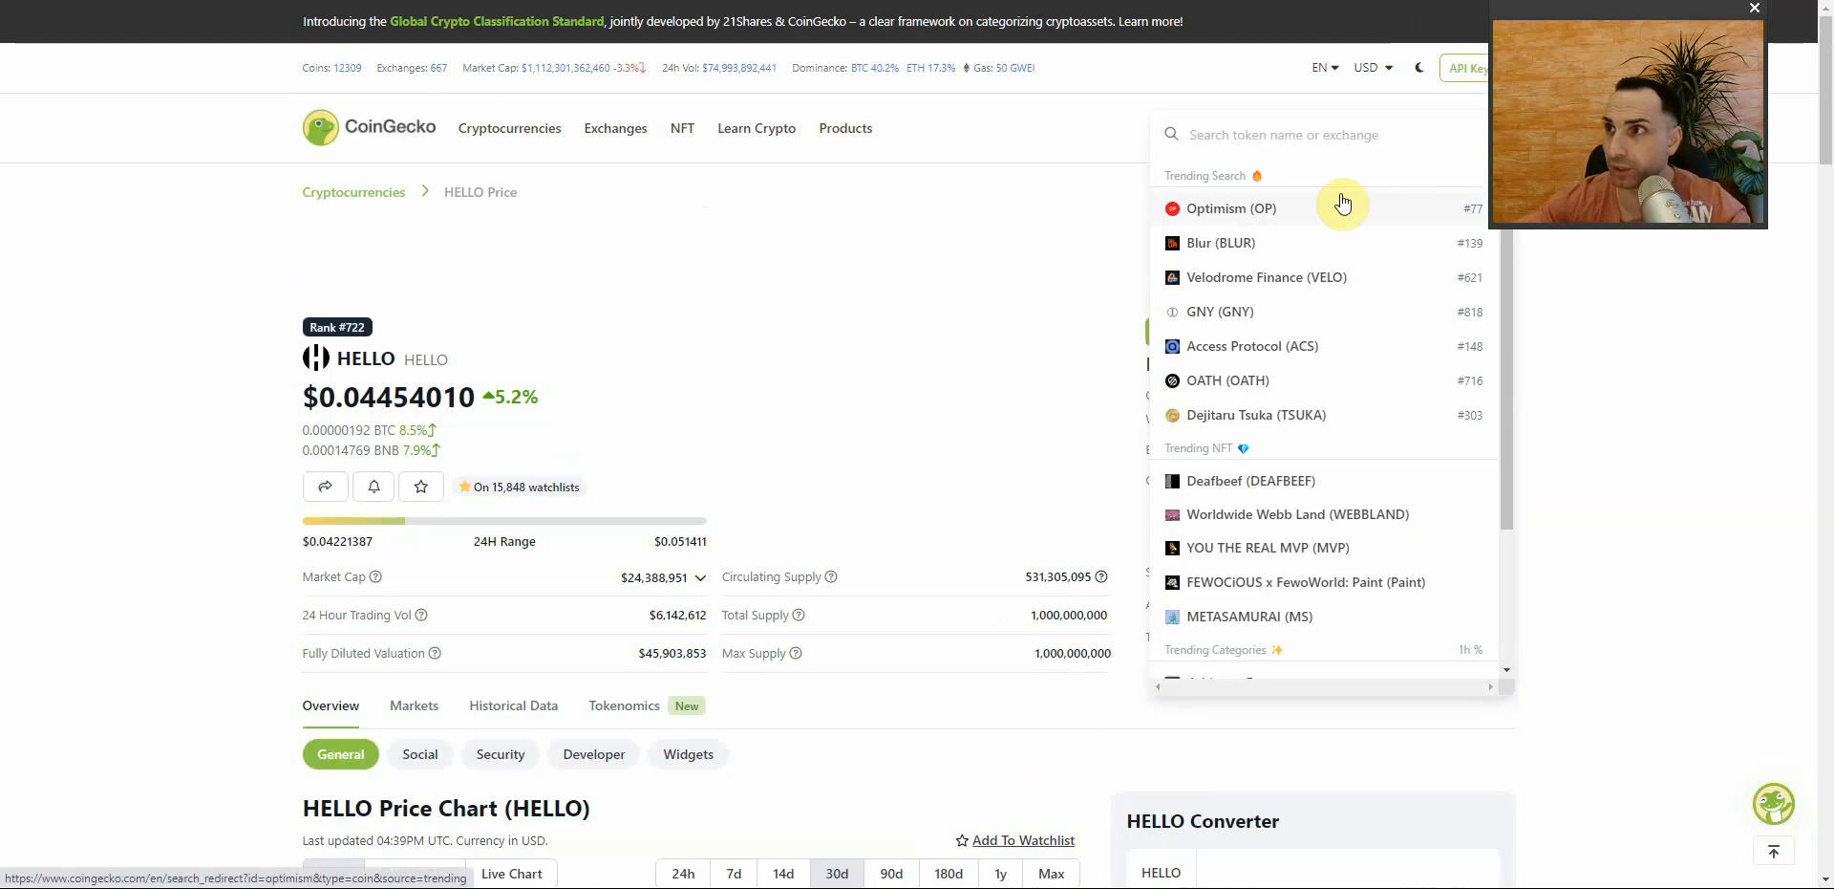
pyautogui.write('tap')
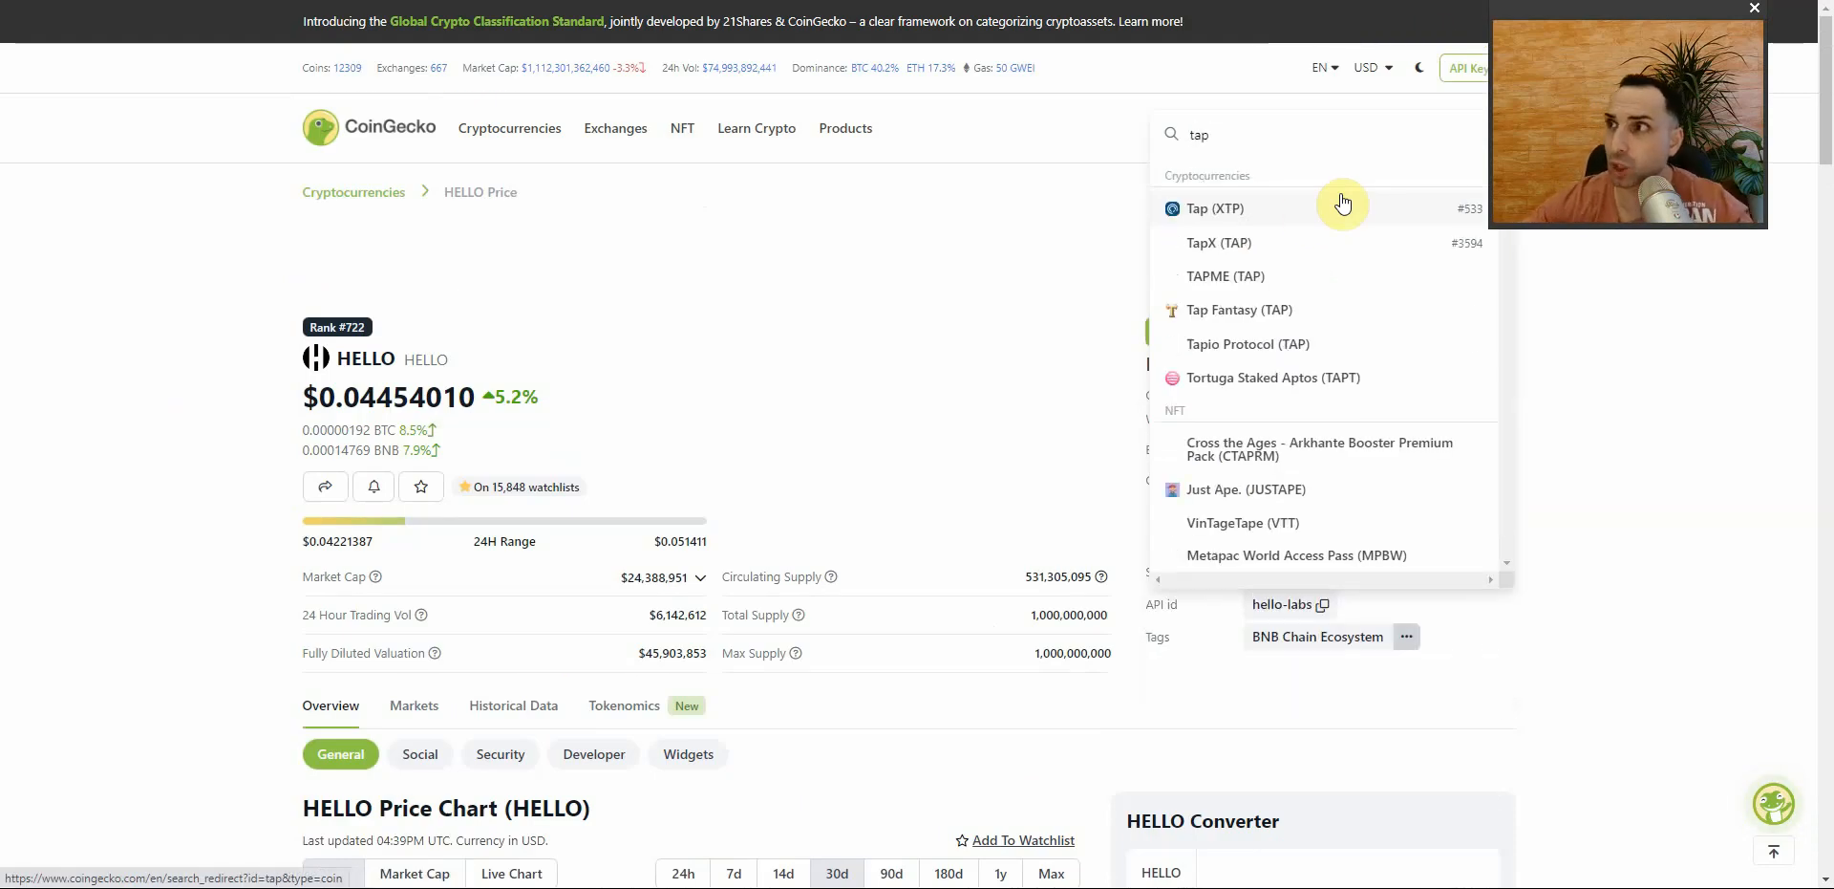
pyautogui.click(1215, 208)
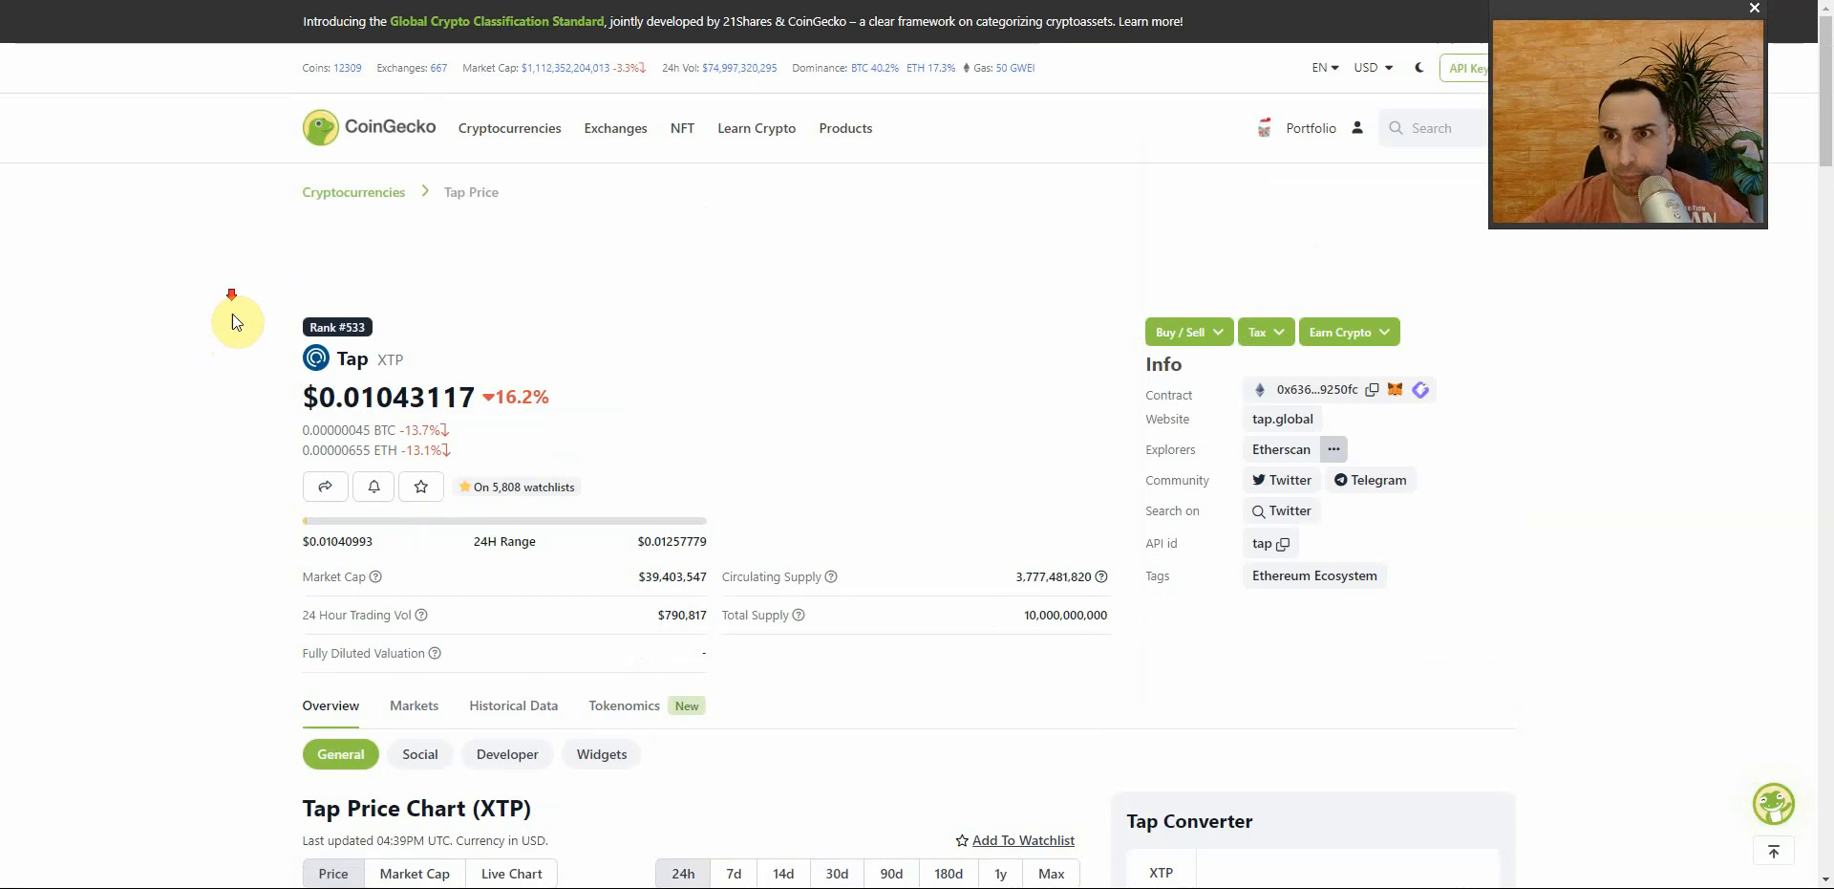
pyautogui.scroll(-3)
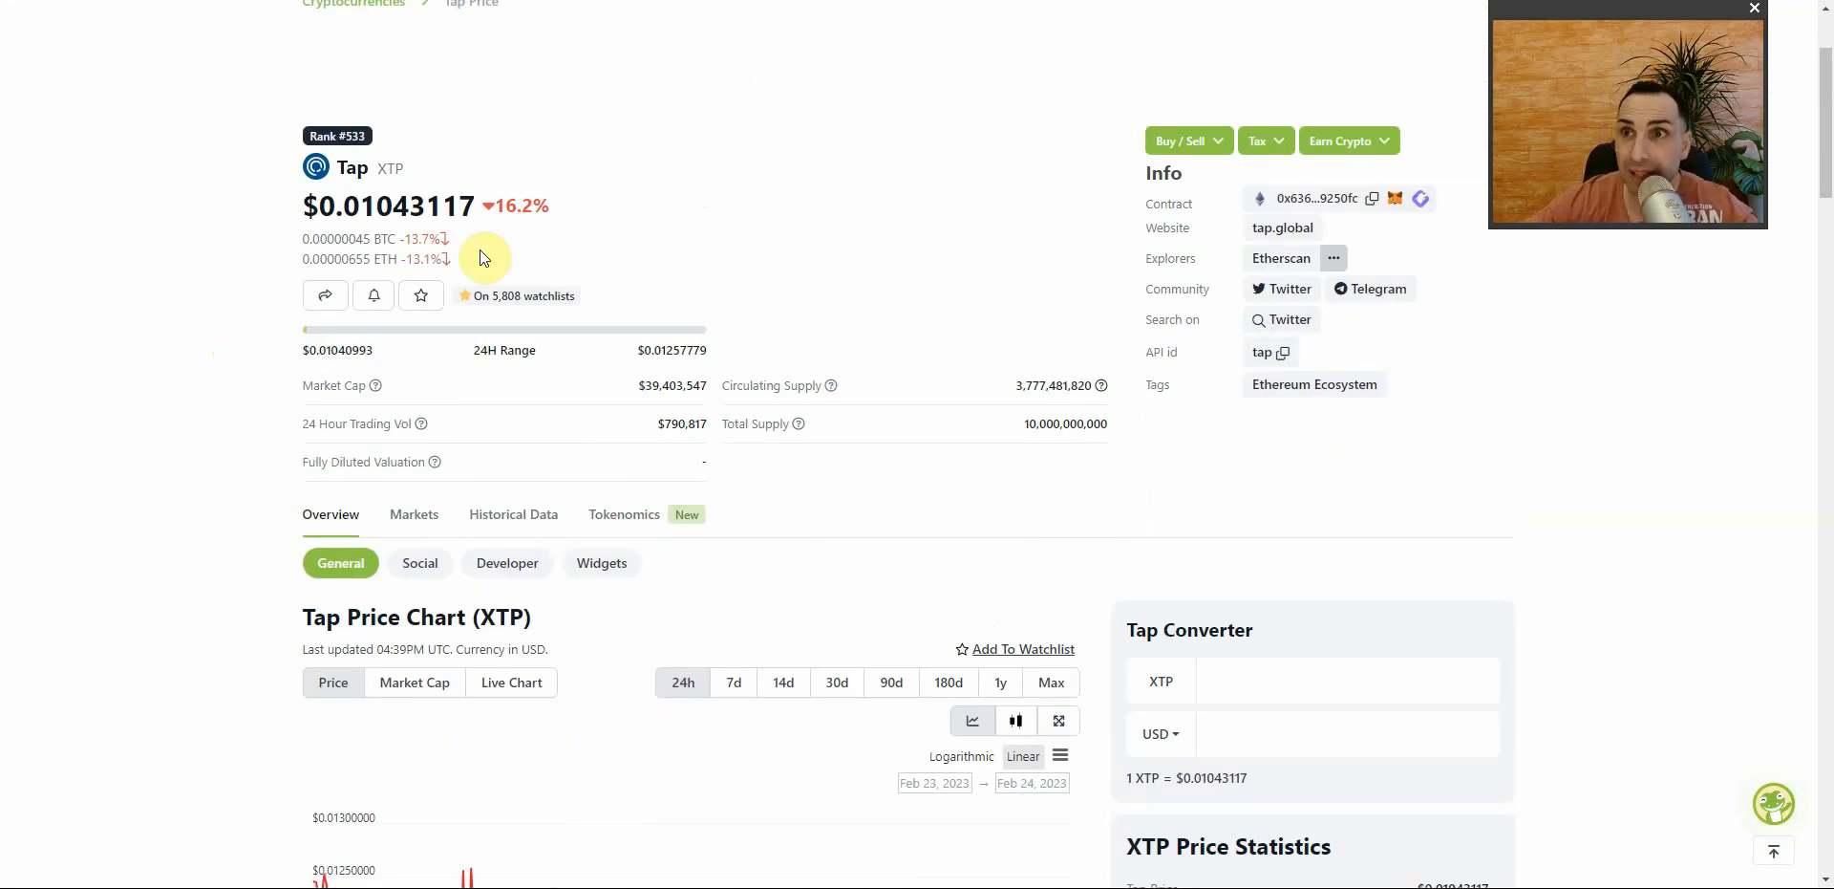
pyautogui.scroll(-3)
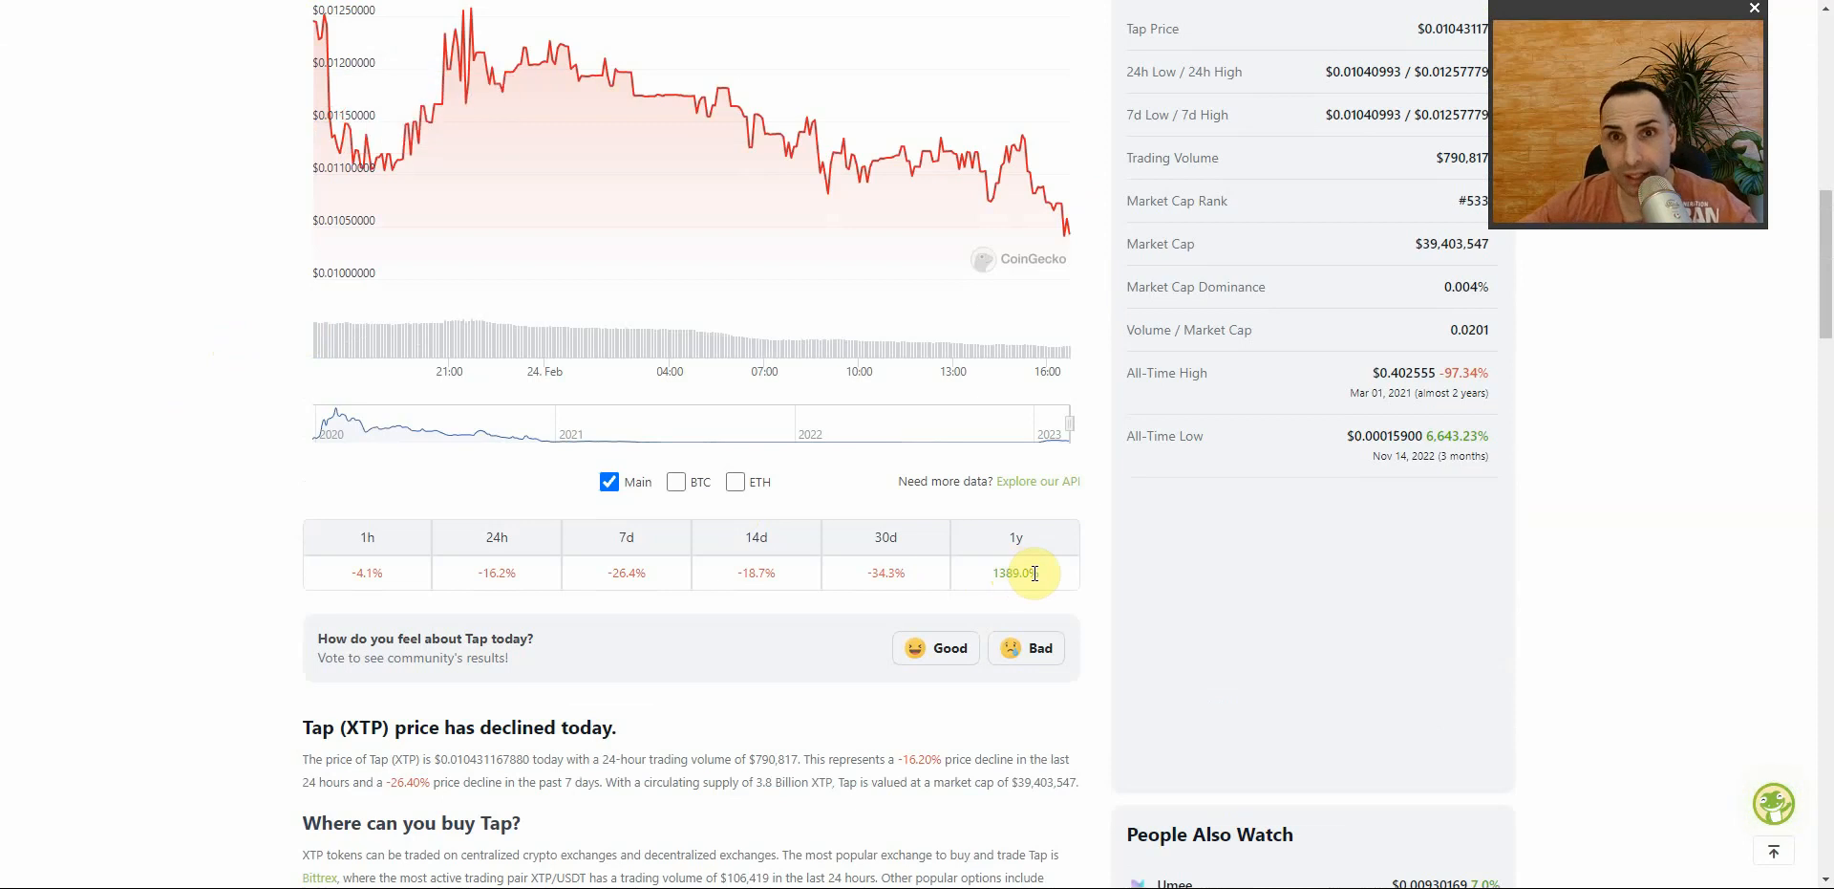
pyautogui.moveTo(1074, 590)
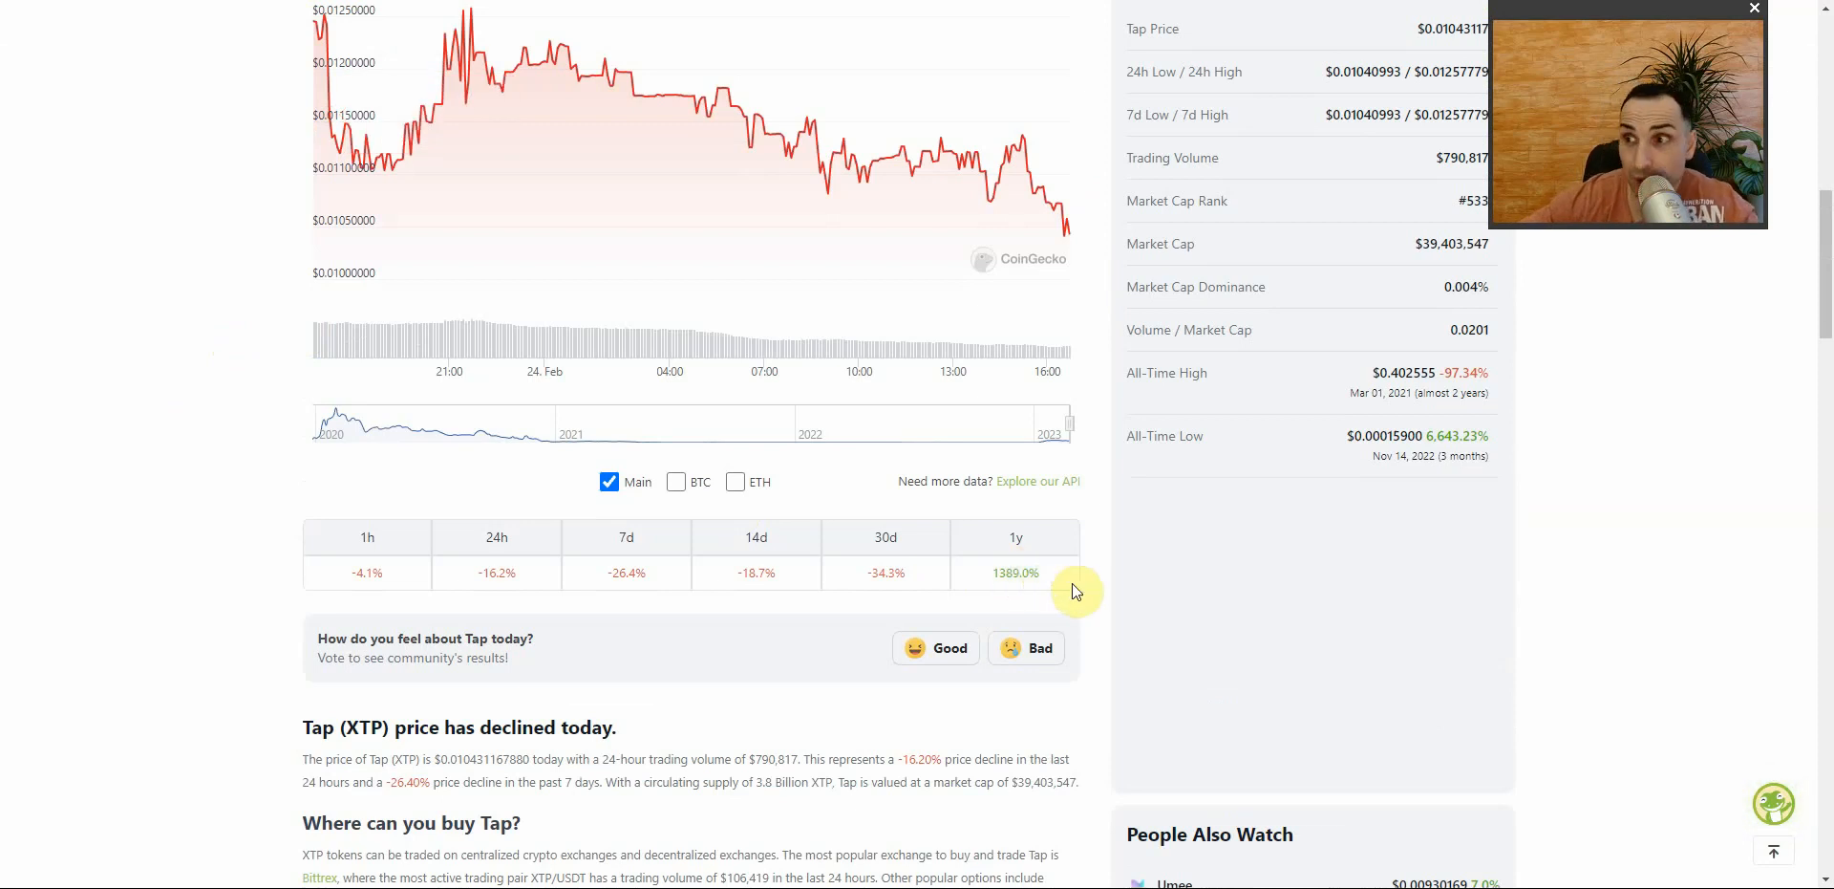
pyautogui.moveTo(1049, 586)
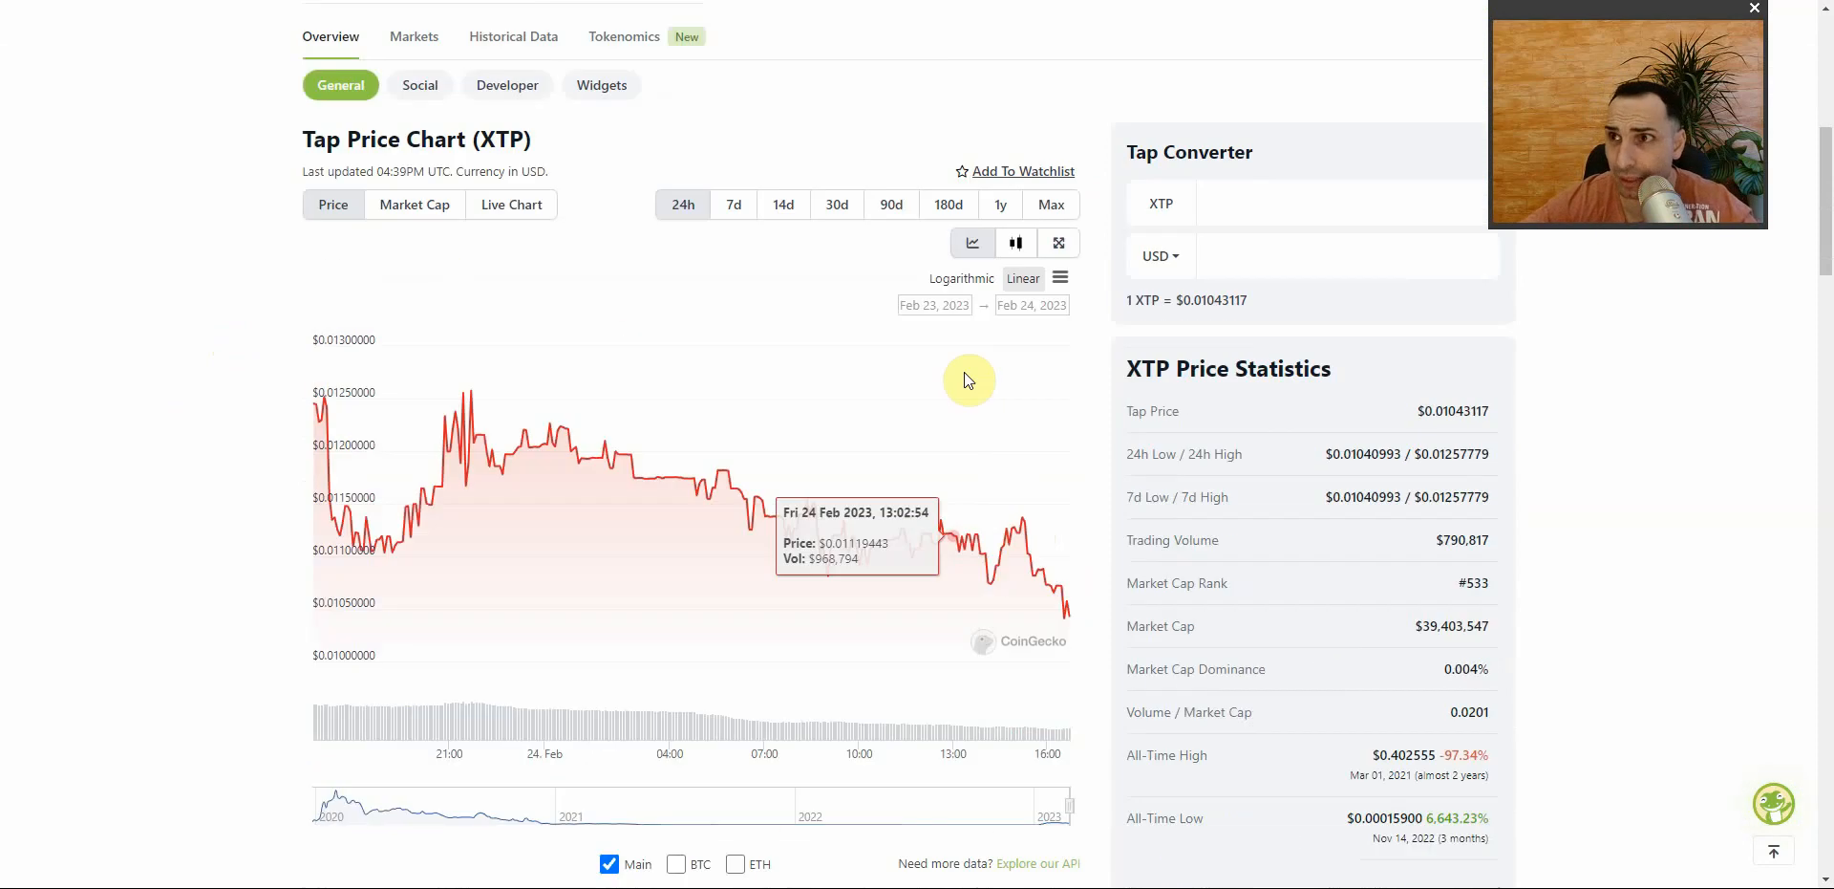
# - Switch the Tap price chart to 90 days and scroll through its stats
pyautogui.click(890, 205)
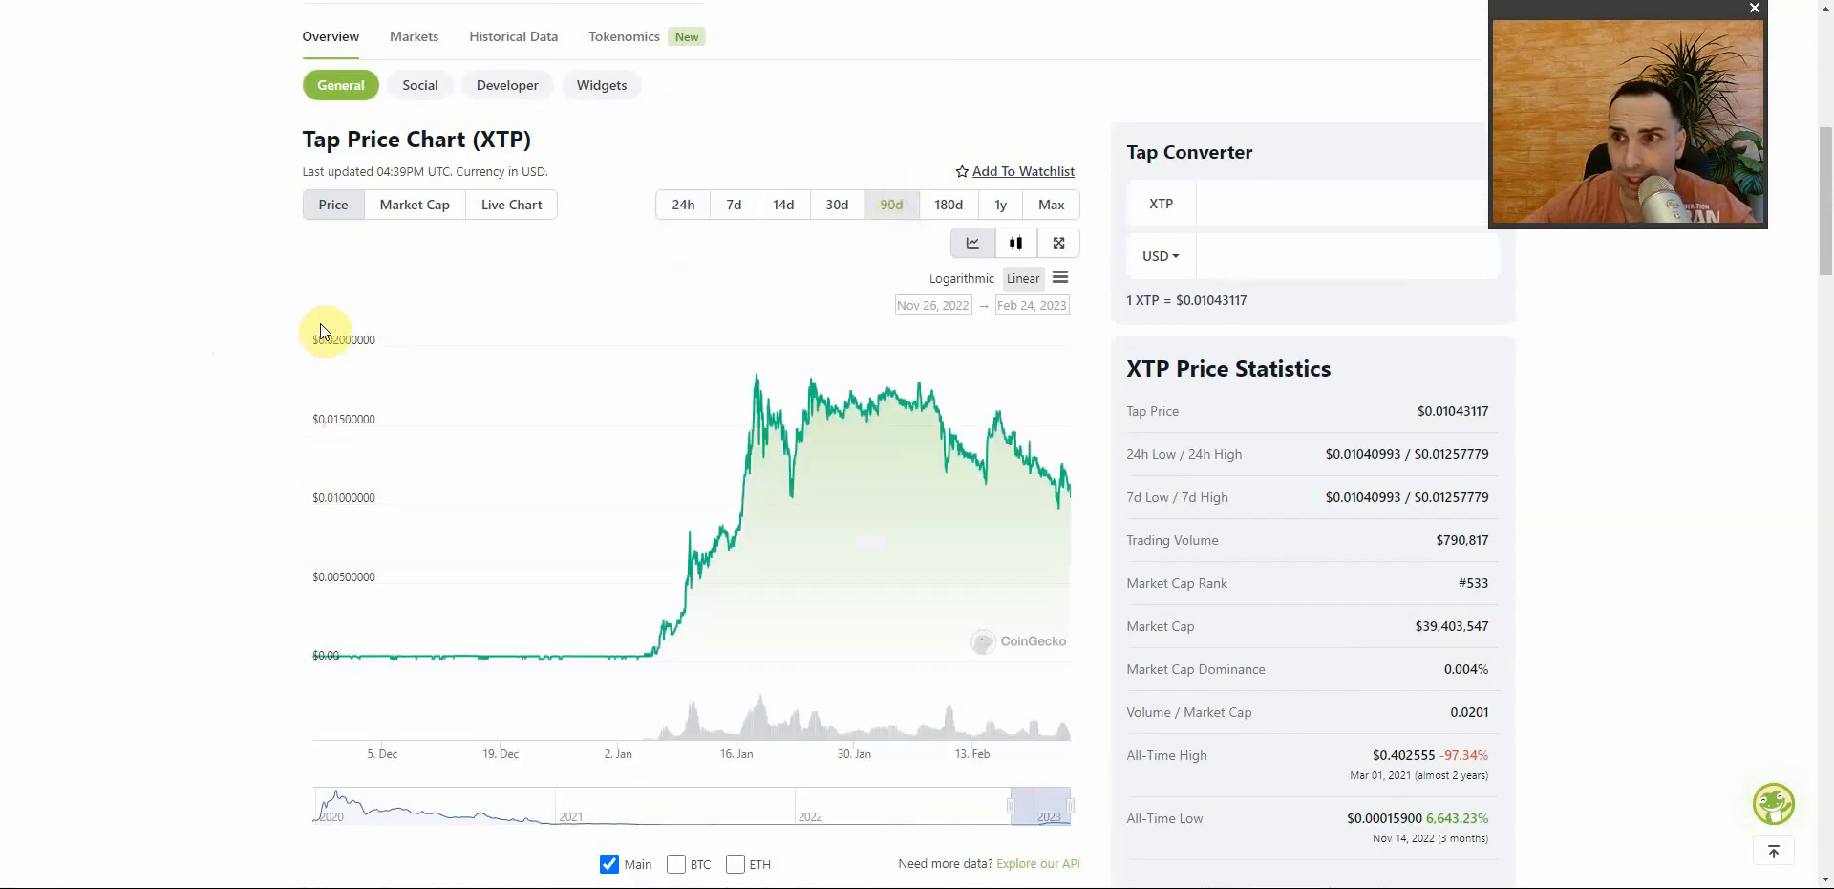
pyautogui.moveTo(641, 657)
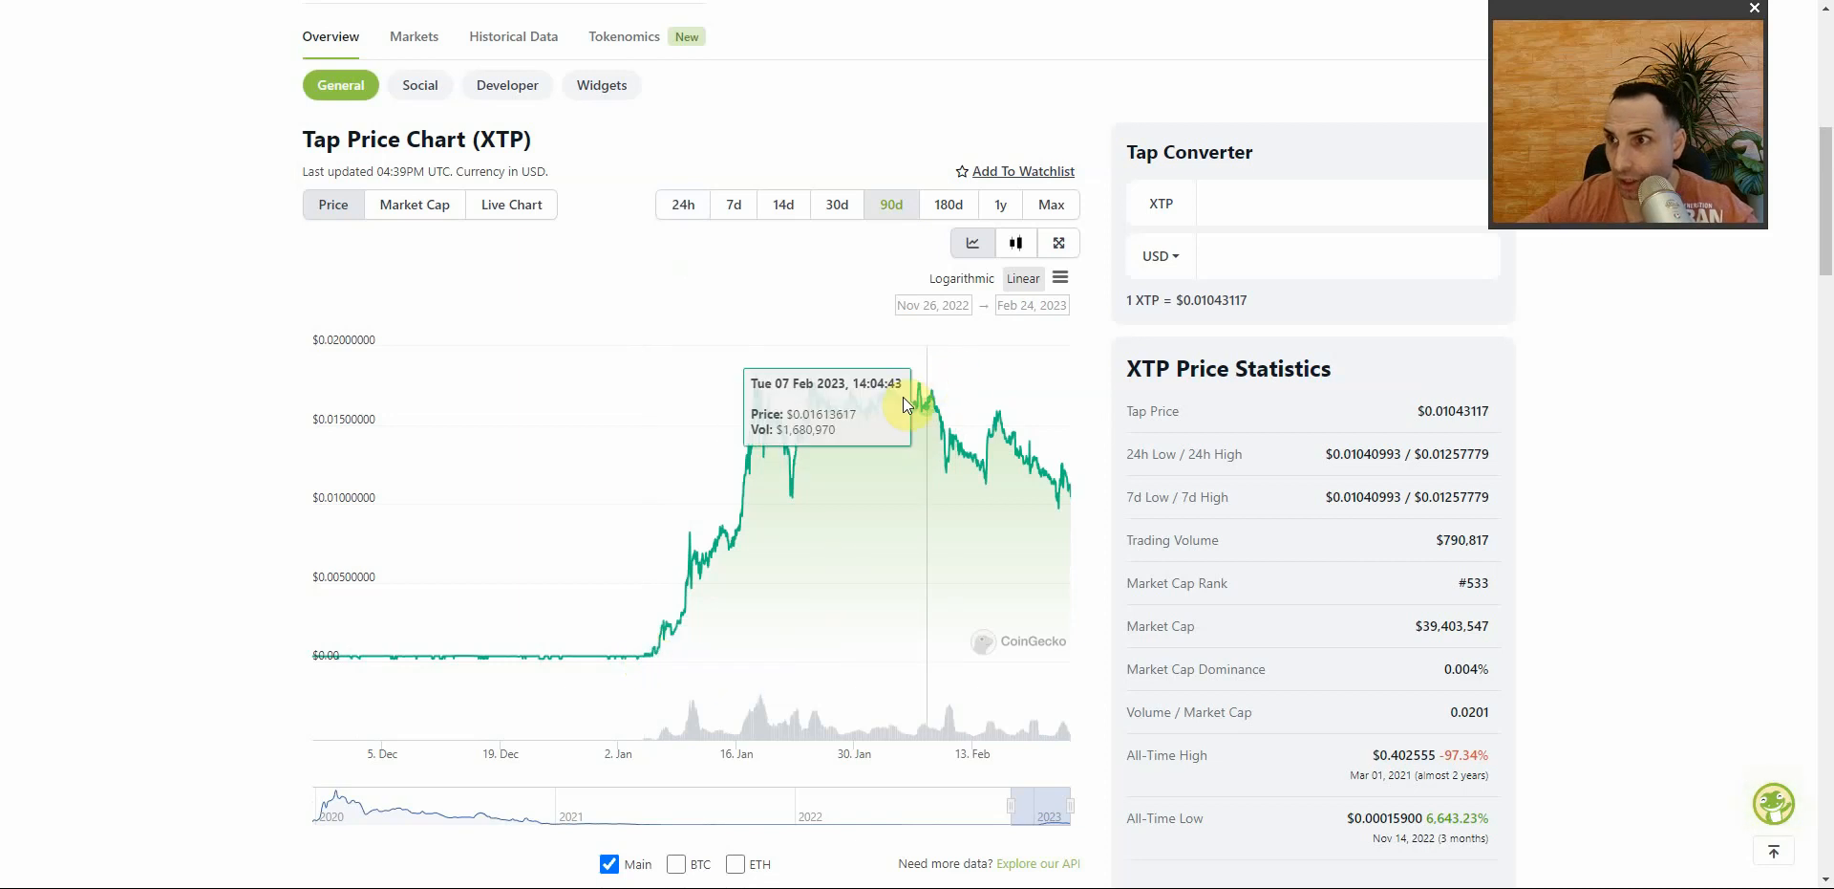
pyautogui.moveTo(1065, 495)
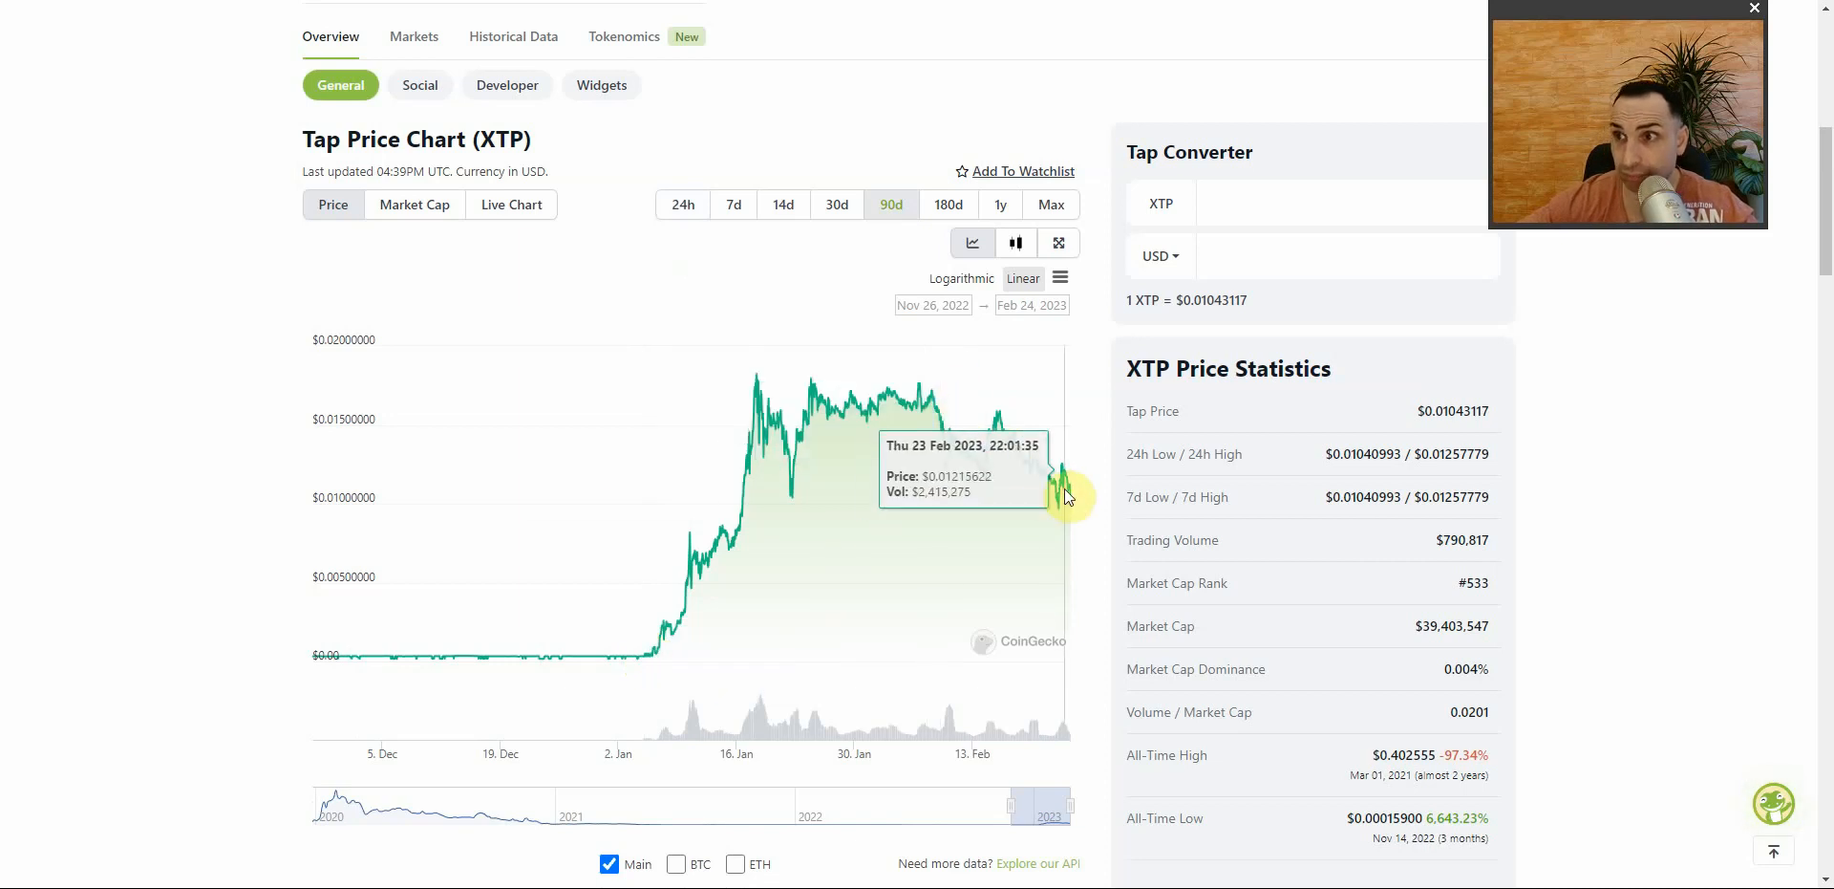
pyautogui.moveTo(637, 664)
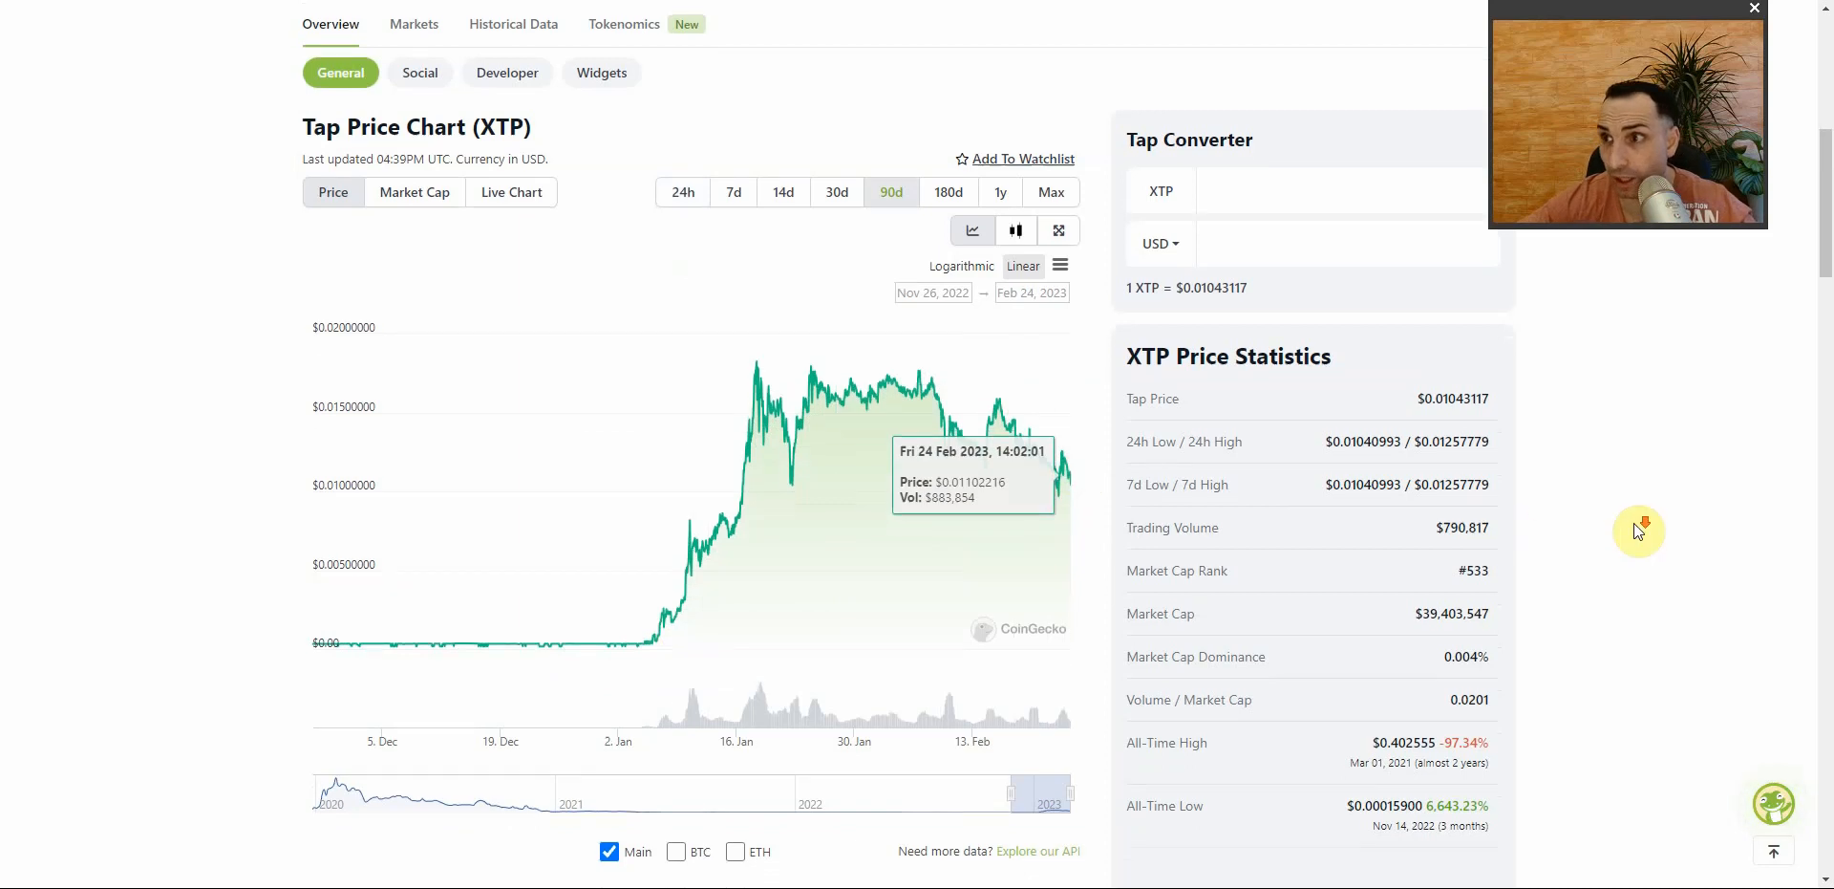
pyautogui.scroll(-3)
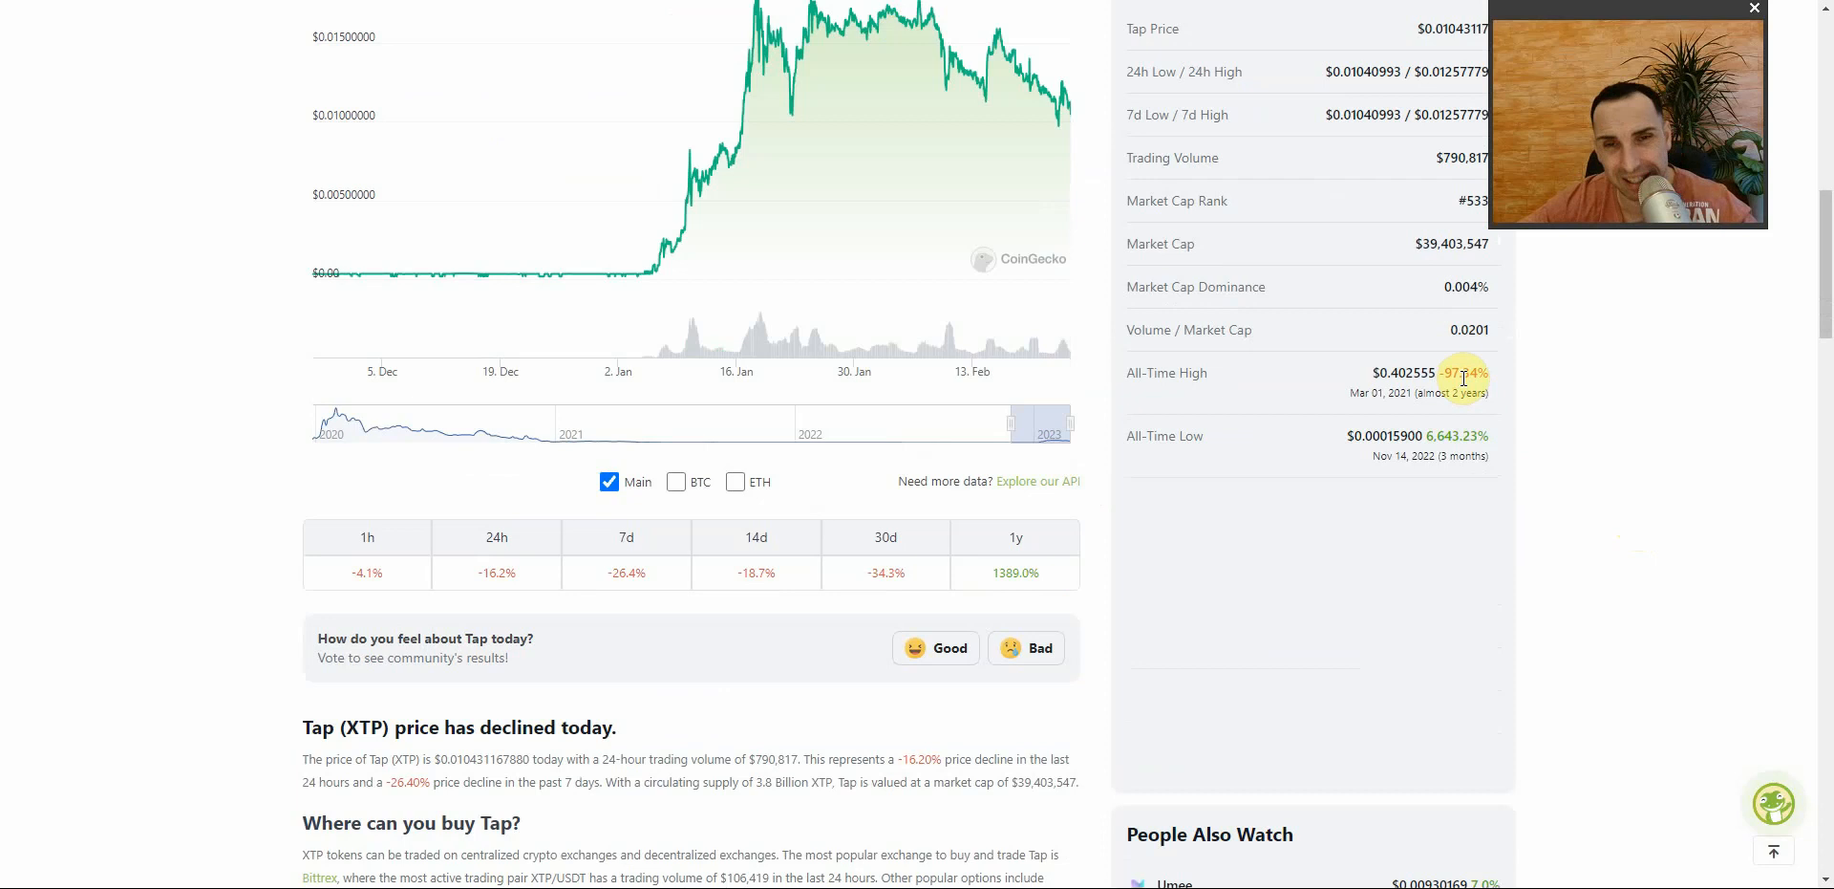
pyautogui.scroll(3)
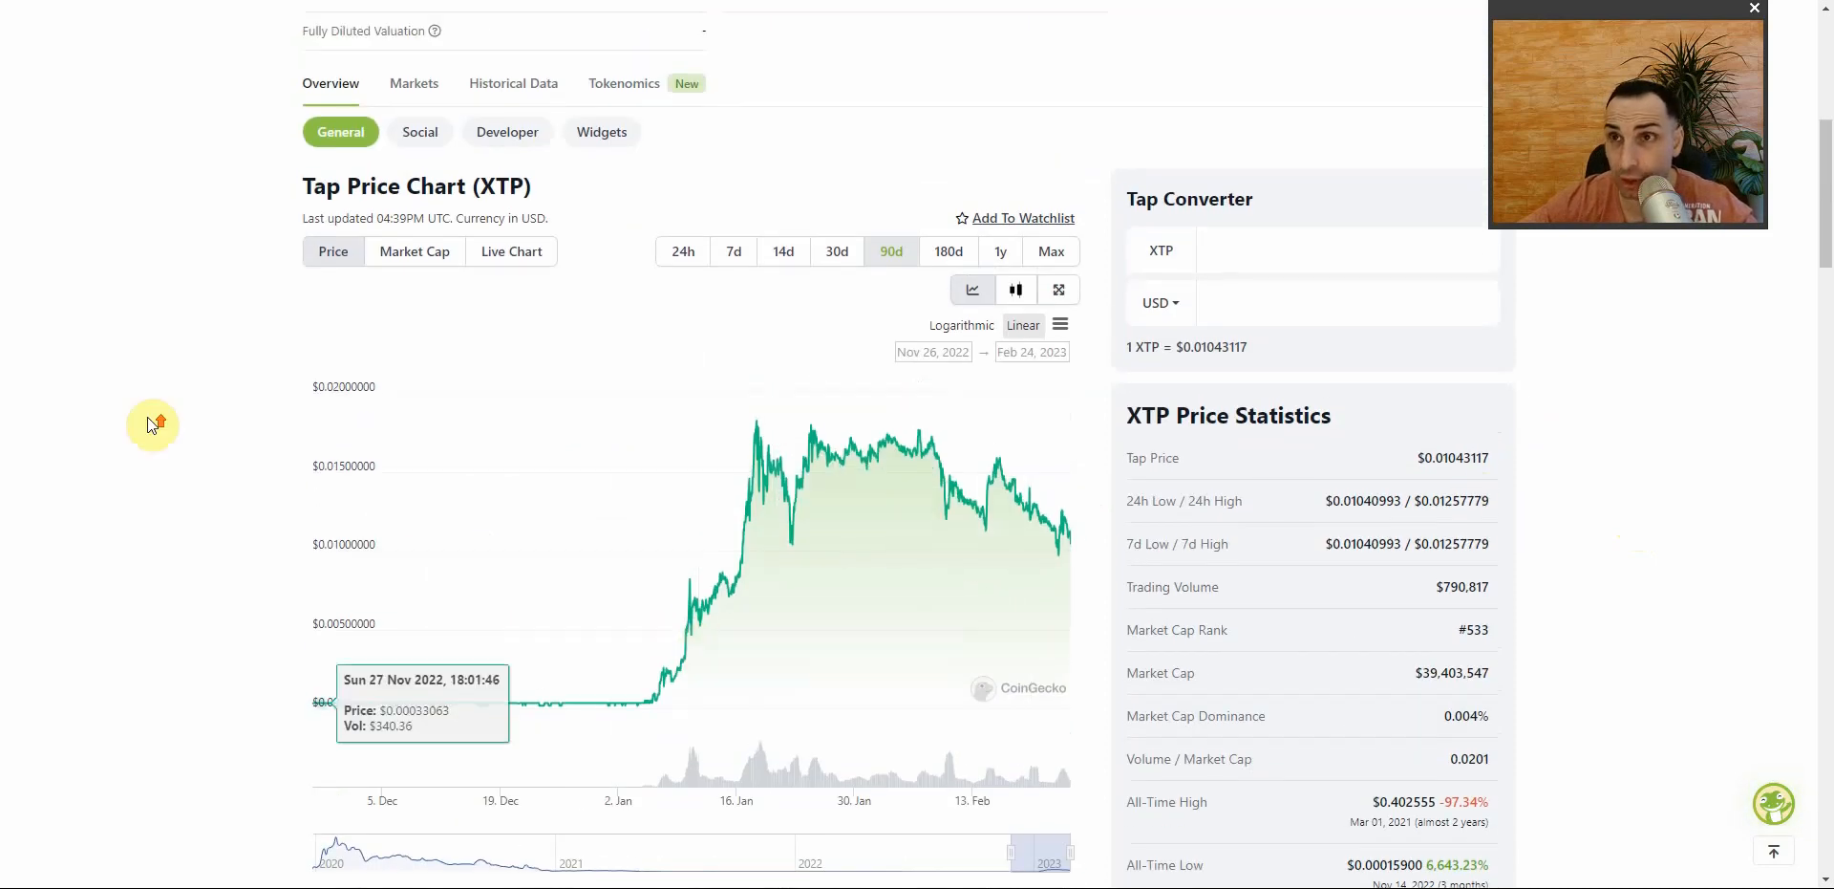
pyautogui.scroll(3)
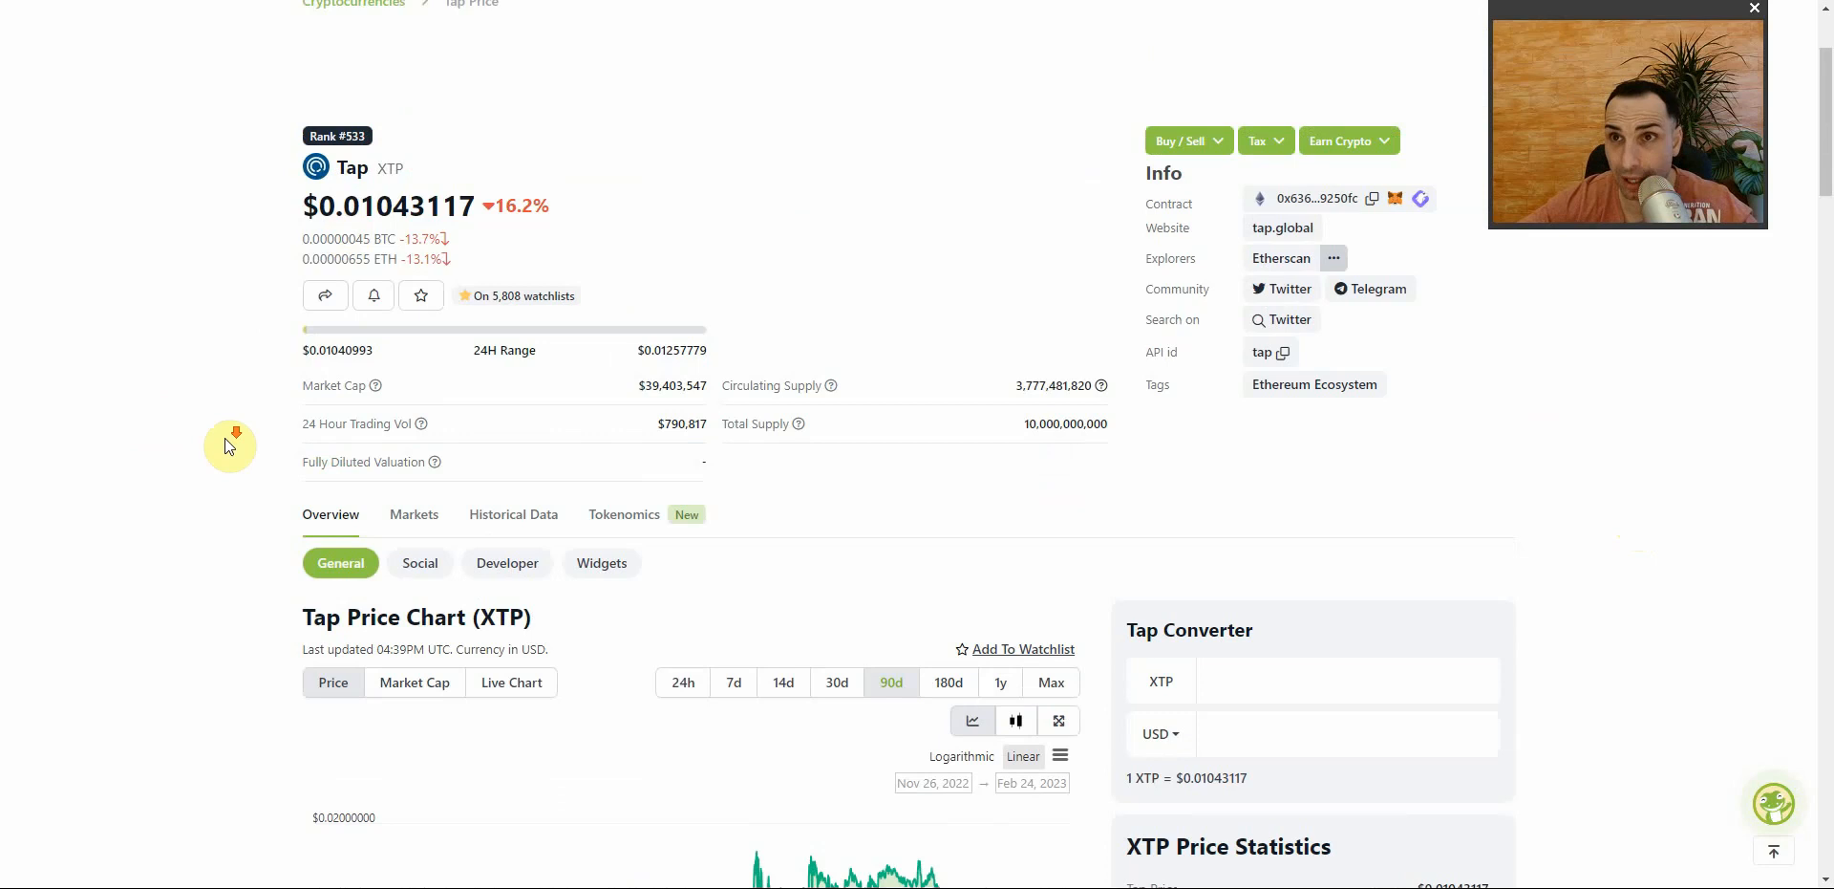
pyautogui.scroll(-3)
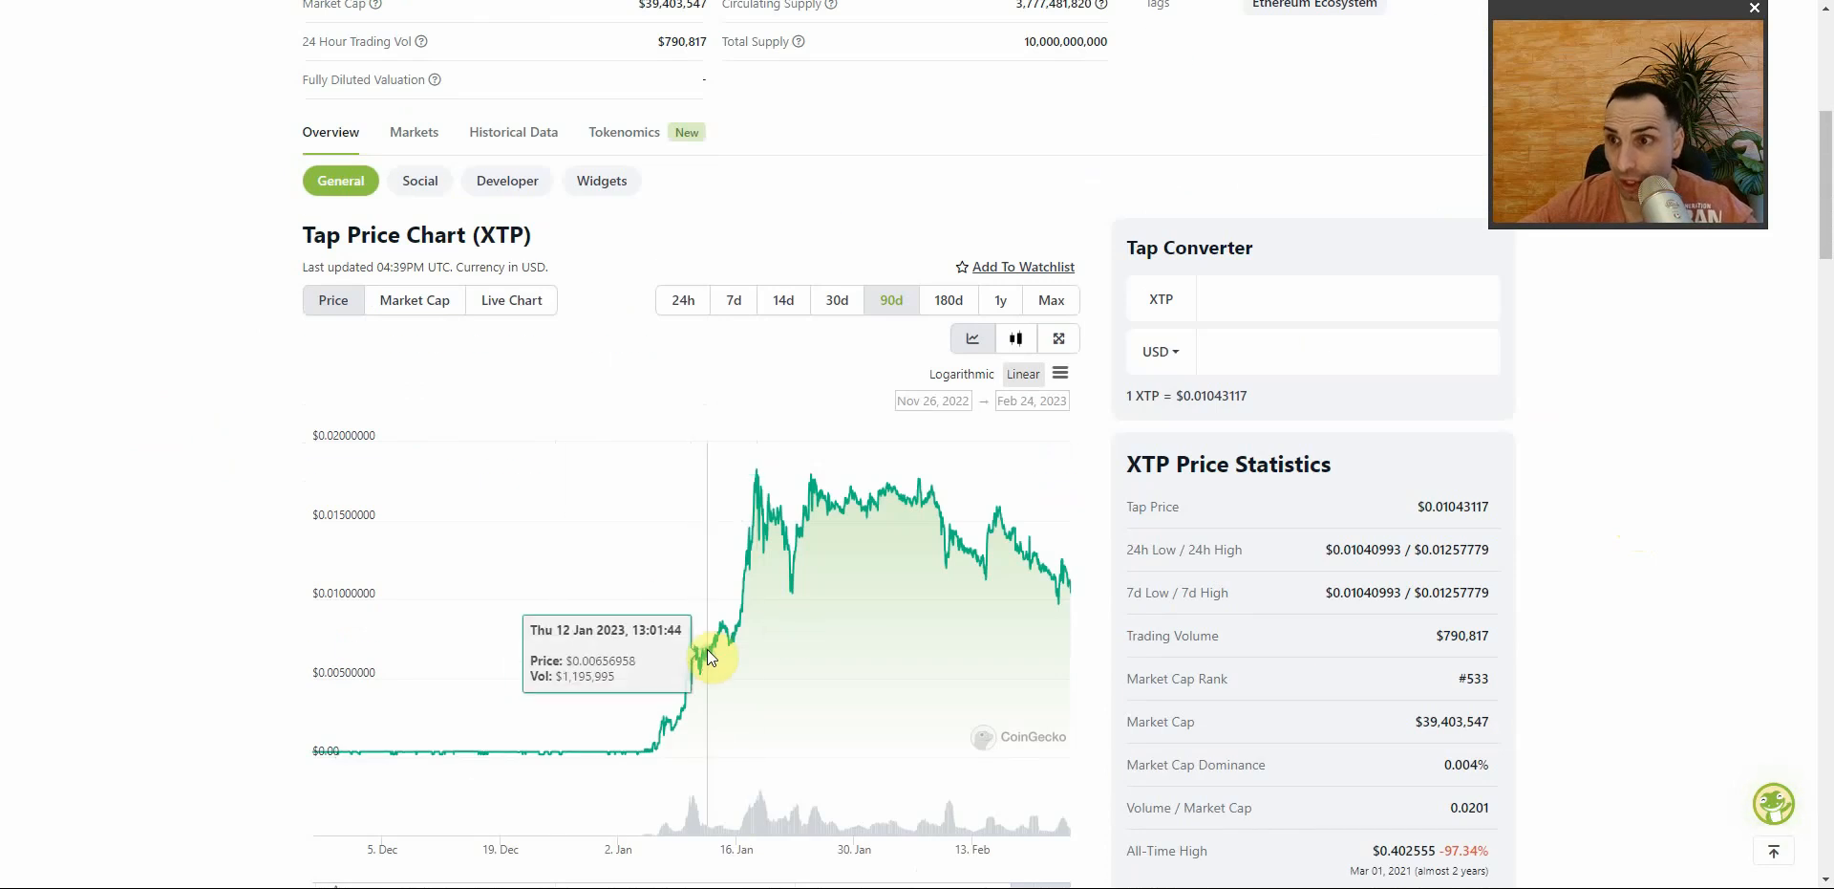
pyautogui.moveTo(730, 649)
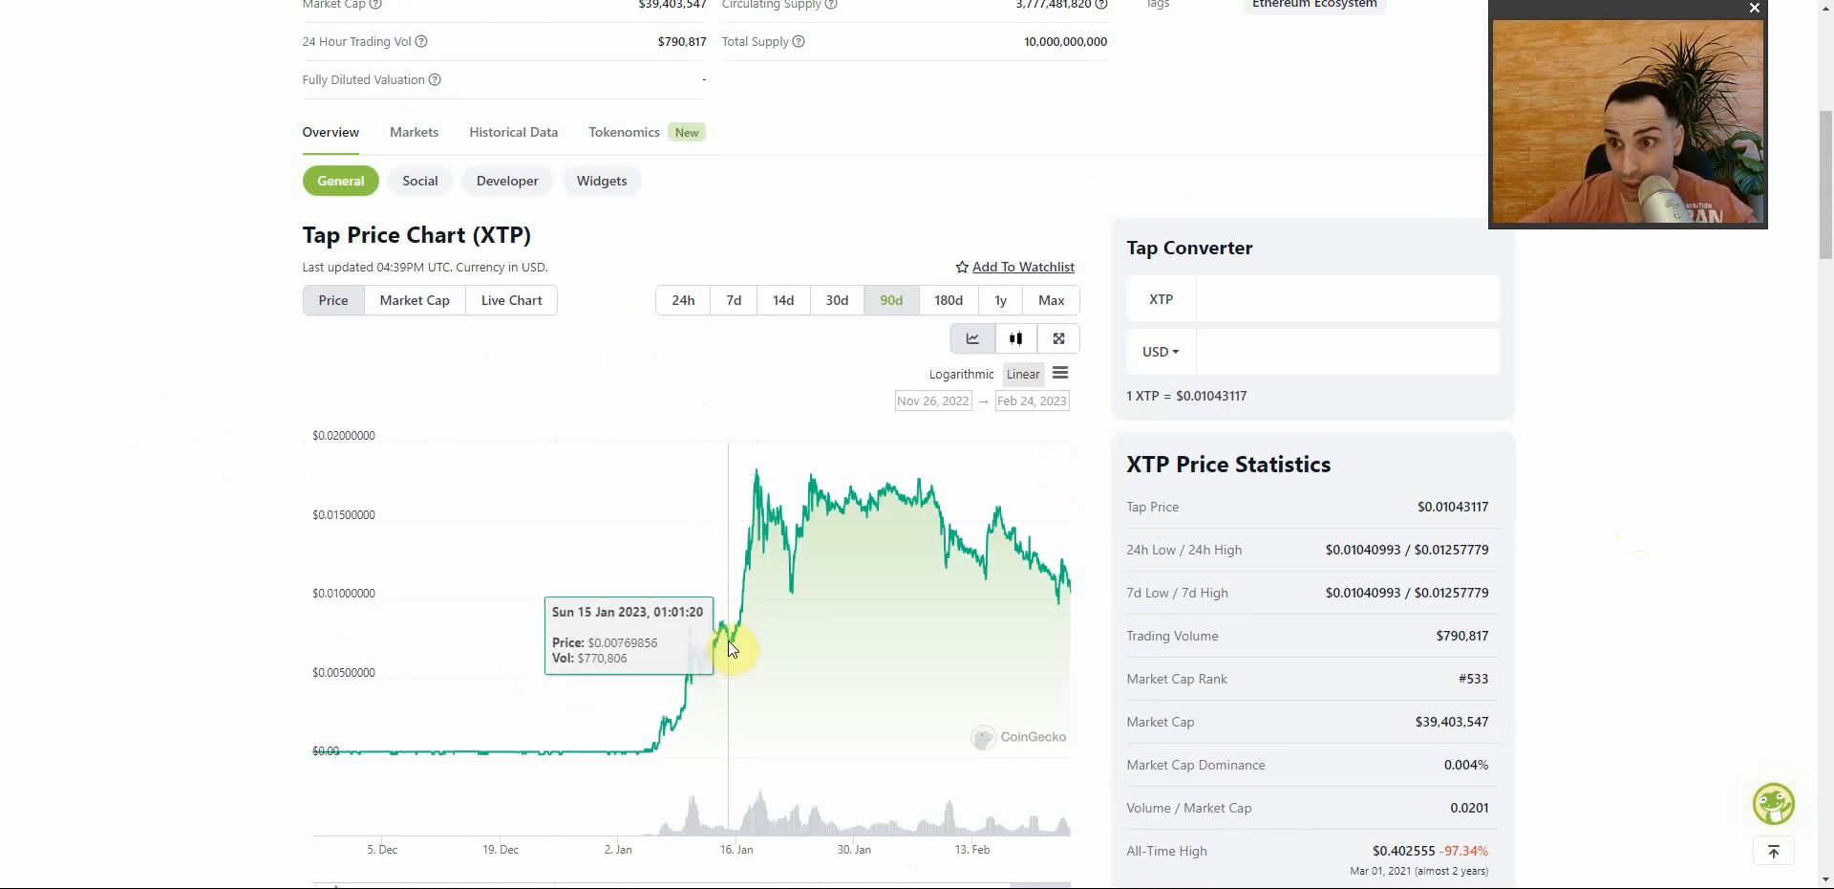
pyautogui.moveTo(739, 617)
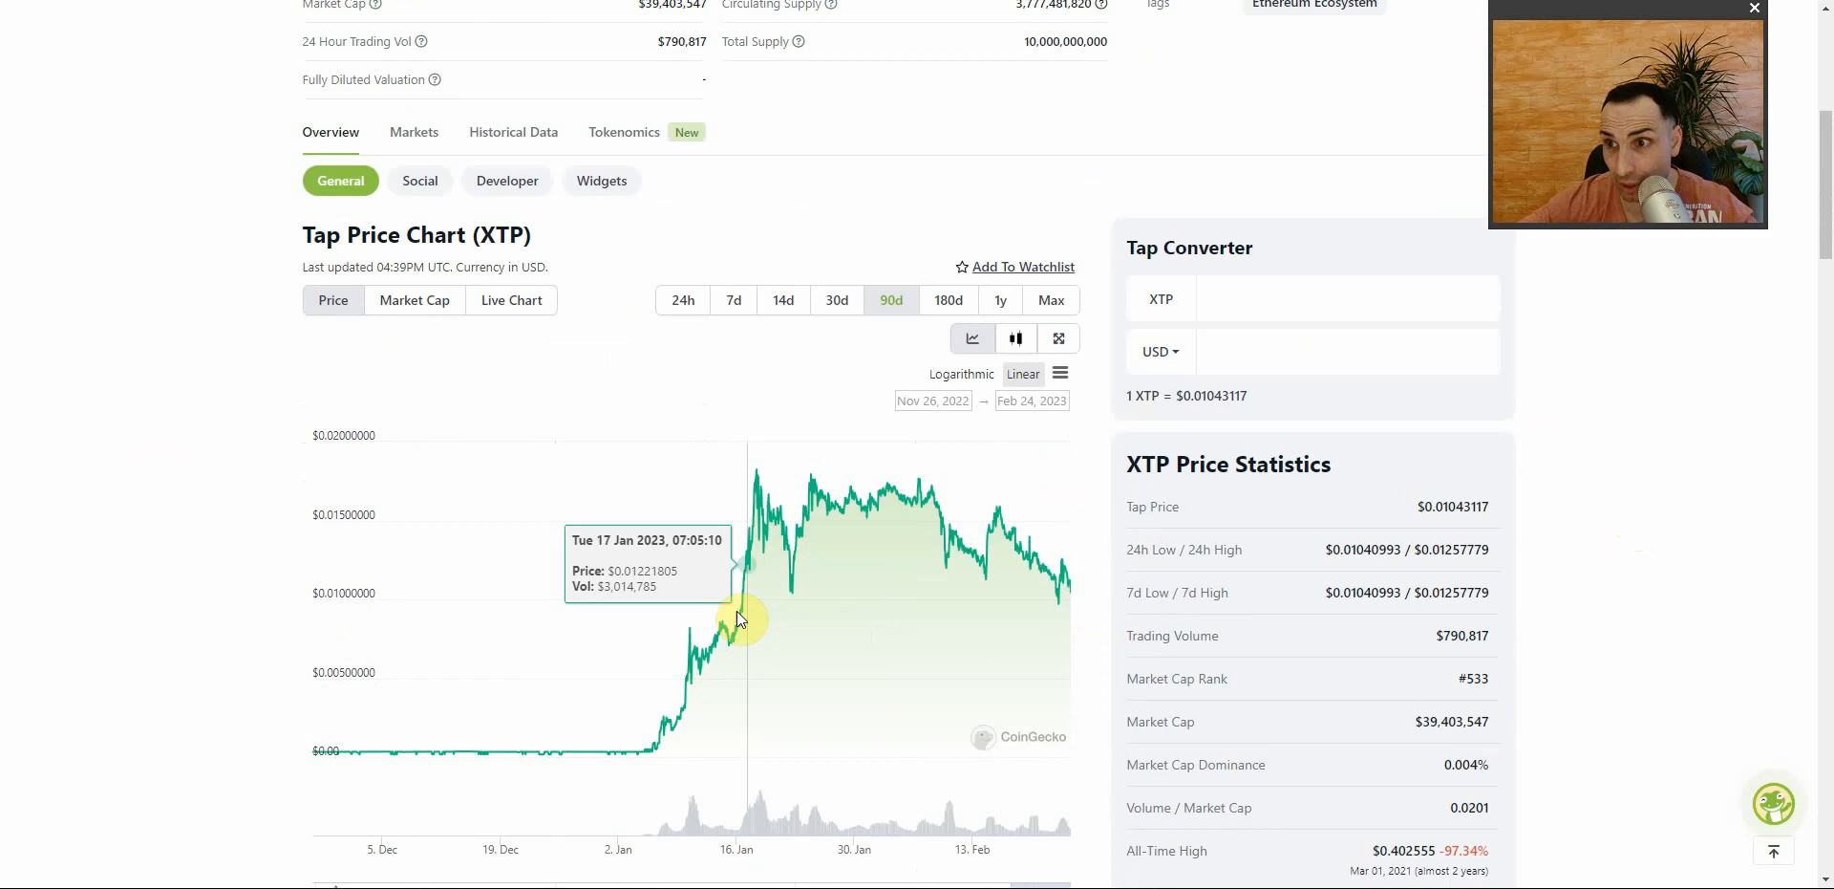
pyautogui.scroll(3)
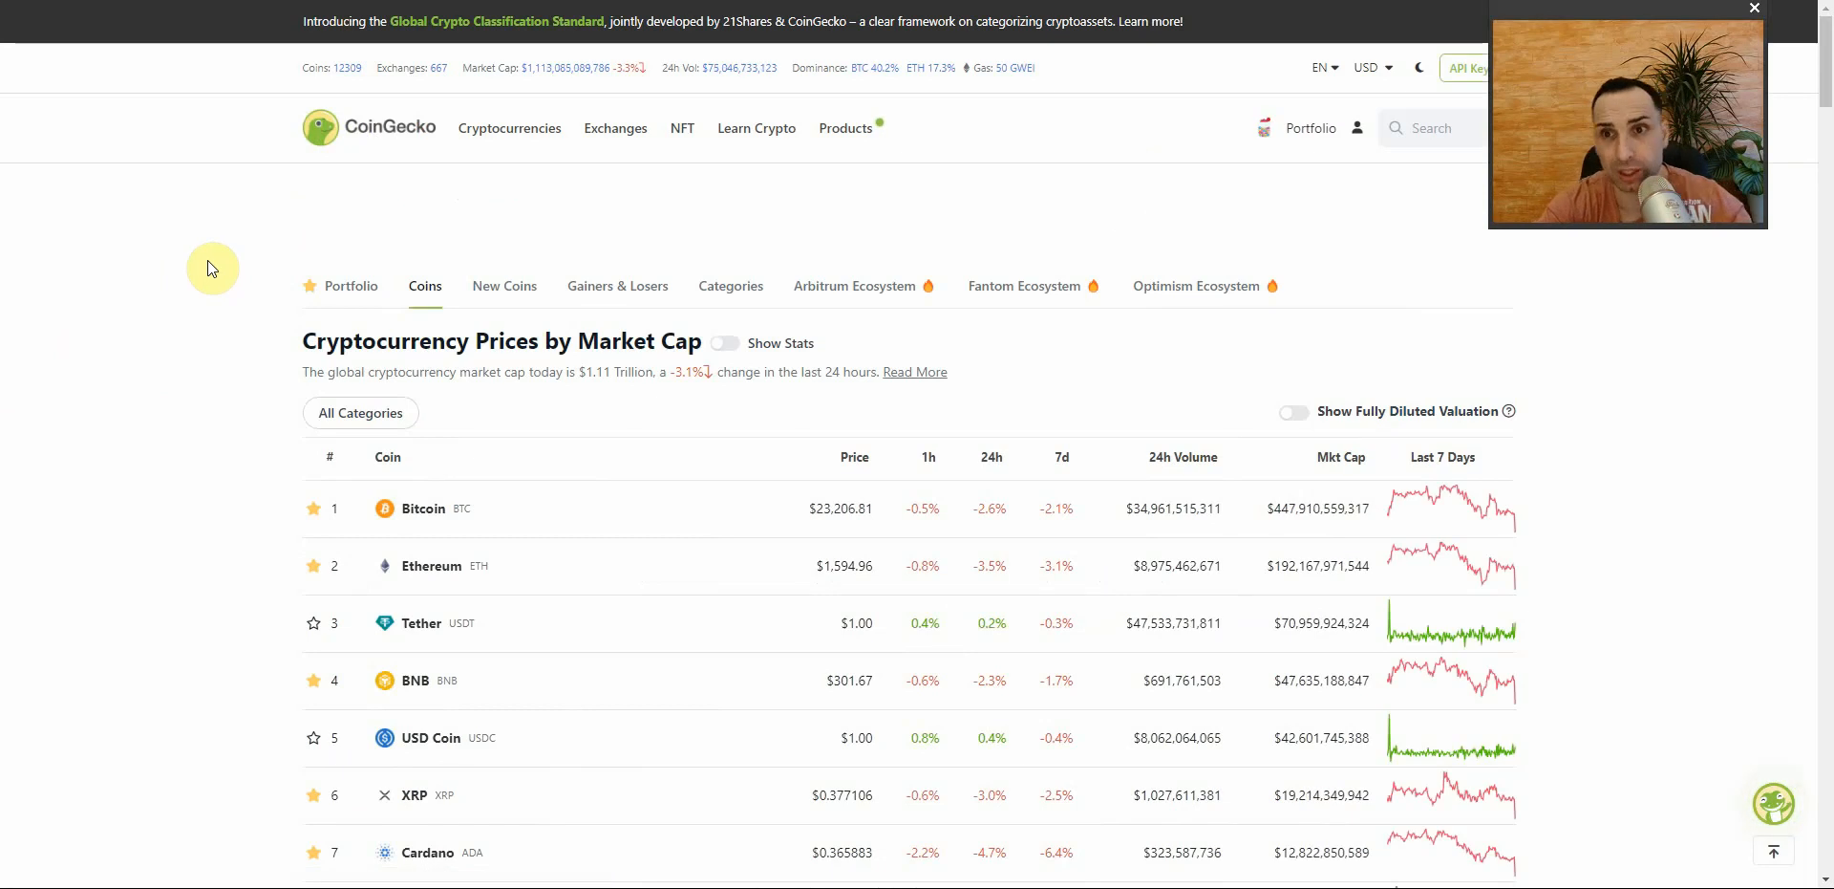
# - Scroll the prices list to coins ranked about 27–47, such as Filecoin and NEAR Protocol
pyautogui.scroll(-3)
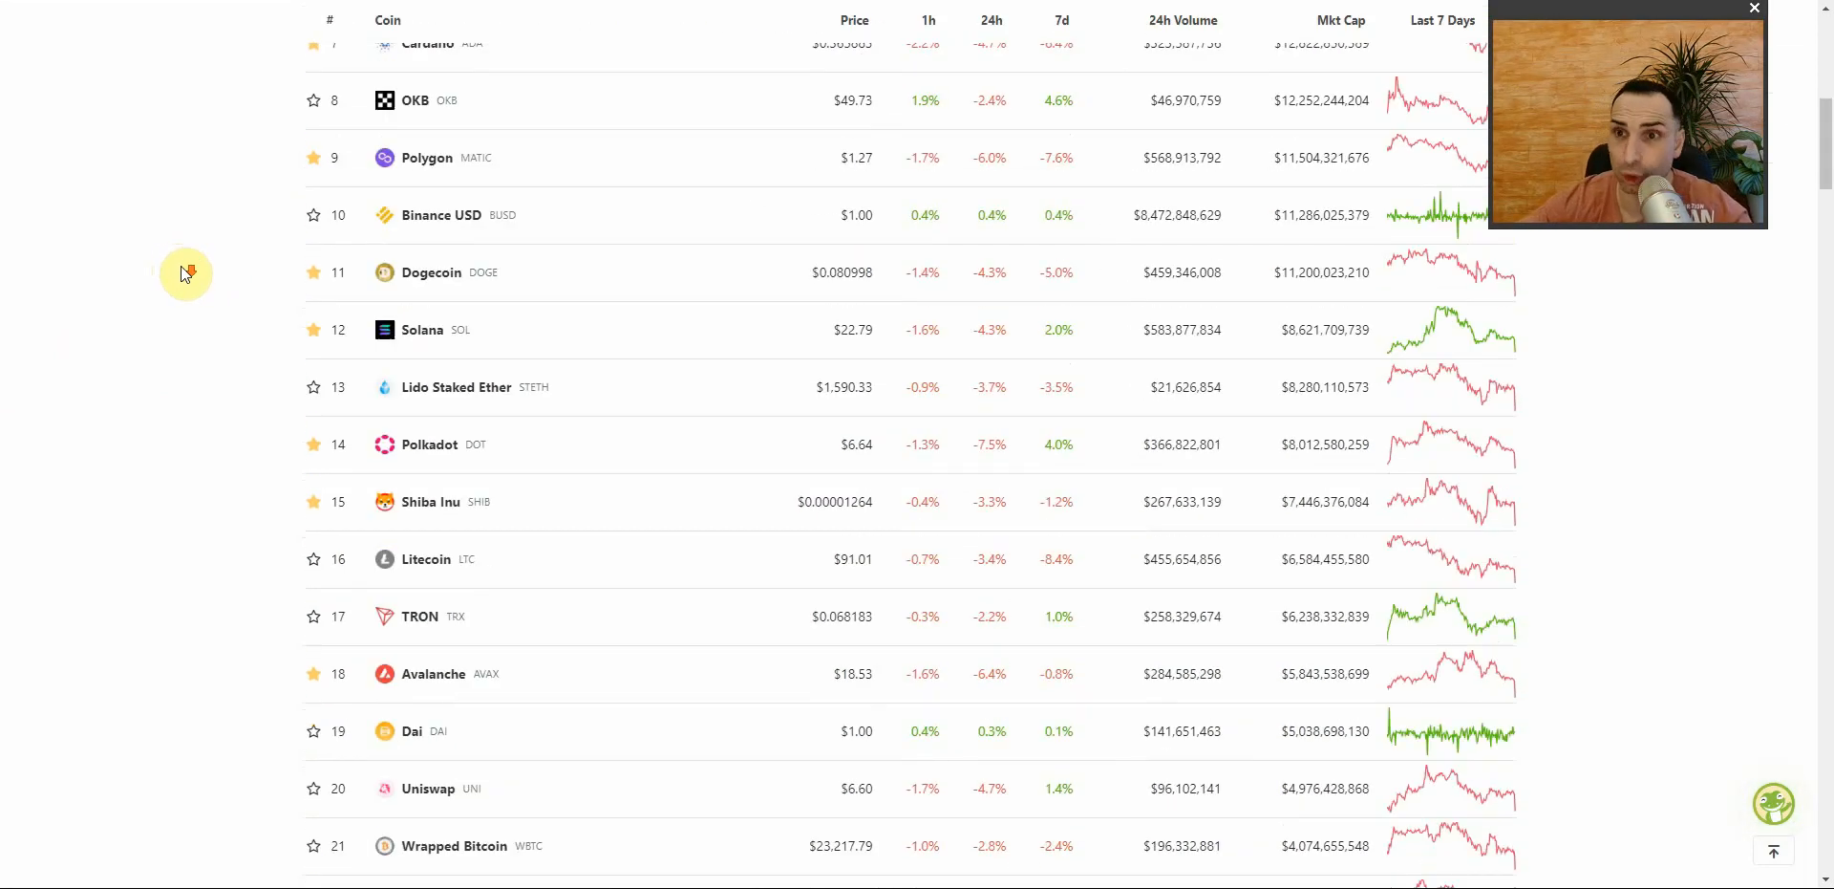
pyautogui.scroll(-3)
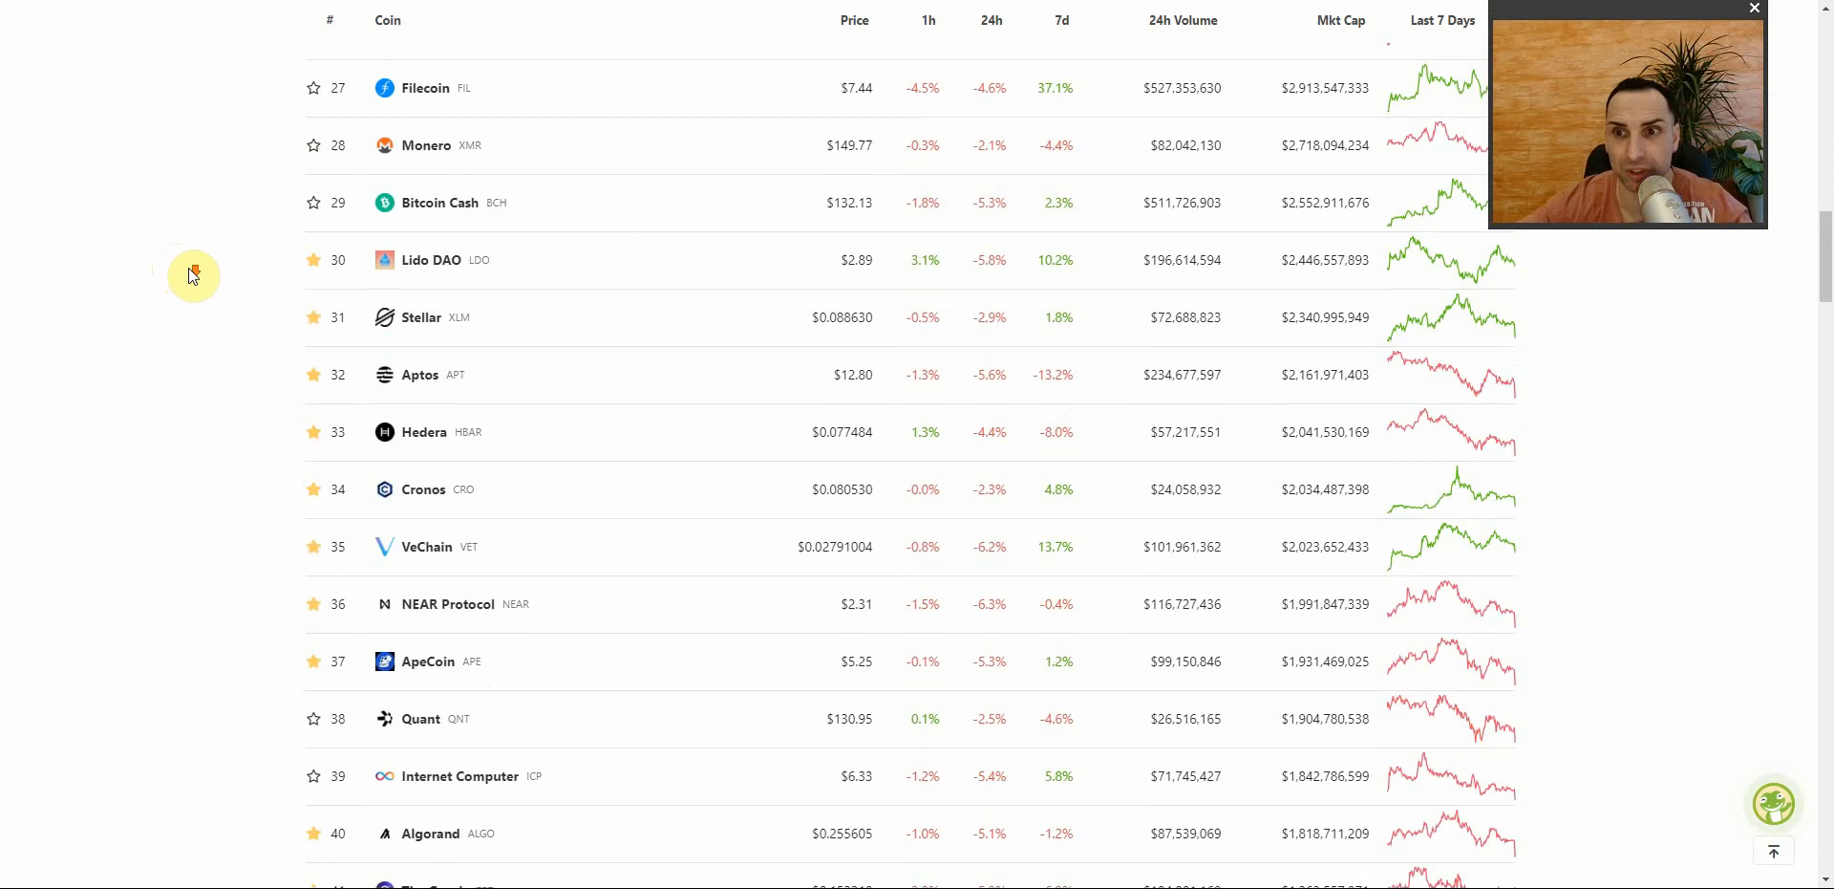
pyautogui.scroll(-3)
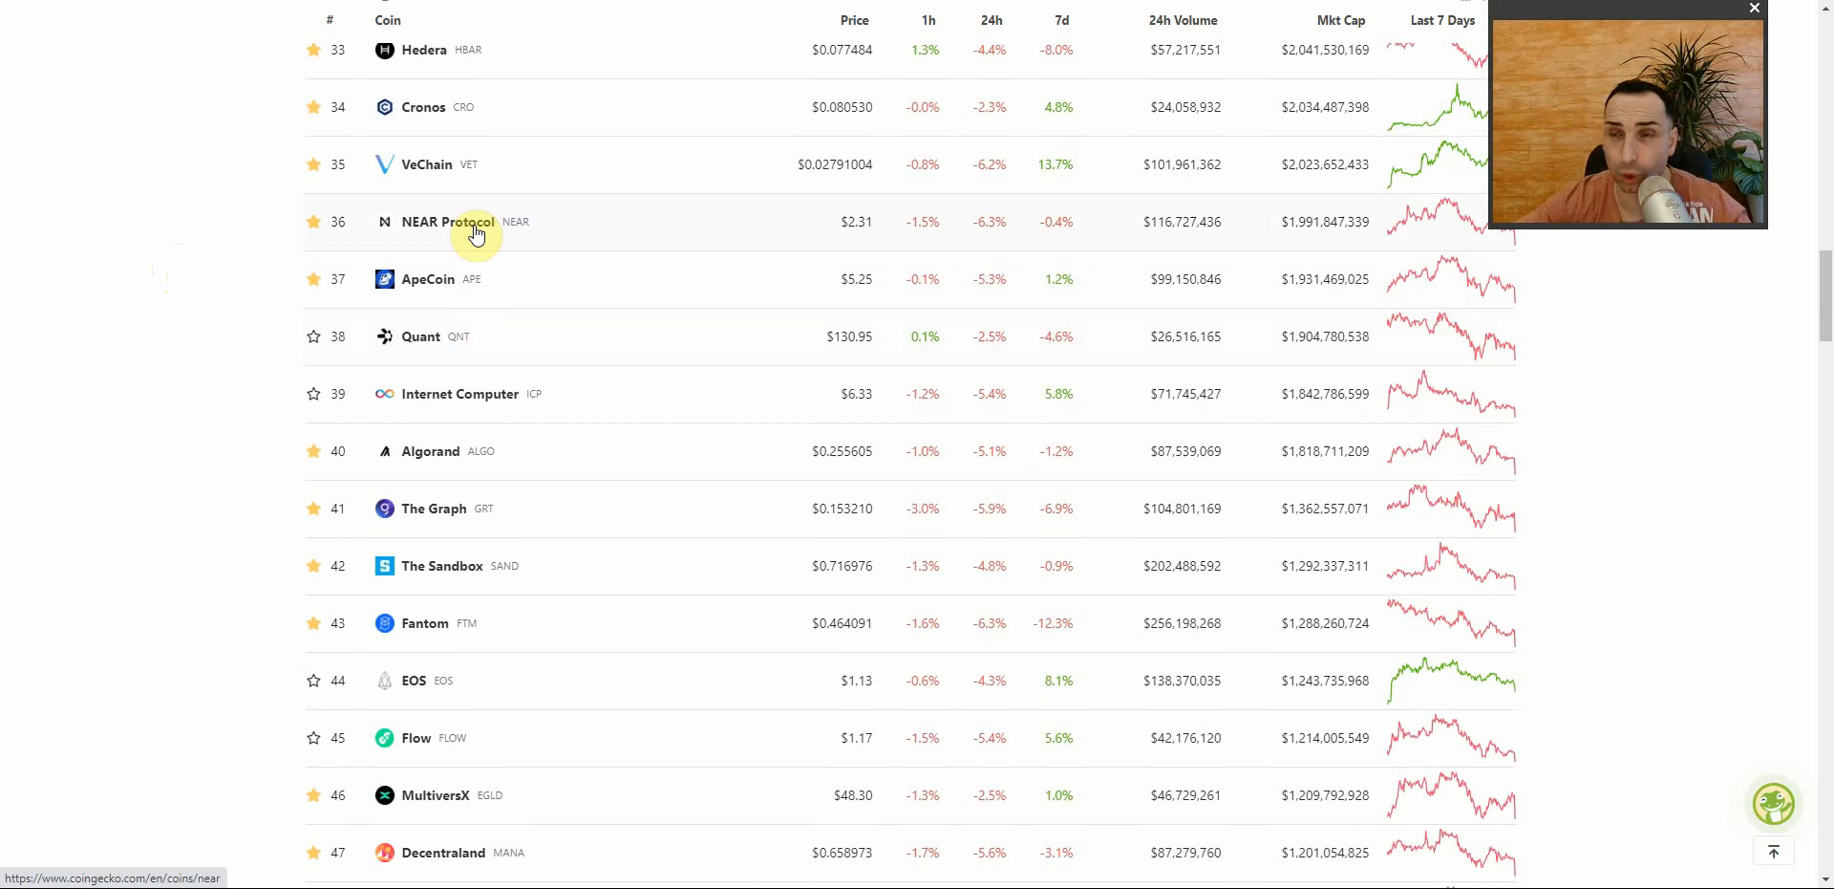
pyautogui.scroll(3)
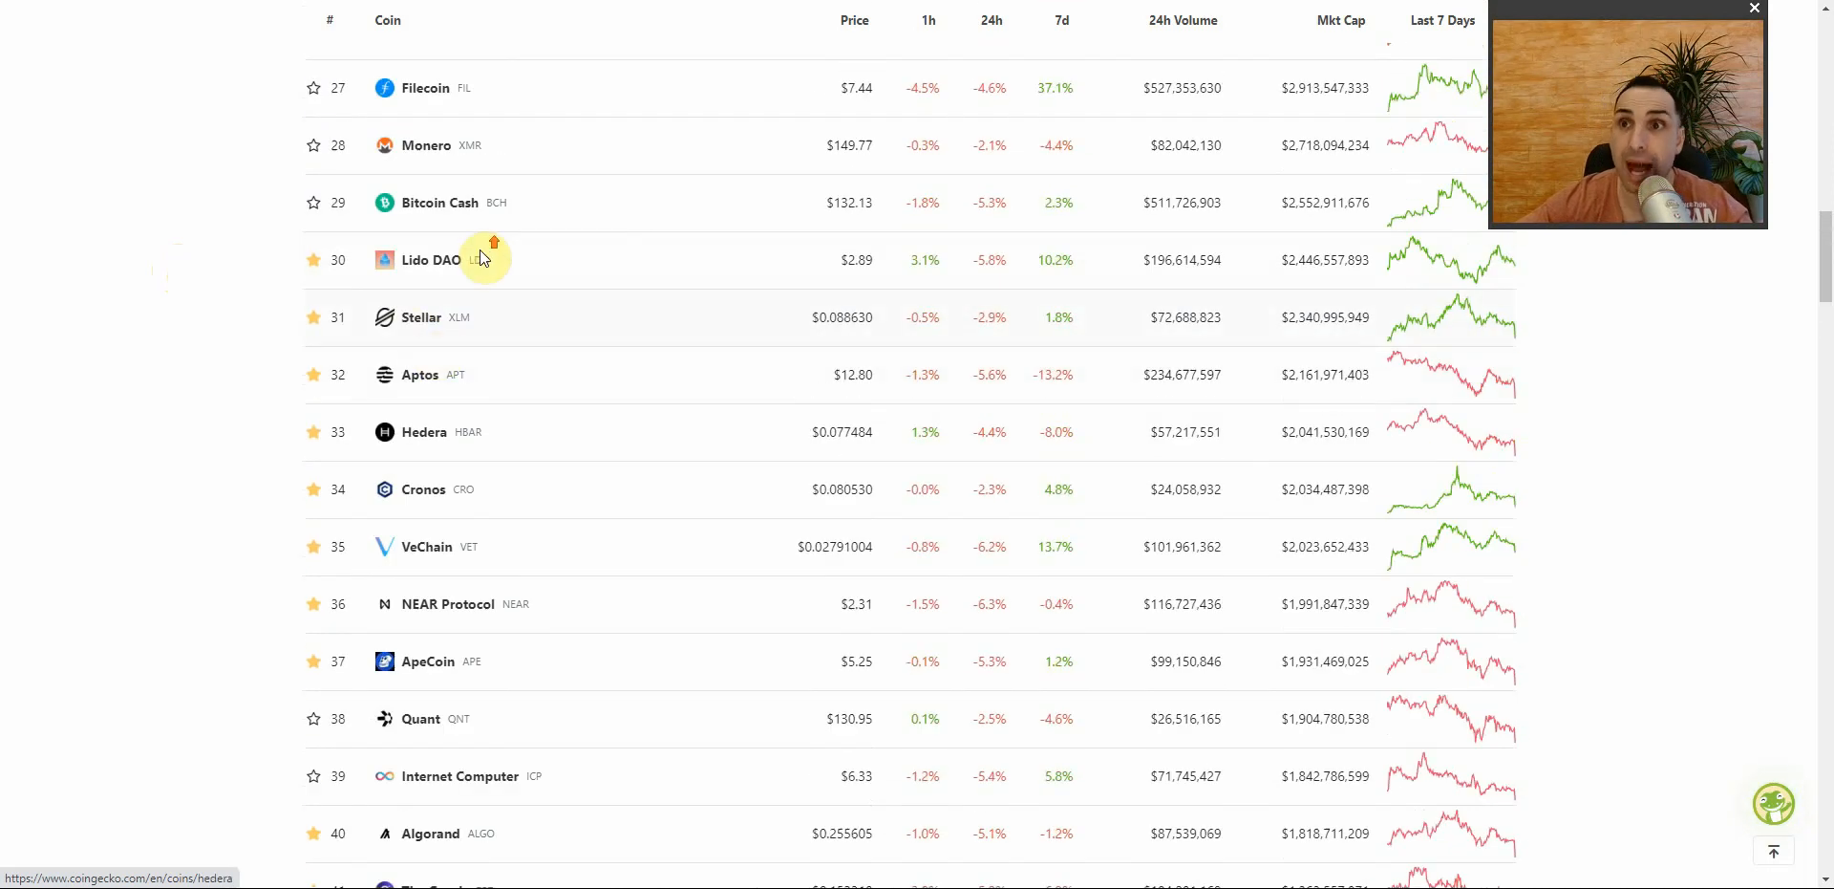
# - Open the Aptos (APT) coin page and scroll down to its price chart
pyautogui.click(418, 374)
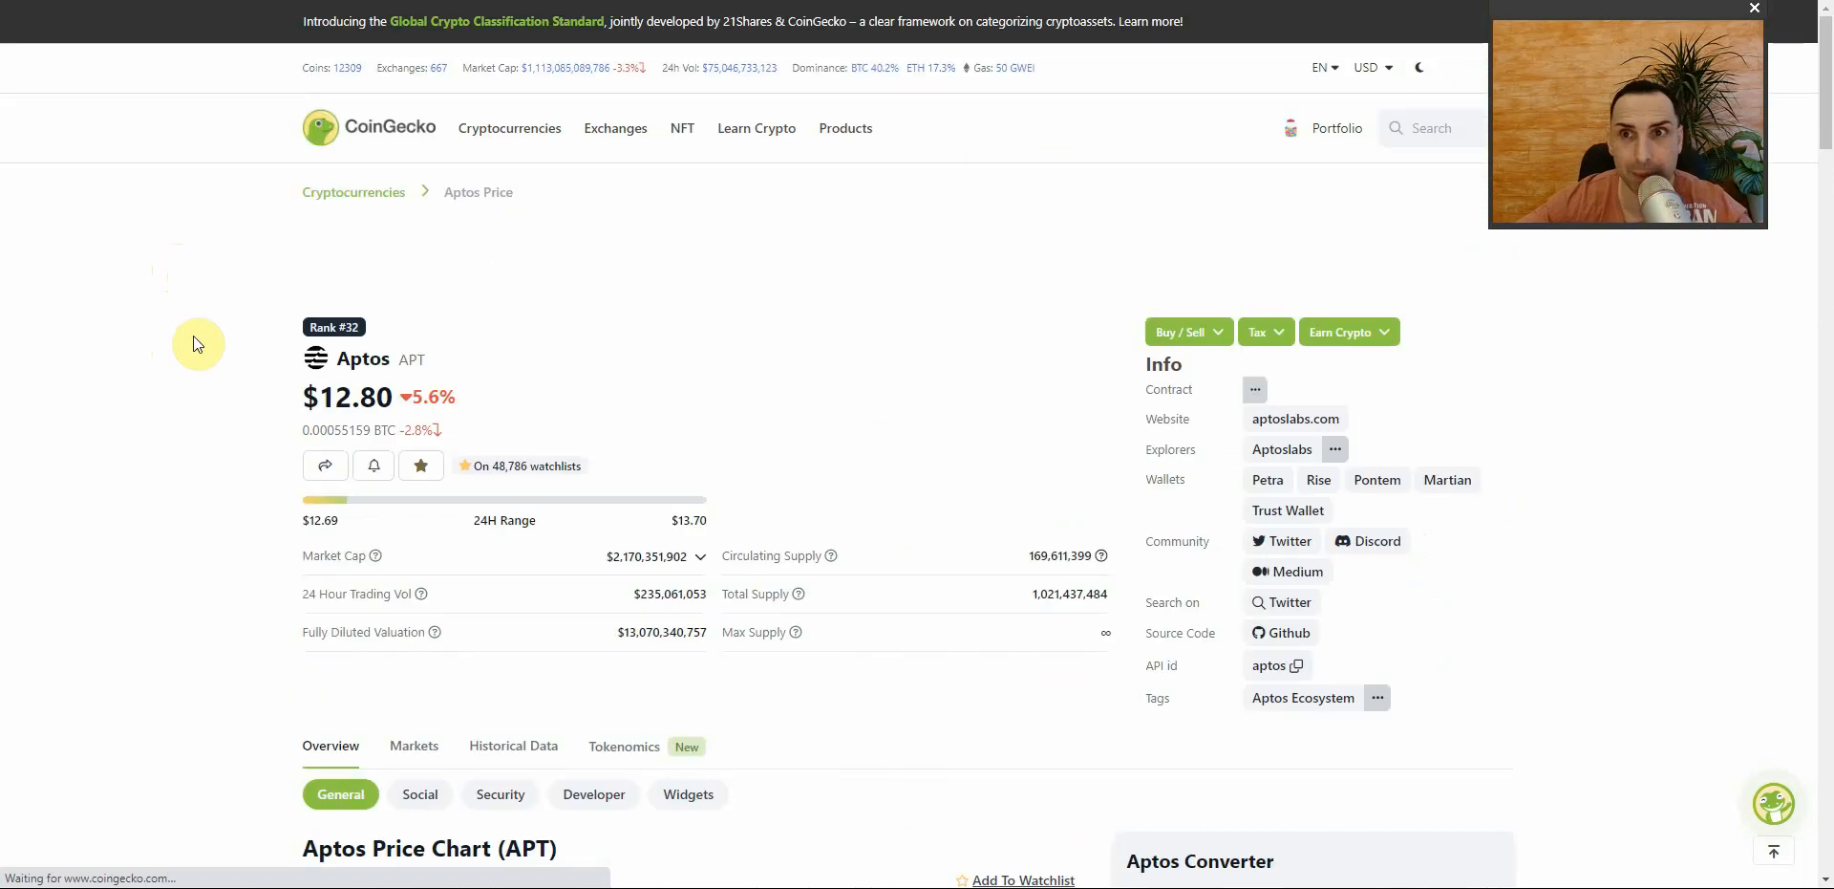
pyautogui.scroll(-3)
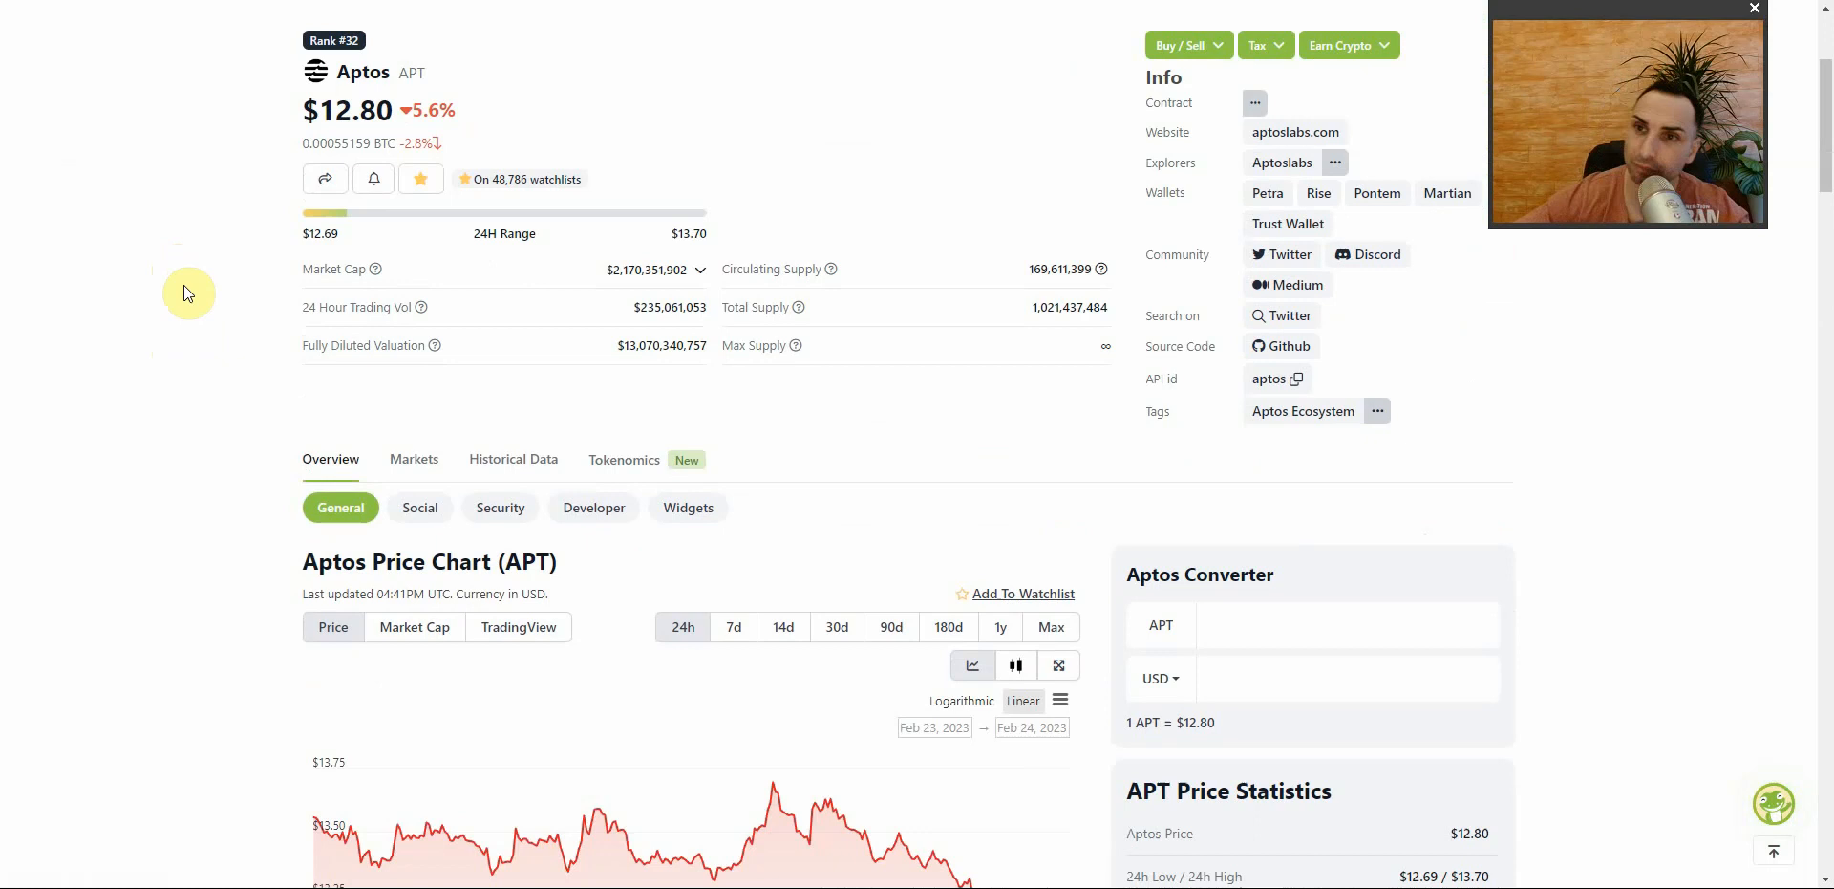
pyautogui.scroll(-3)
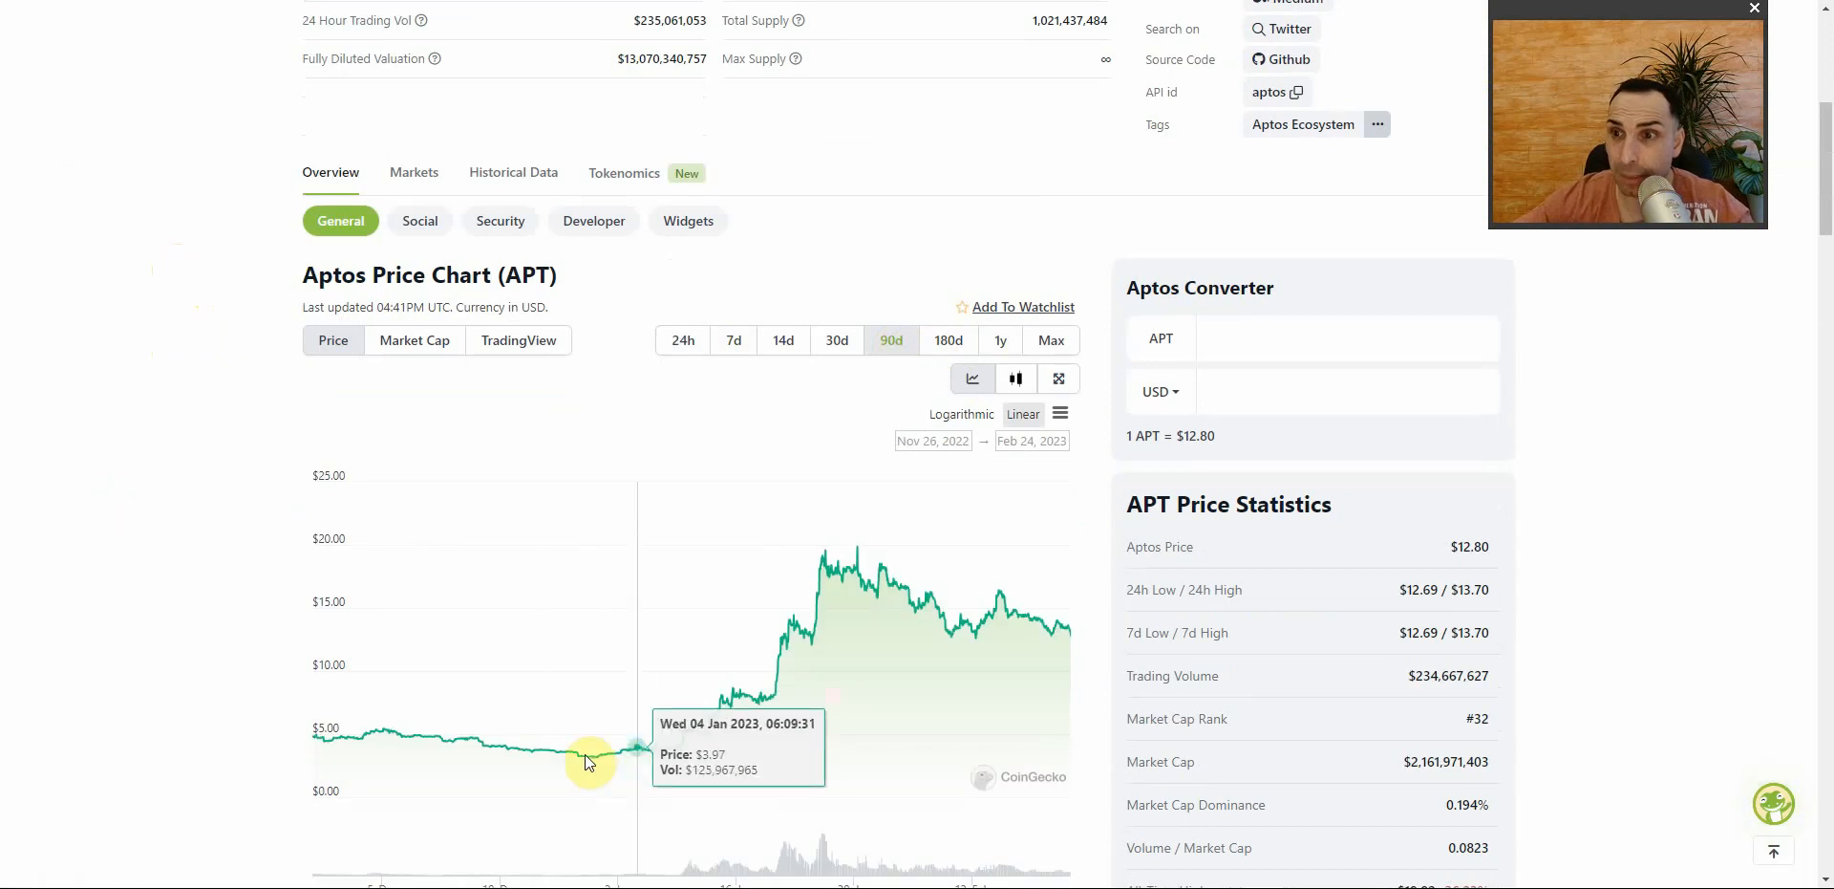
pyautogui.moveTo(758, 706)
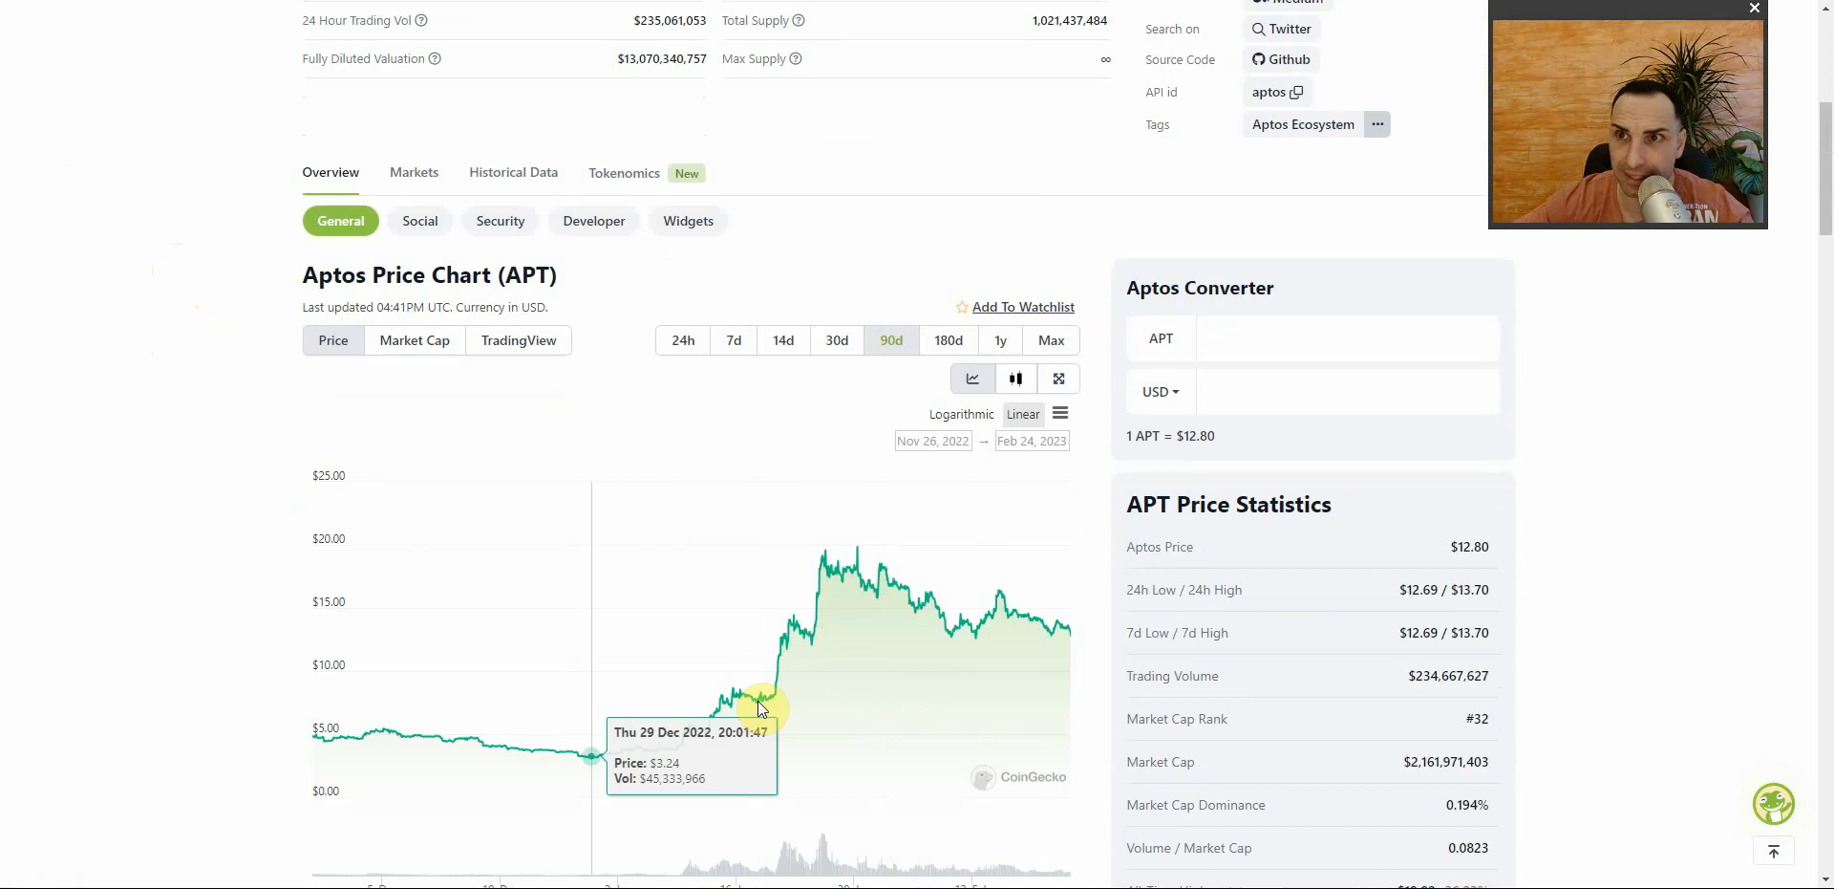
pyautogui.scroll(-3)
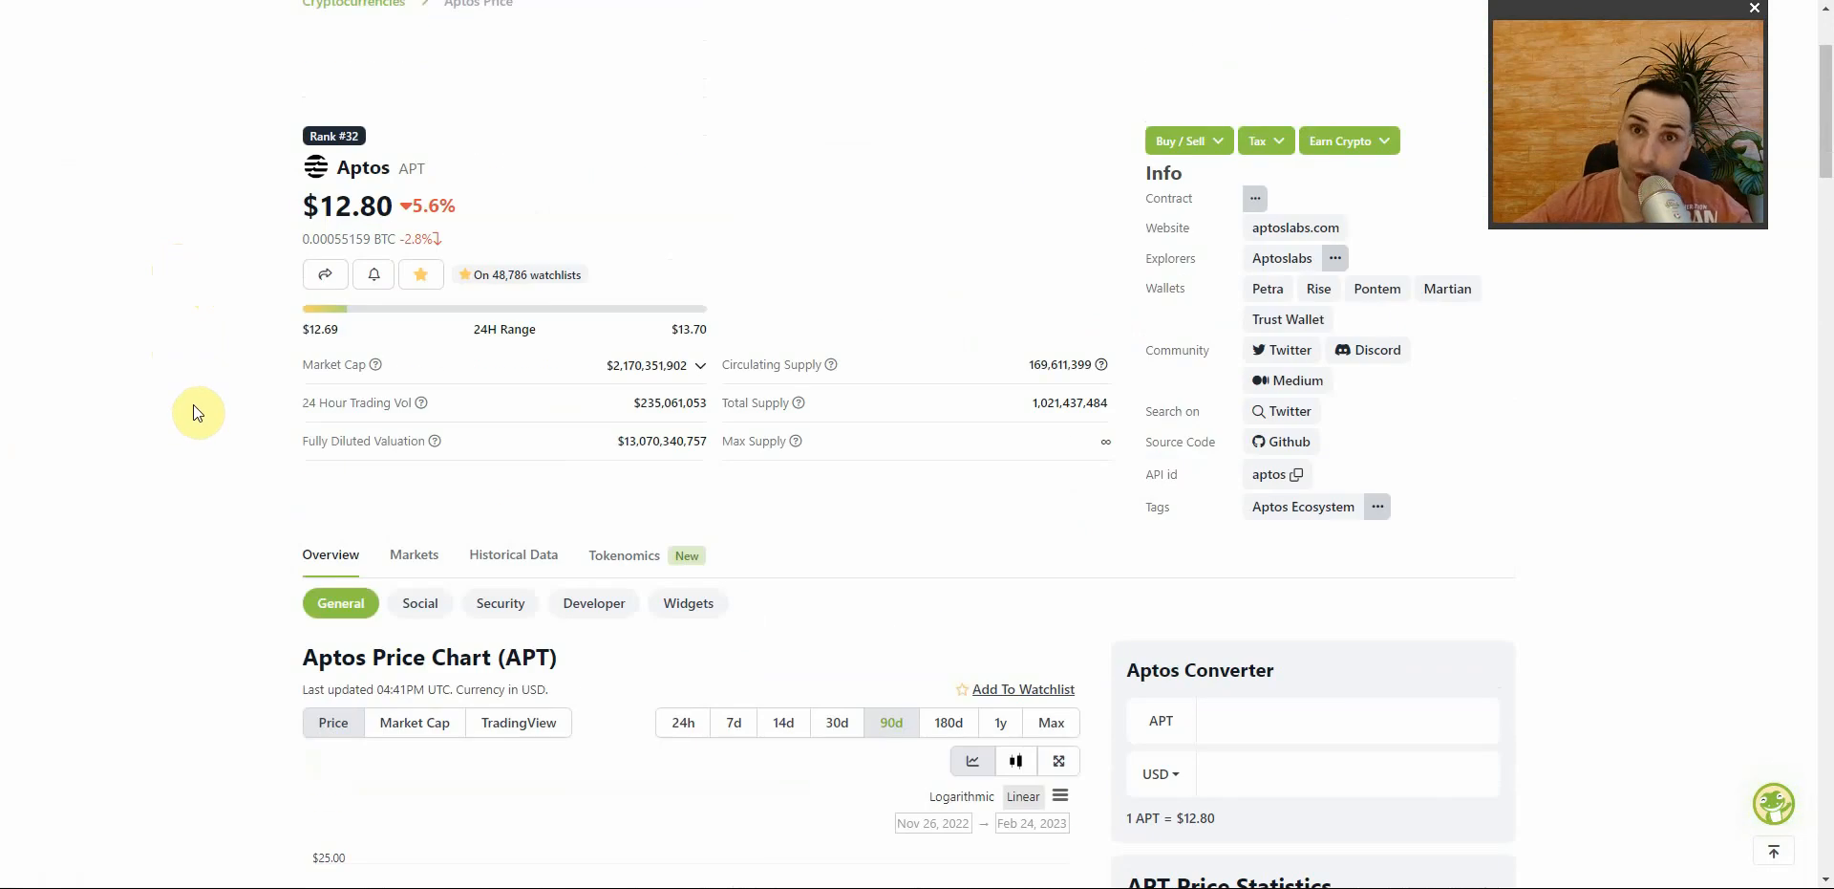
pyautogui.moveTo(191, 408)
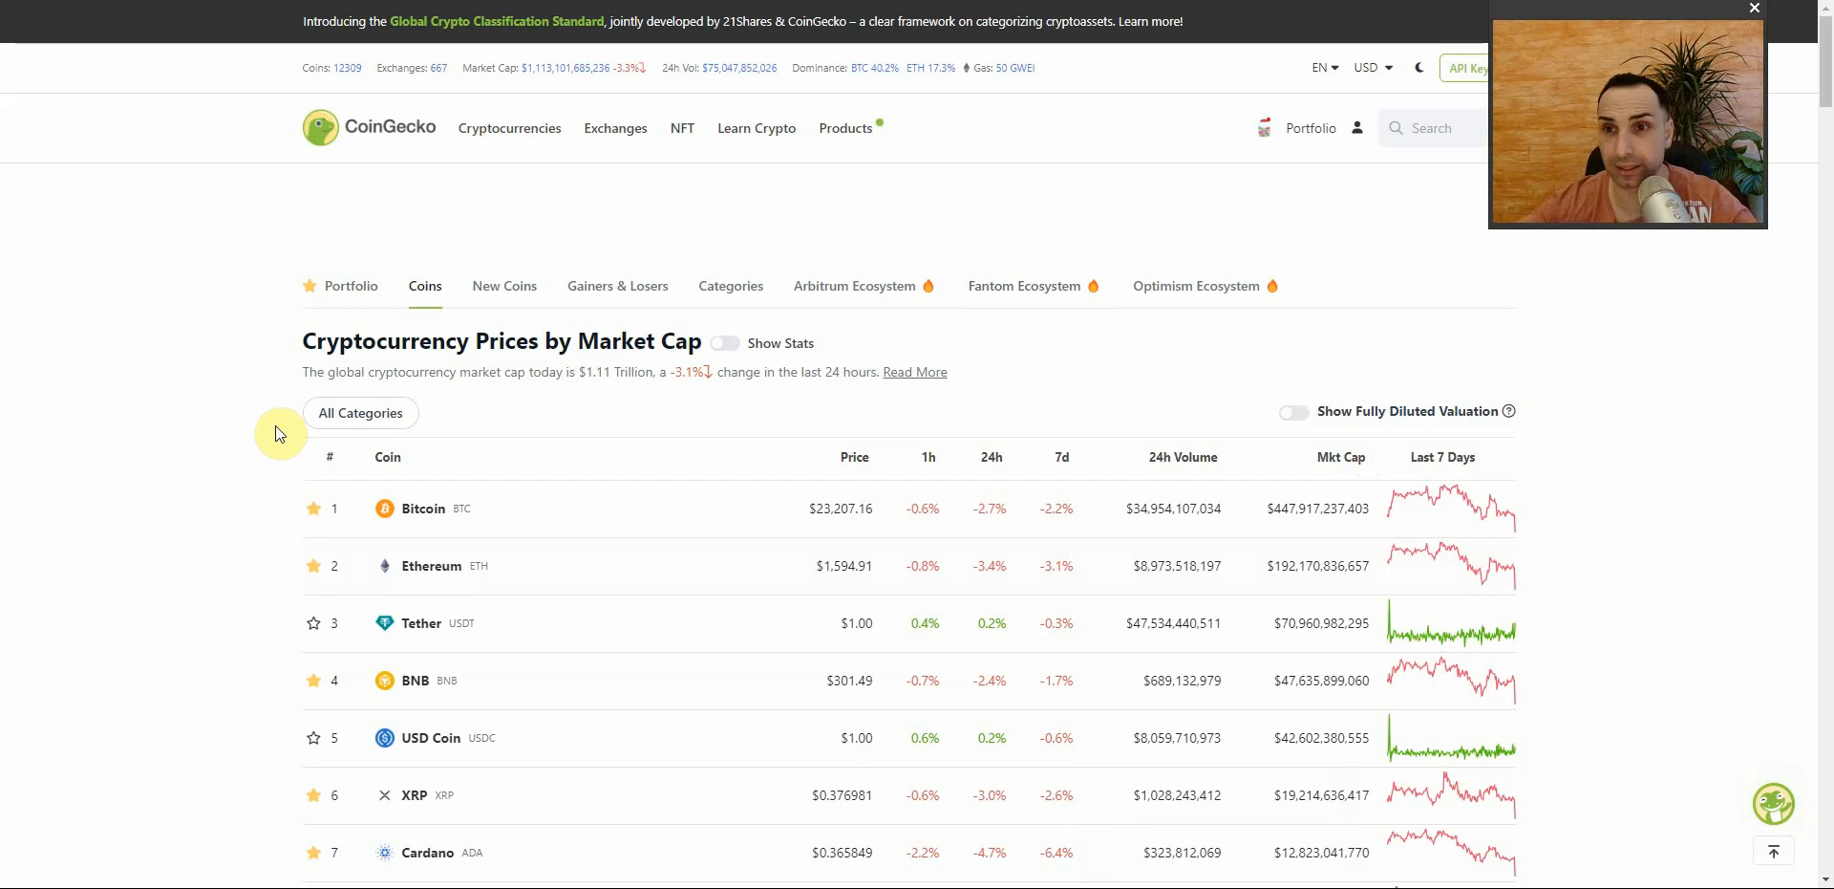
pyautogui.moveTo(134, 228)
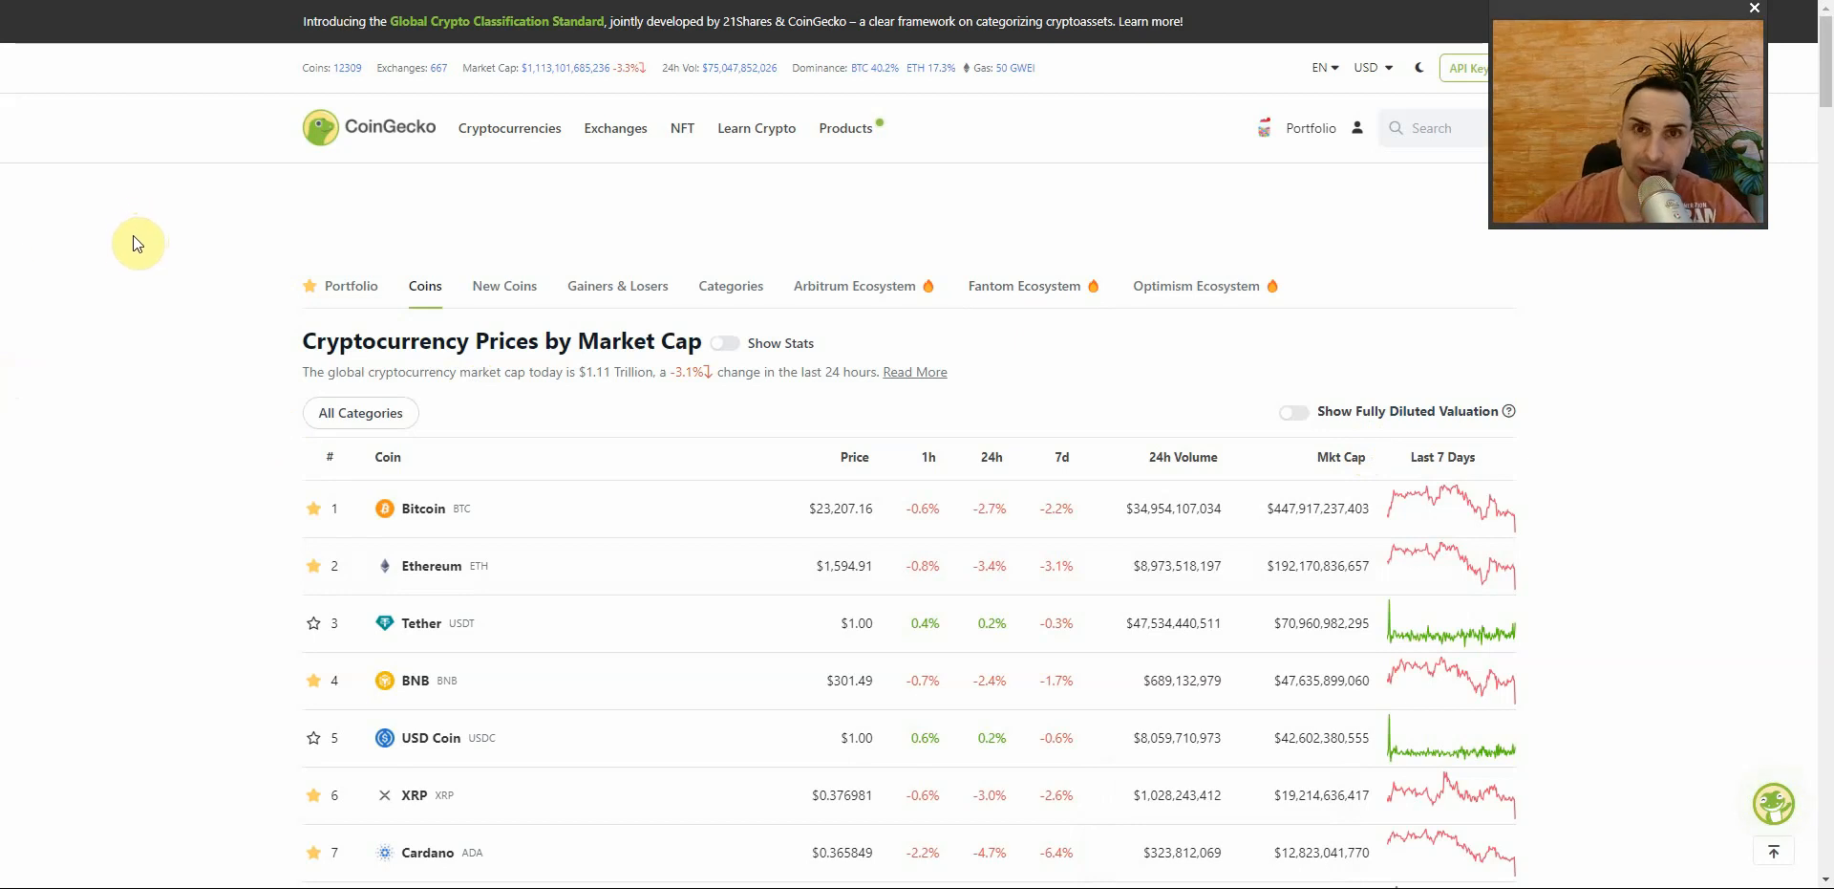
pyautogui.moveTo(69, 355)
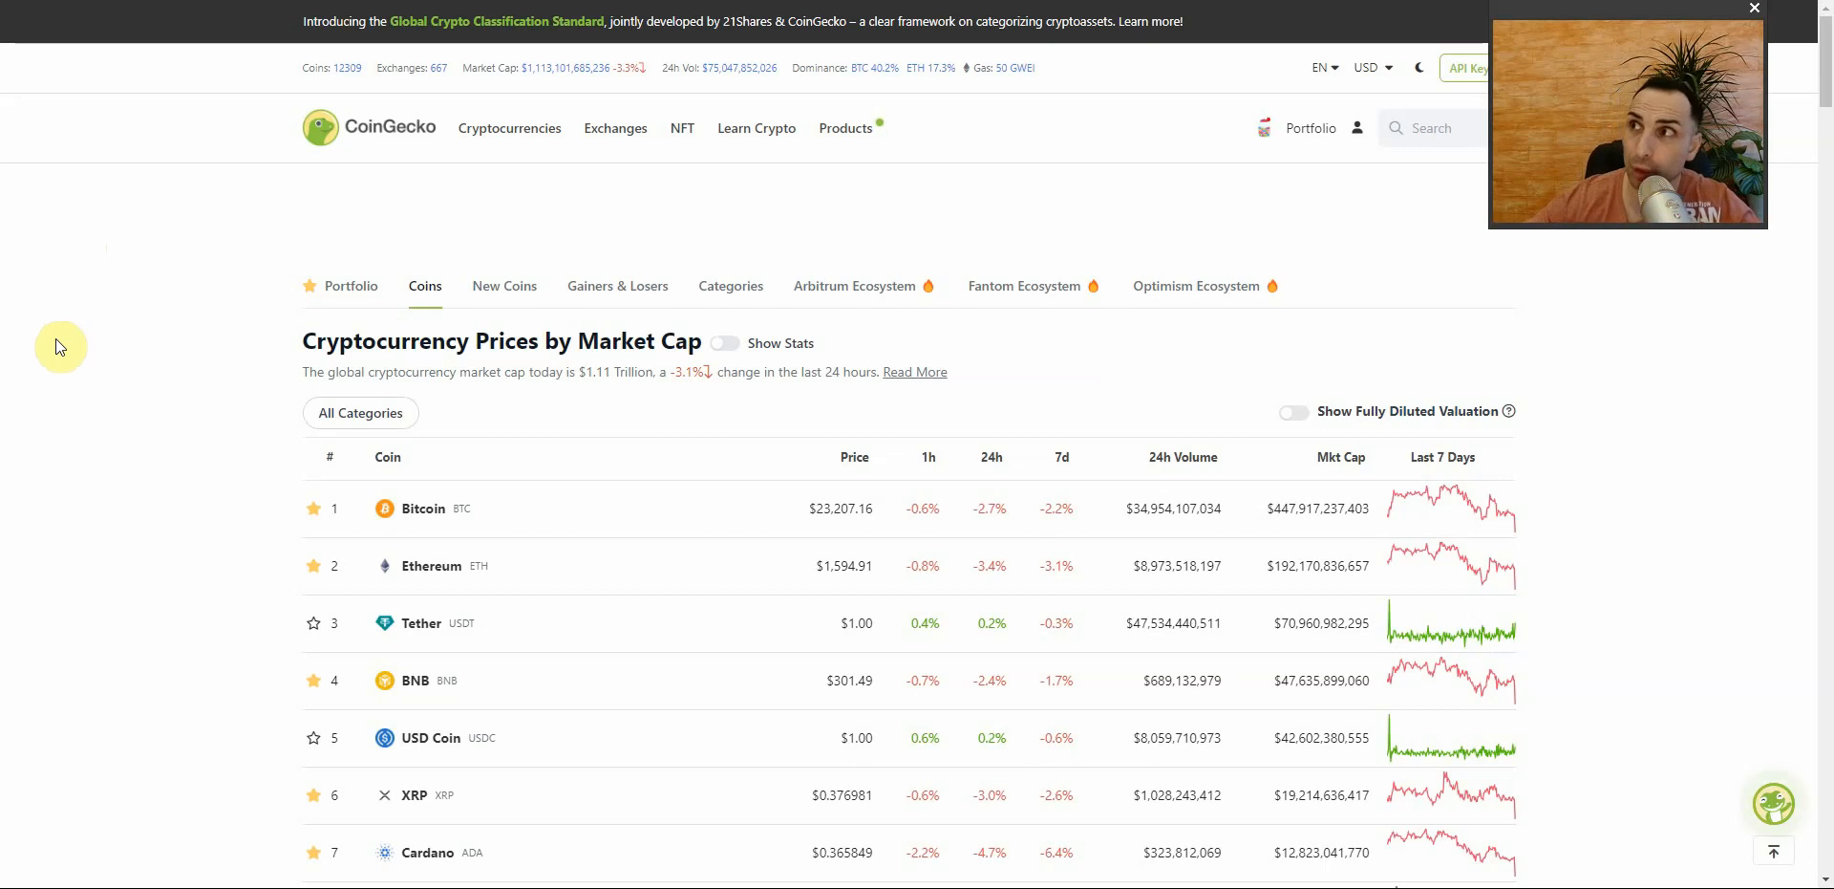
pyautogui.moveTo(43, 360)
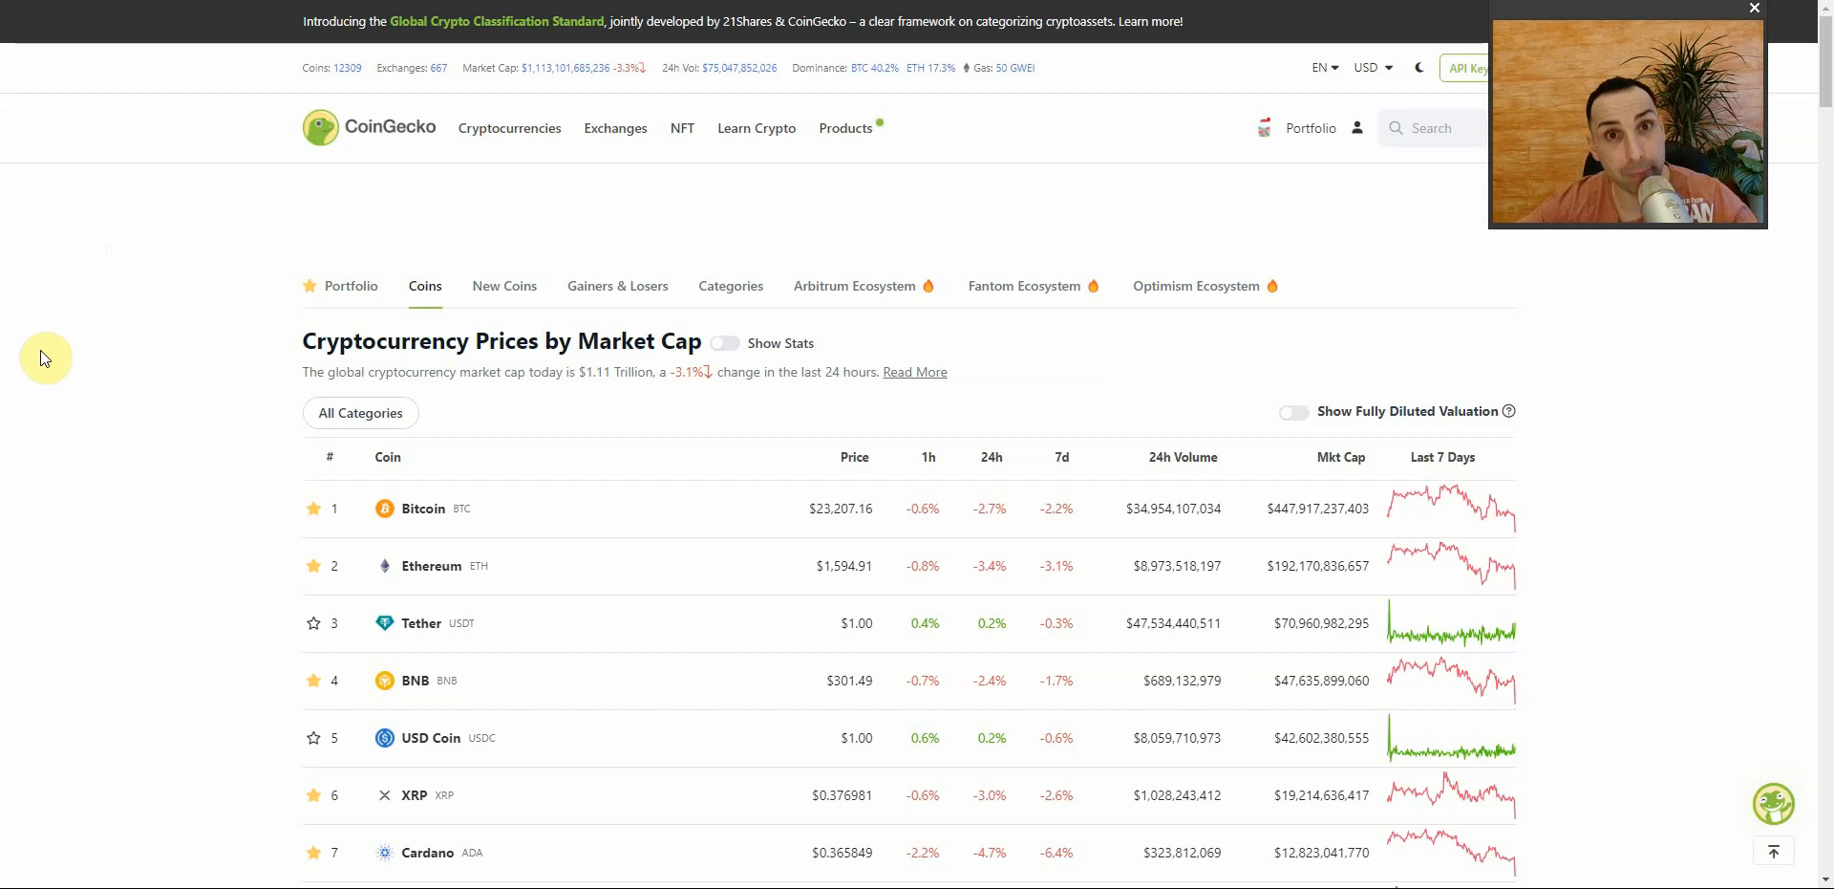
pyautogui.moveTo(100, 399)
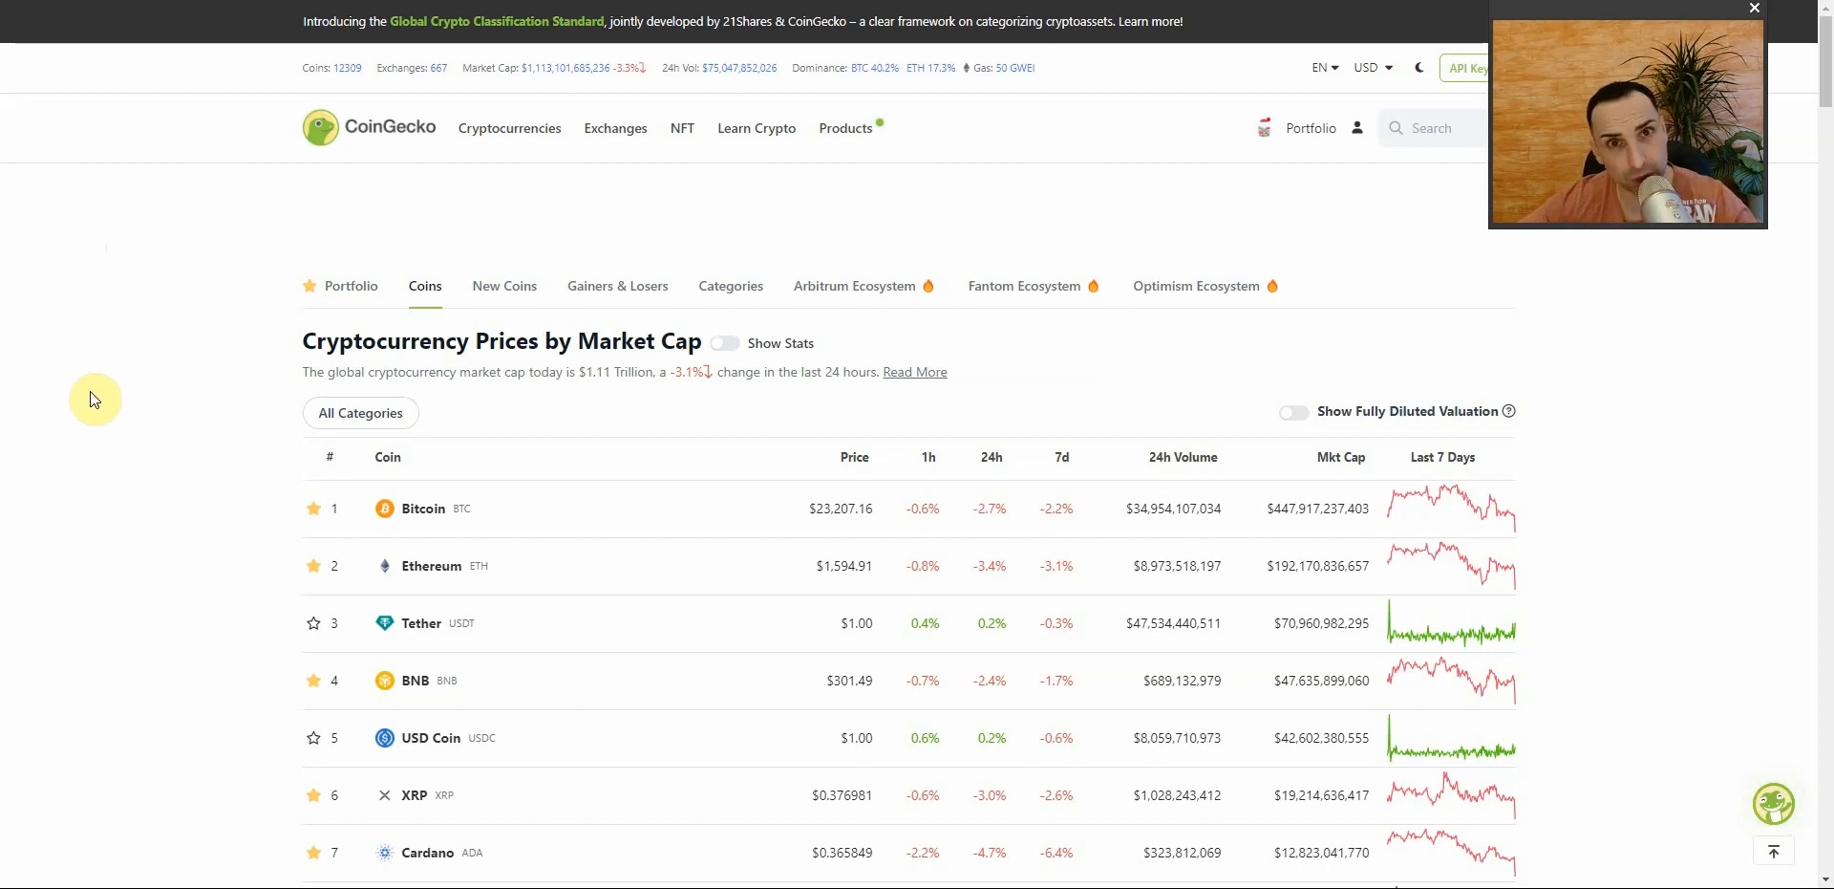
pyautogui.moveTo(88, 406)
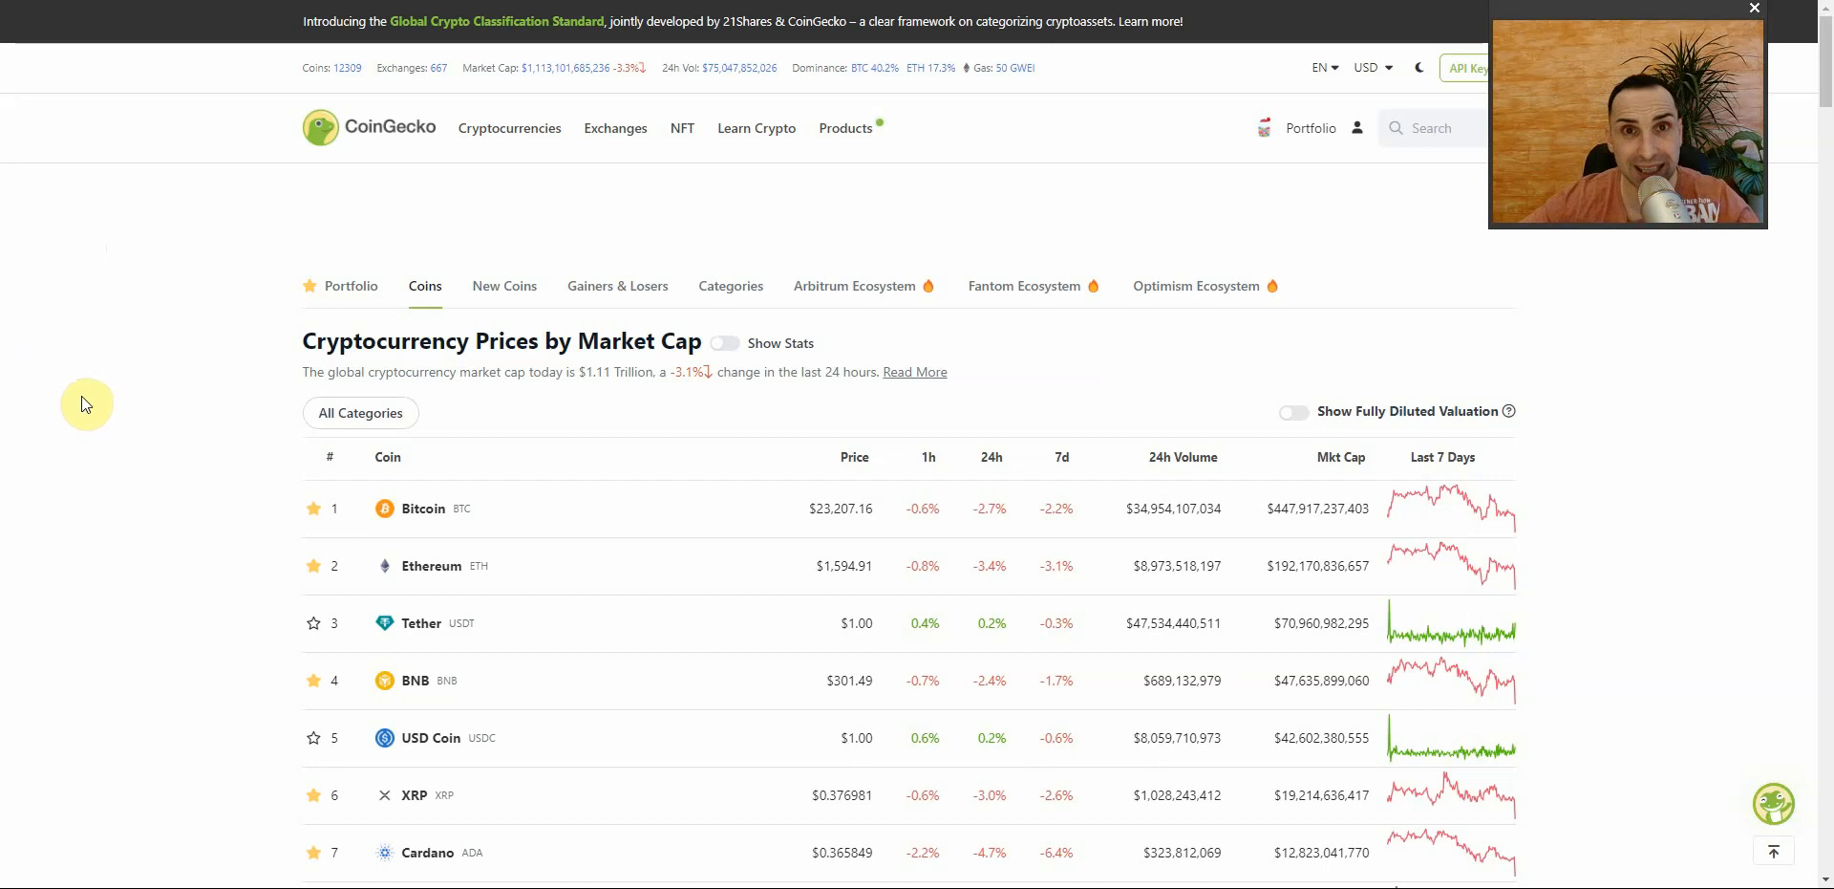
pyautogui.moveTo(100, 392)
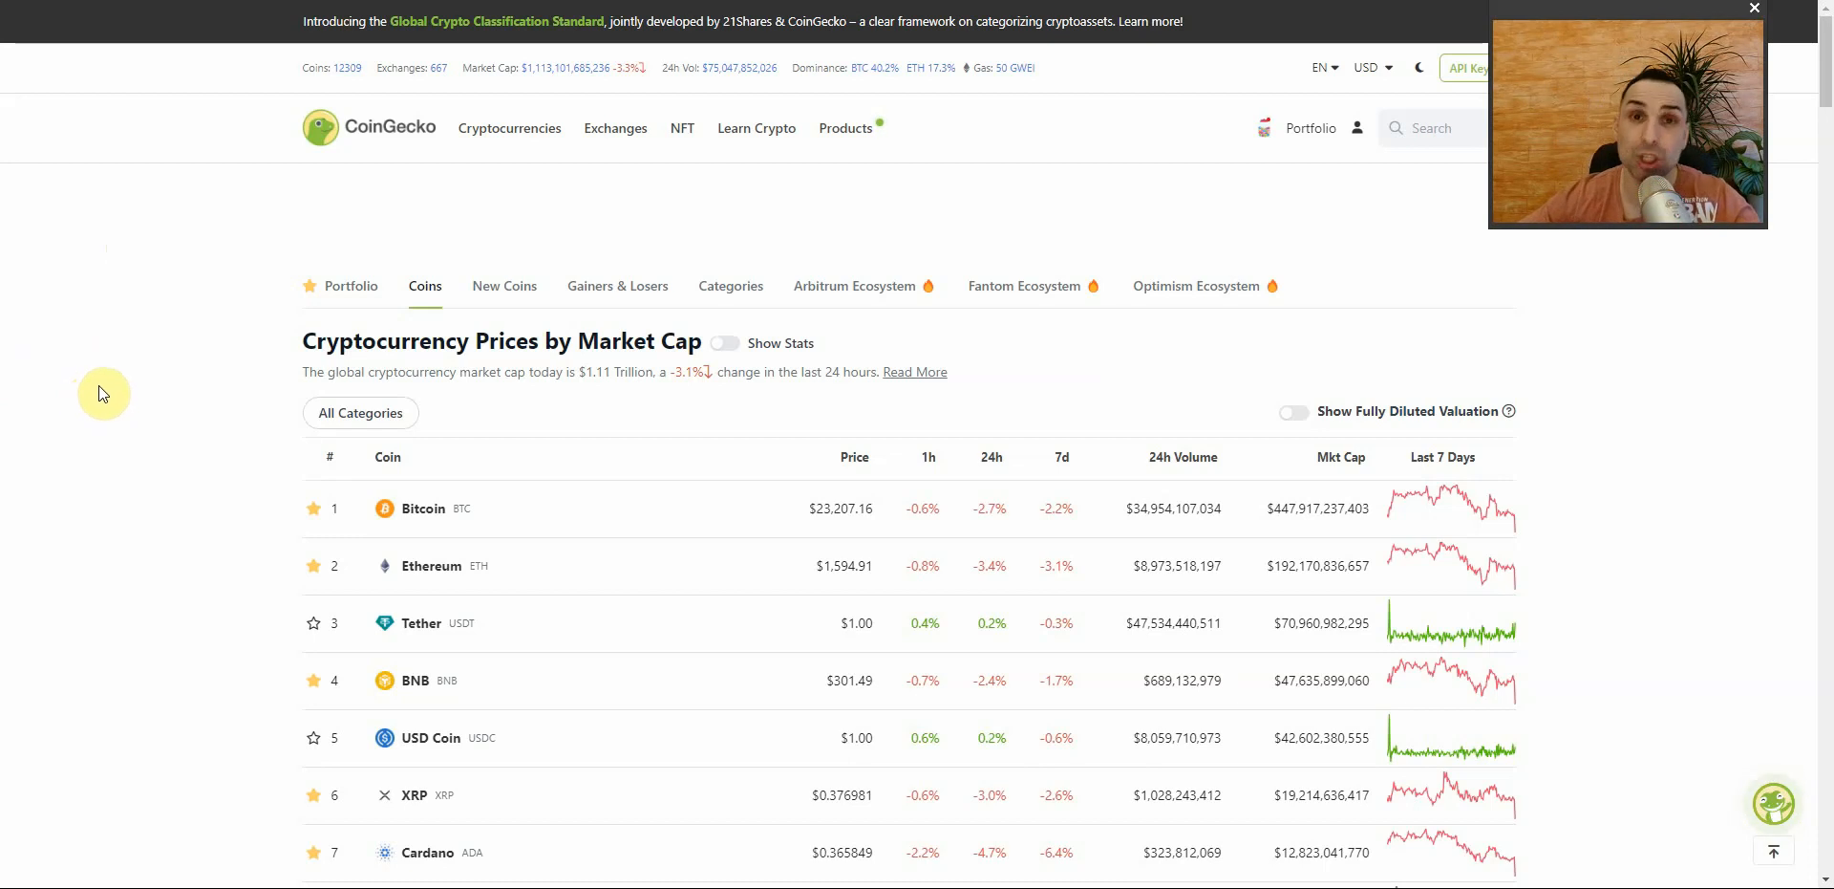